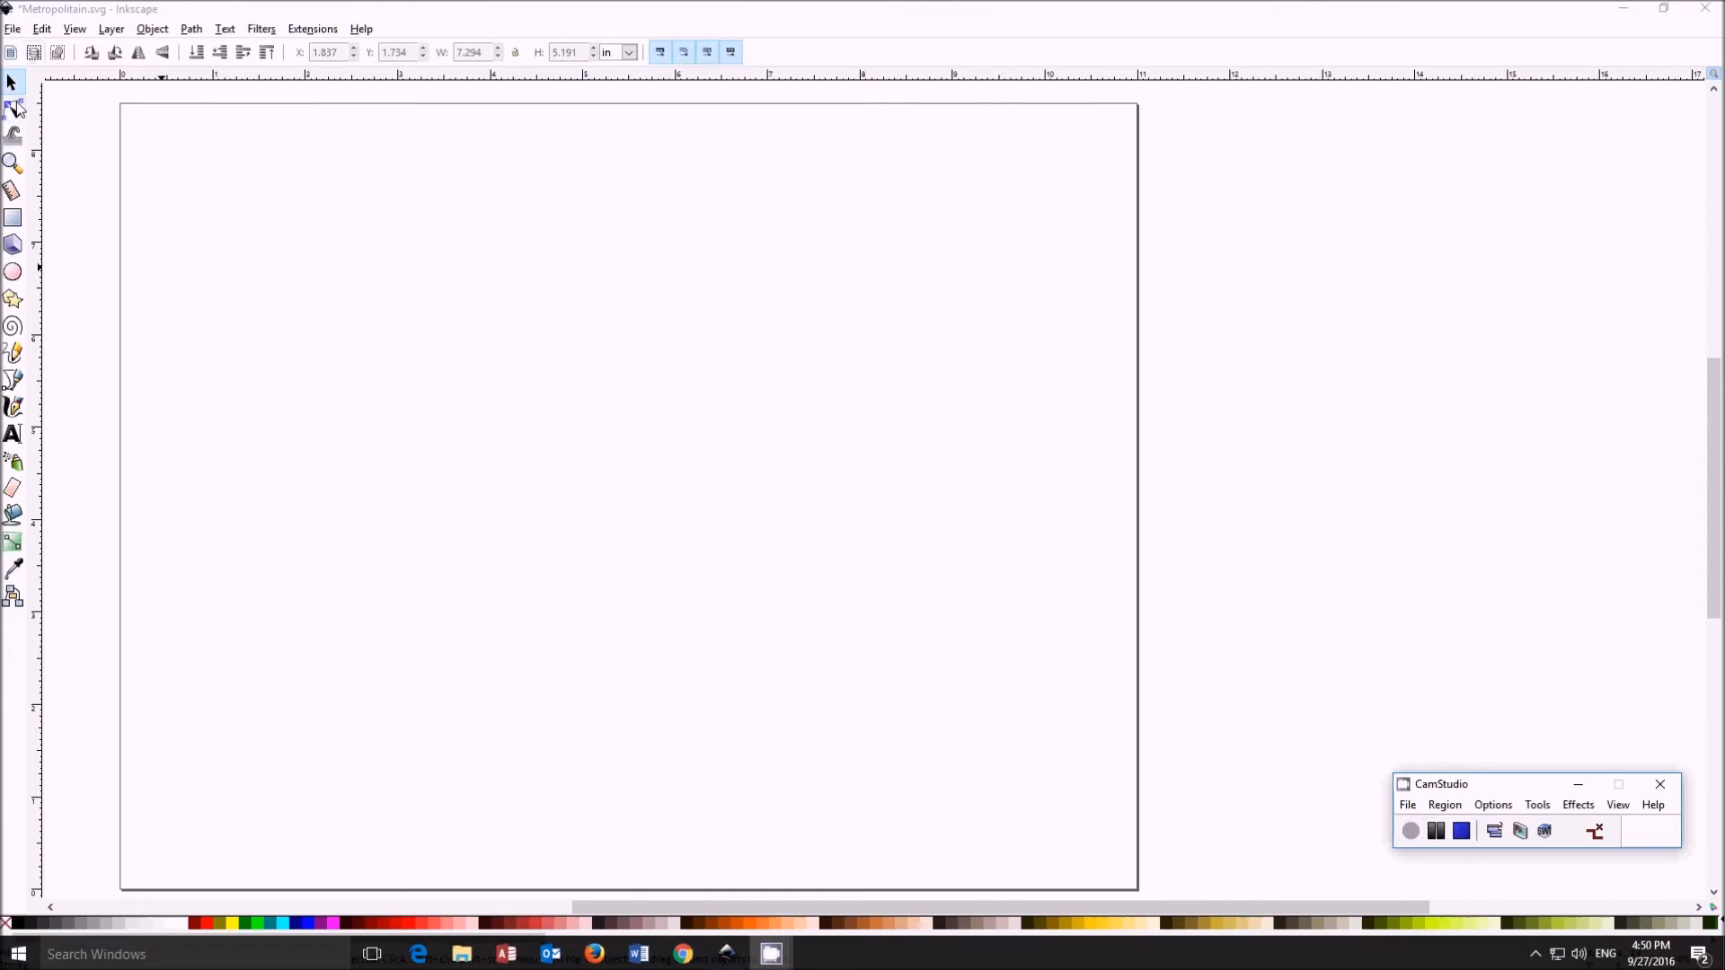
Step: Draw a 7 by 5 inch rectangle across the middle of the blank page
{"action": "left_click", "coordinate": [15, 217]}
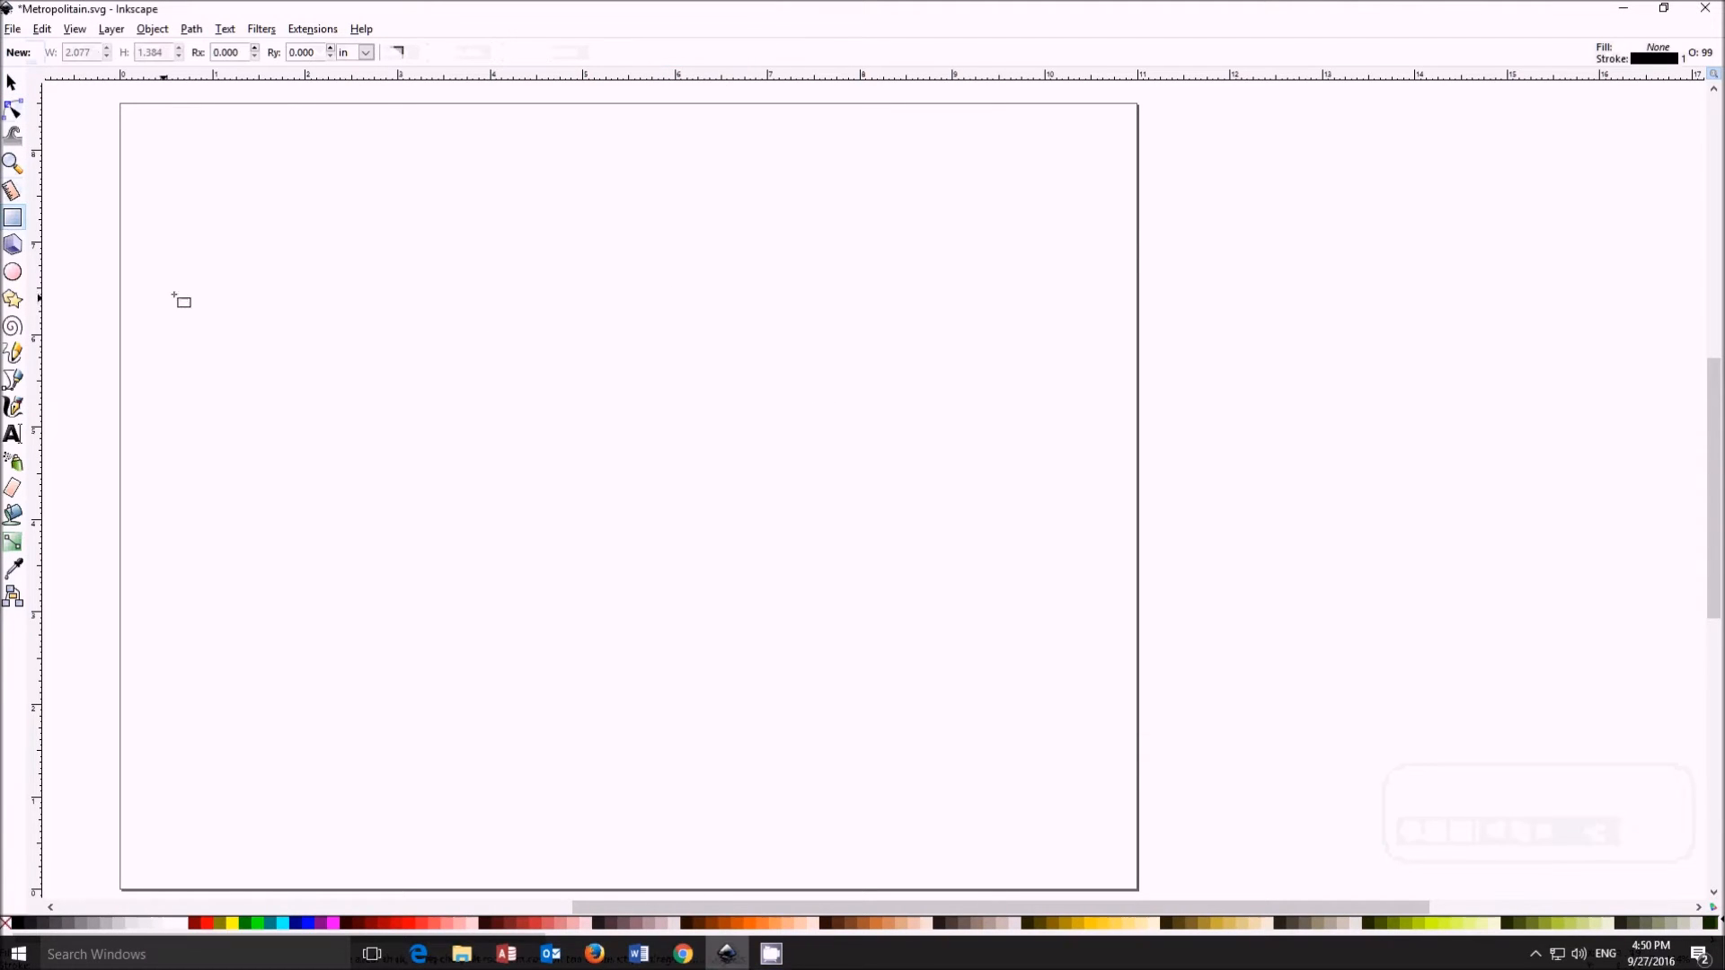
{"action": "left_click_drag", "start_coordinate": [342, 282], "coordinate": [994, 753]}
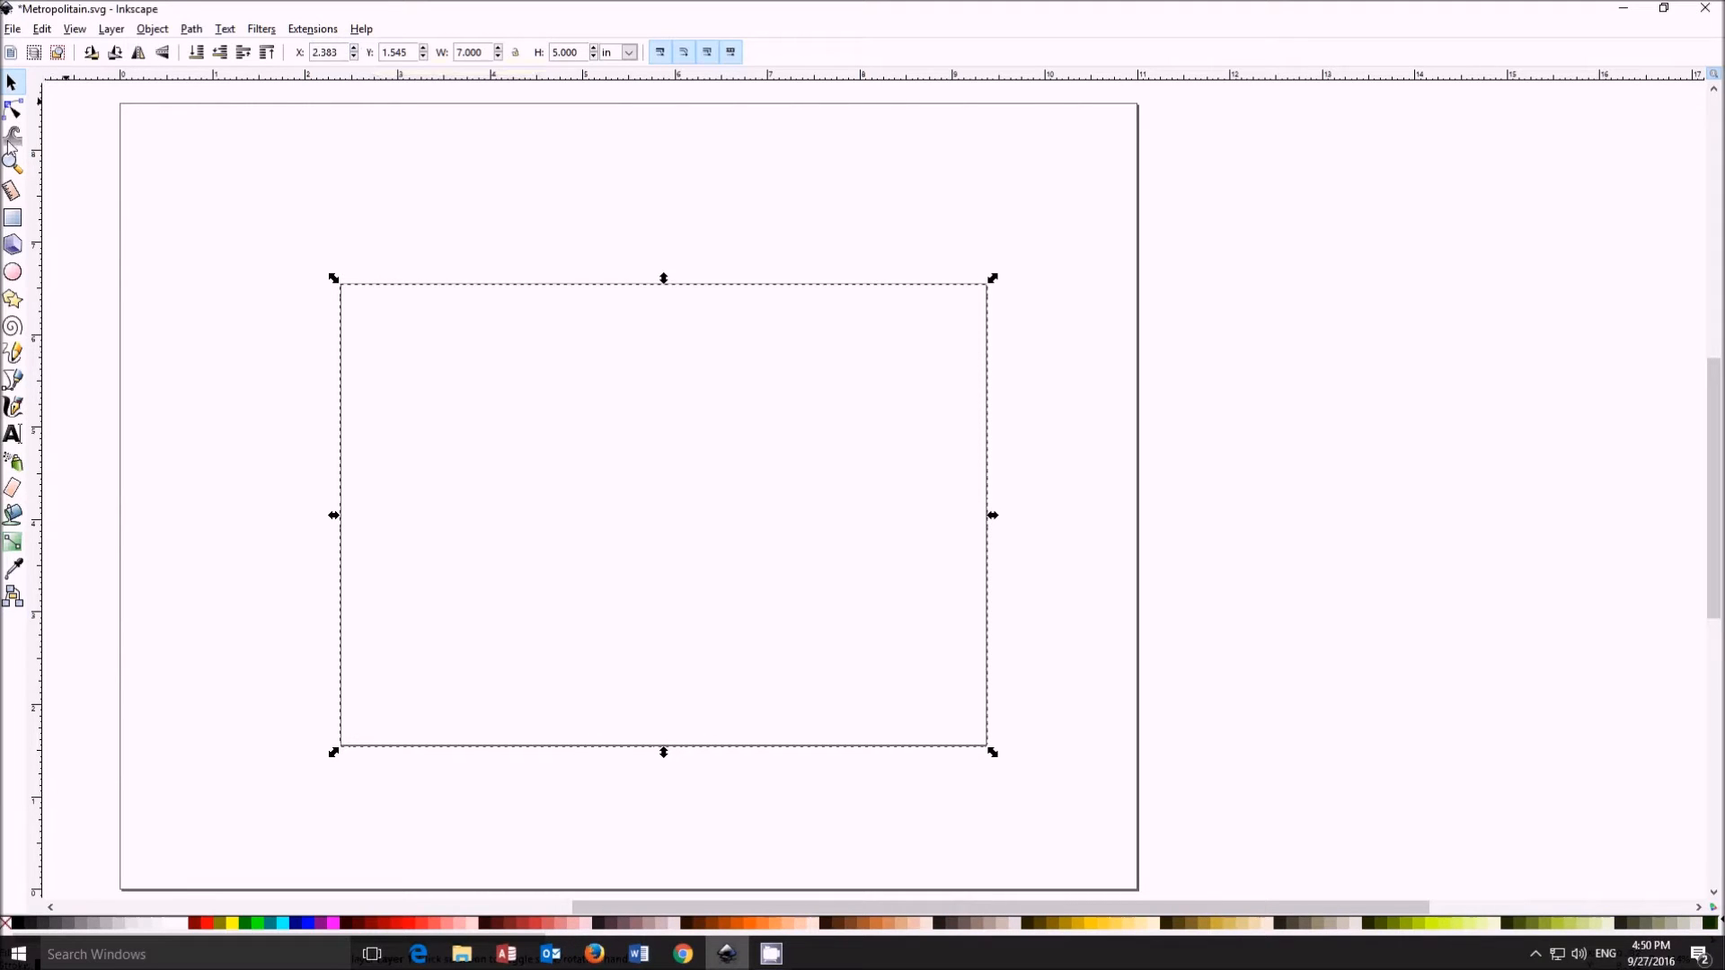
{"action": "left_click", "coordinate": [189, 29]}
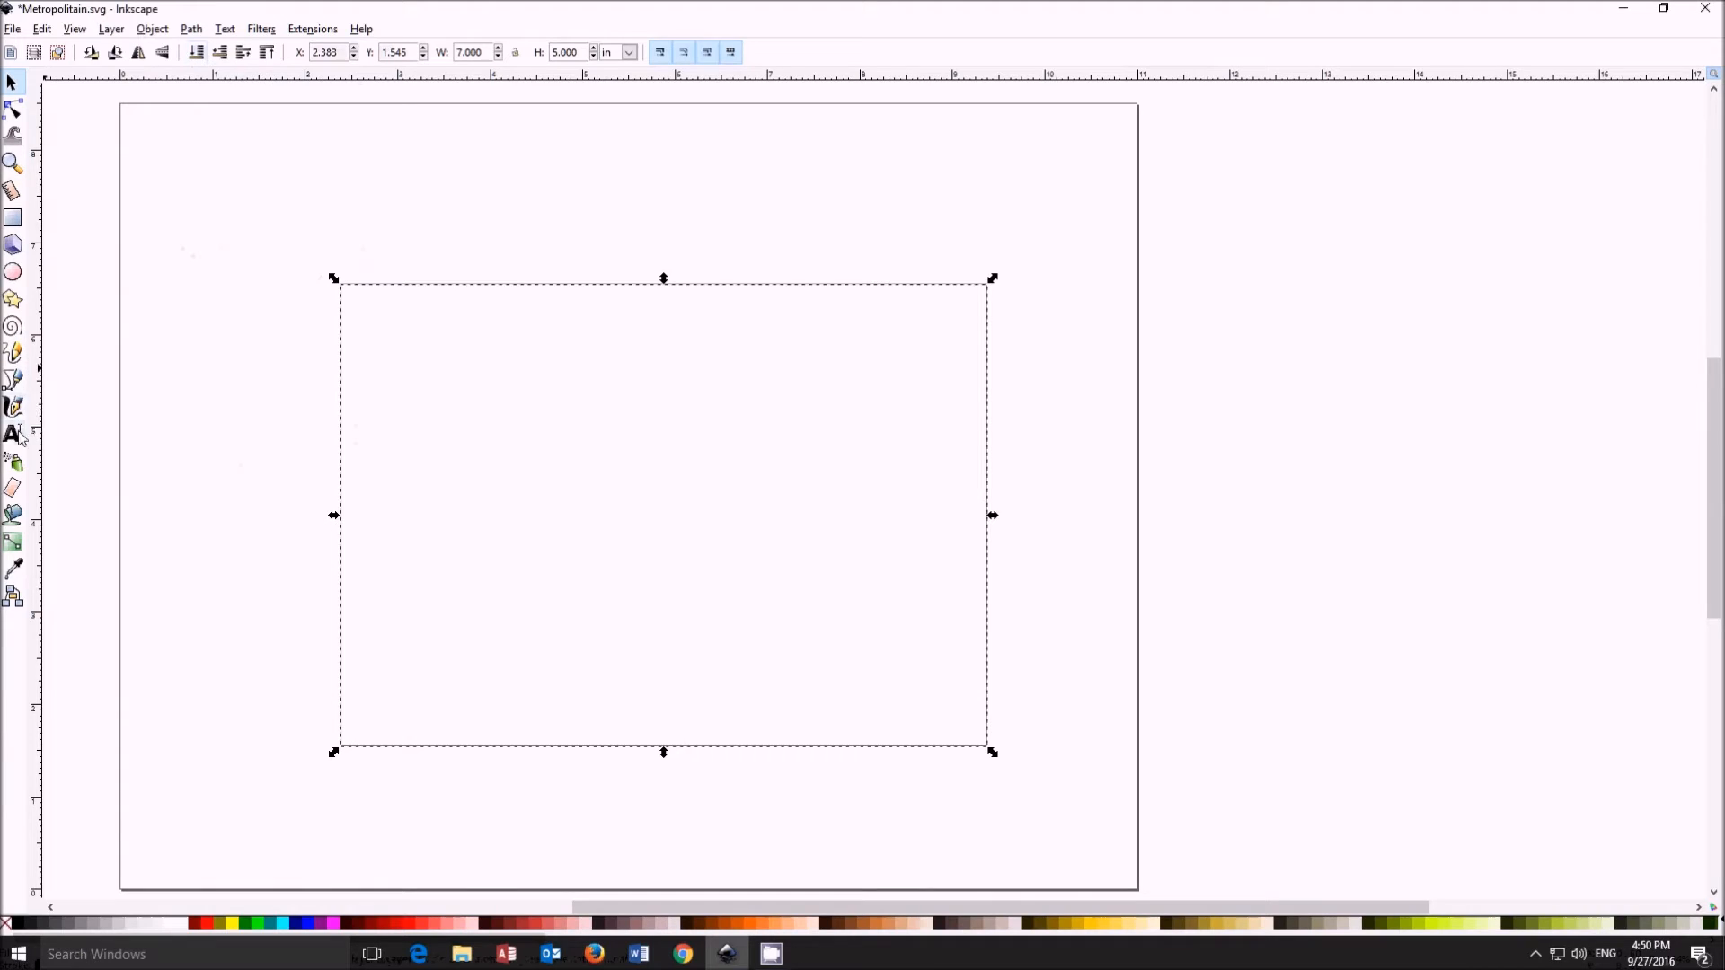
Step: Add the text 'Metropolitain' near the rectangle's lower left
{"action": "left_click", "coordinate": [14, 433]}
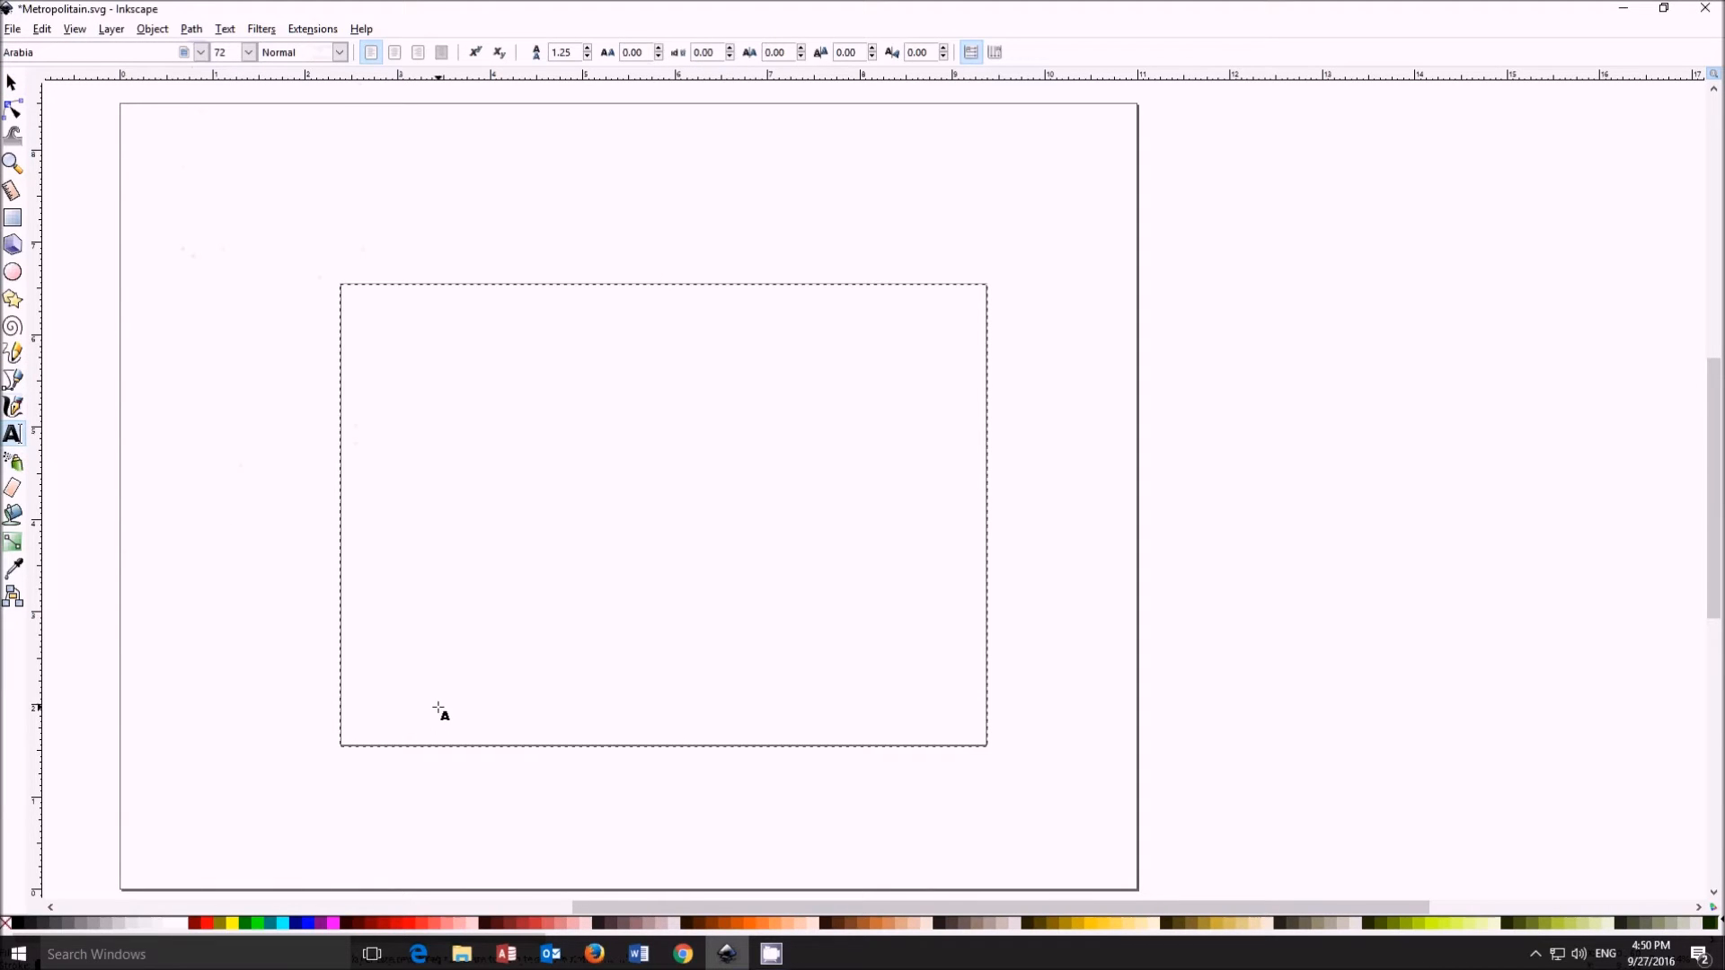
{"action": "type", "text": "Metro"}
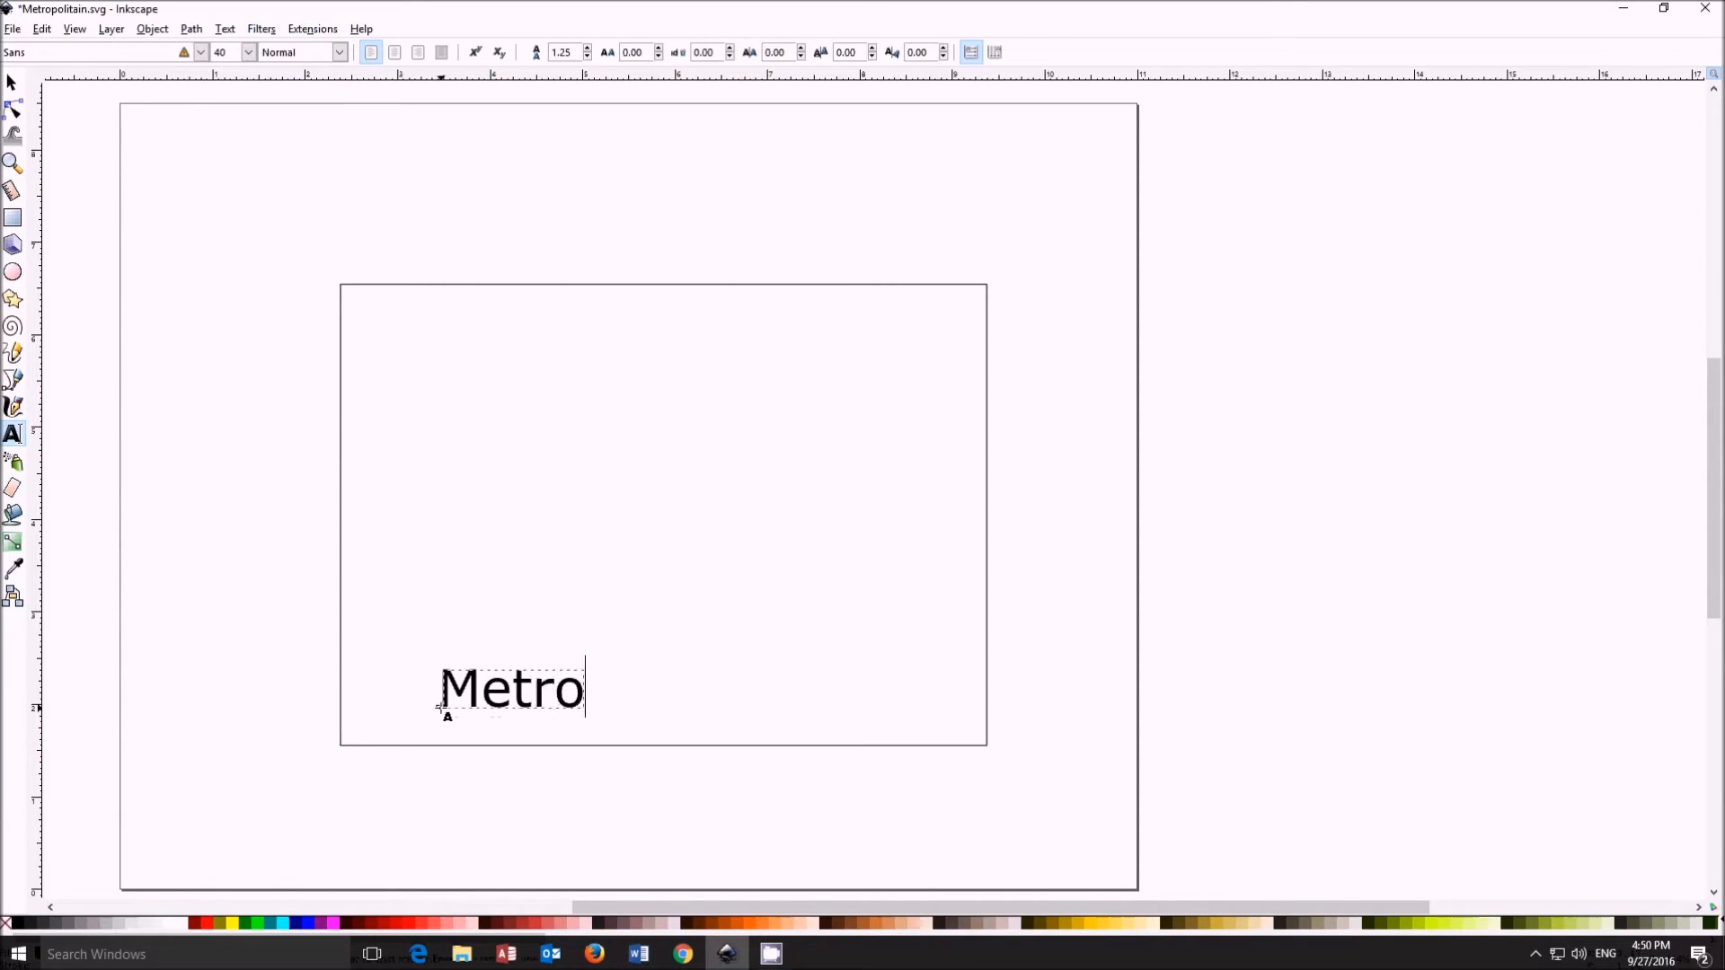
{"action": "type", "text": "politain"}
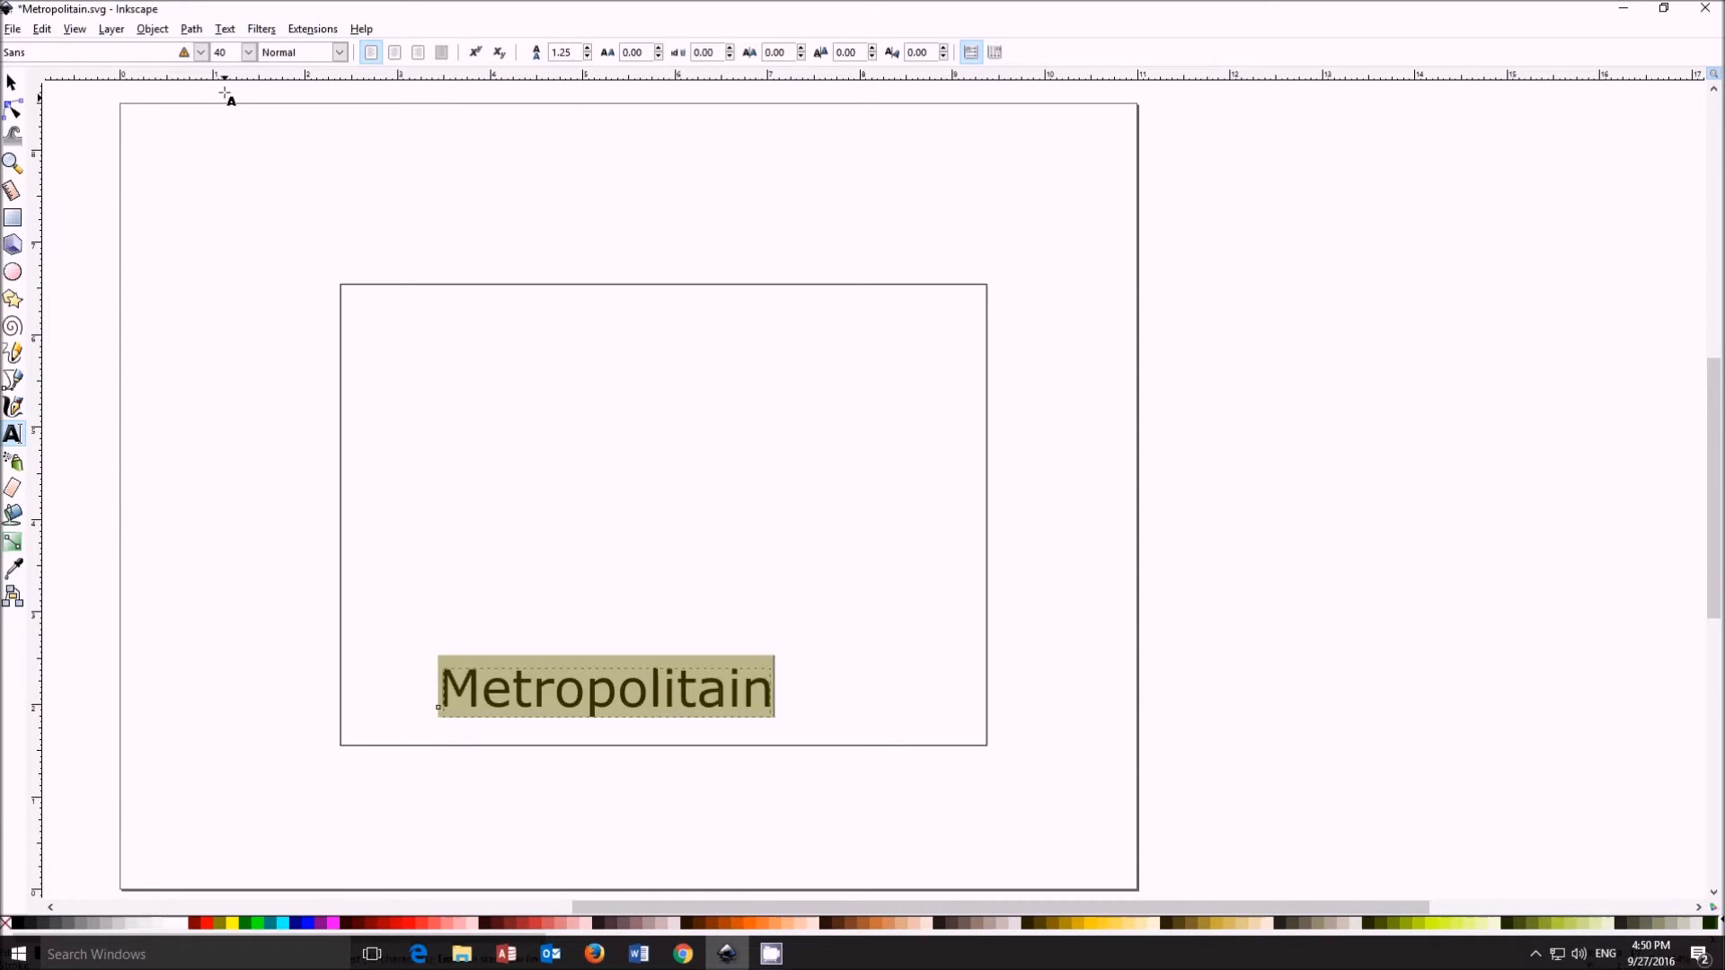
Step: Set the word in the decorative Arabia font at 72 pt and move it onto the rectangle's bottom edge
{"action": "left_click", "coordinate": [223, 29]}
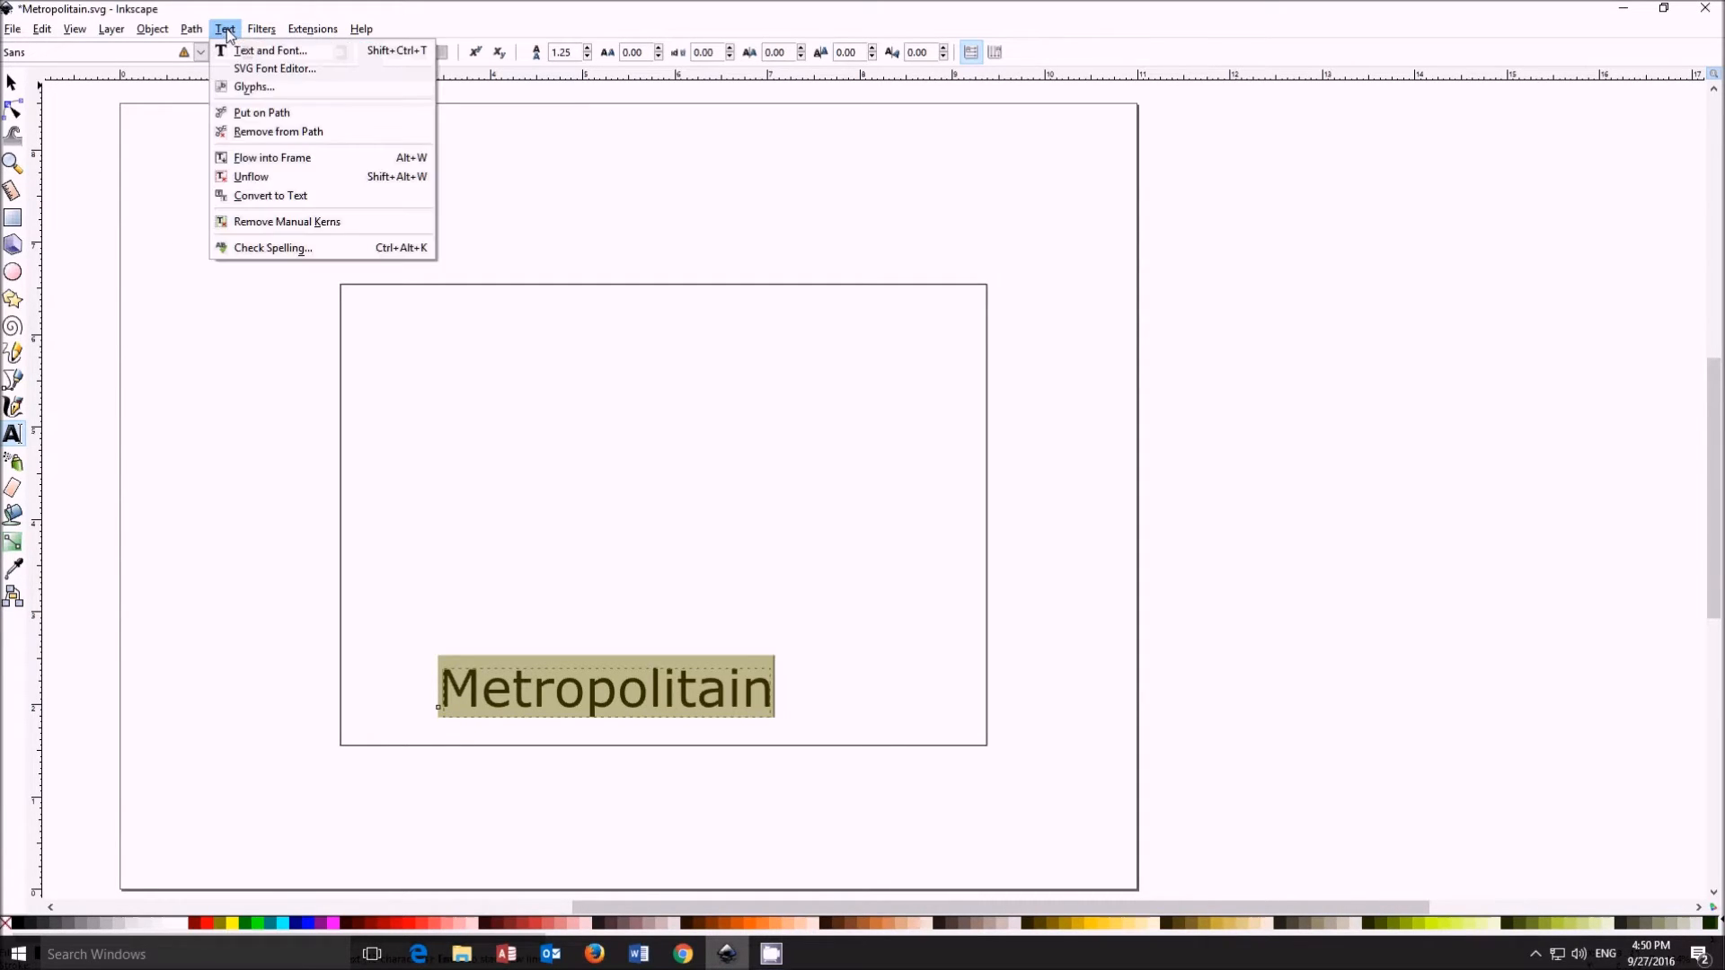
{"action": "mouse_move", "coordinate": [260, 111]}
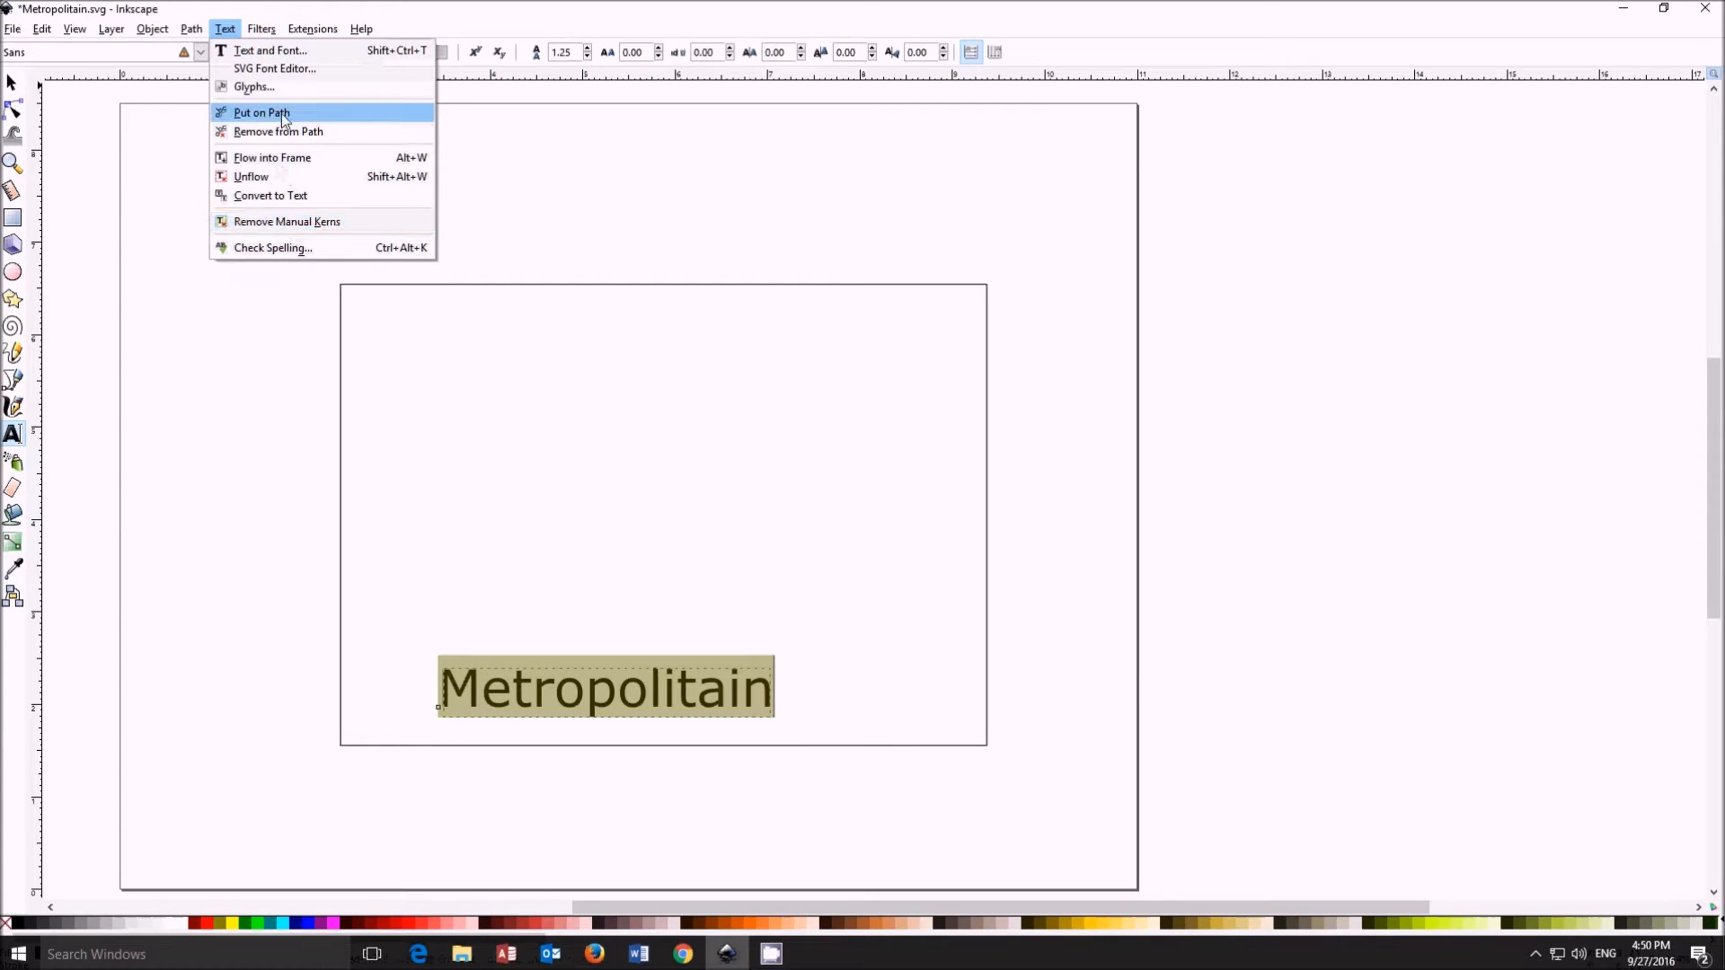
{"action": "mouse_move", "coordinate": [269, 50]}
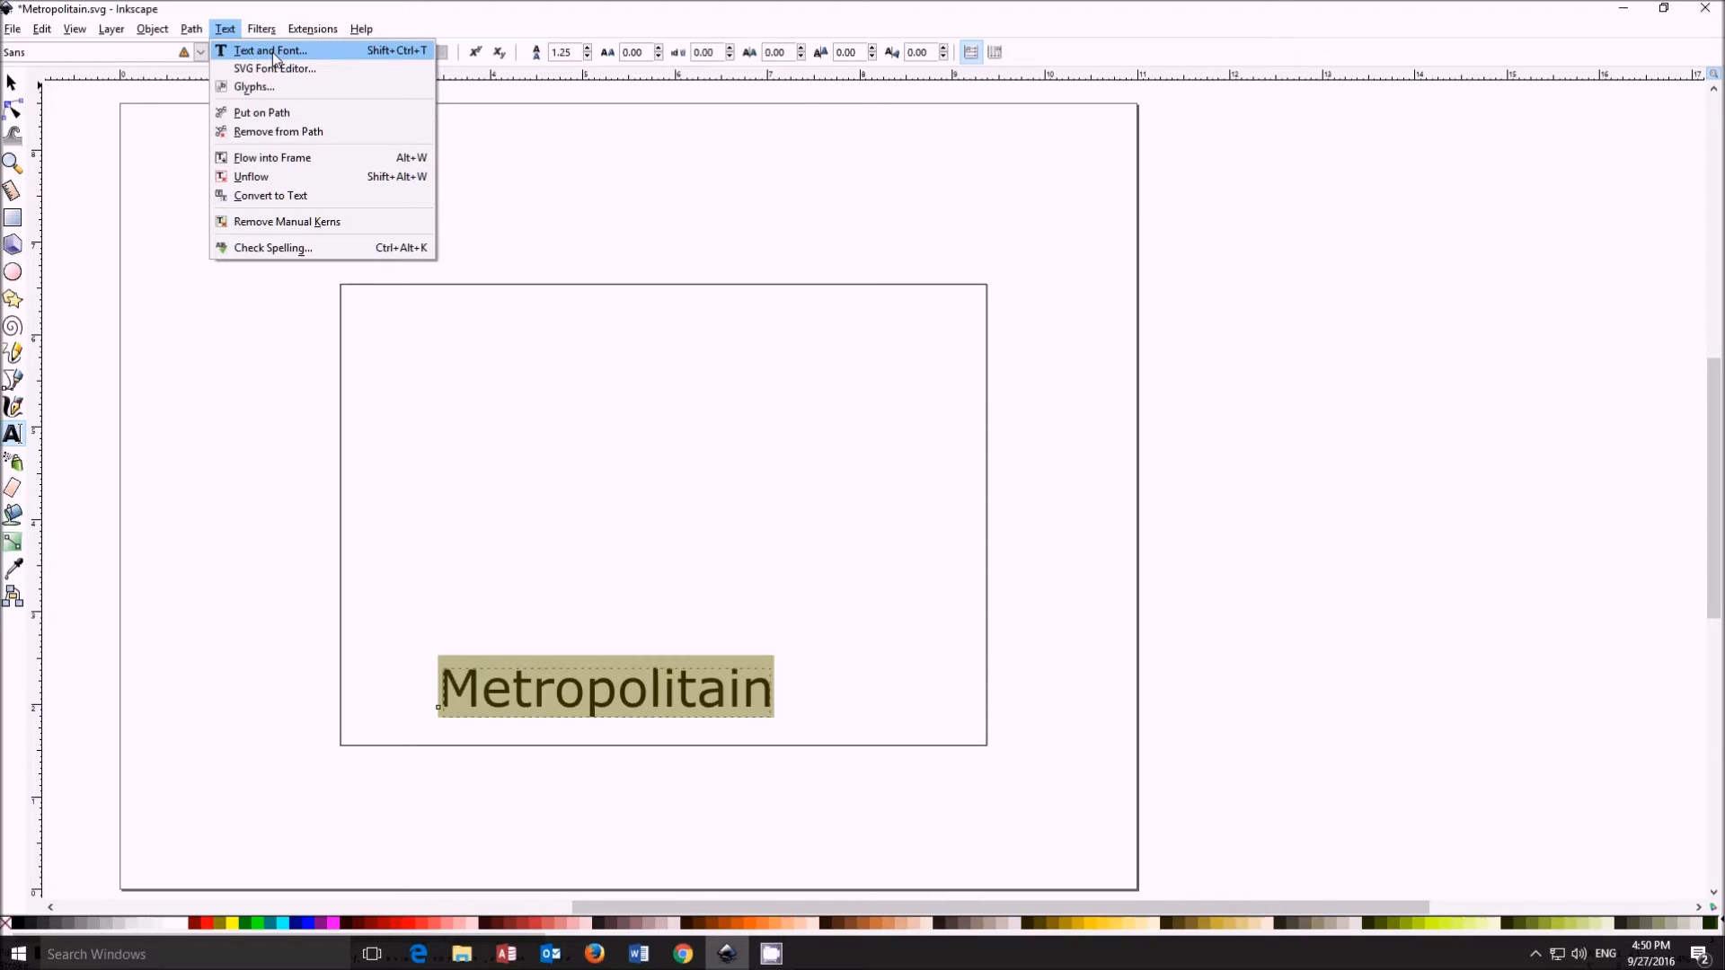
{"action": "left_click", "coordinate": [267, 50]}
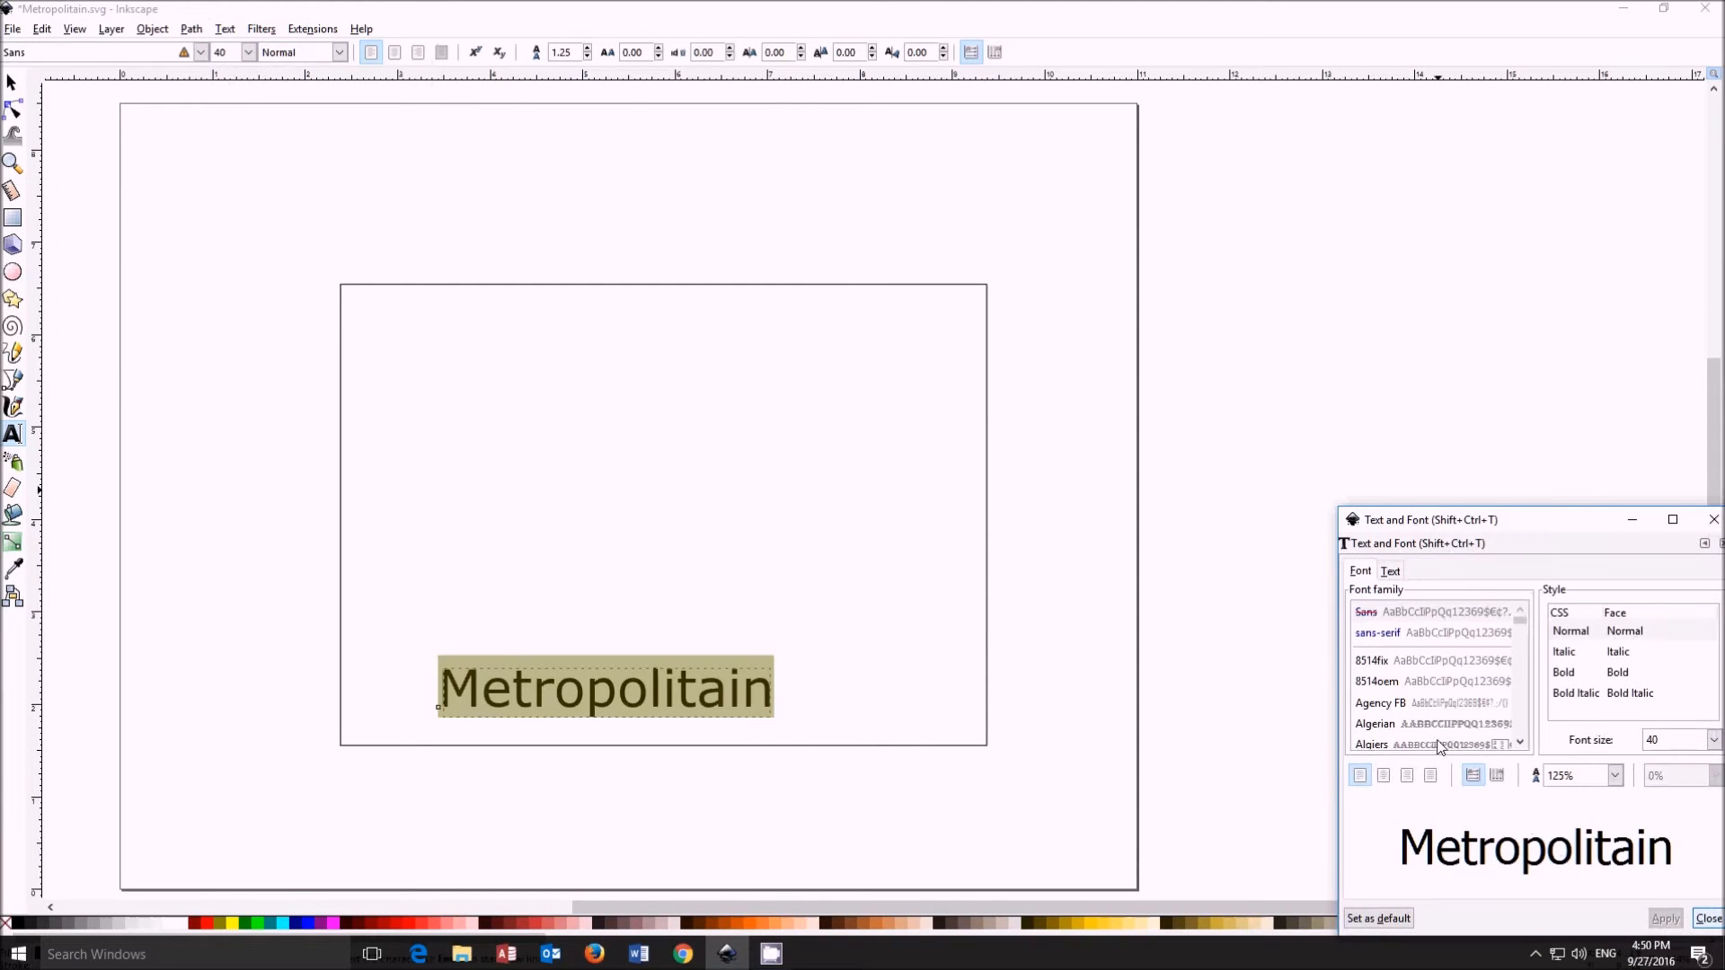
{"action": "left_click", "coordinate": [1371, 739]}
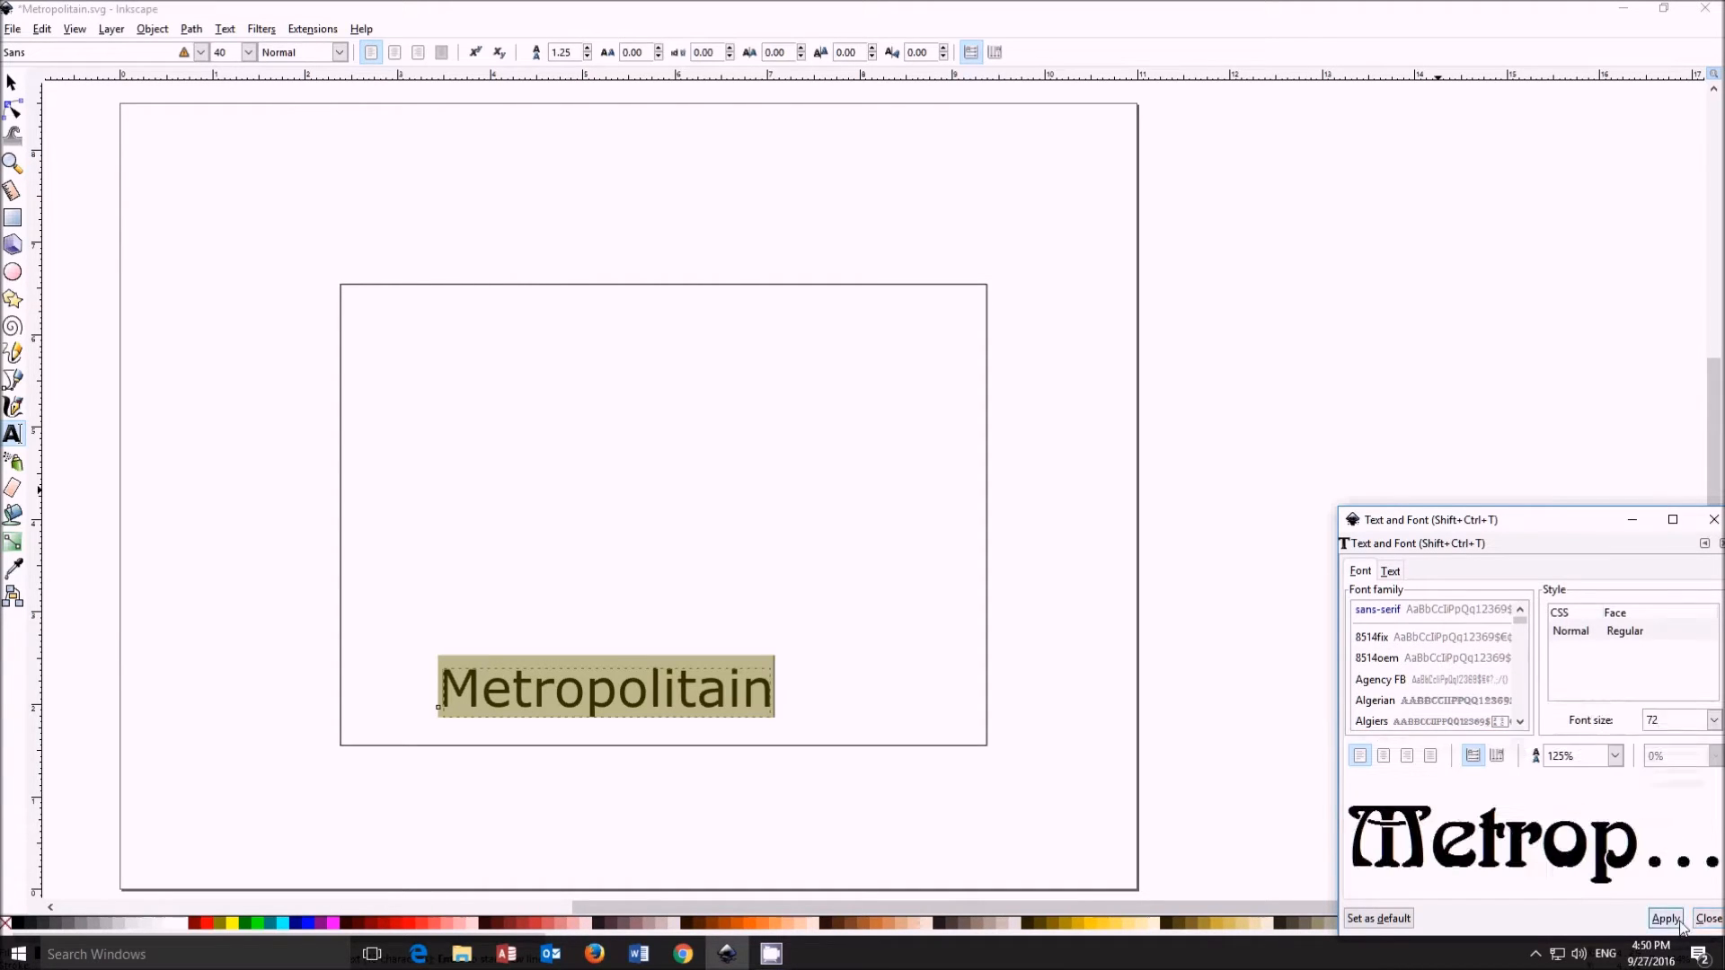
{"action": "left_click", "coordinate": [1664, 919]}
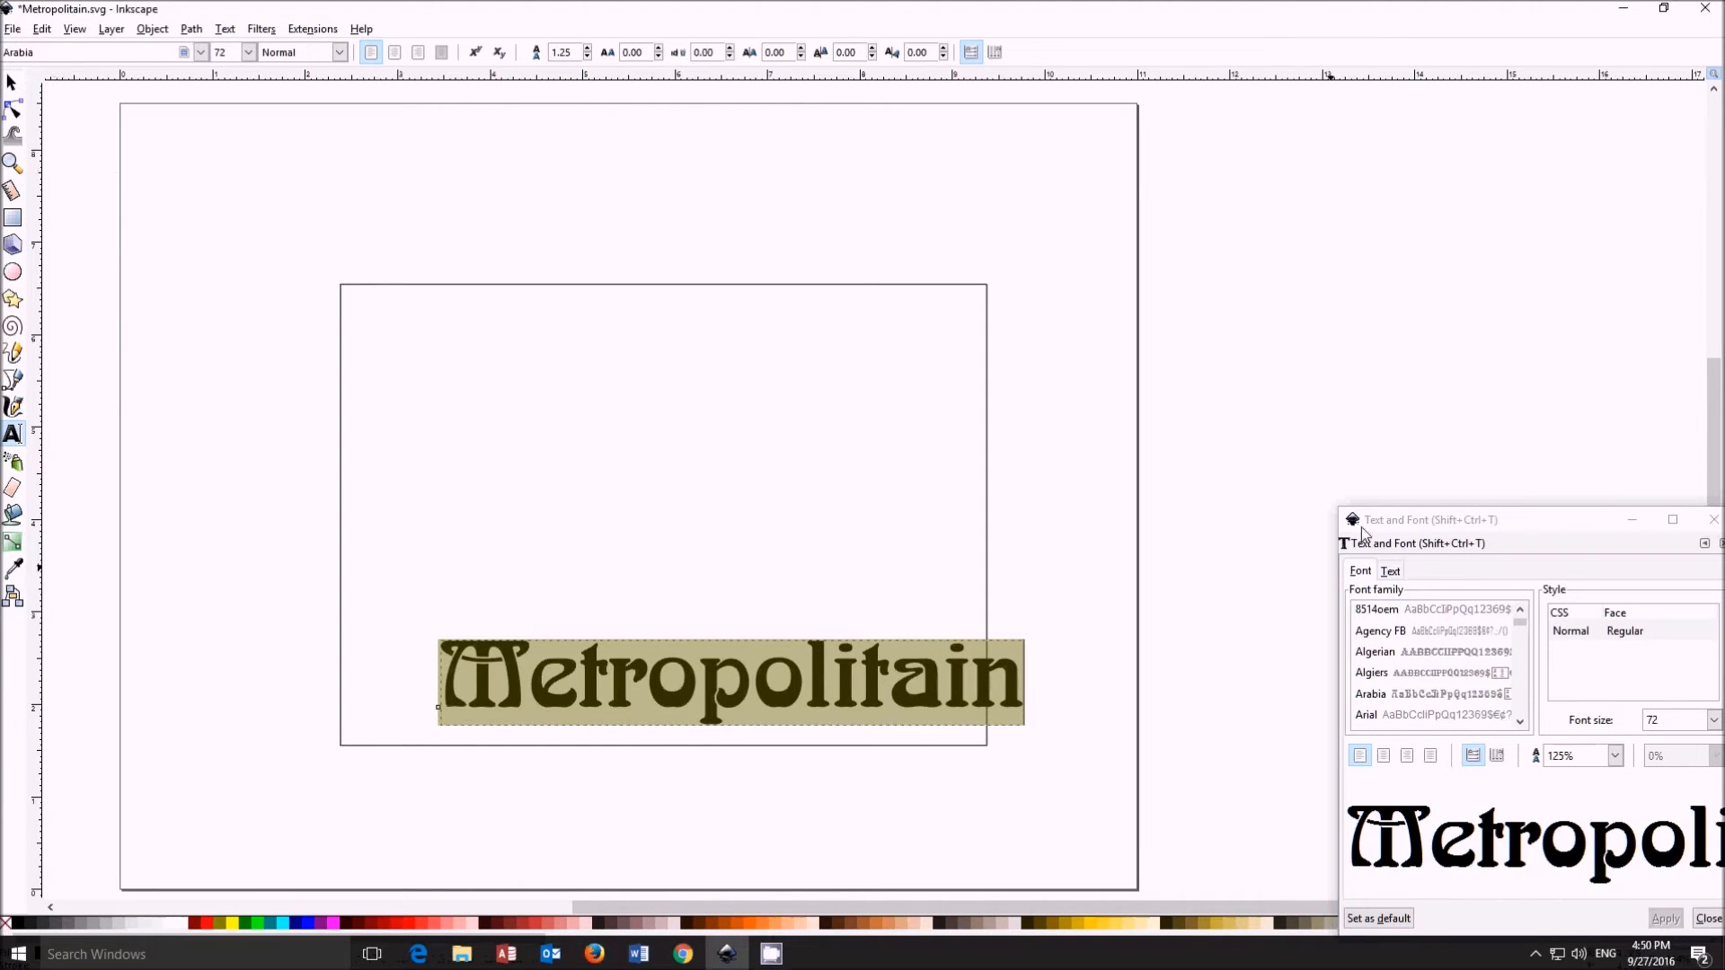
{"action": "left_click", "coordinate": [1713, 520]}
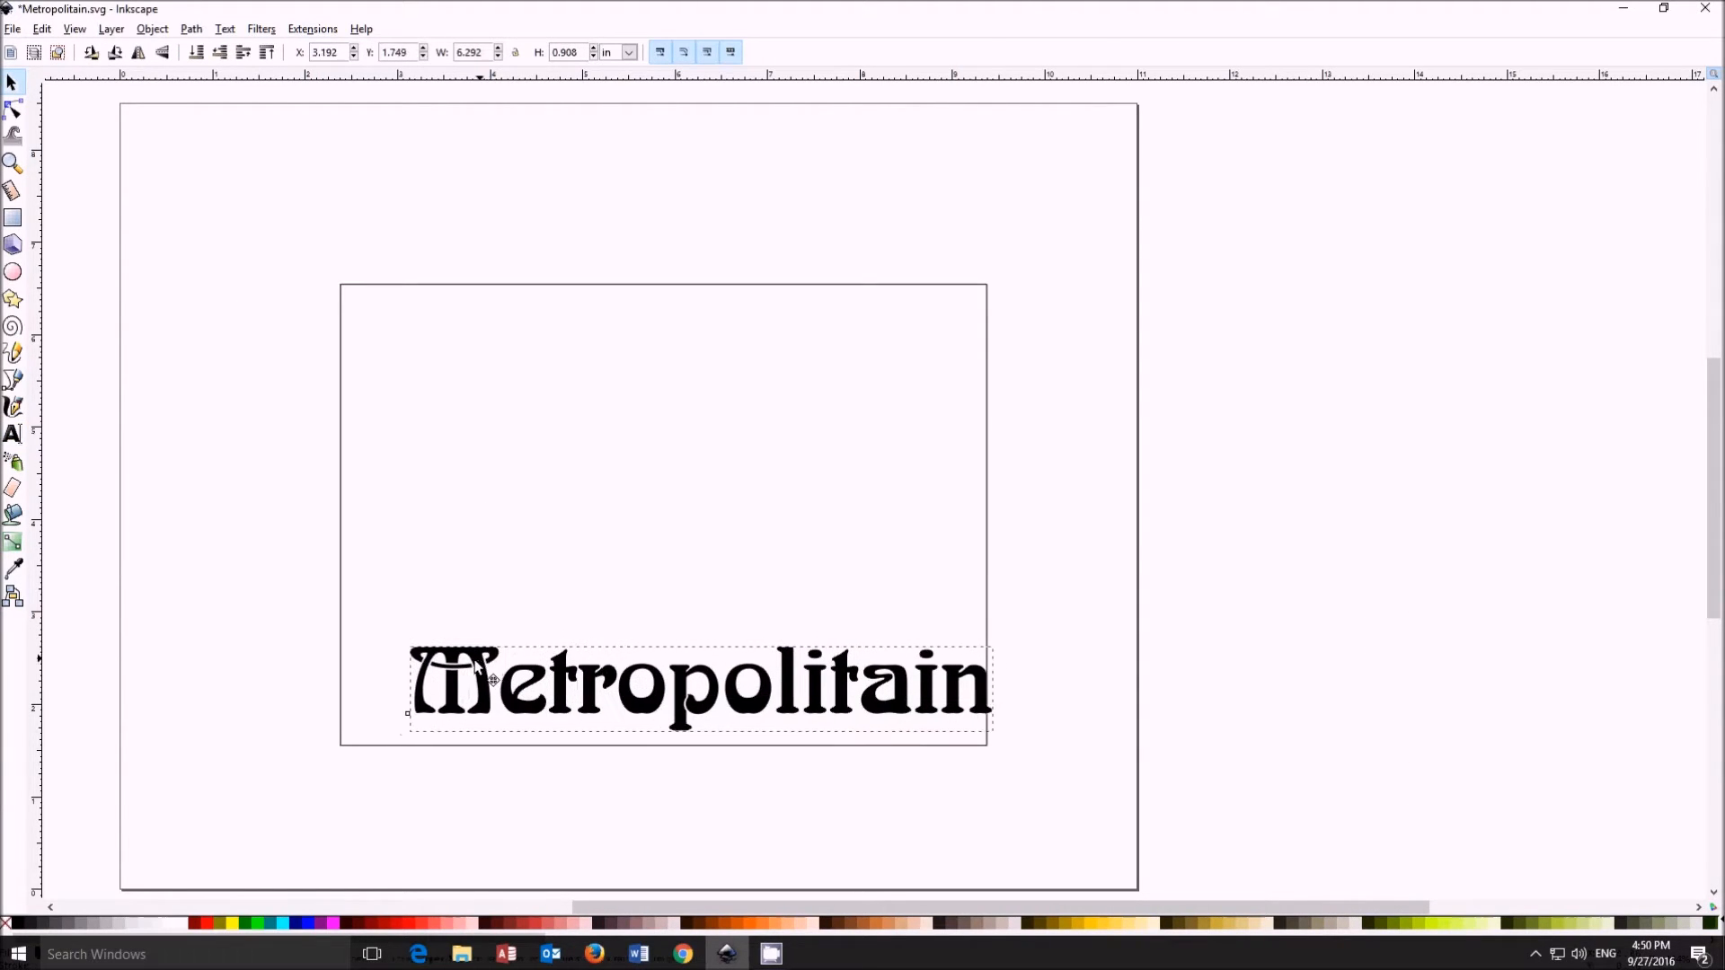
{"action": "left_click_drag", "start_coordinate": [699, 683], "coordinate": [654, 710]}
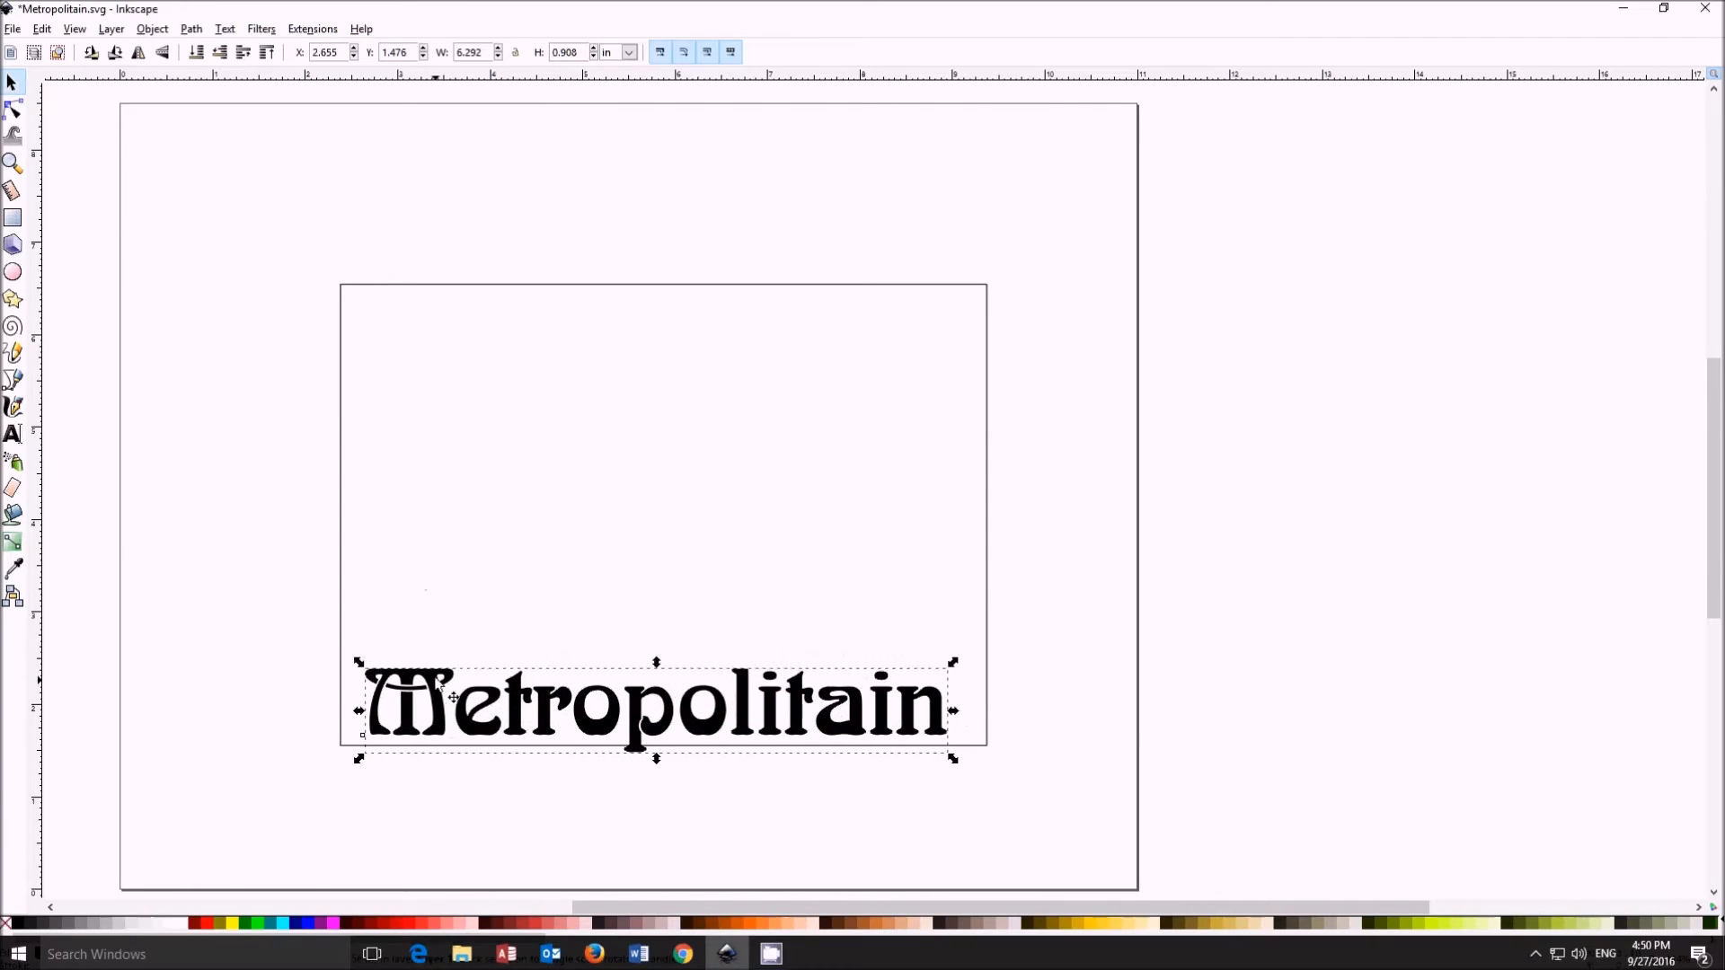
Step: Give the word no fill and a 1 px stroke so the letters show as hollow outlines
{"action": "left_click", "coordinate": [191, 28]}
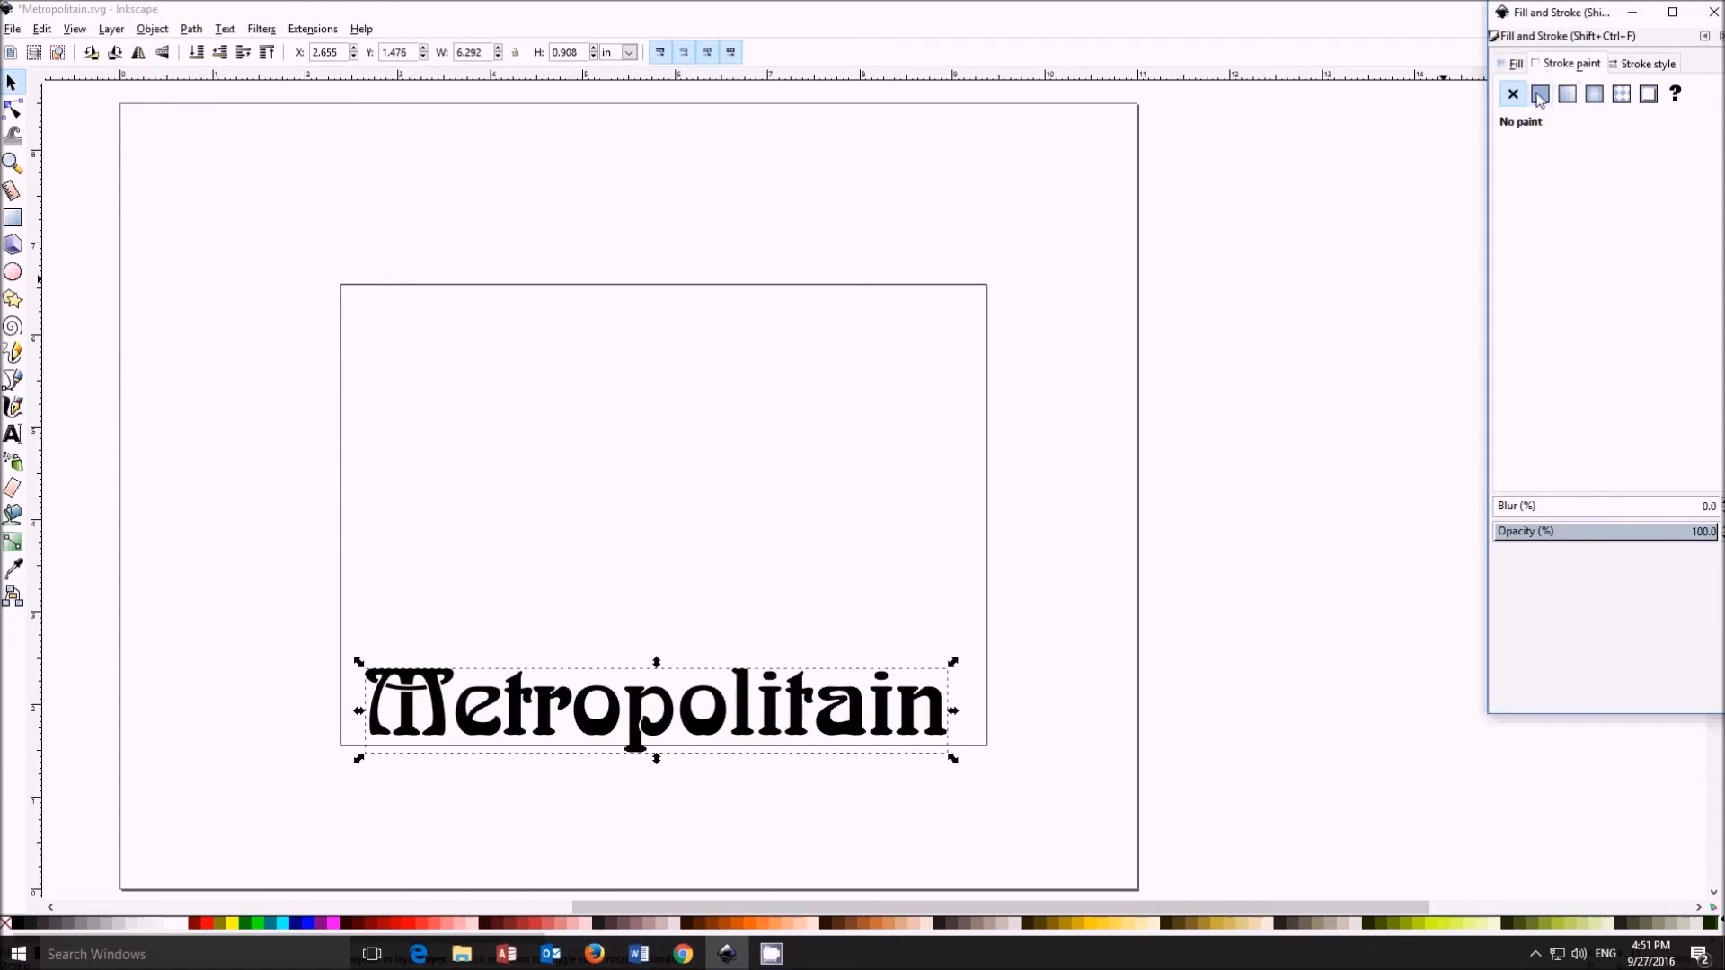
{"action": "left_click", "coordinate": [1514, 94]}
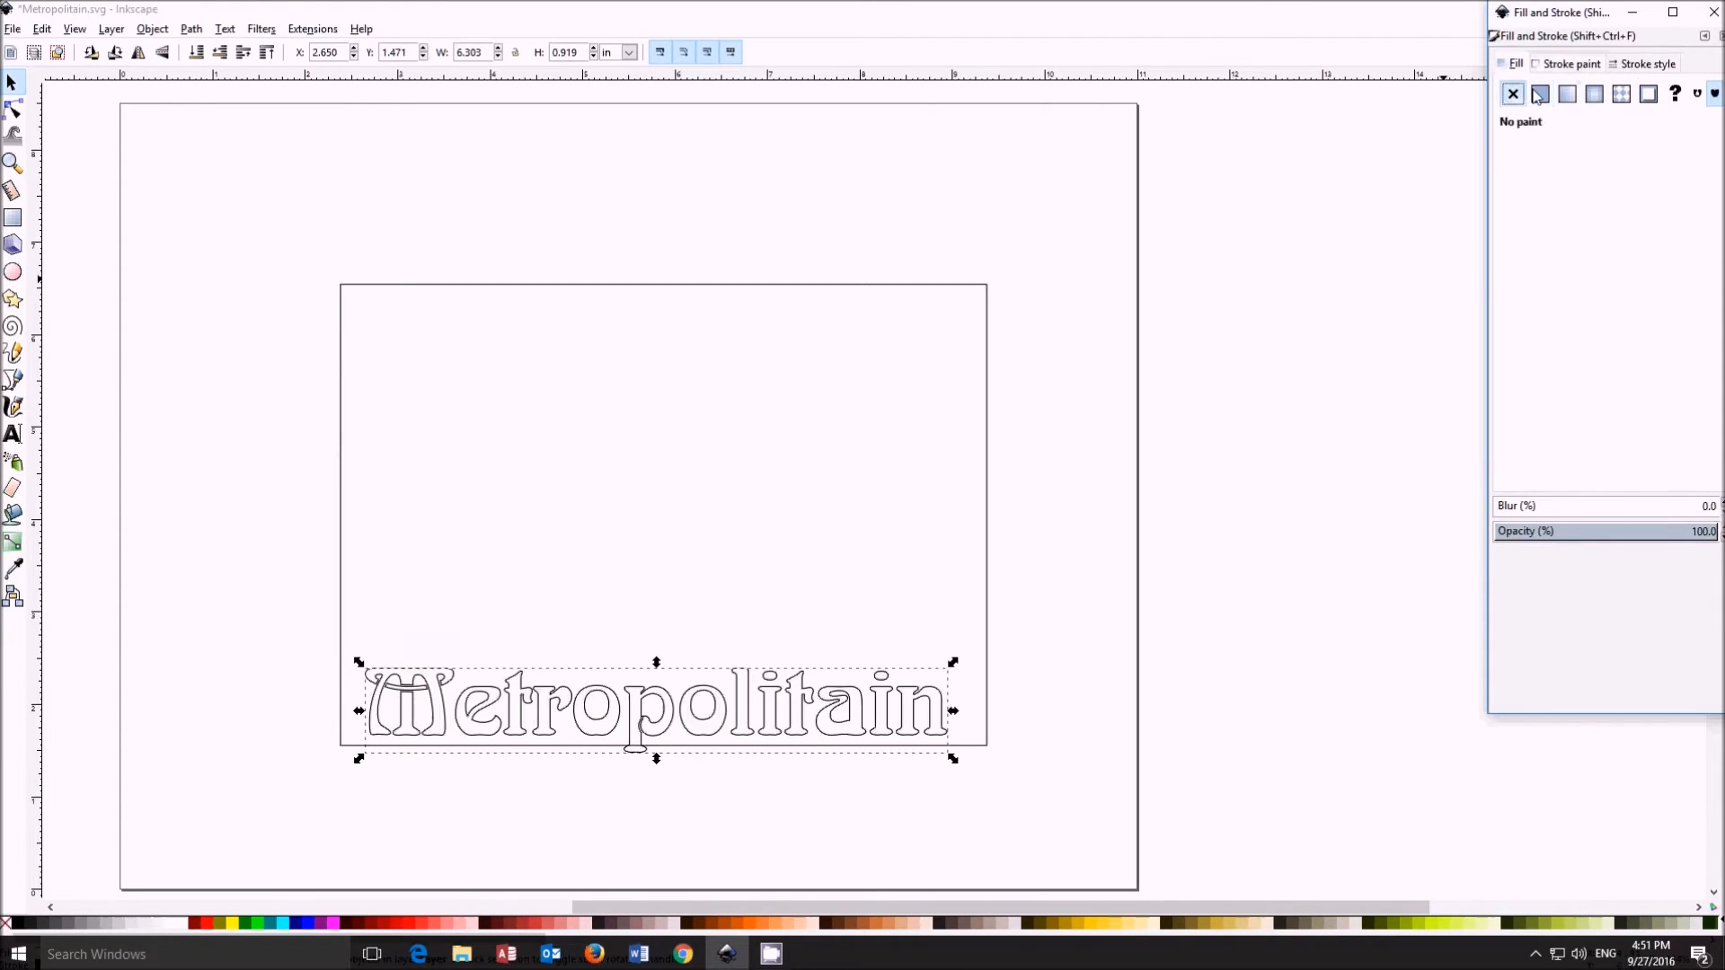
{"action": "left_click", "coordinate": [1647, 63]}
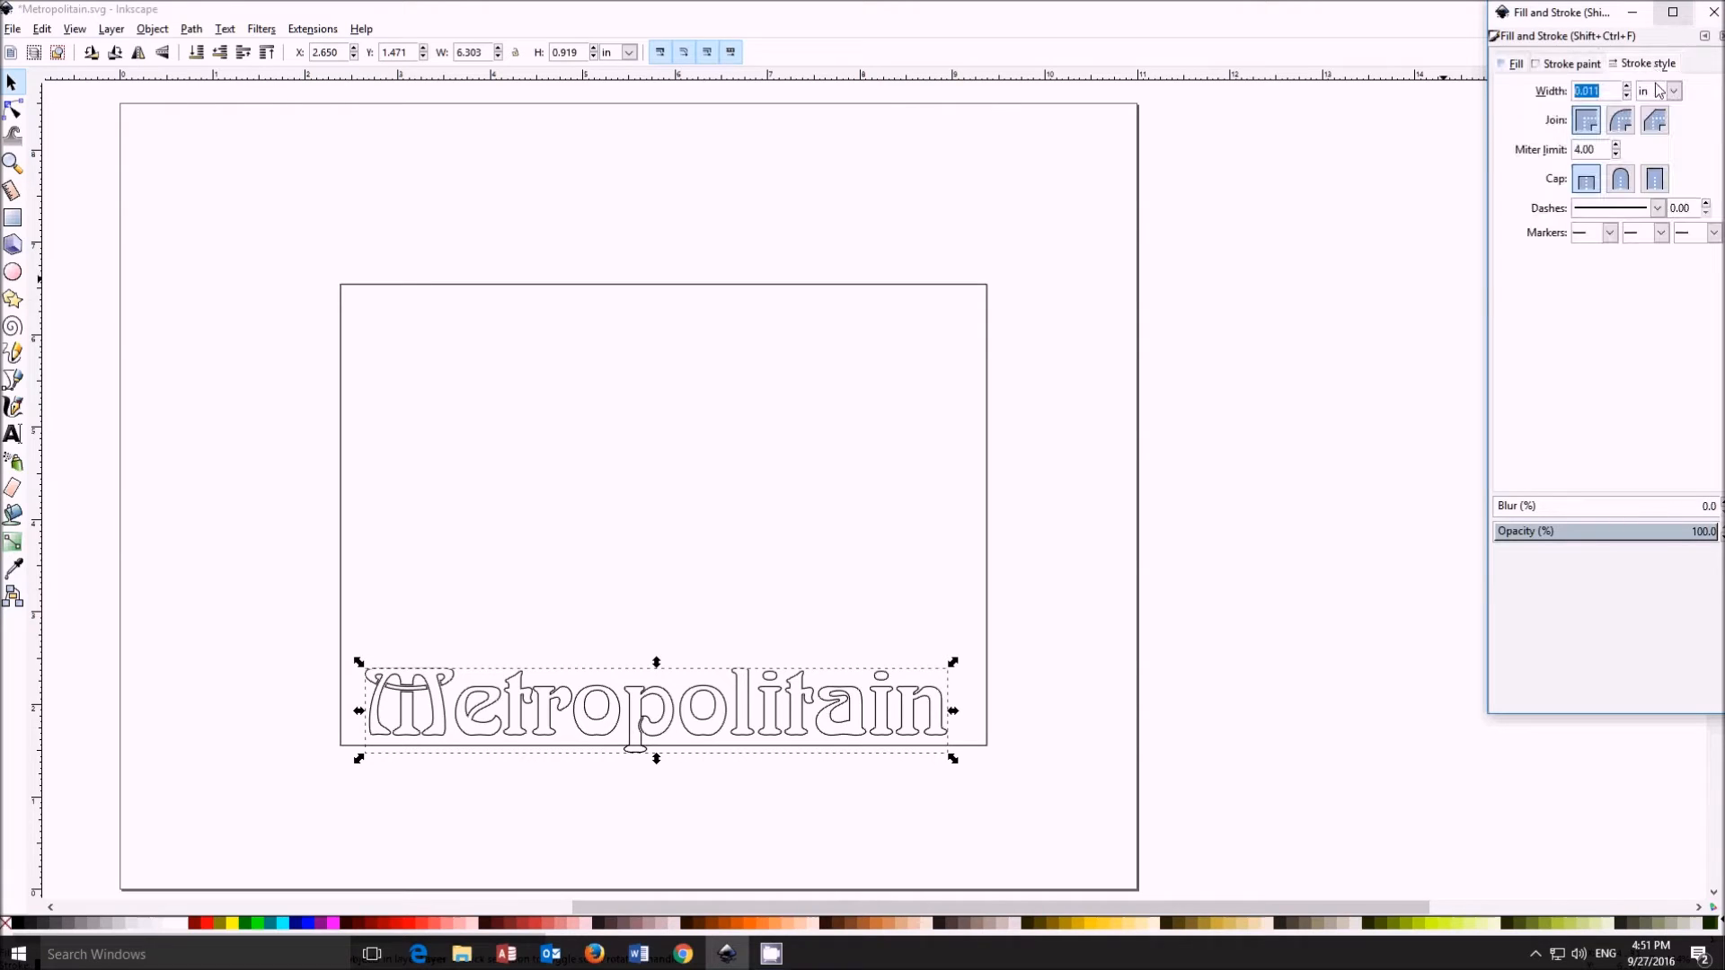
{"action": "left_click", "coordinate": [1673, 90]}
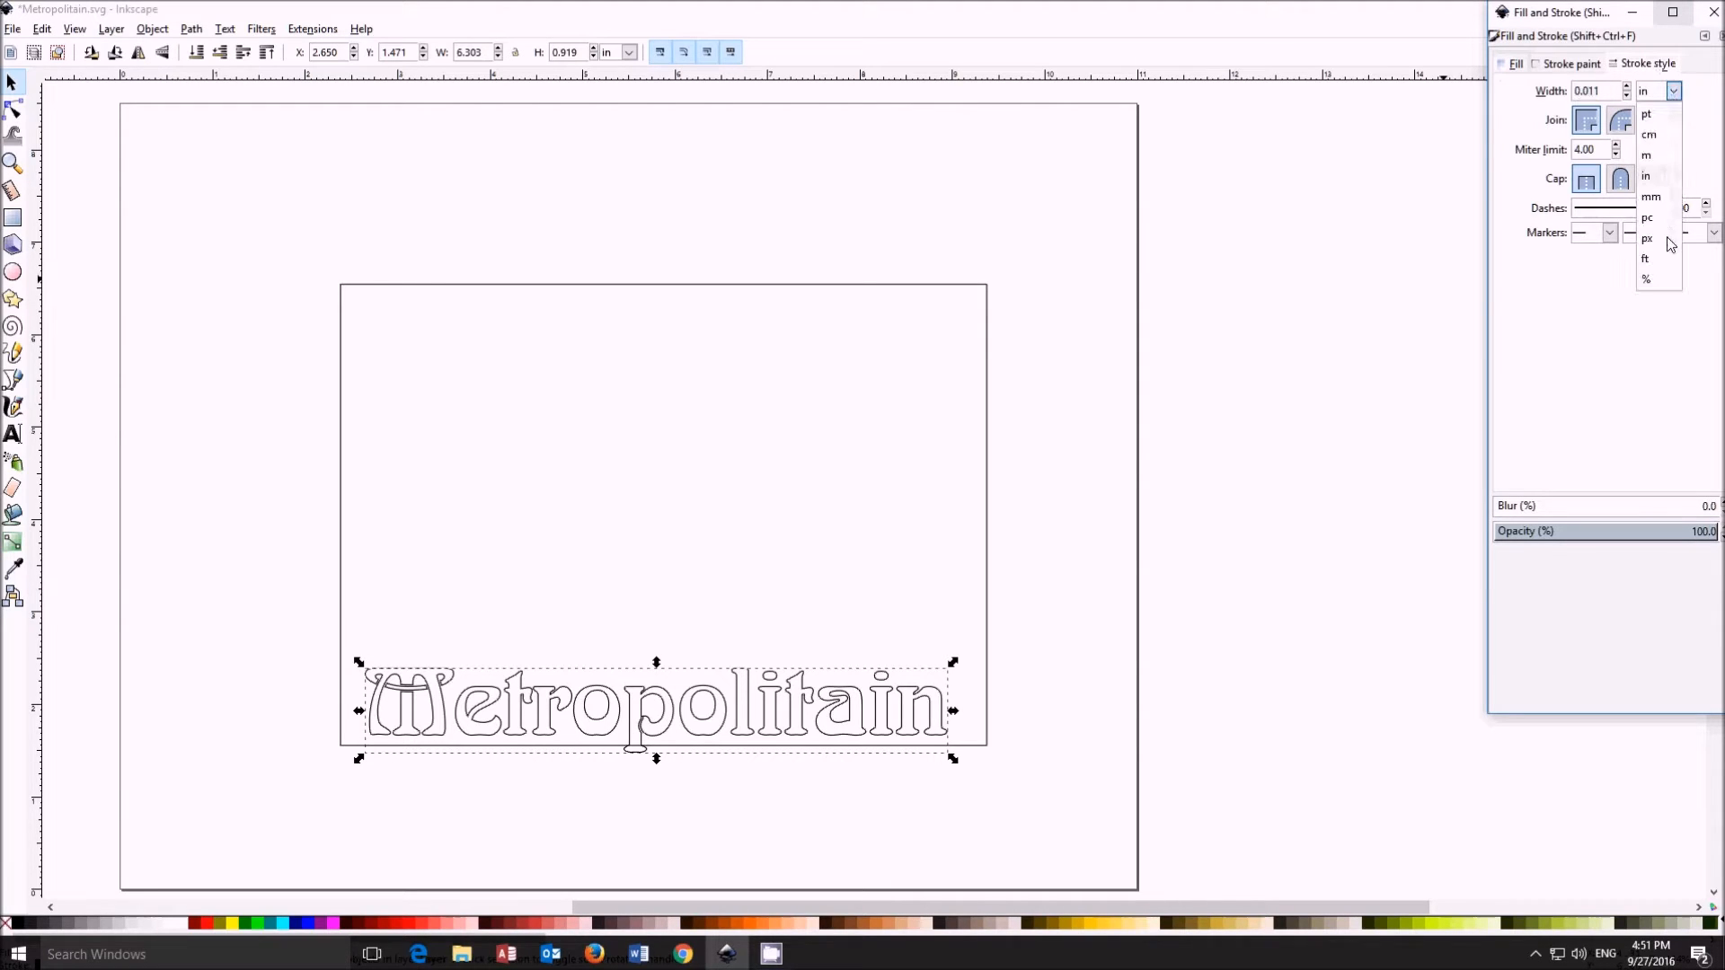
{"action": "left_click", "coordinate": [1647, 239]}
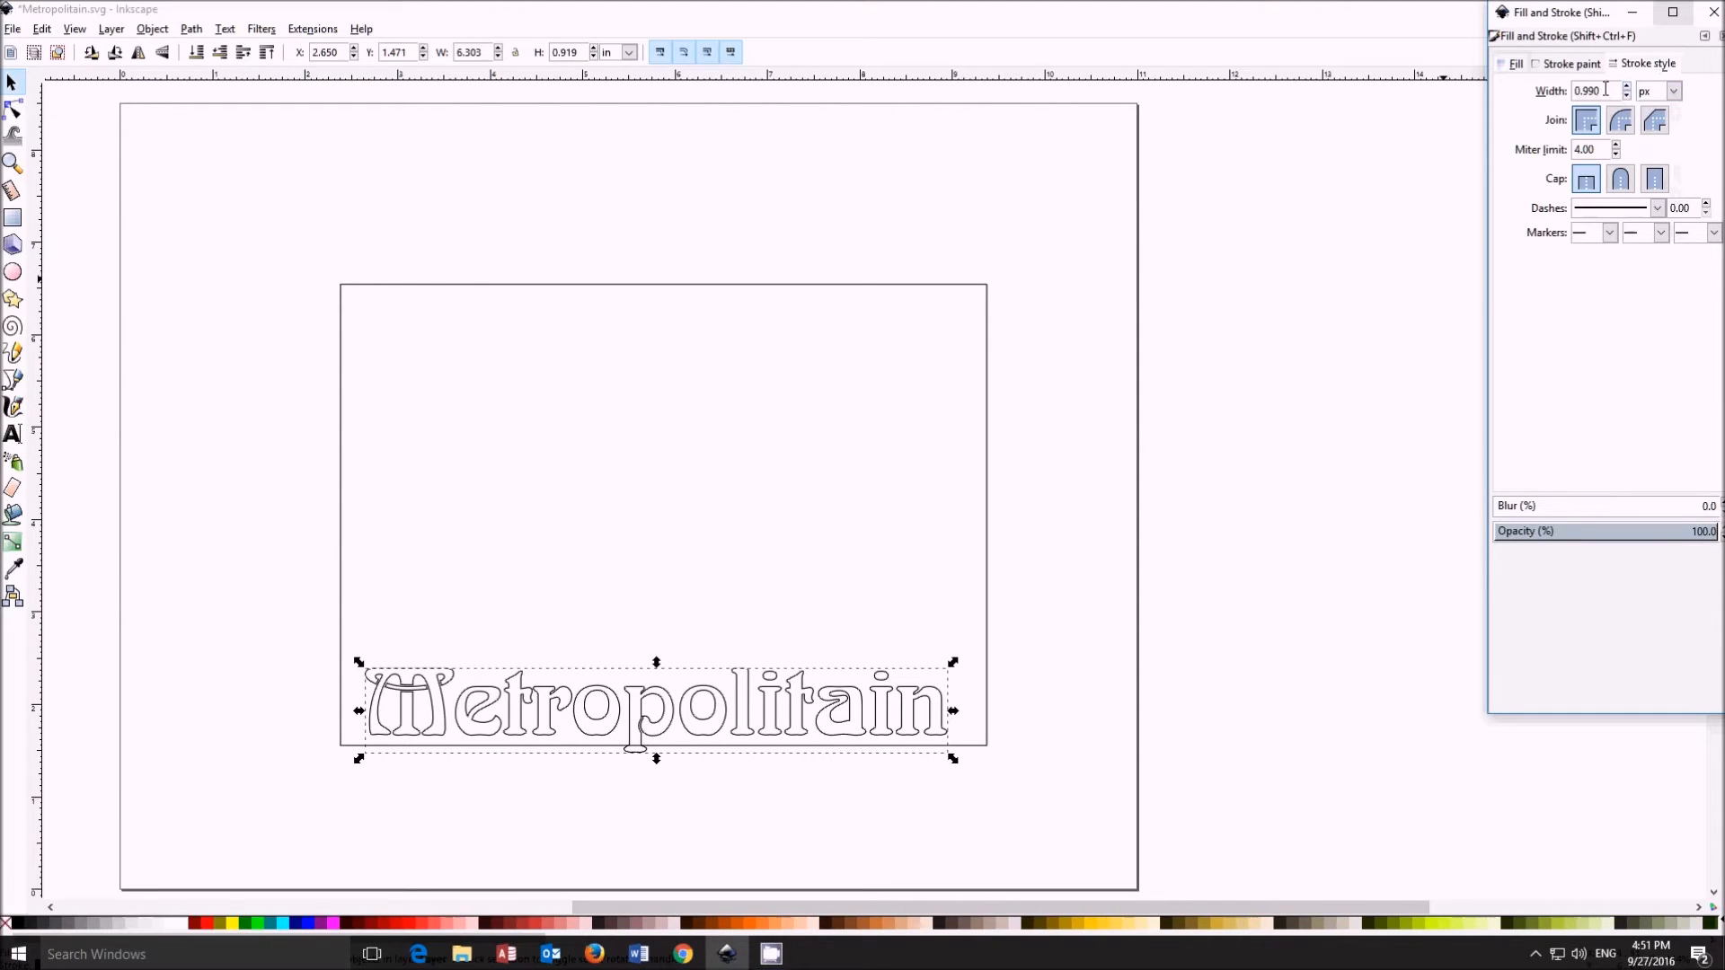
{"action": "type", "text": "1.000"}
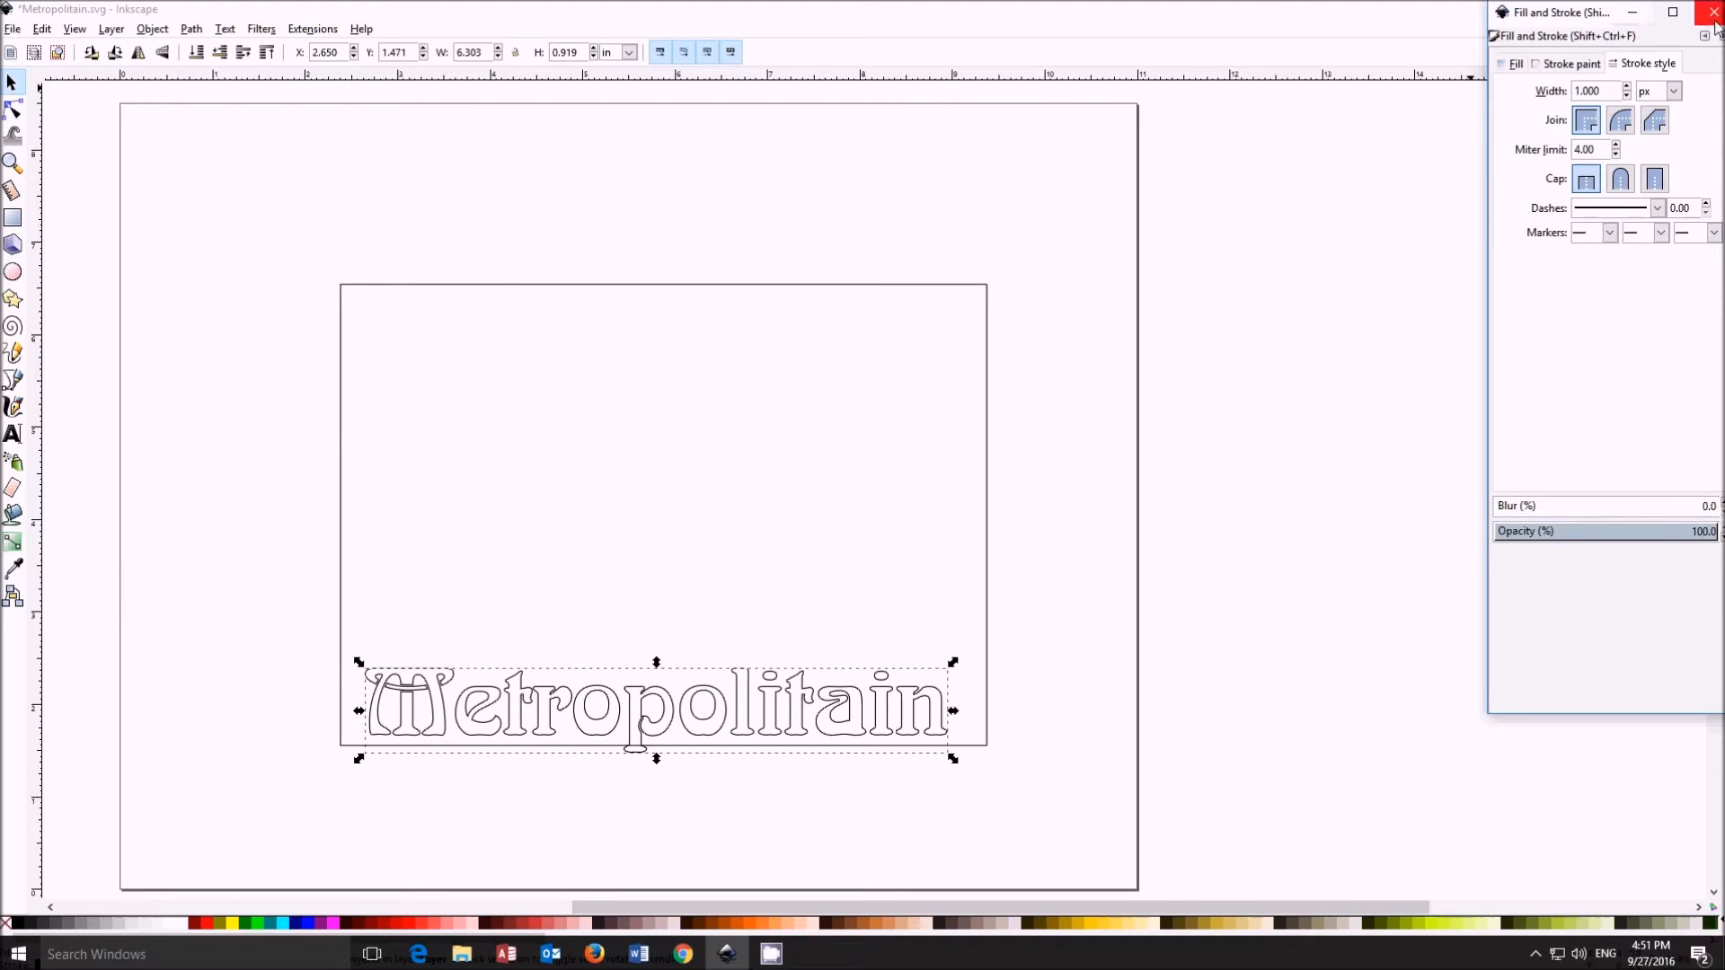
{"action": "left_click", "coordinate": [1713, 12]}
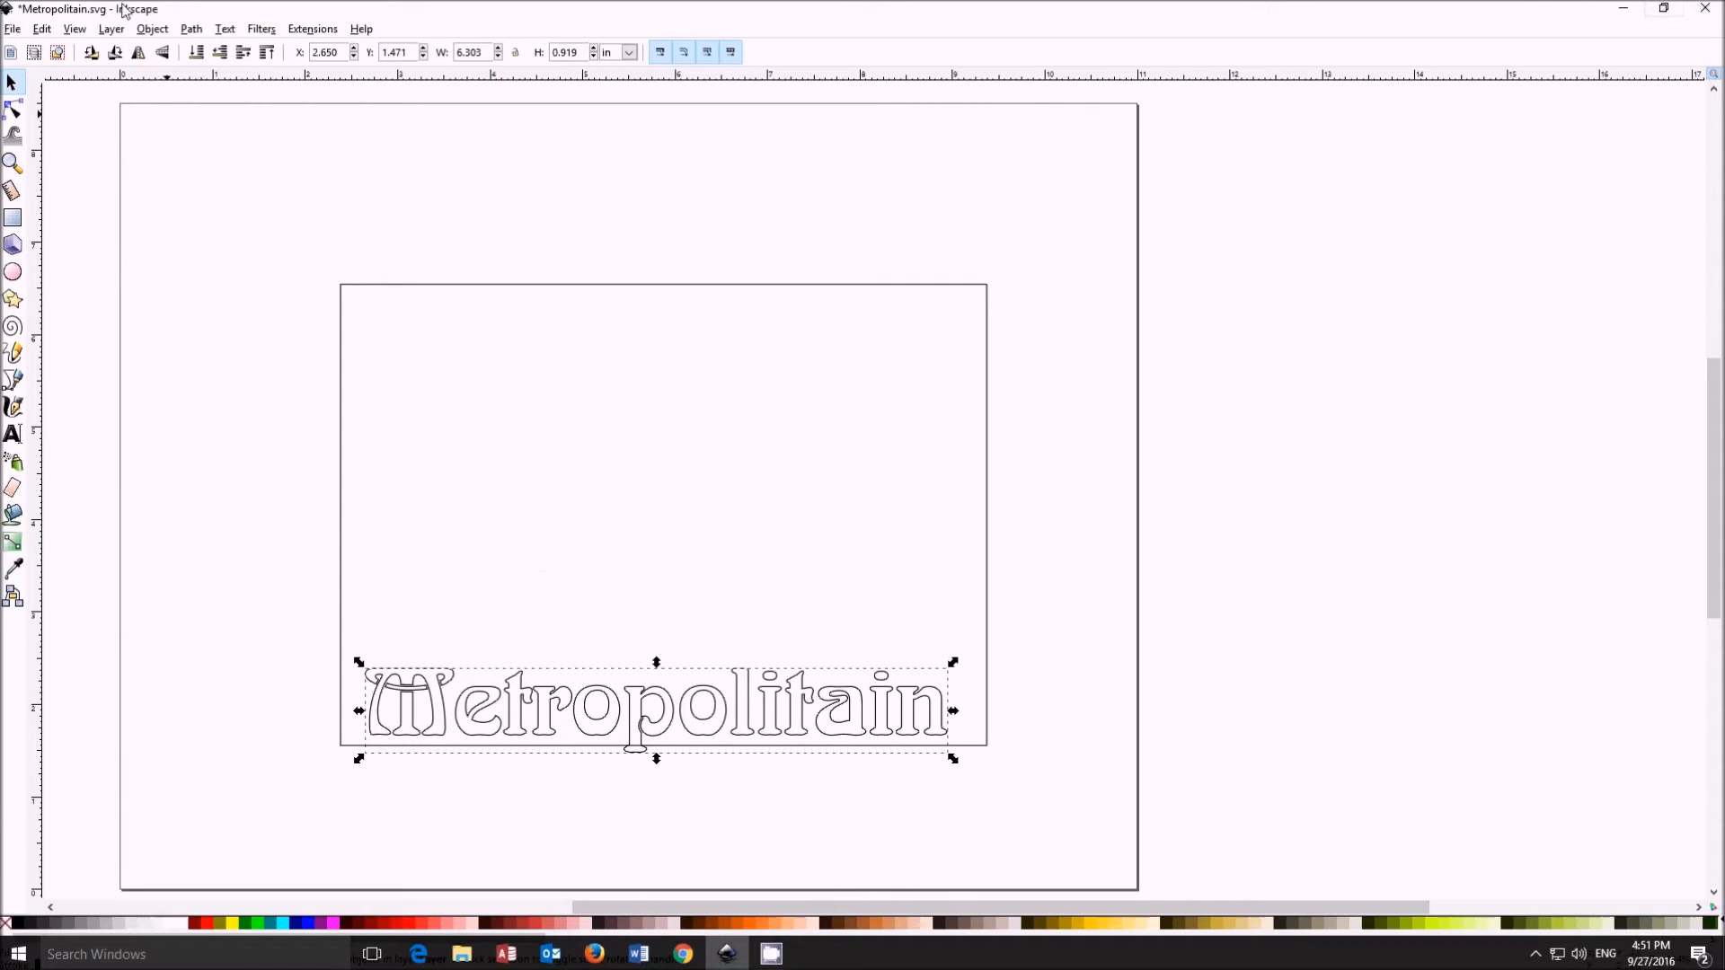
Step: Attempt a Path Combine on the current selection, then deselect everything
{"action": "left_click", "coordinate": [190, 29]}
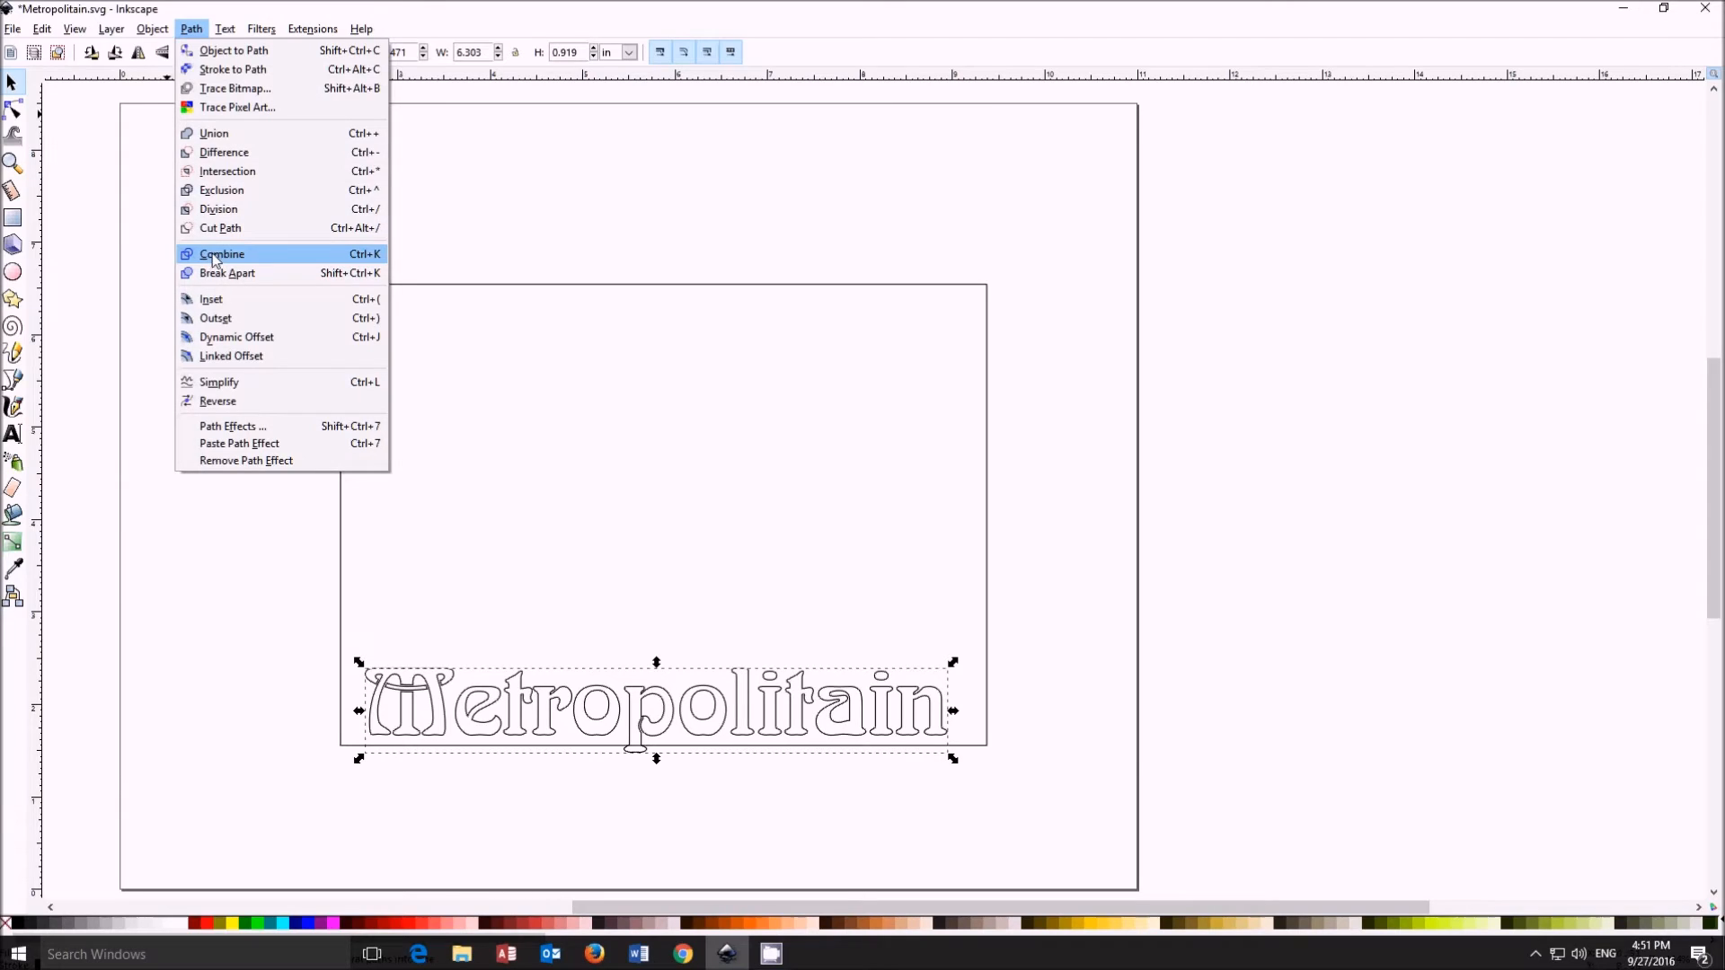
{"action": "left_click", "coordinate": [221, 253]}
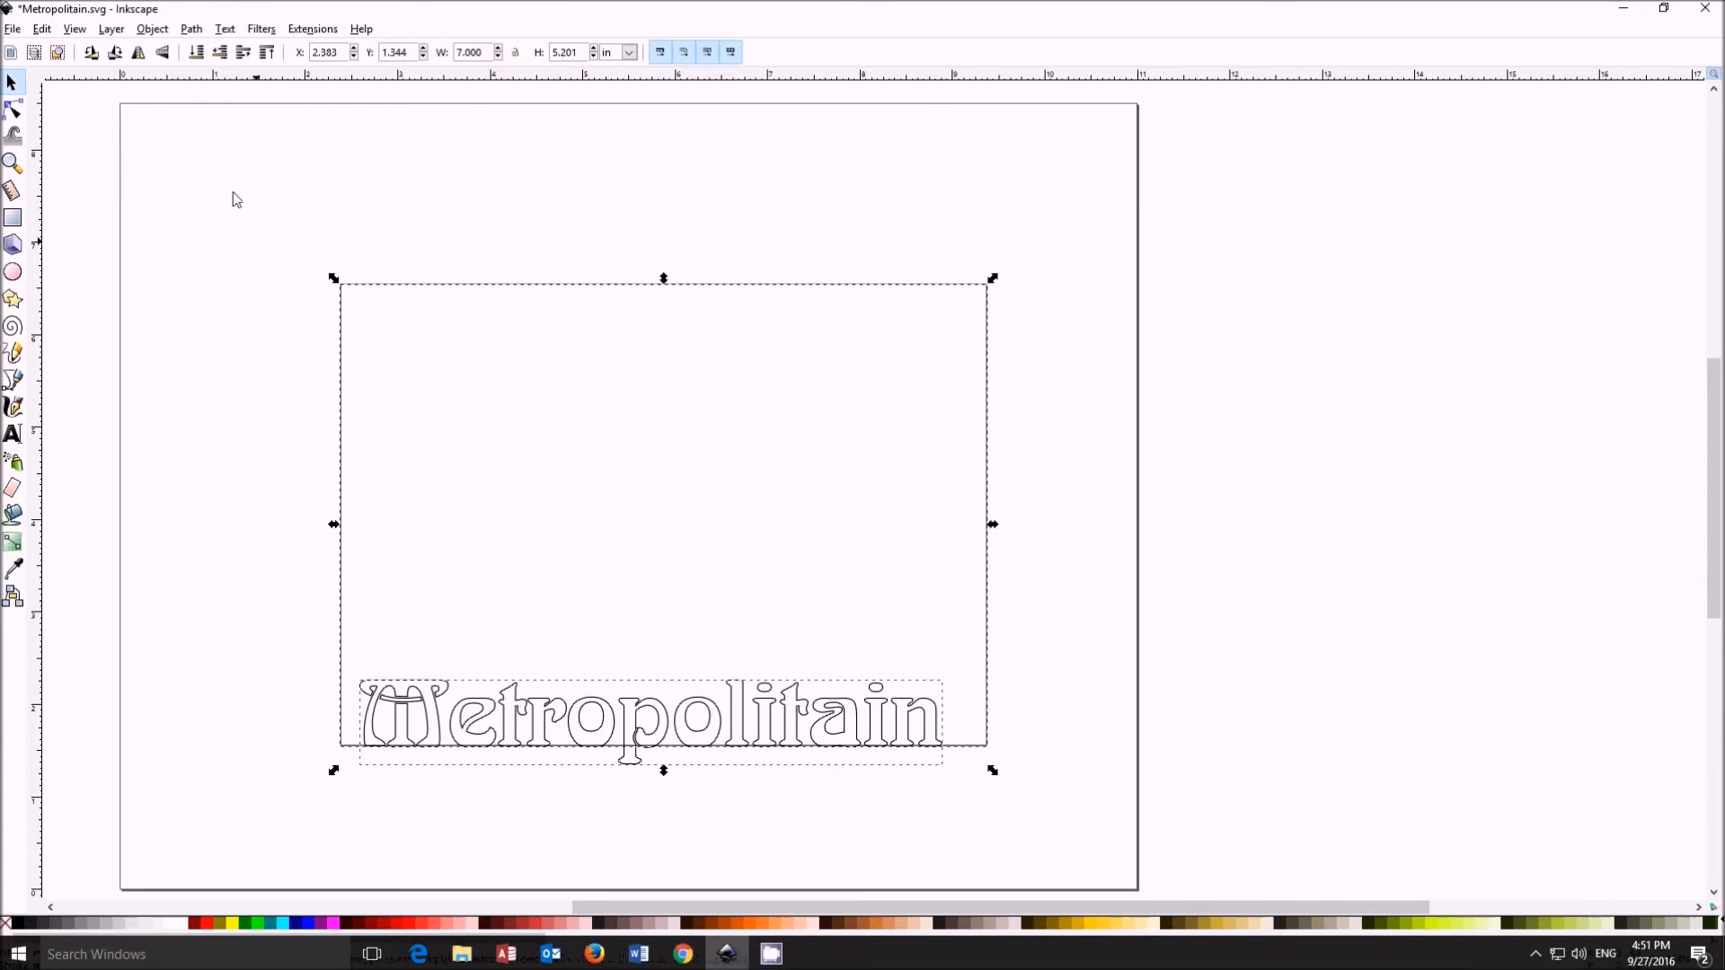
{"action": "left_click", "coordinate": [189, 29]}
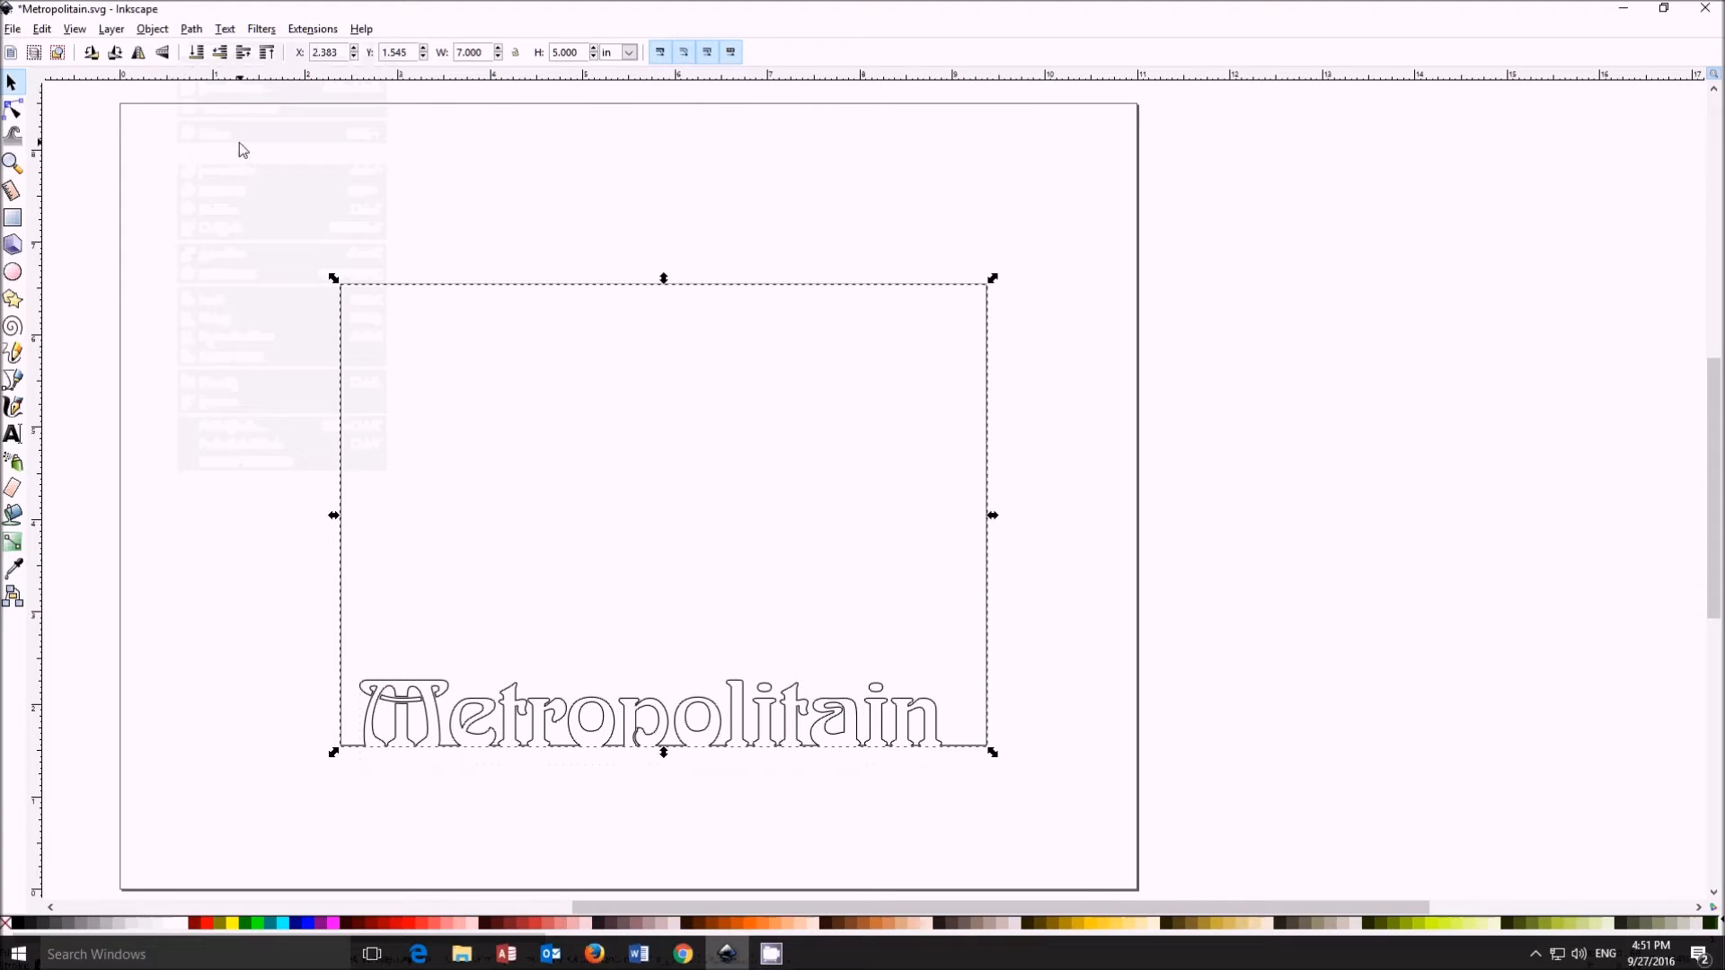
{"action": "left_click", "coordinate": [685, 816]}
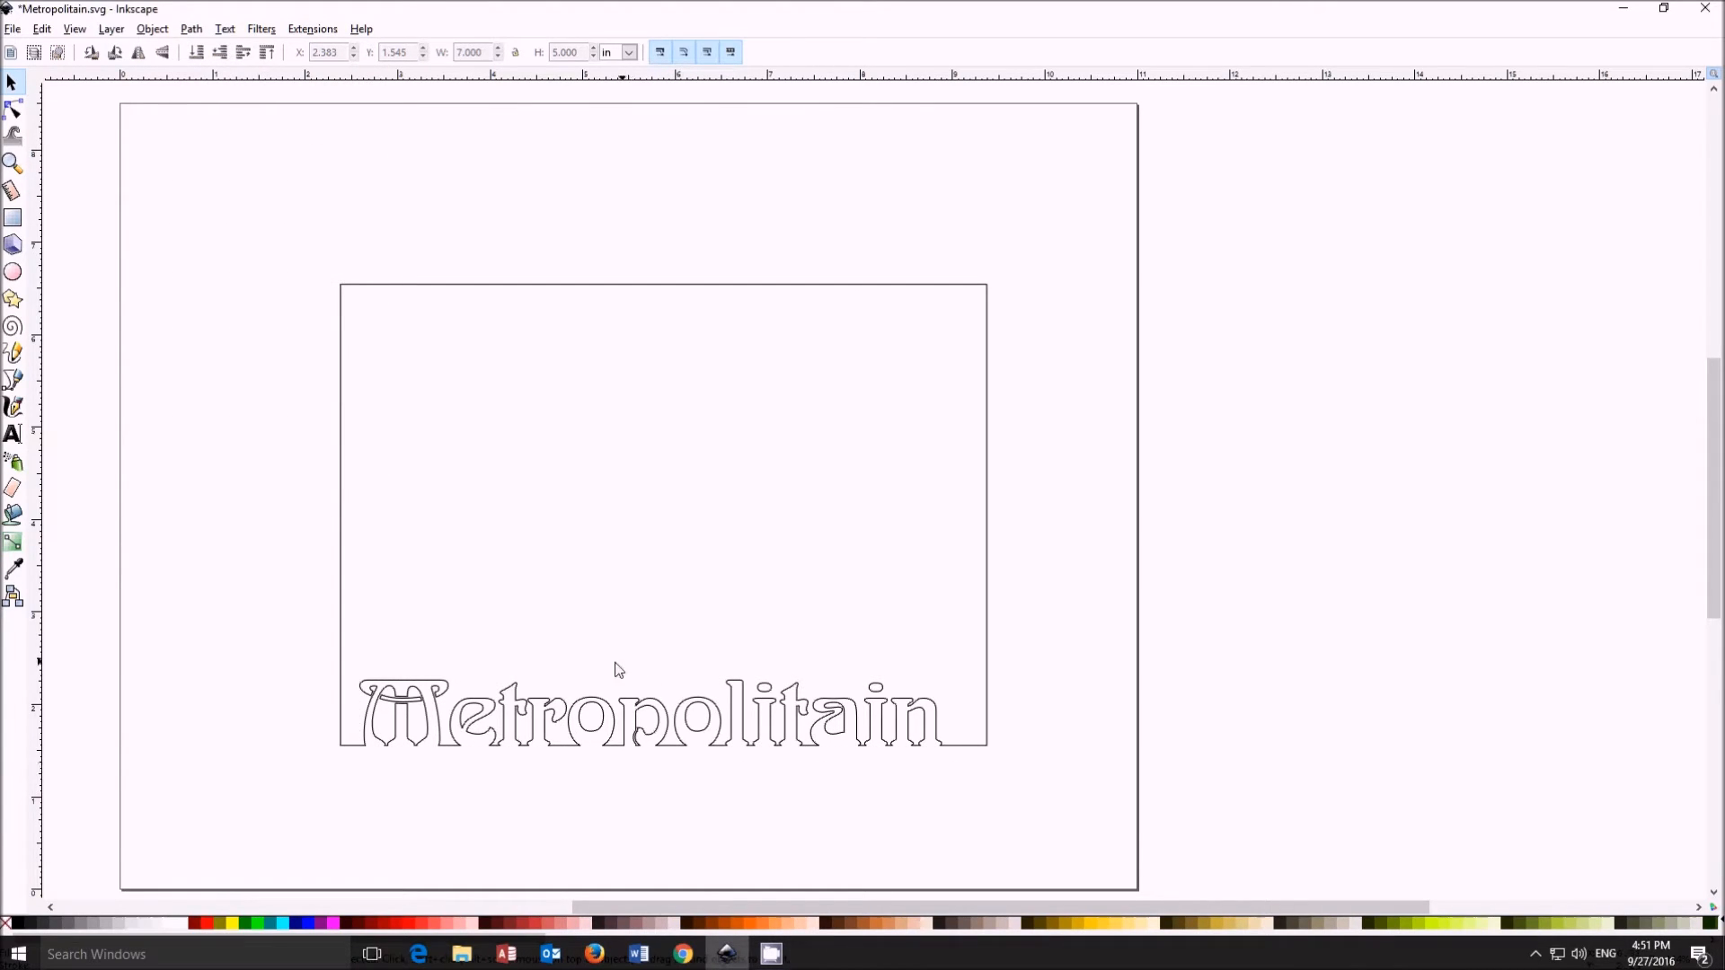
{"action": "mouse_move", "coordinate": [789, 878]}
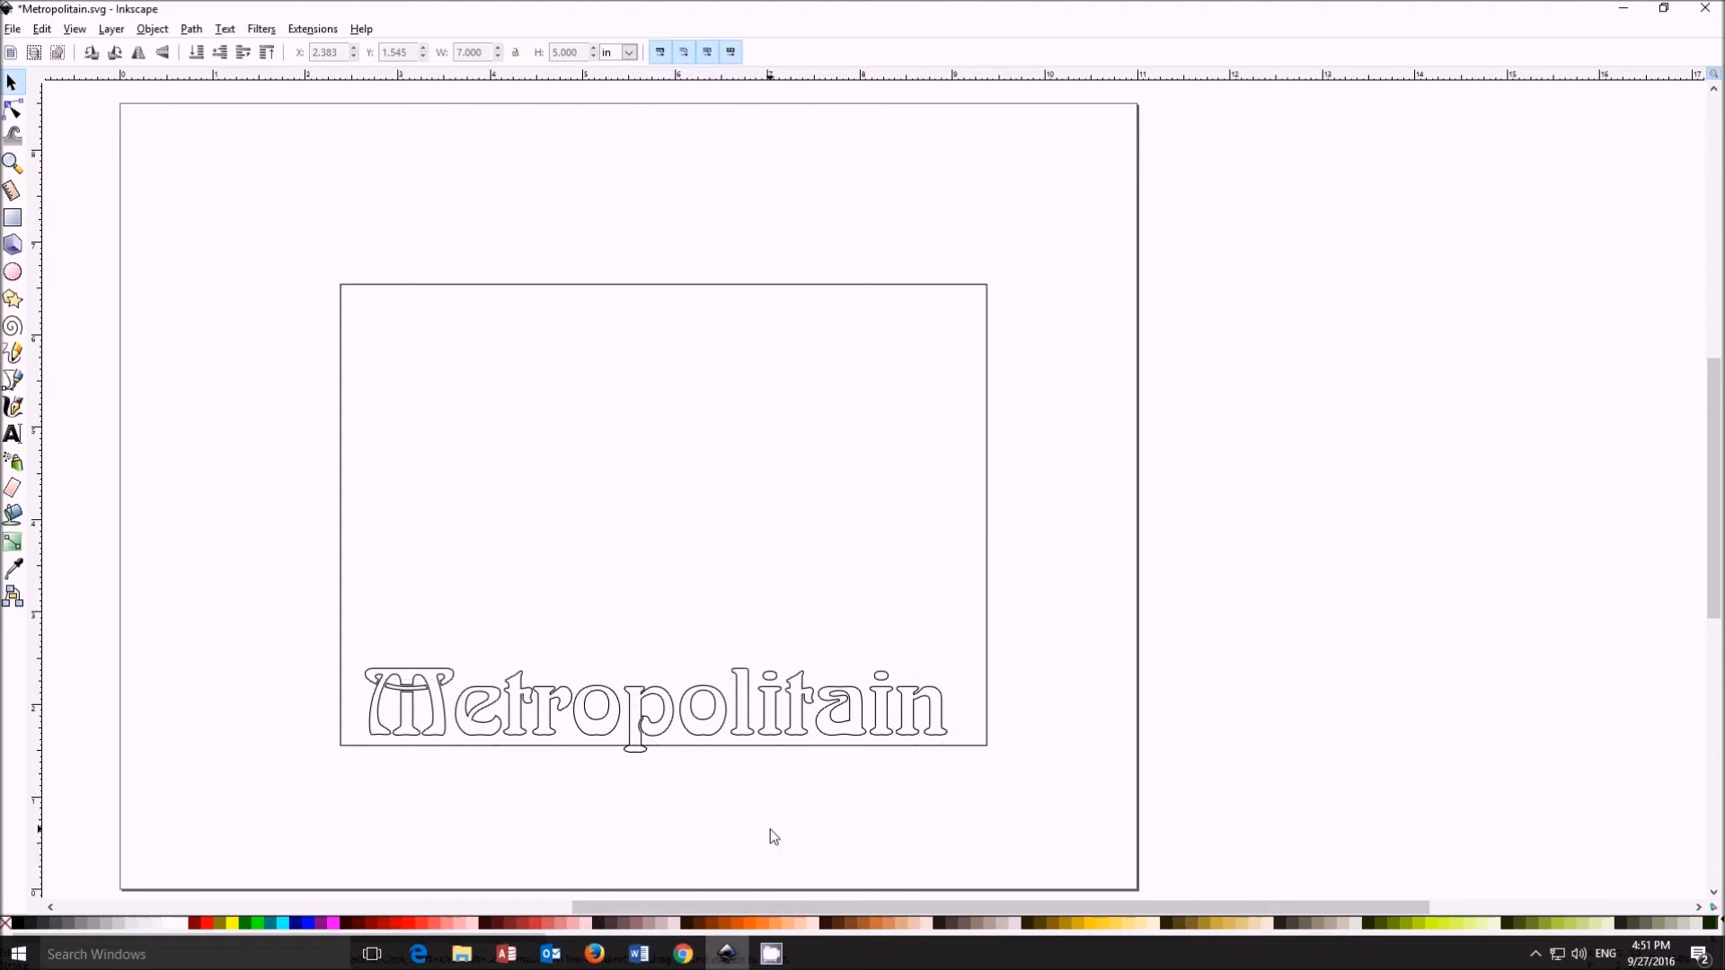
Step: Select the Metropolitain lettering and combine its letter shapes into one path
{"action": "left_click", "coordinate": [654, 710]}
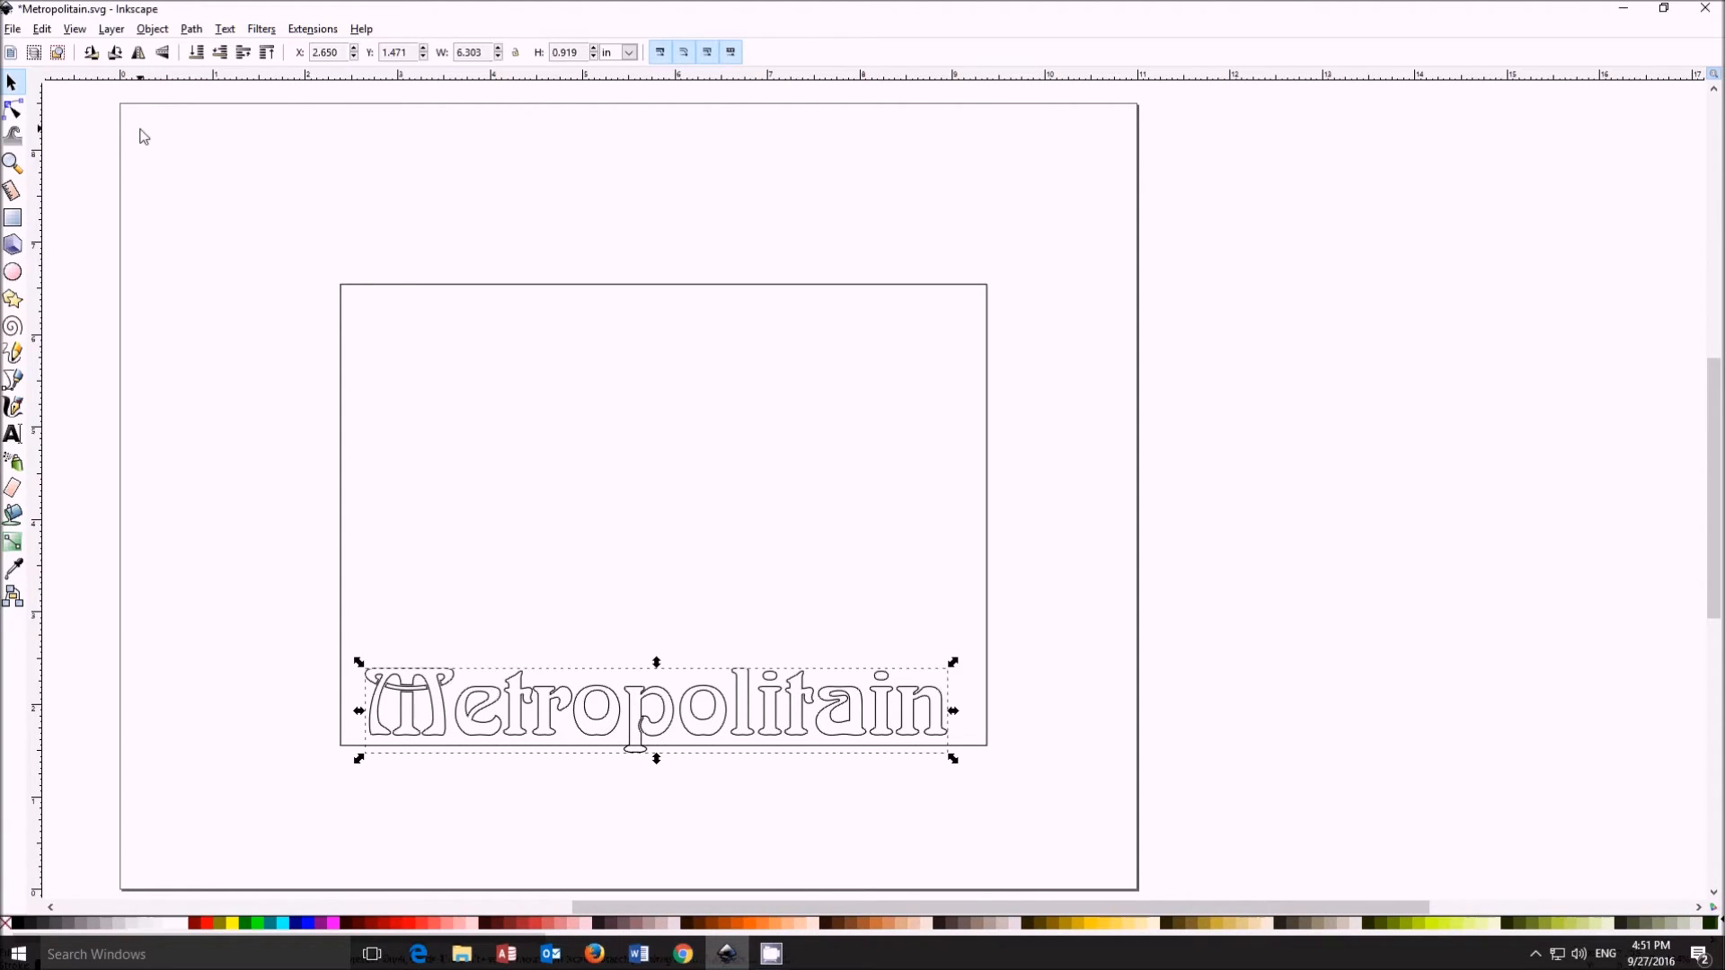
{"action": "left_click", "coordinate": [191, 29]}
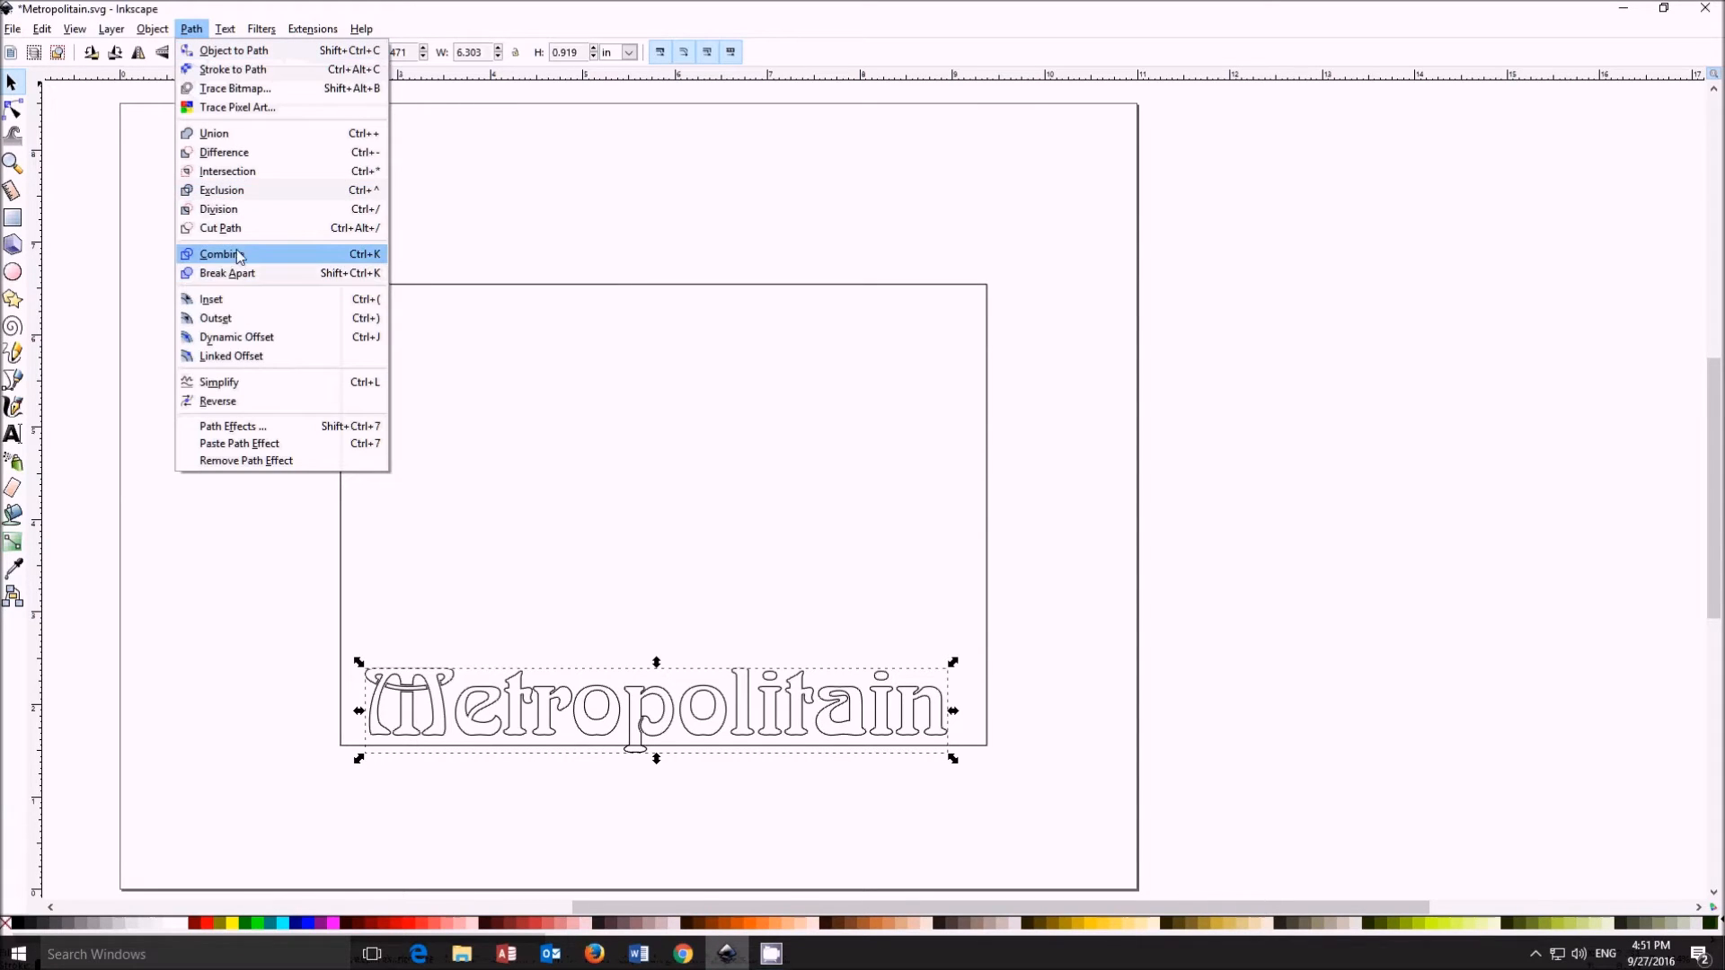
{"action": "left_click", "coordinate": [219, 253]}
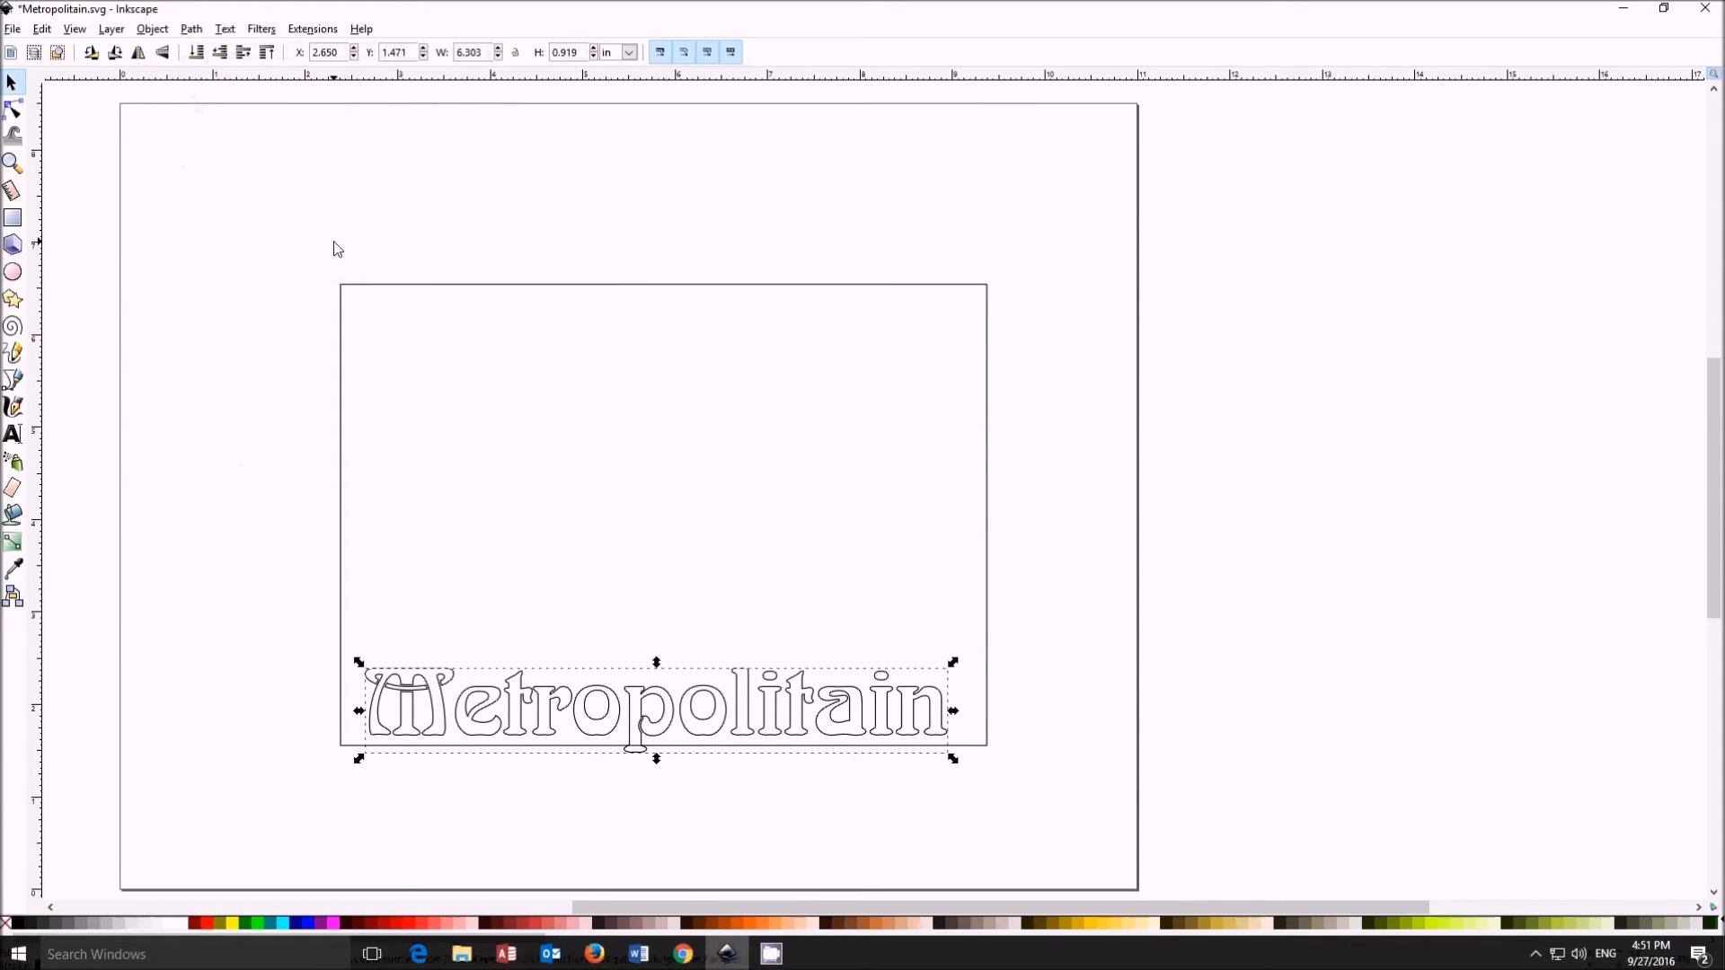
Step: Move the lettering up inside the rectangle and combine the remaining letters into one path
{"action": "left_click", "coordinate": [189, 29]}
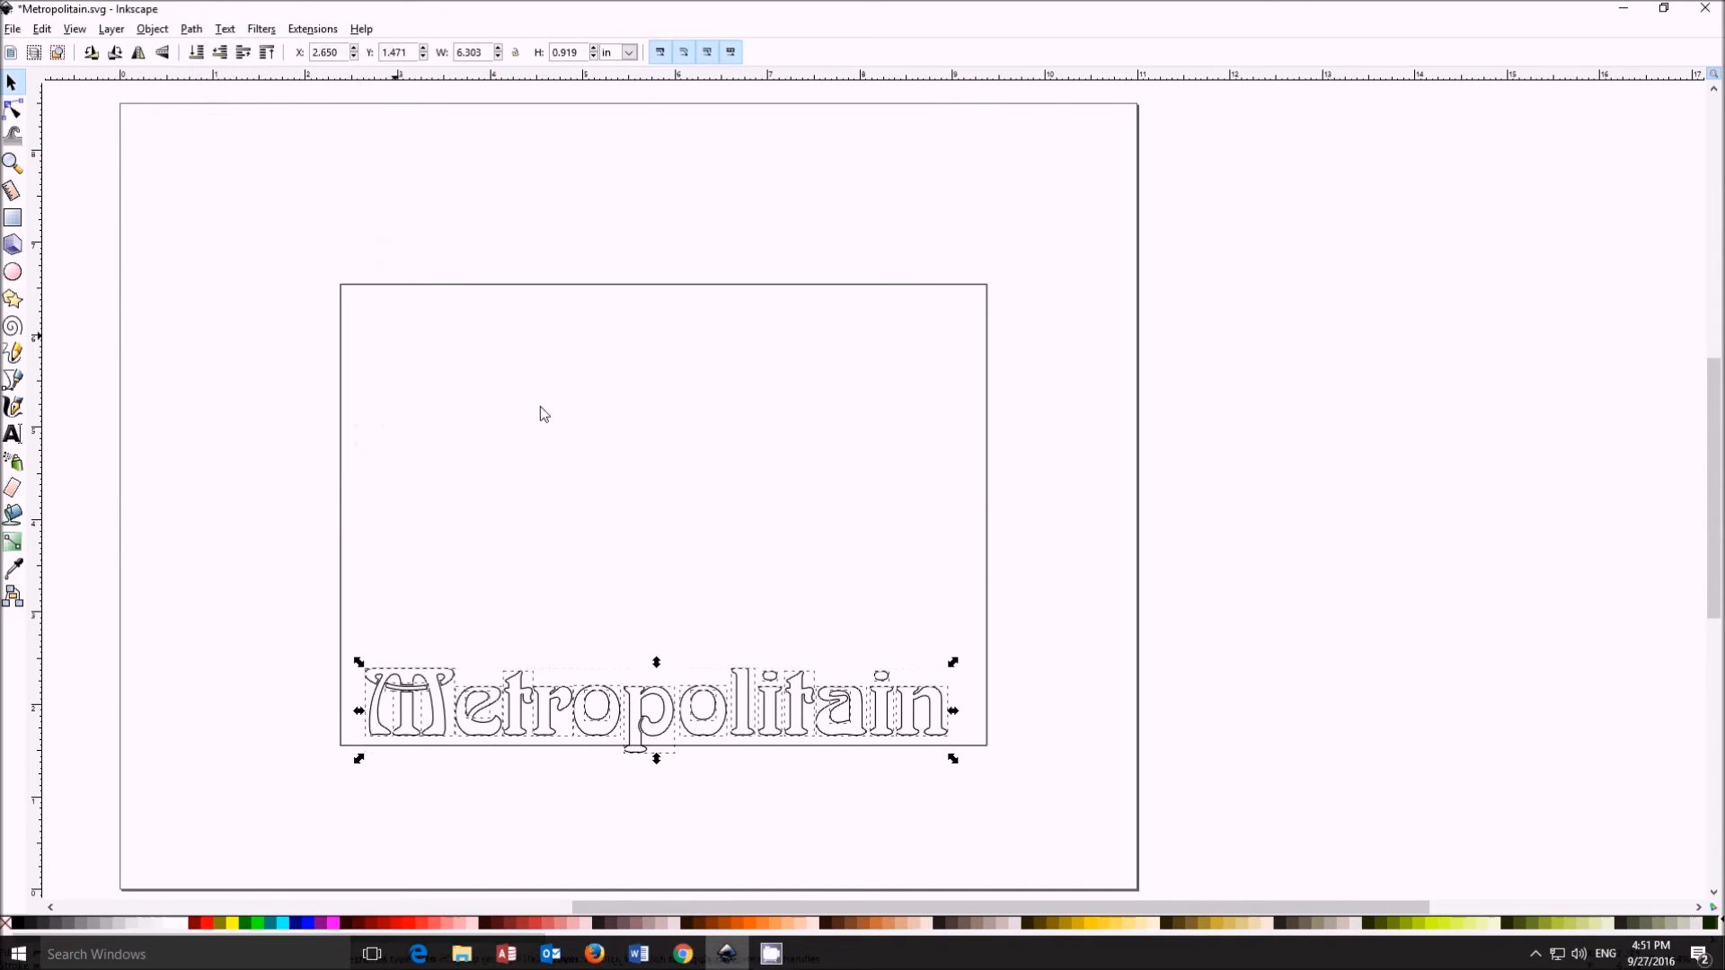
{"action": "left_click_drag", "start_coordinate": [658, 710], "coordinate": [658, 659]}
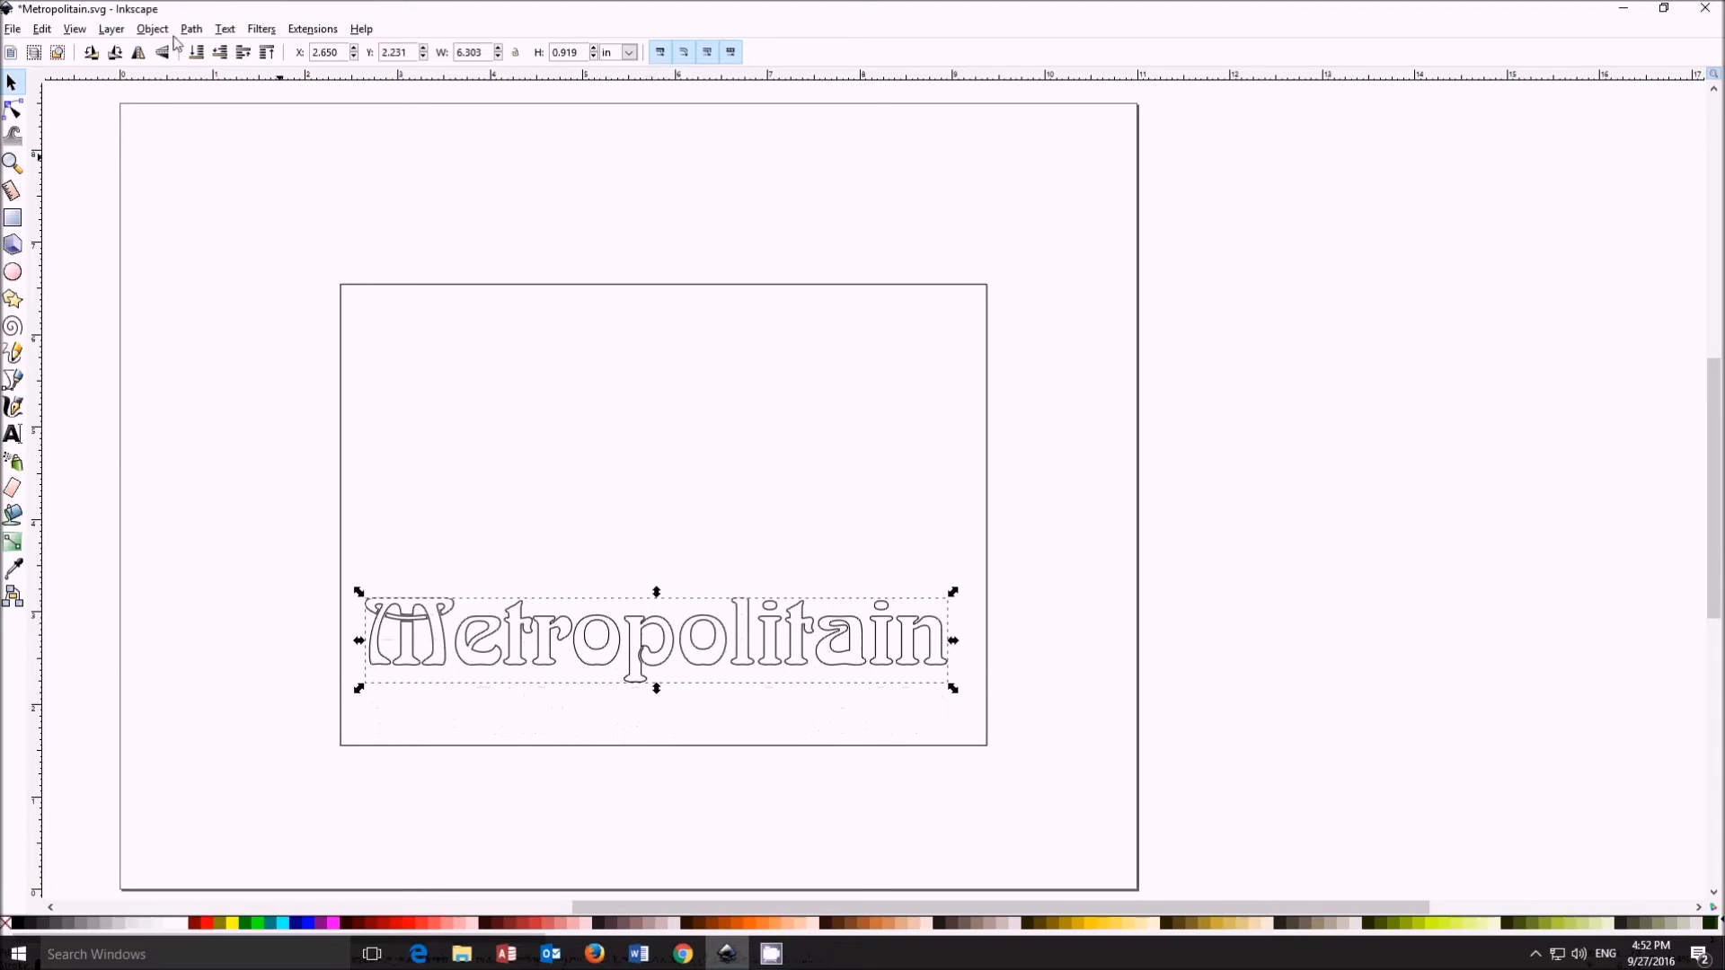
{"action": "left_click", "coordinate": [188, 28]}
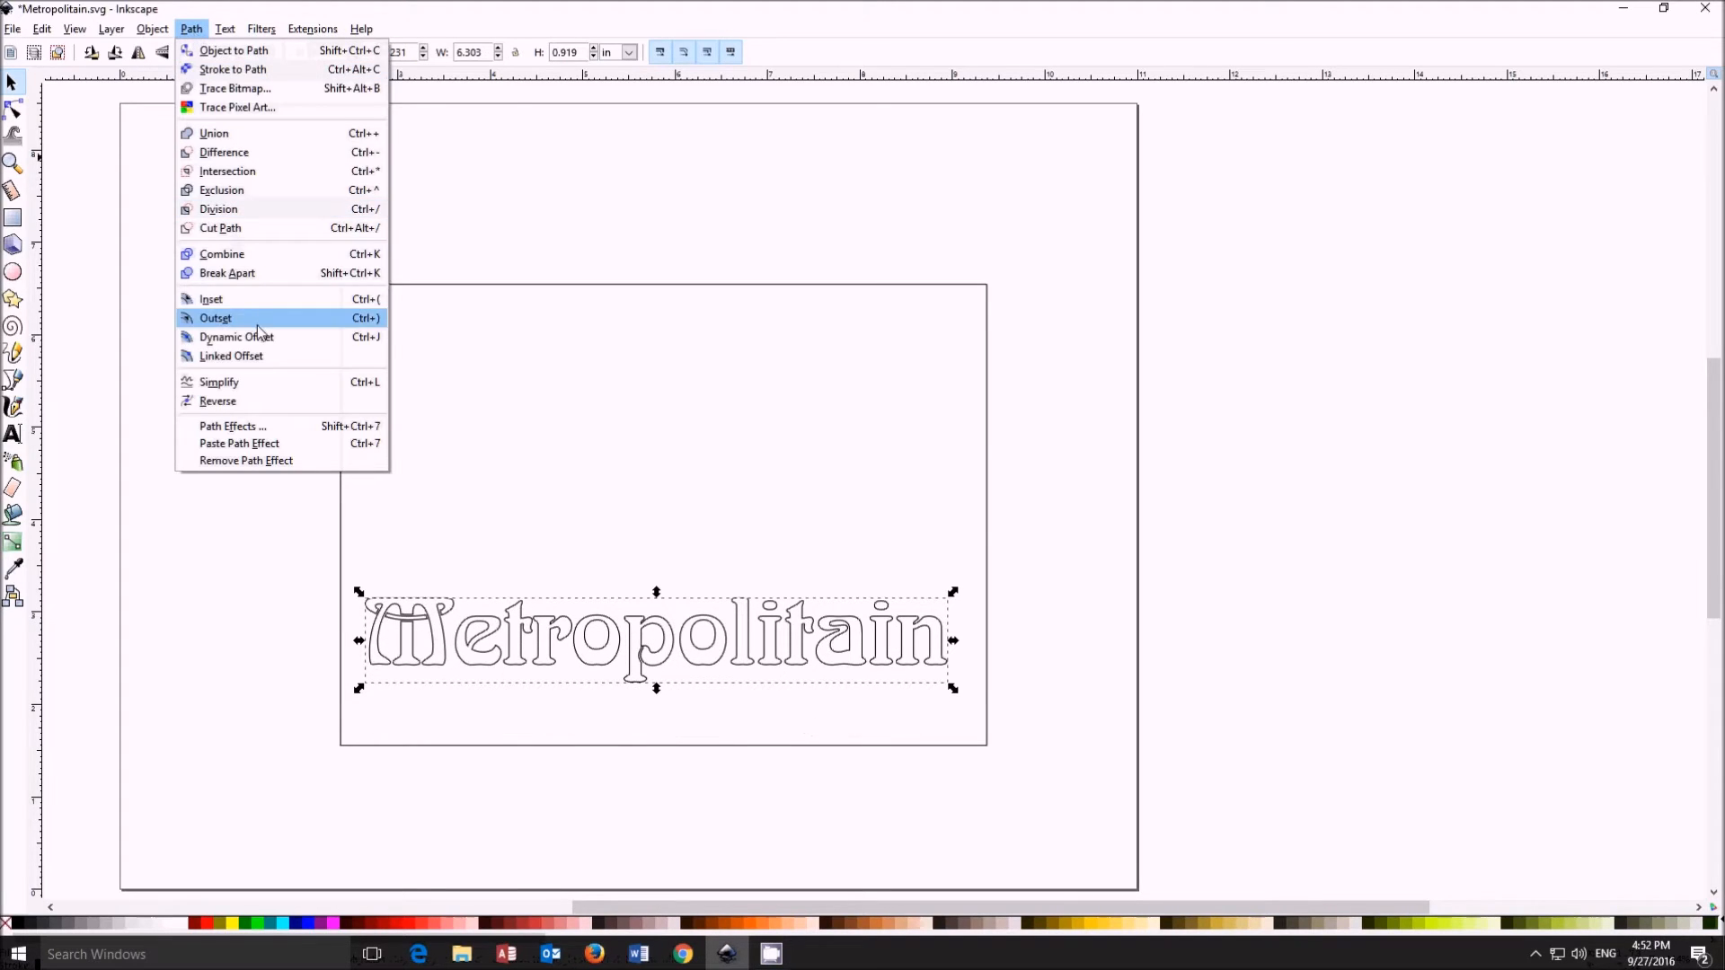
{"action": "left_click", "coordinate": [214, 318]}
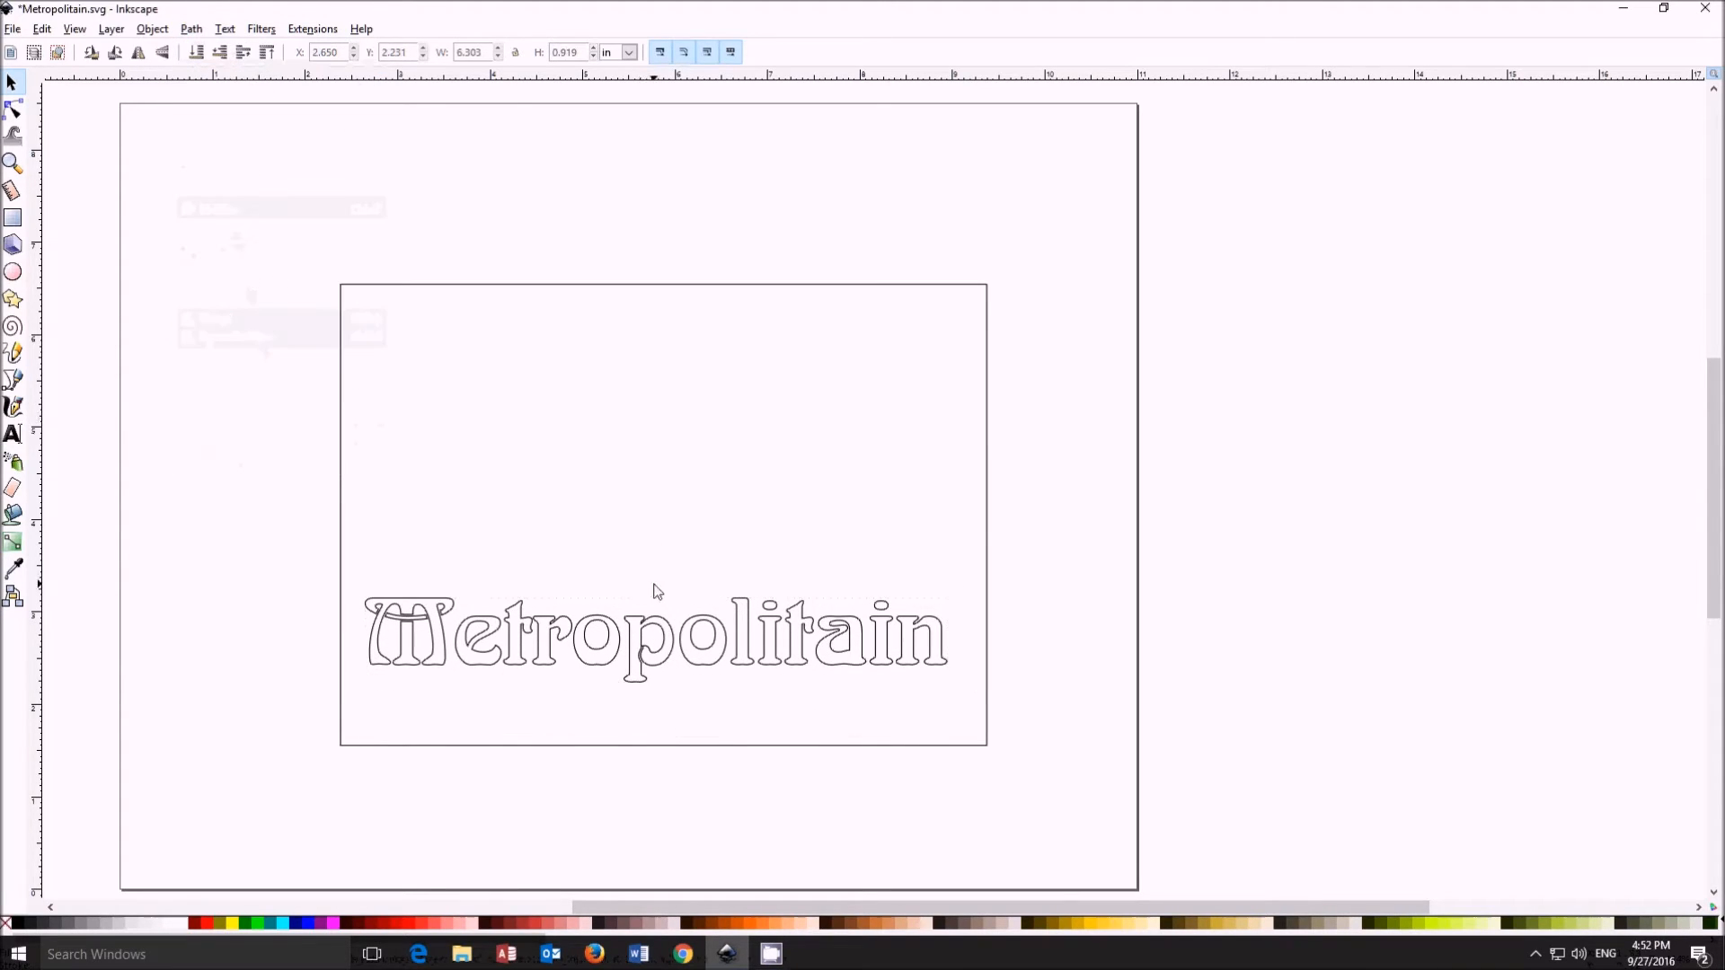
{"action": "left_click", "coordinate": [654, 633]}
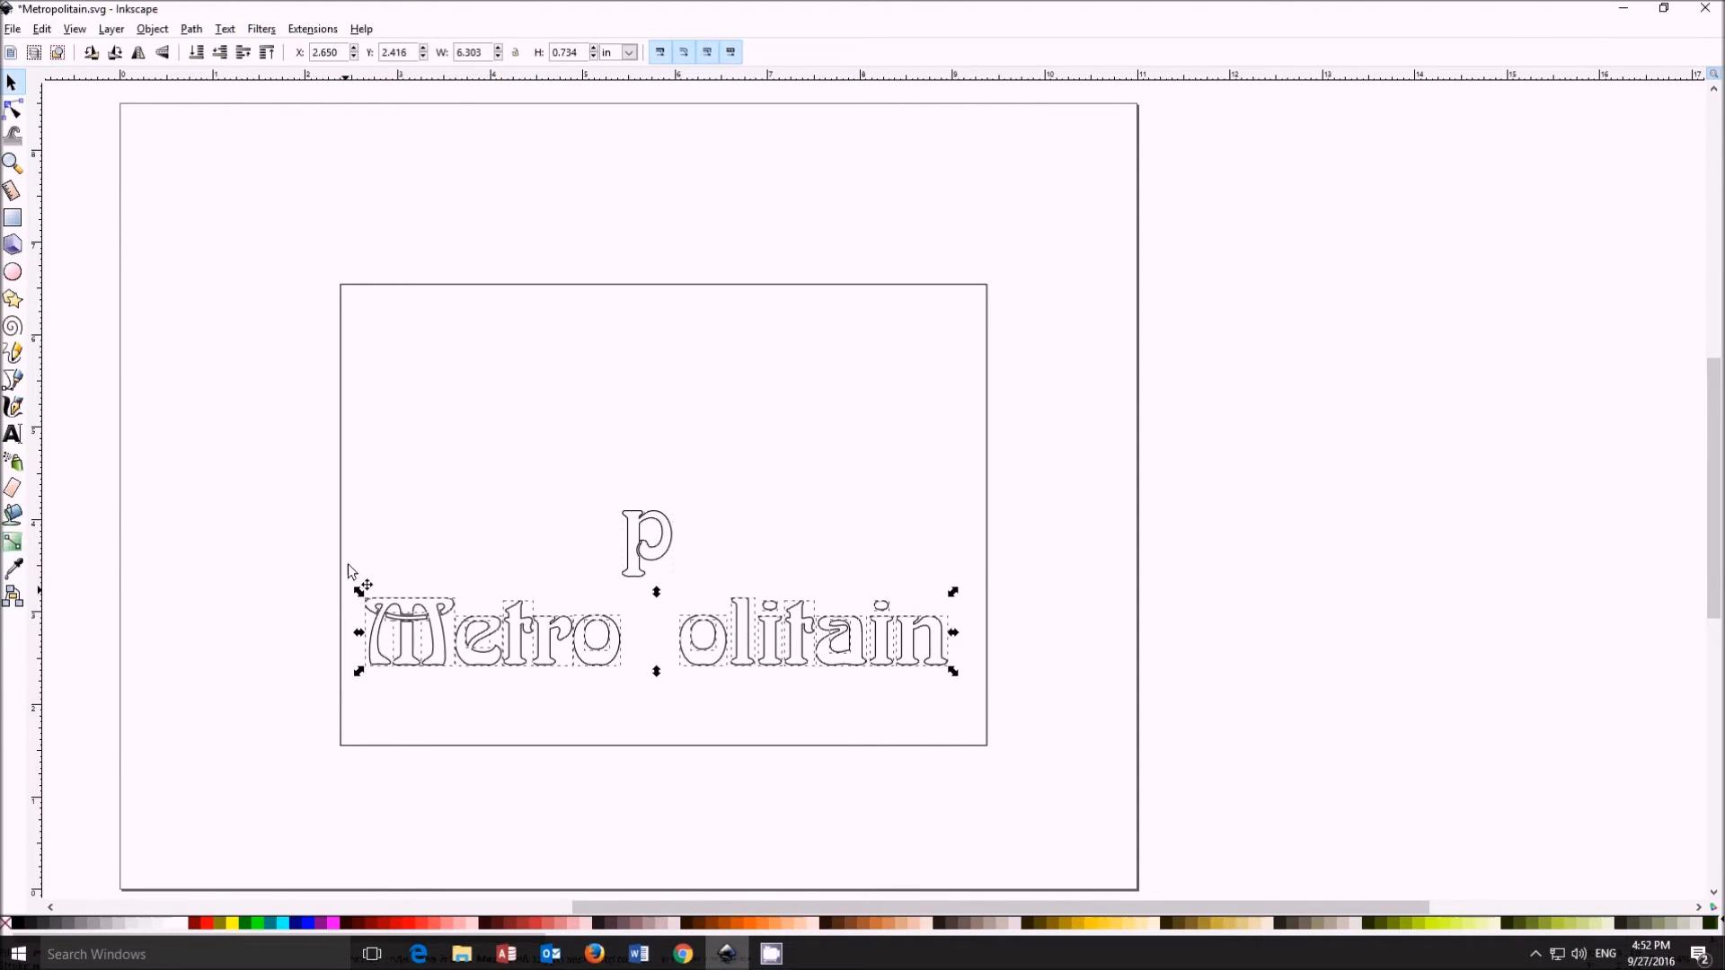
{"action": "left_click", "coordinate": [191, 27]}
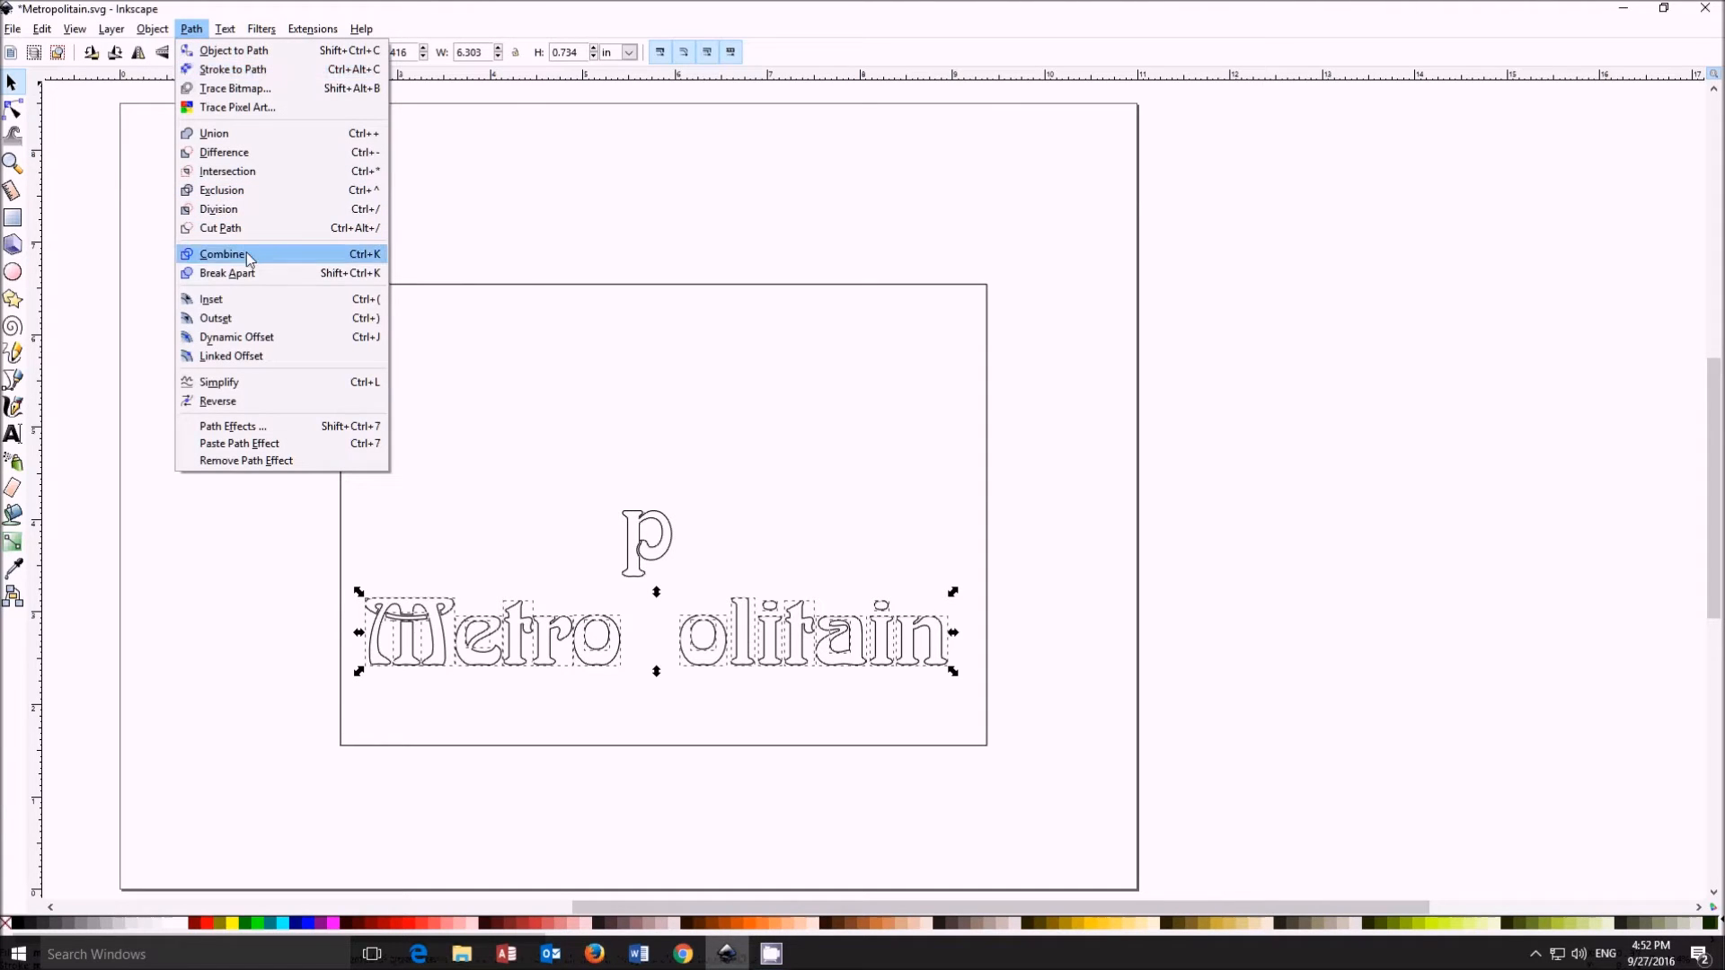
{"action": "left_click", "coordinate": [223, 253]}
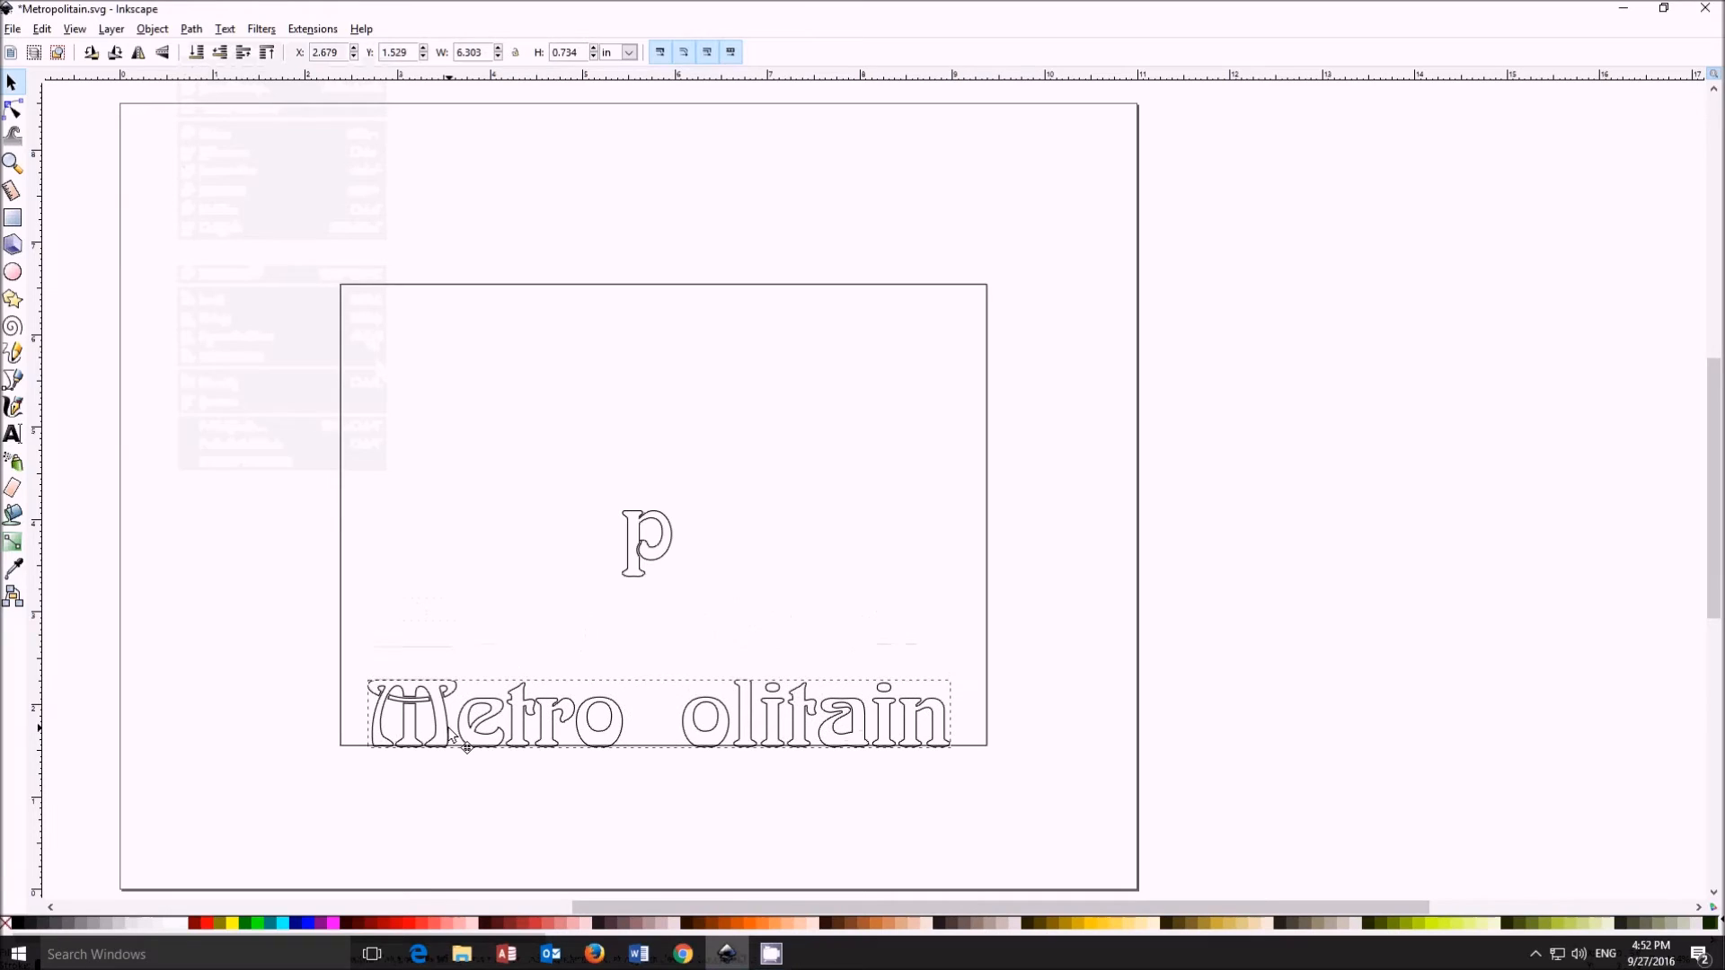
Step: Drag the p back into its gap in the word with the rectangle selected alongside
{"action": "left_click", "coordinate": [659, 715]}
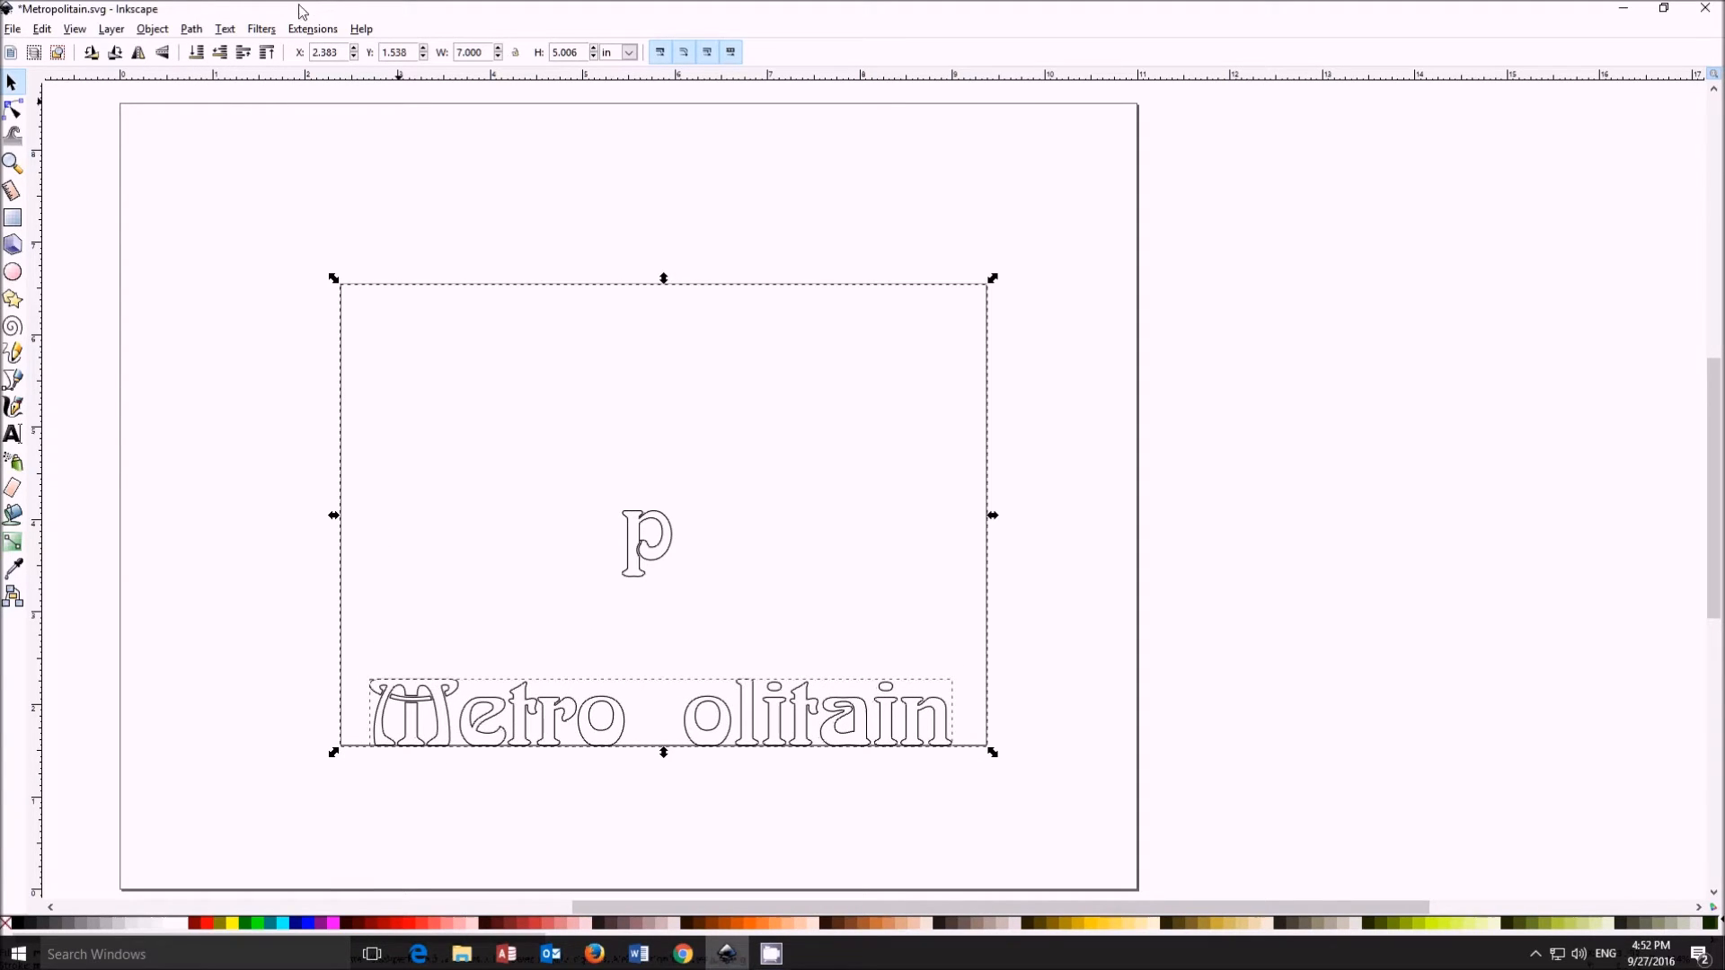
{"action": "left_click", "coordinate": [189, 29]}
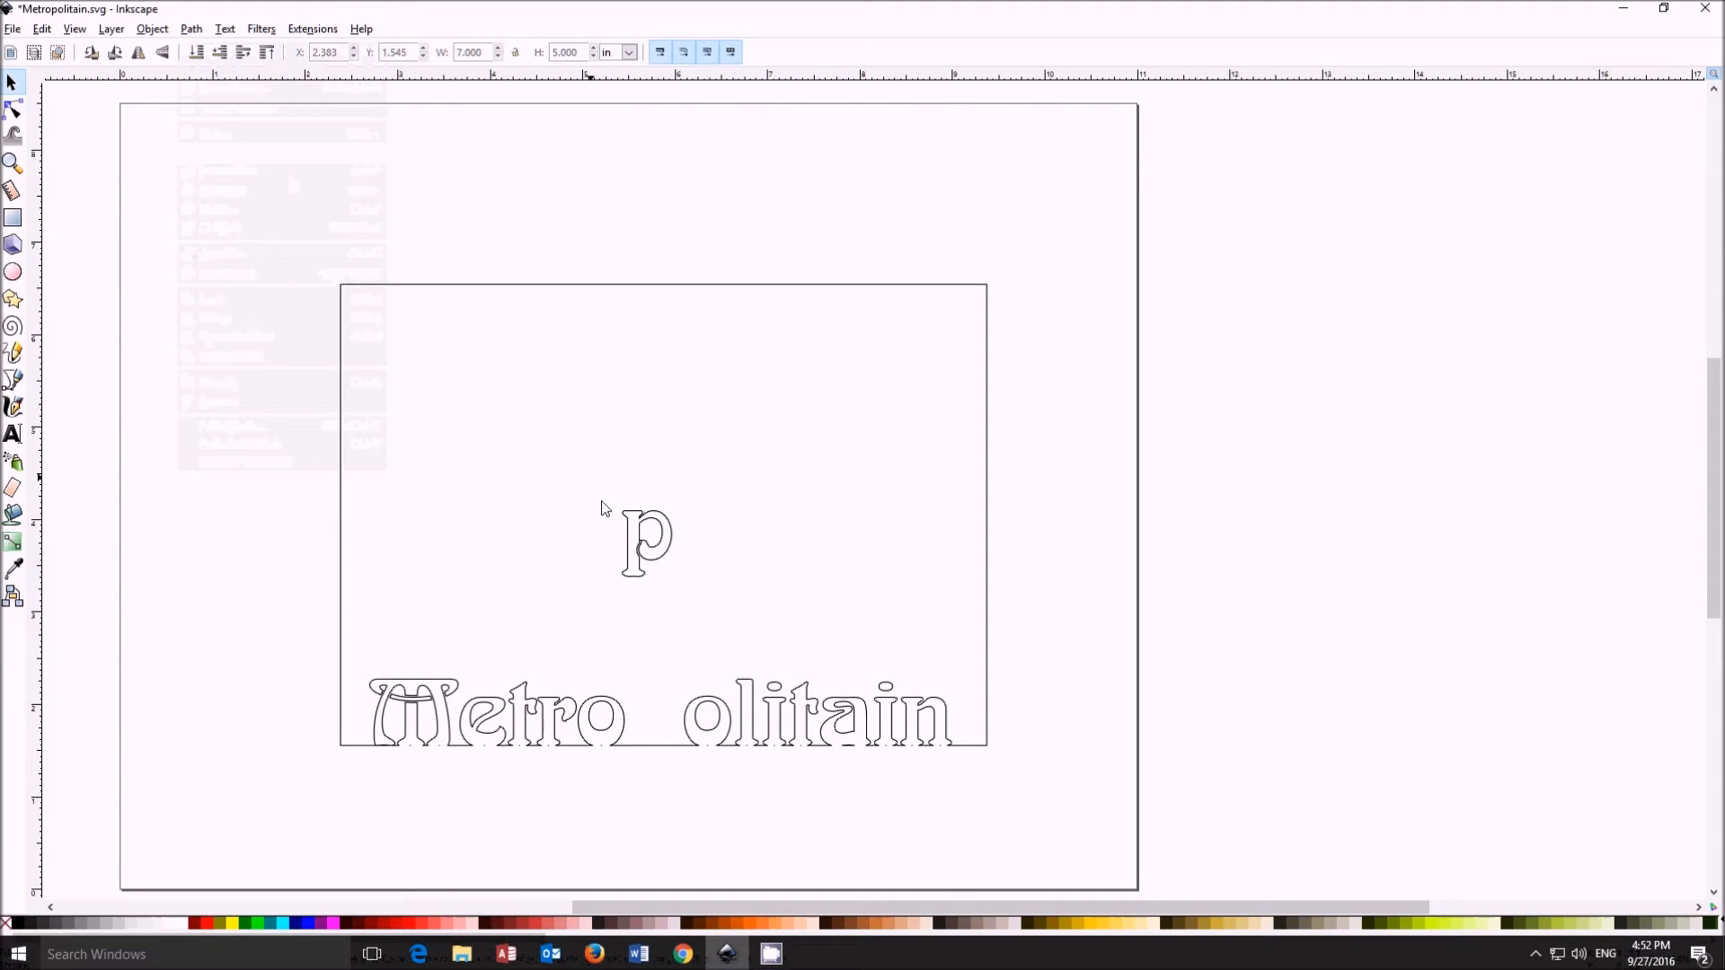
{"action": "left_click_drag", "start_coordinate": [644, 539], "coordinate": [654, 716]}
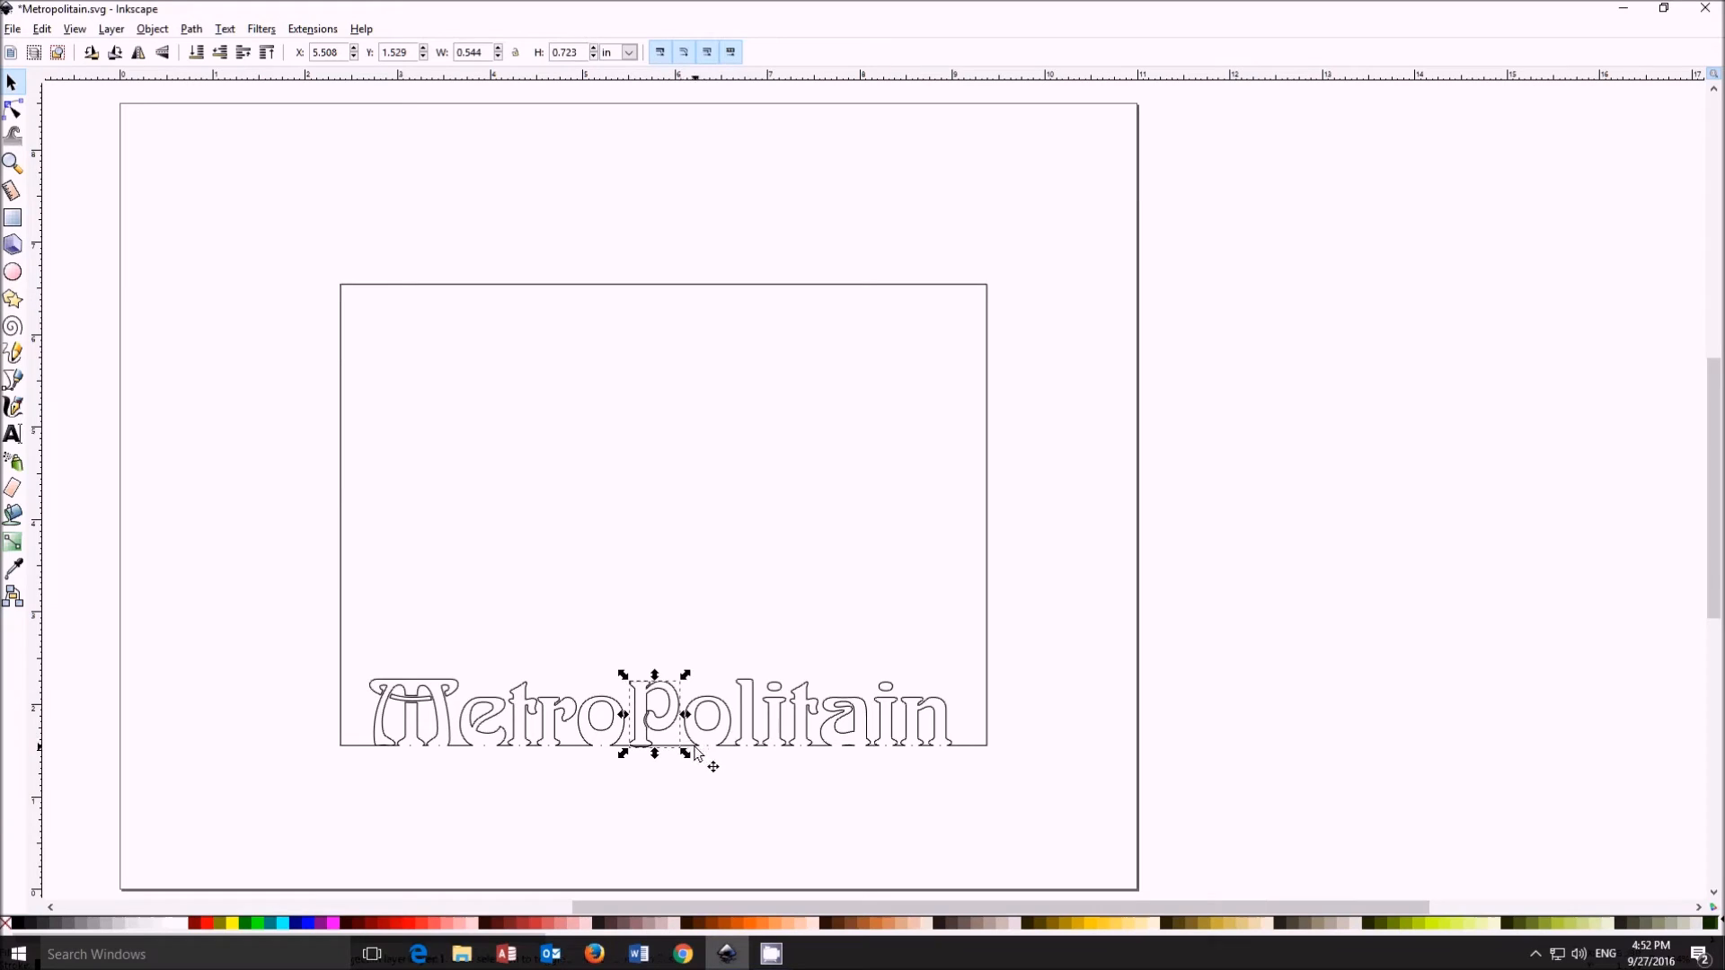
{"action": "left_click", "coordinate": [190, 29]}
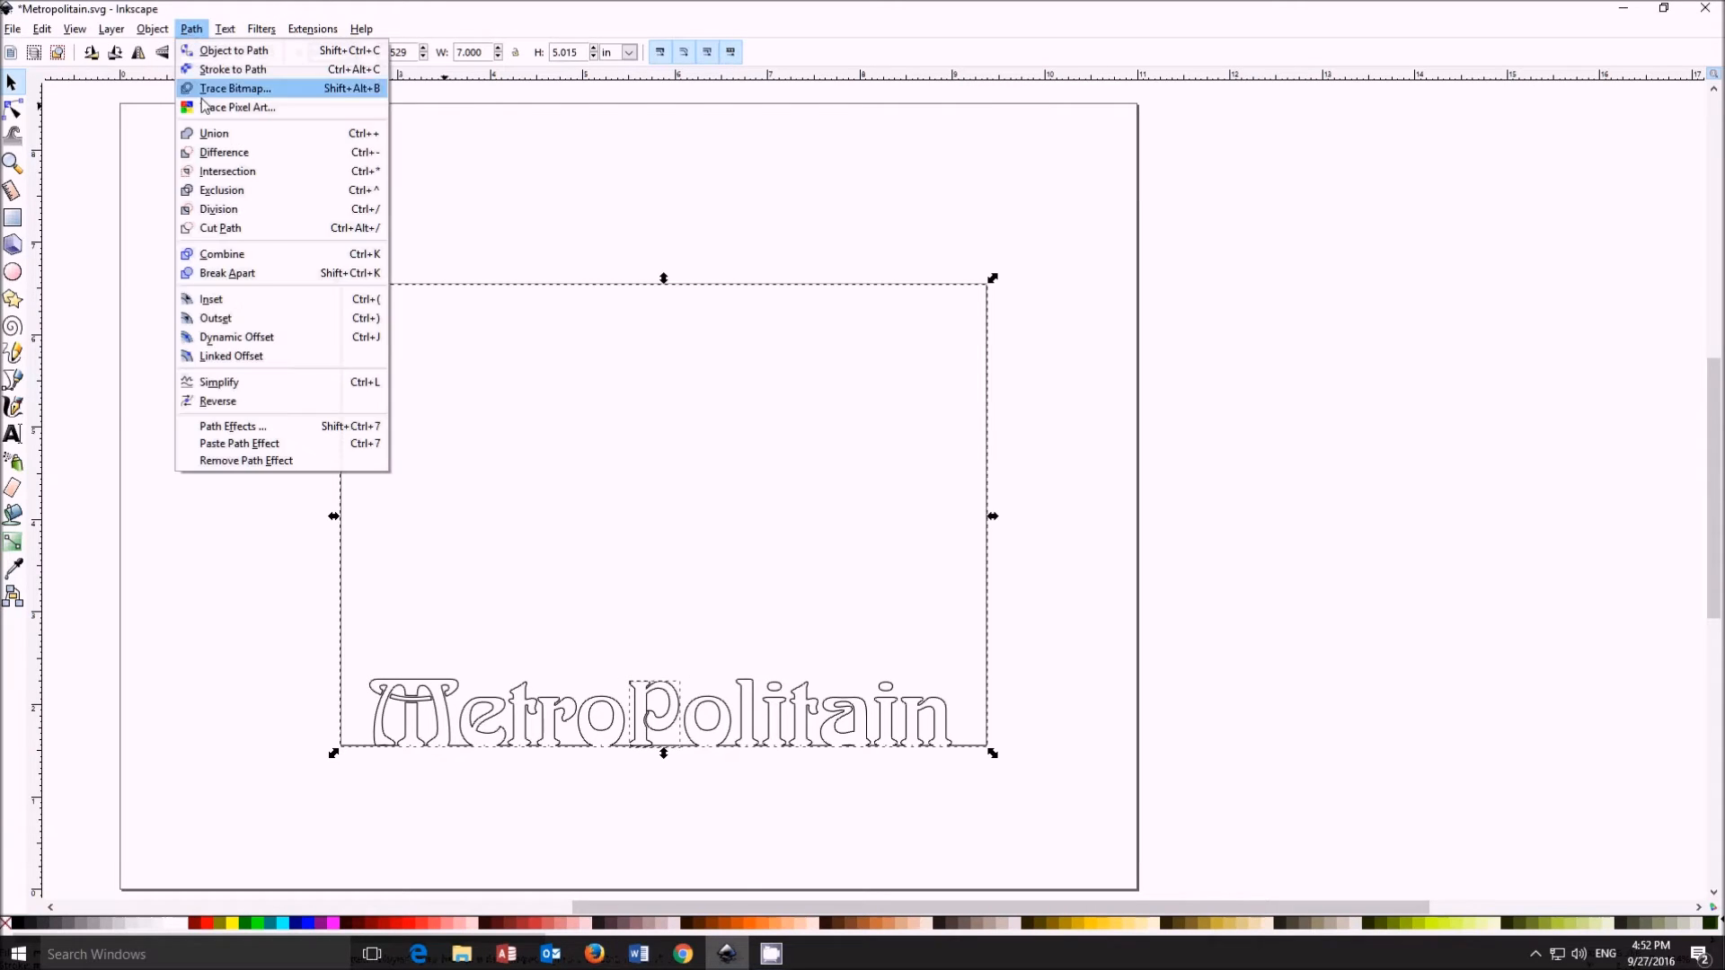
{"action": "left_click", "coordinate": [261, 345]}
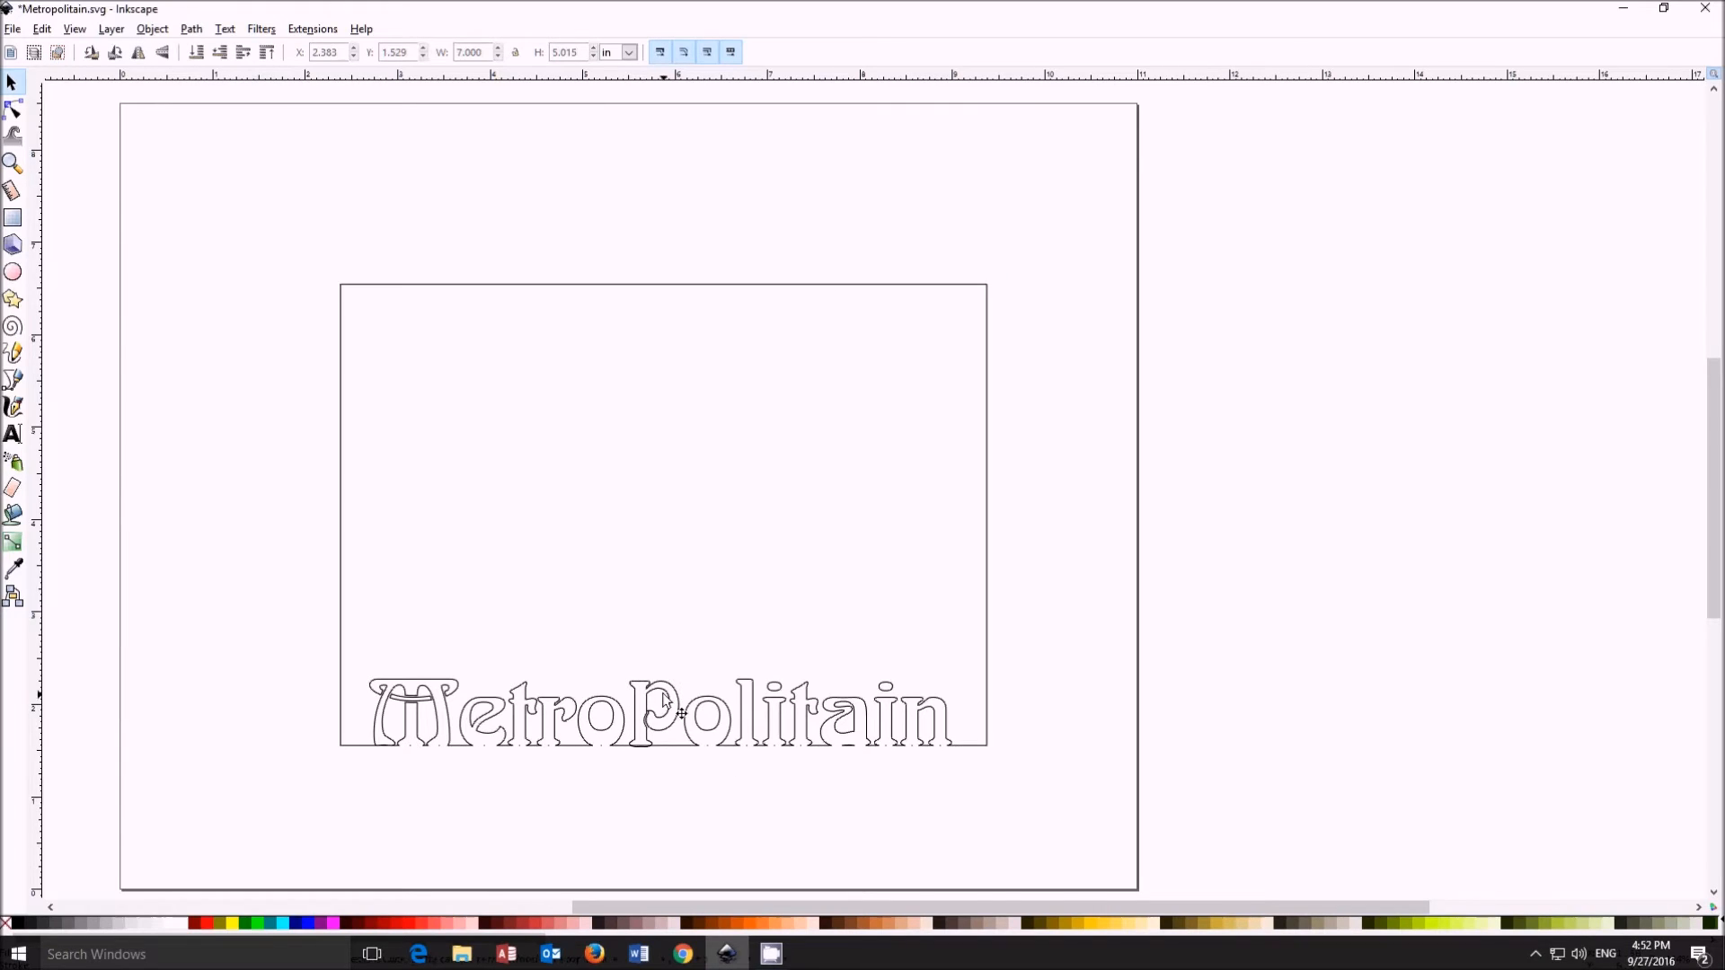
Step: Merge the repositioned p with the frame and lettering path and zoom in on the bottom edge
{"action": "left_click", "coordinate": [659, 714]}
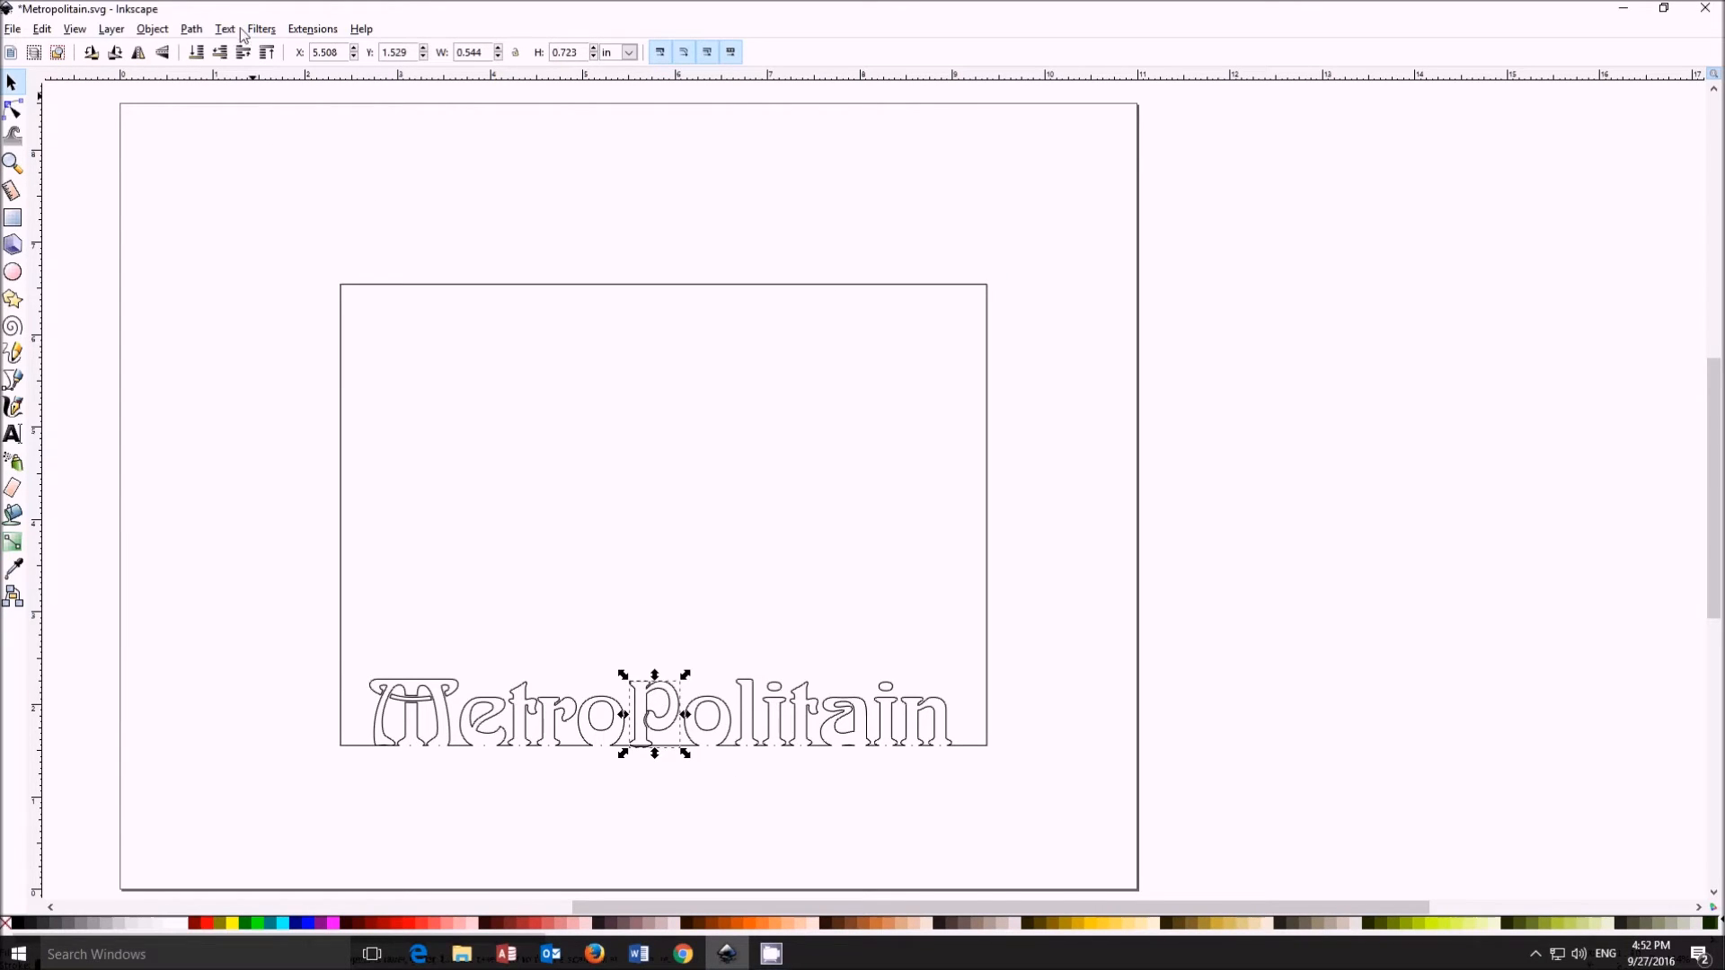
{"action": "left_click", "coordinate": [190, 29]}
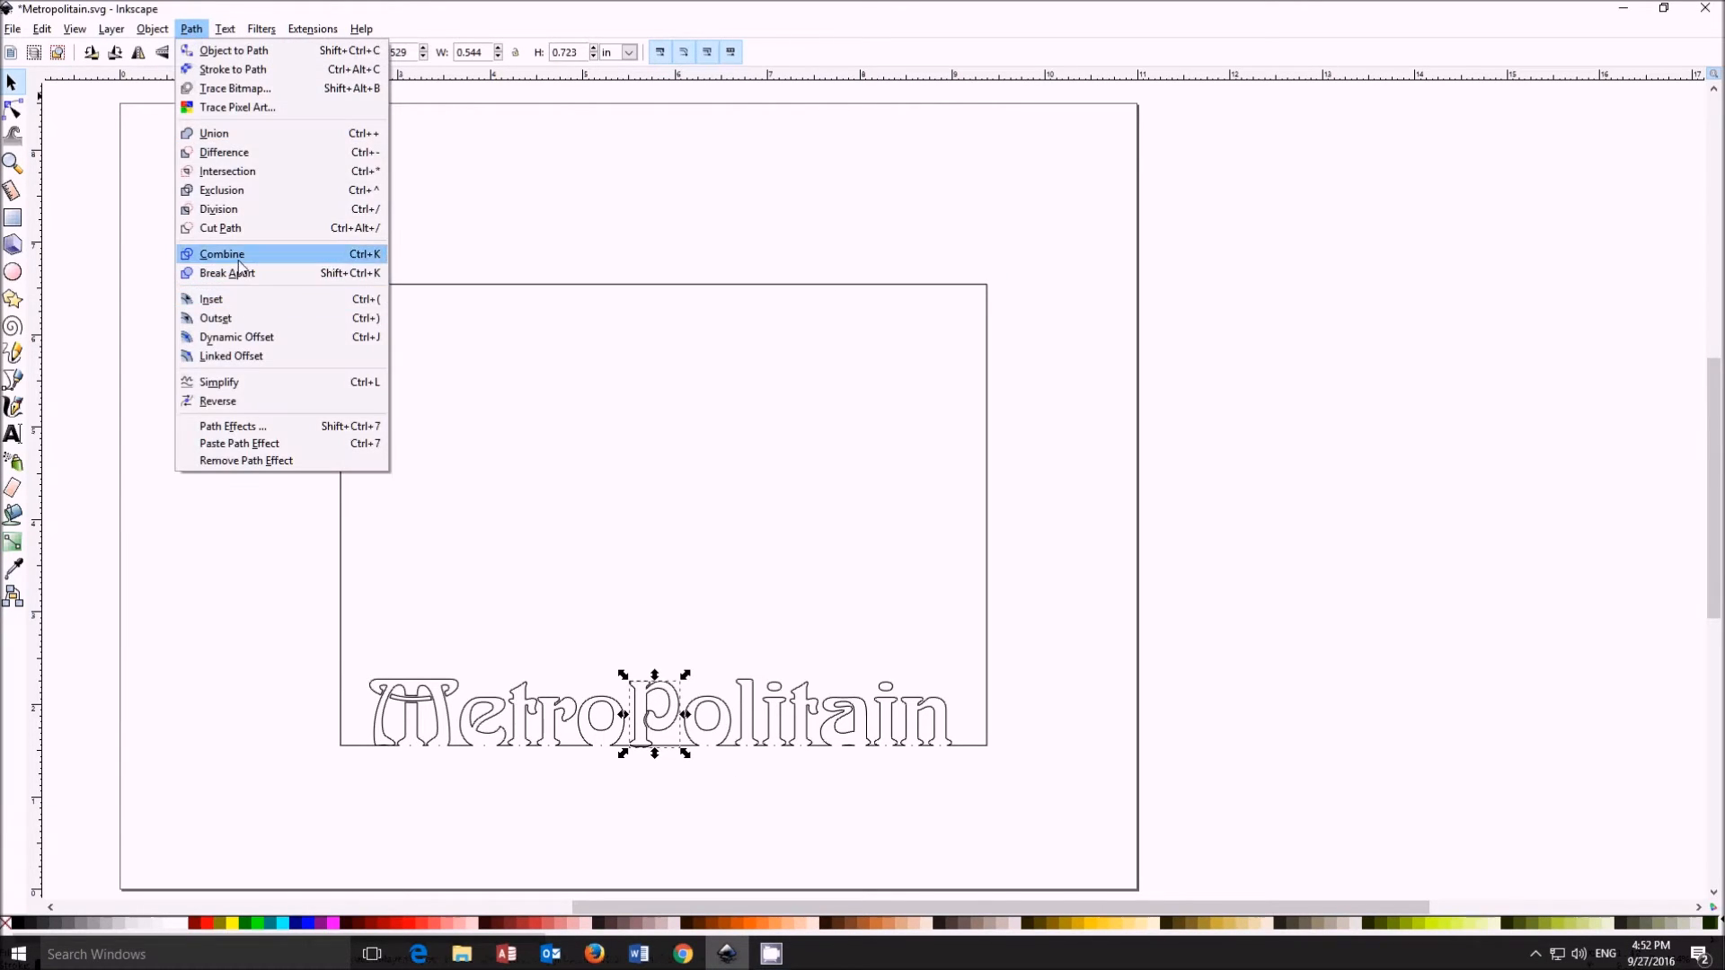
{"action": "left_click", "coordinate": [221, 253]}
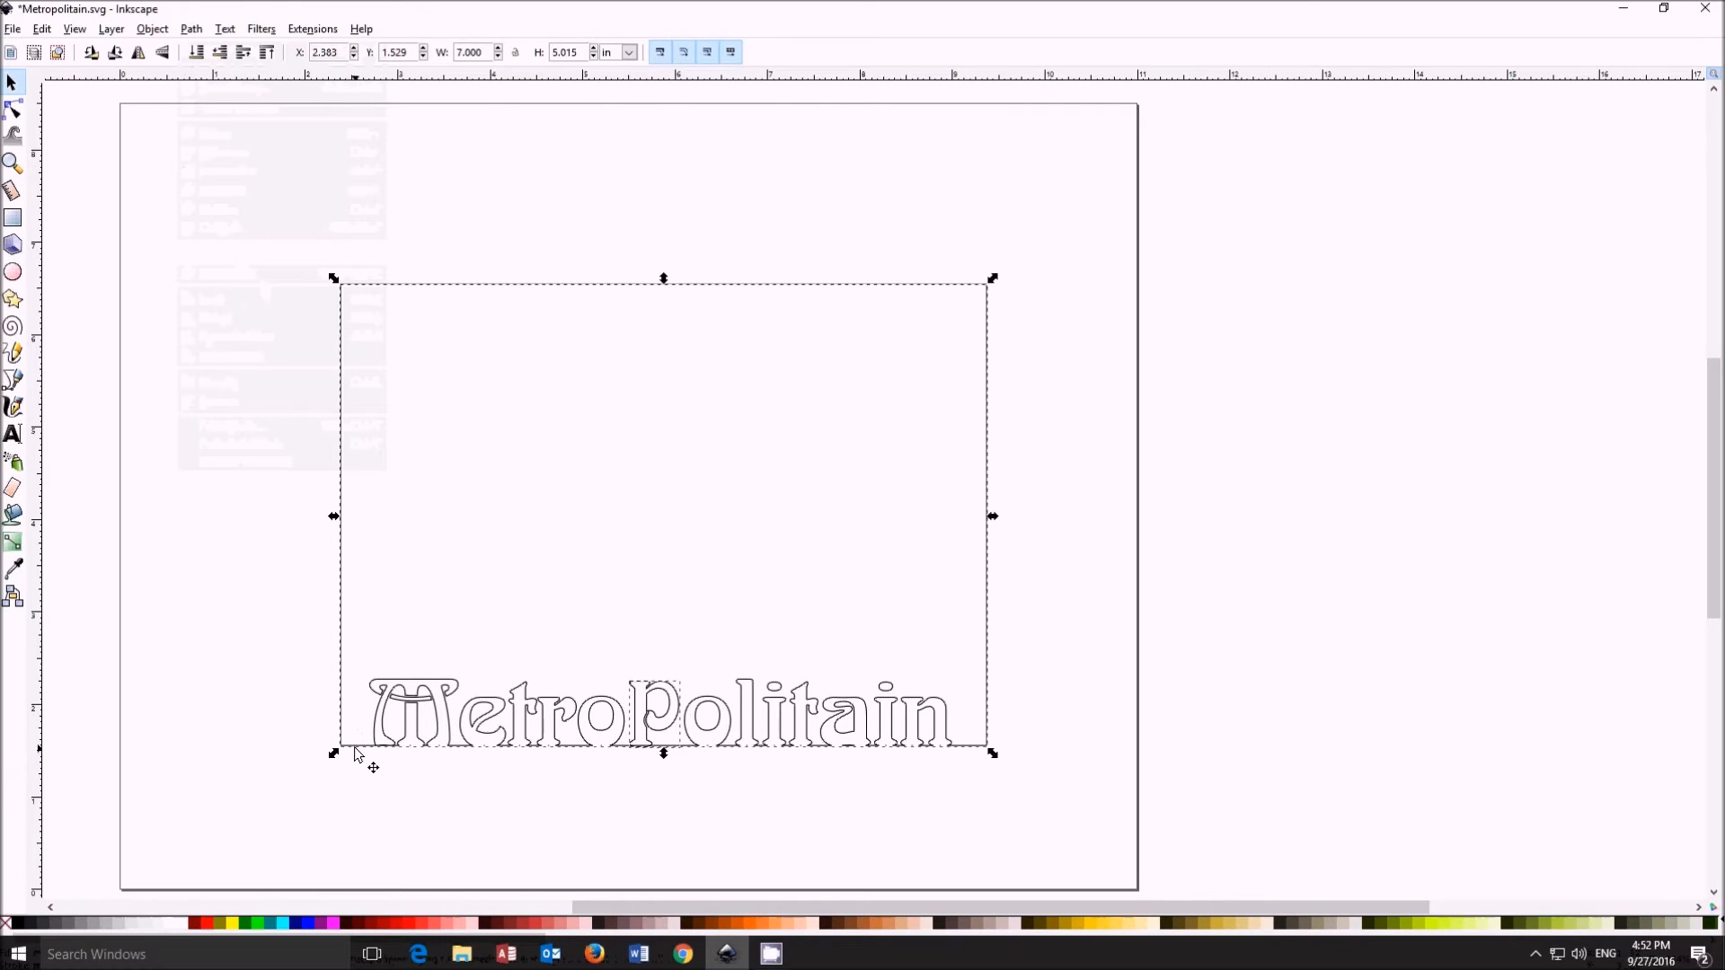
{"action": "left_click", "coordinate": [190, 27]}
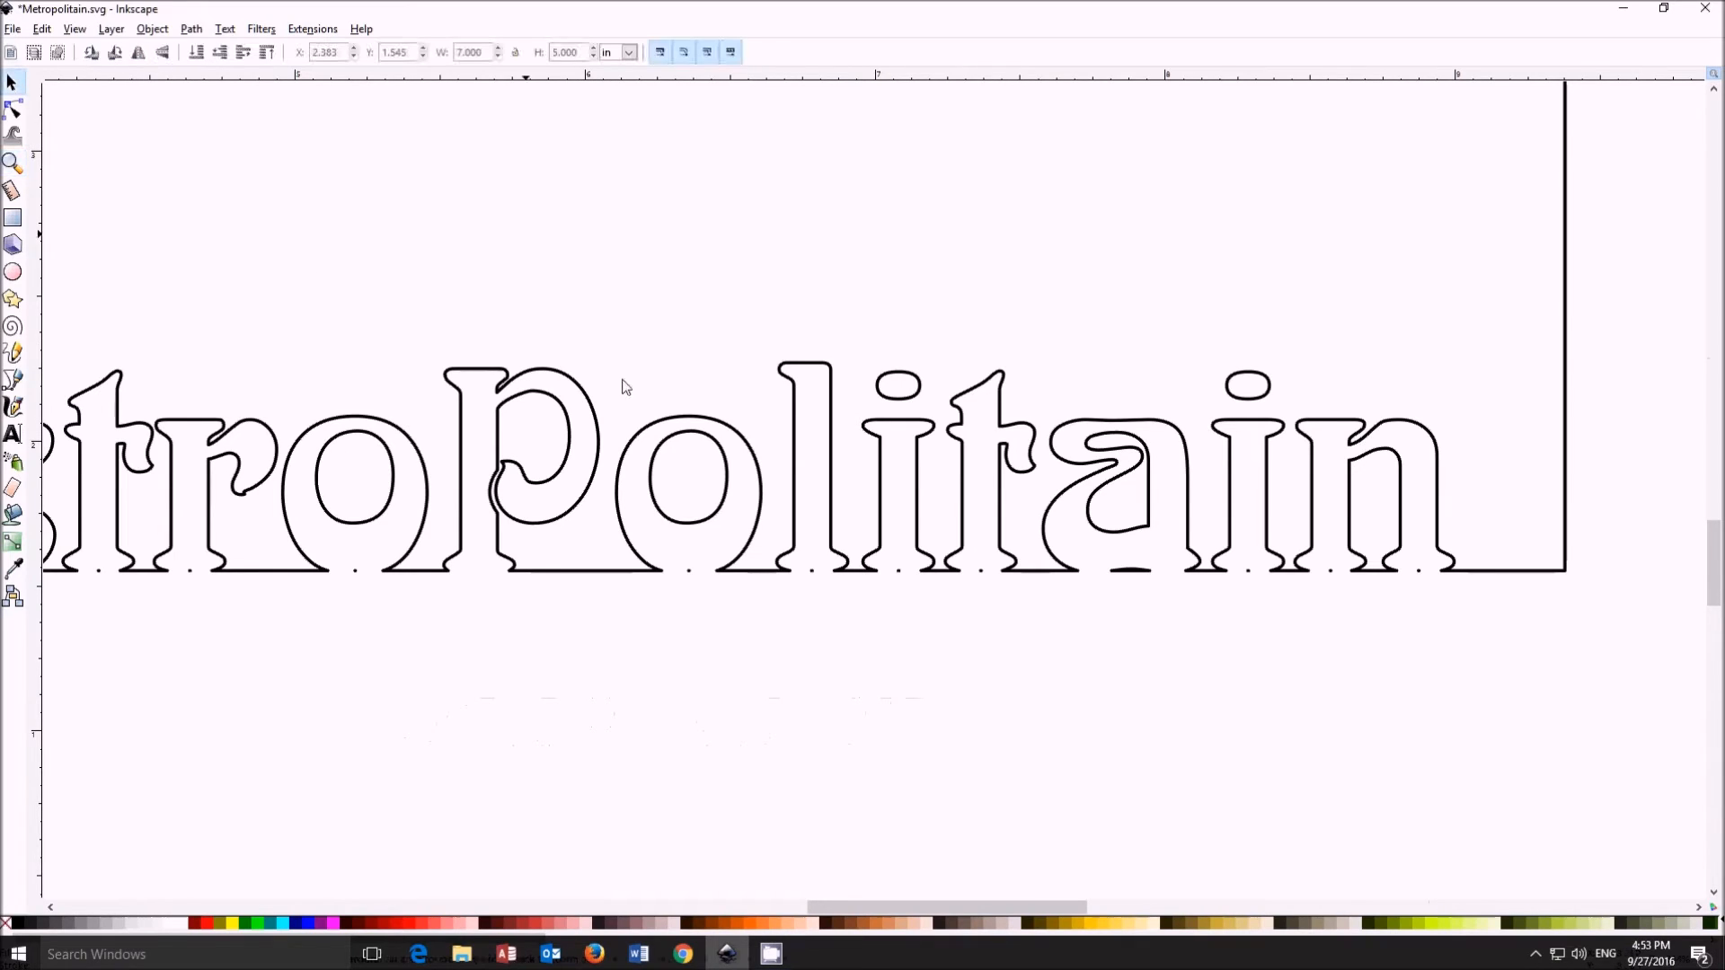
Step: Inspect the merged outline's nodes with the Node tool, then return to the Select tool
{"action": "left_click", "coordinate": [17, 110]}
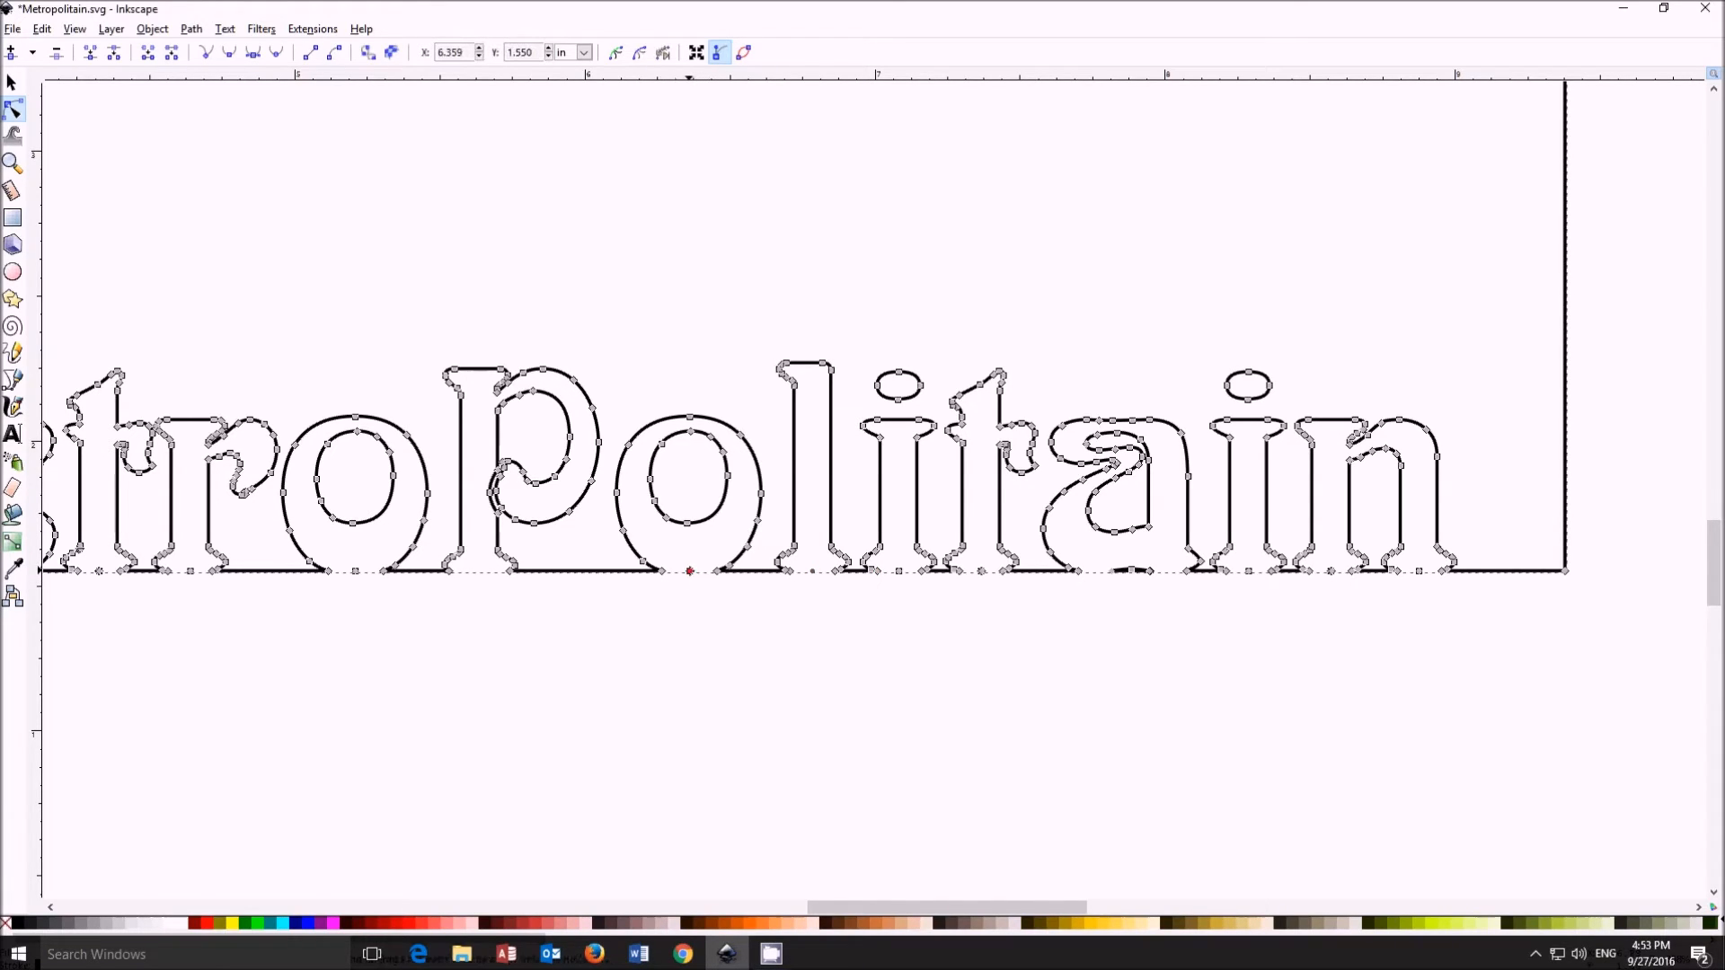
{"action": "left_click_drag", "start_coordinate": [689, 570], "coordinate": [699, 641]}
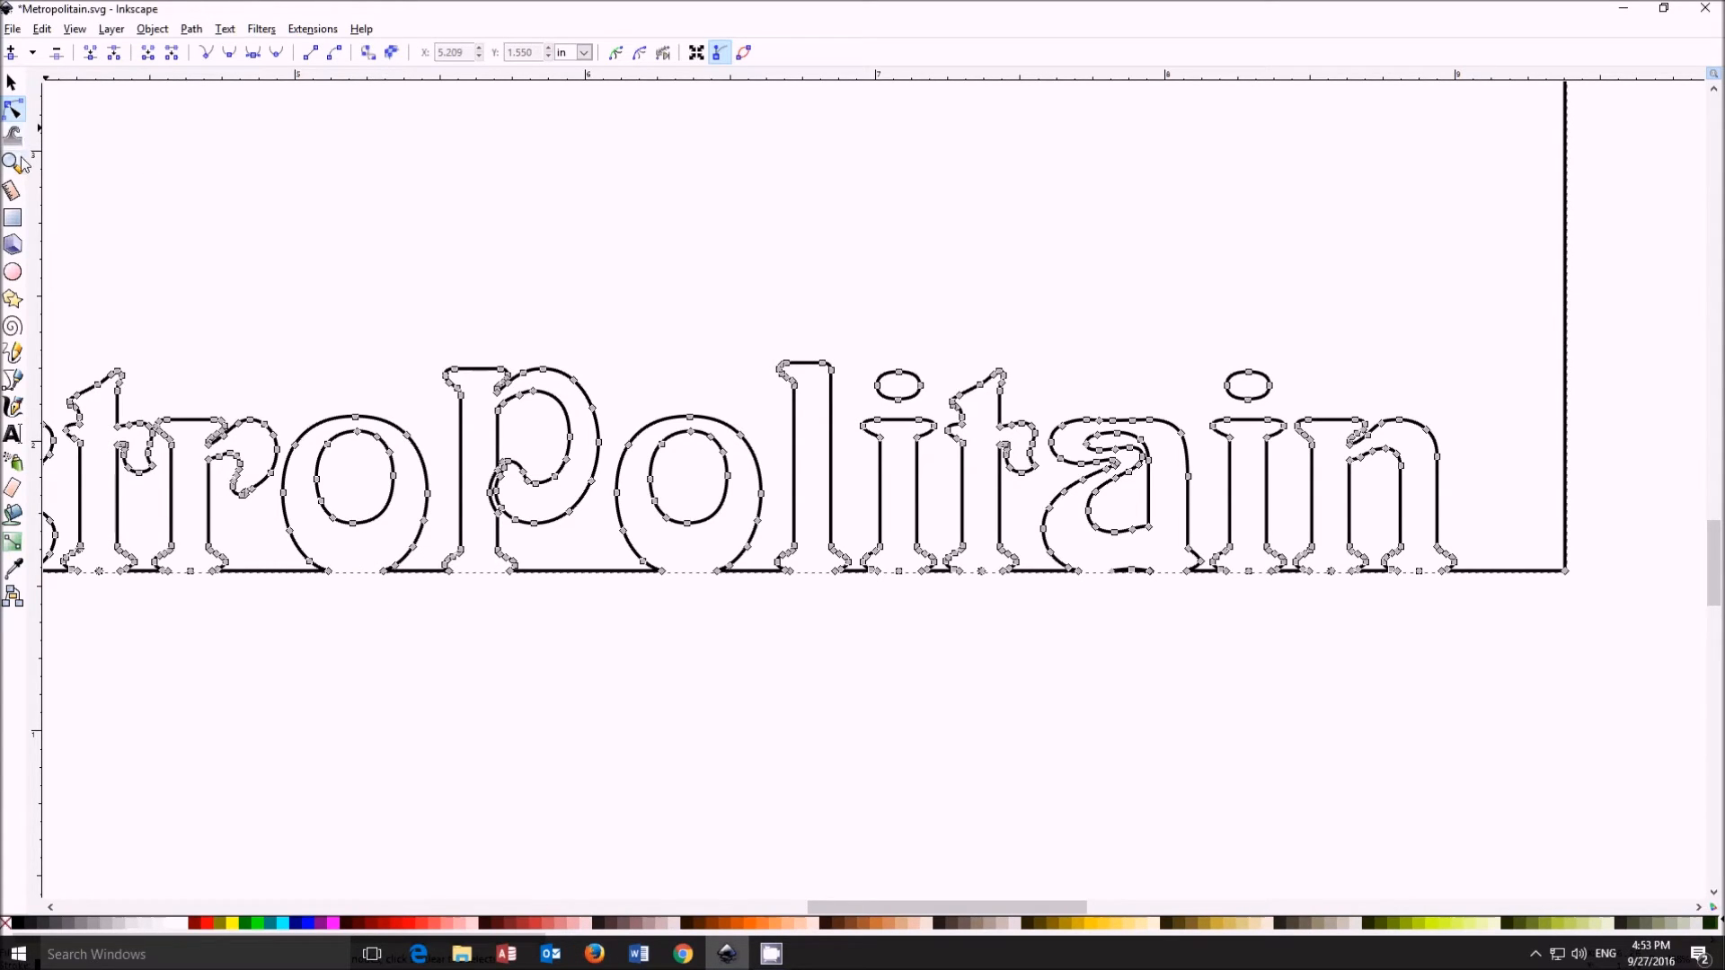
{"action": "left_click", "coordinate": [15, 83]}
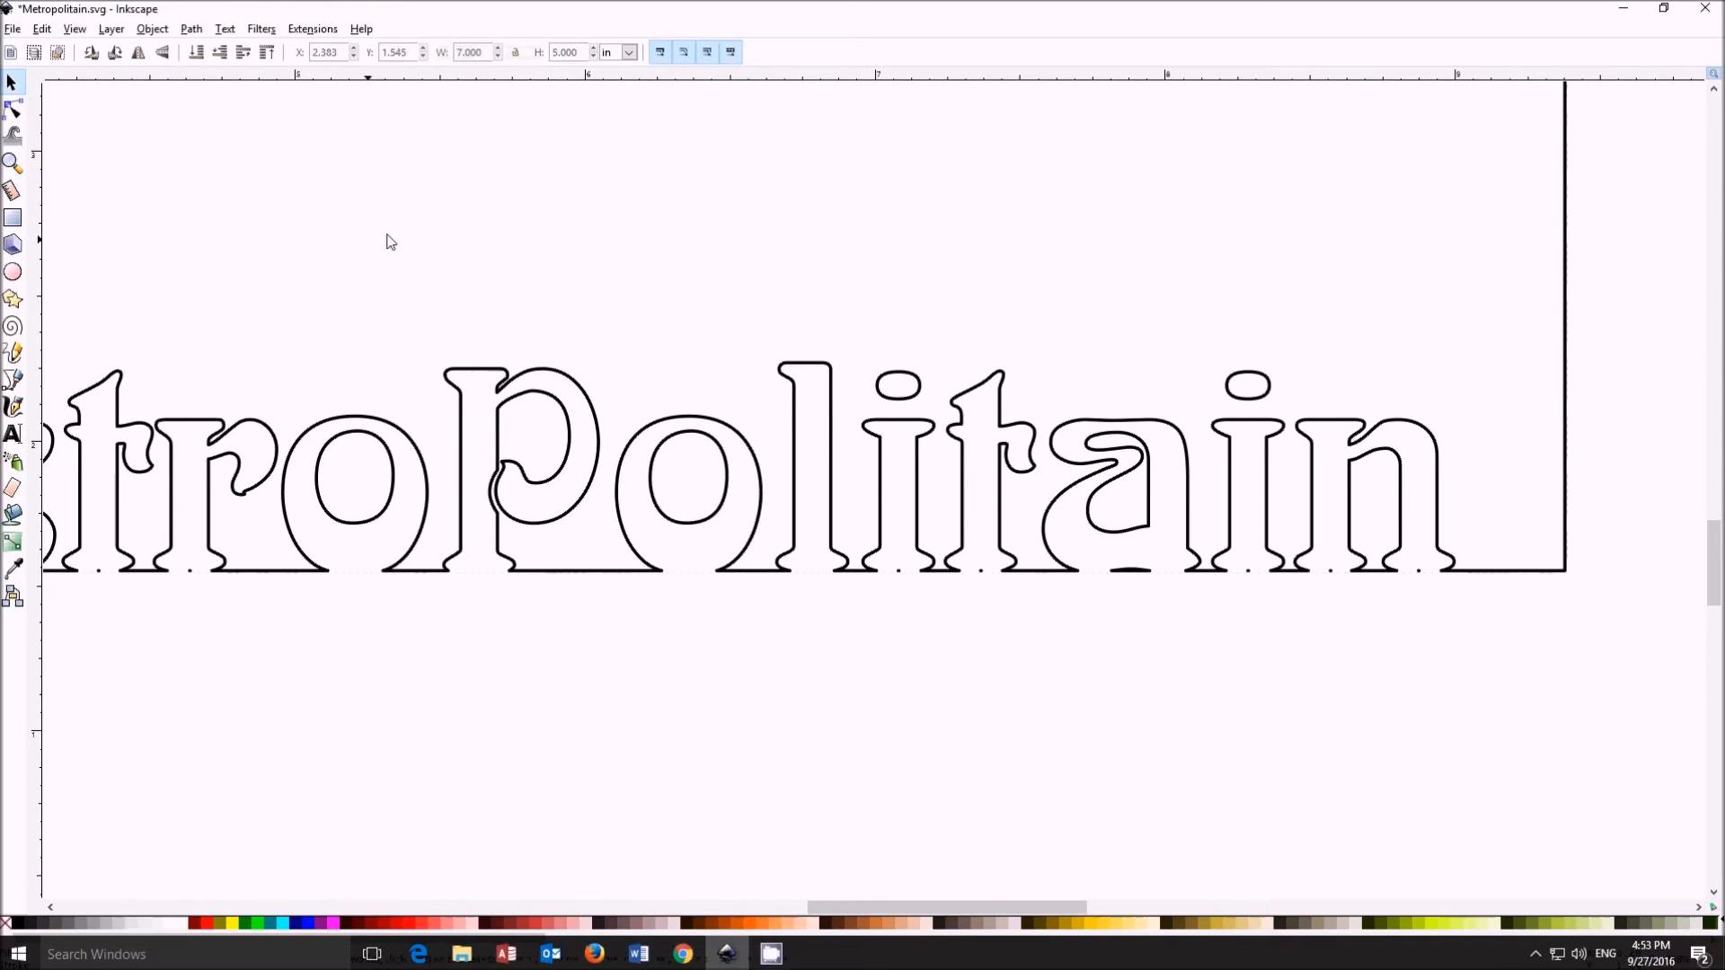
{"action": "mouse_move", "coordinate": [569, 309]}
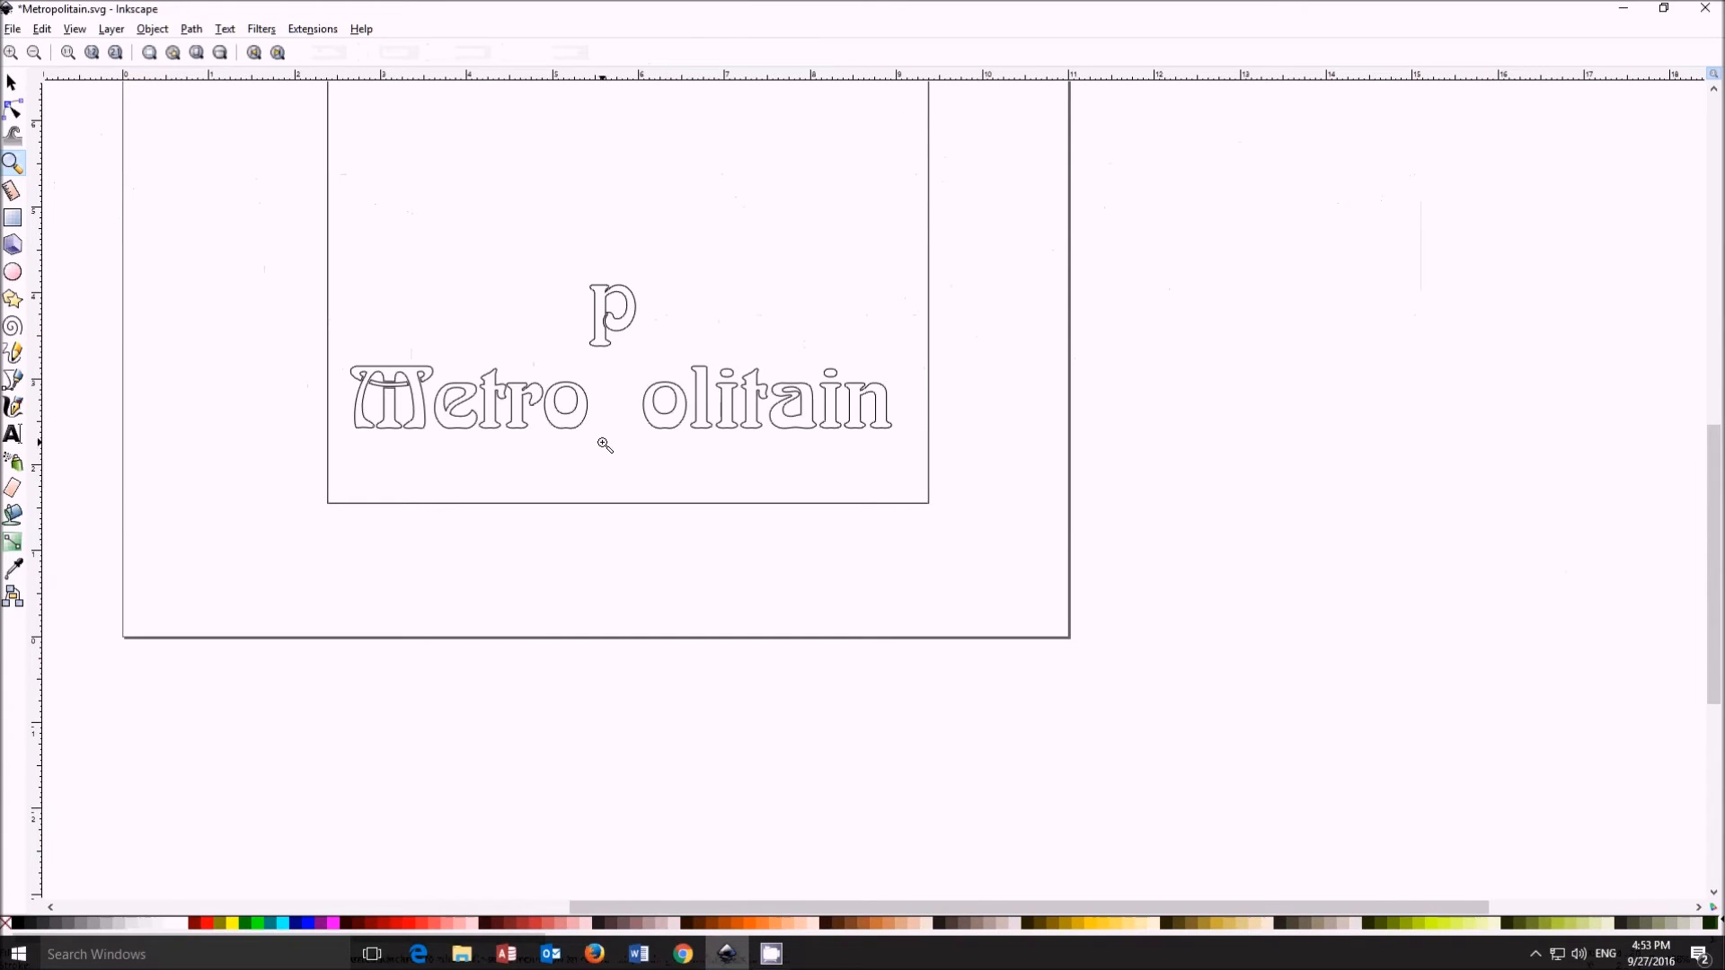
Step: Select the lettering and break it apart into separate letter paths
{"action": "left_click_drag", "start_coordinate": [611, 311], "coordinate": [604, 401]}
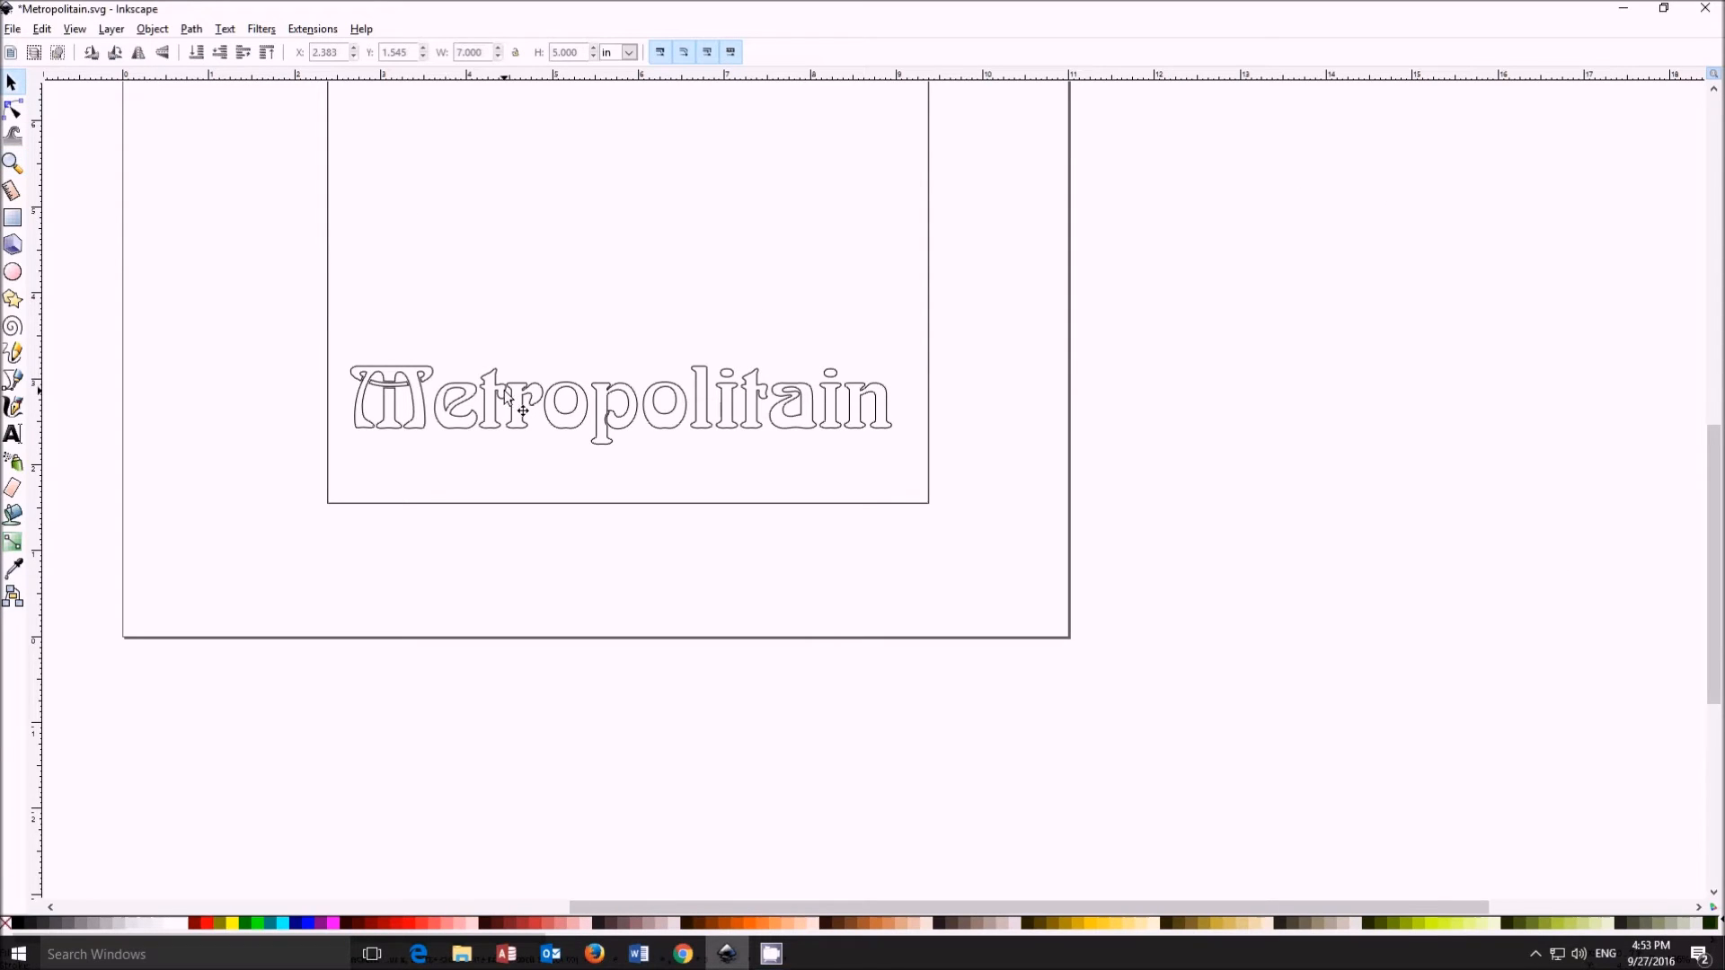
{"action": "left_click", "coordinate": [622, 404]}
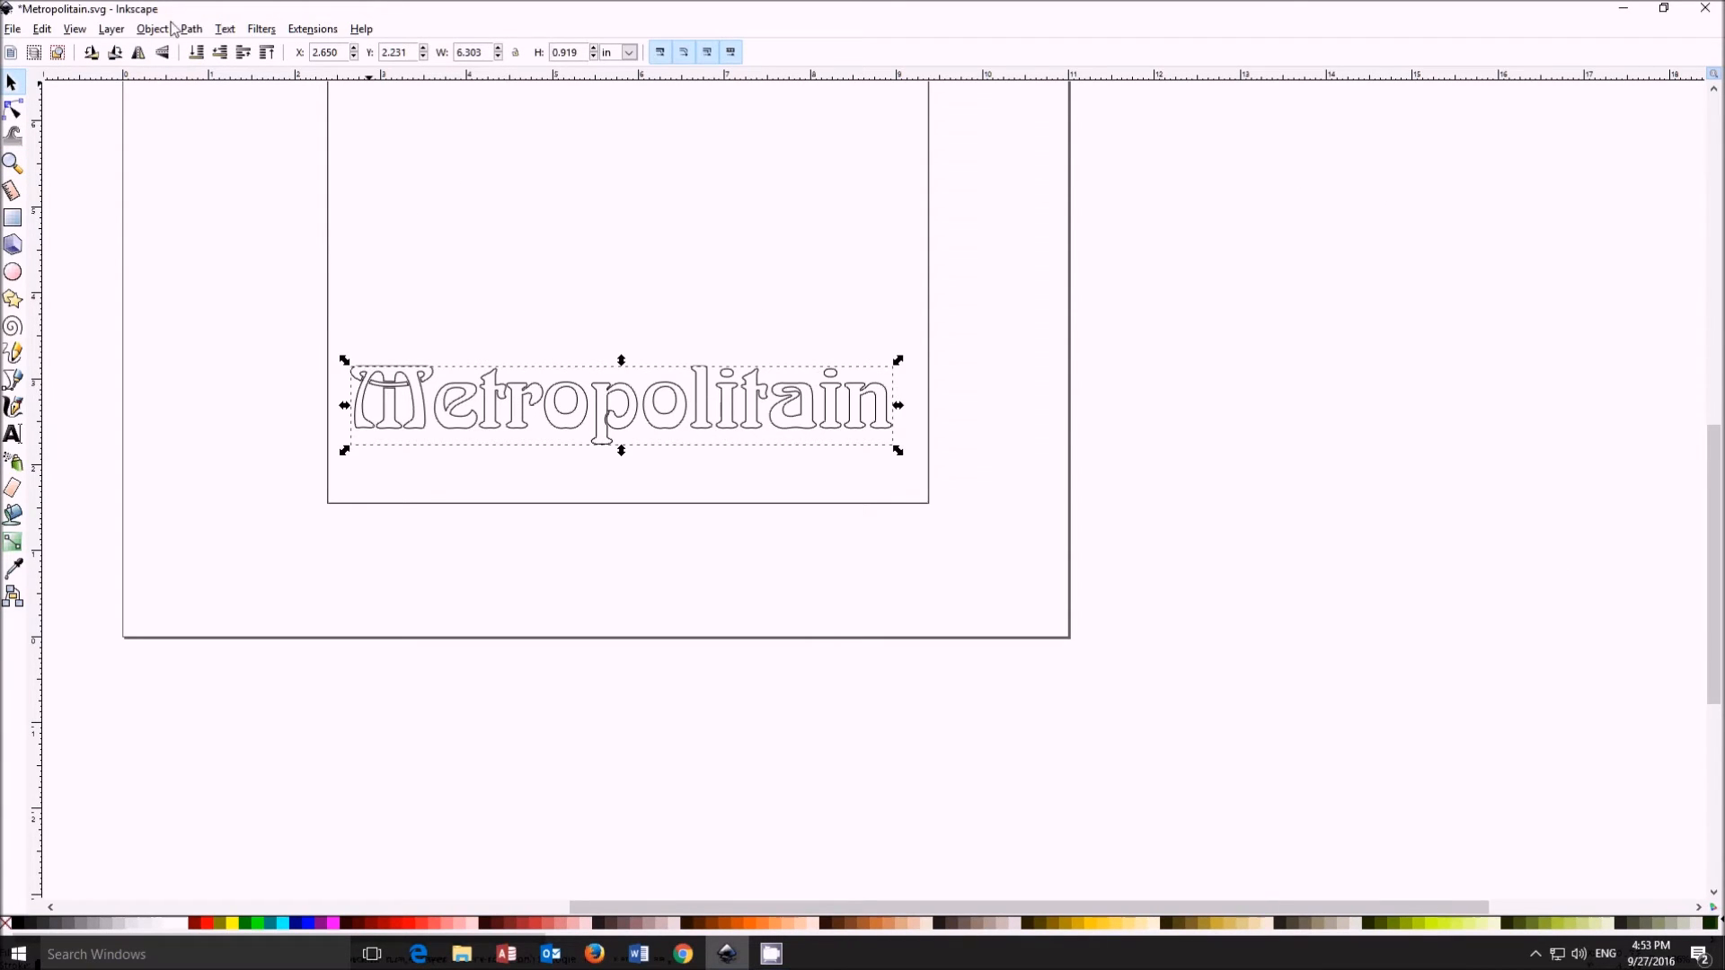
{"action": "left_click", "coordinate": [189, 29]}
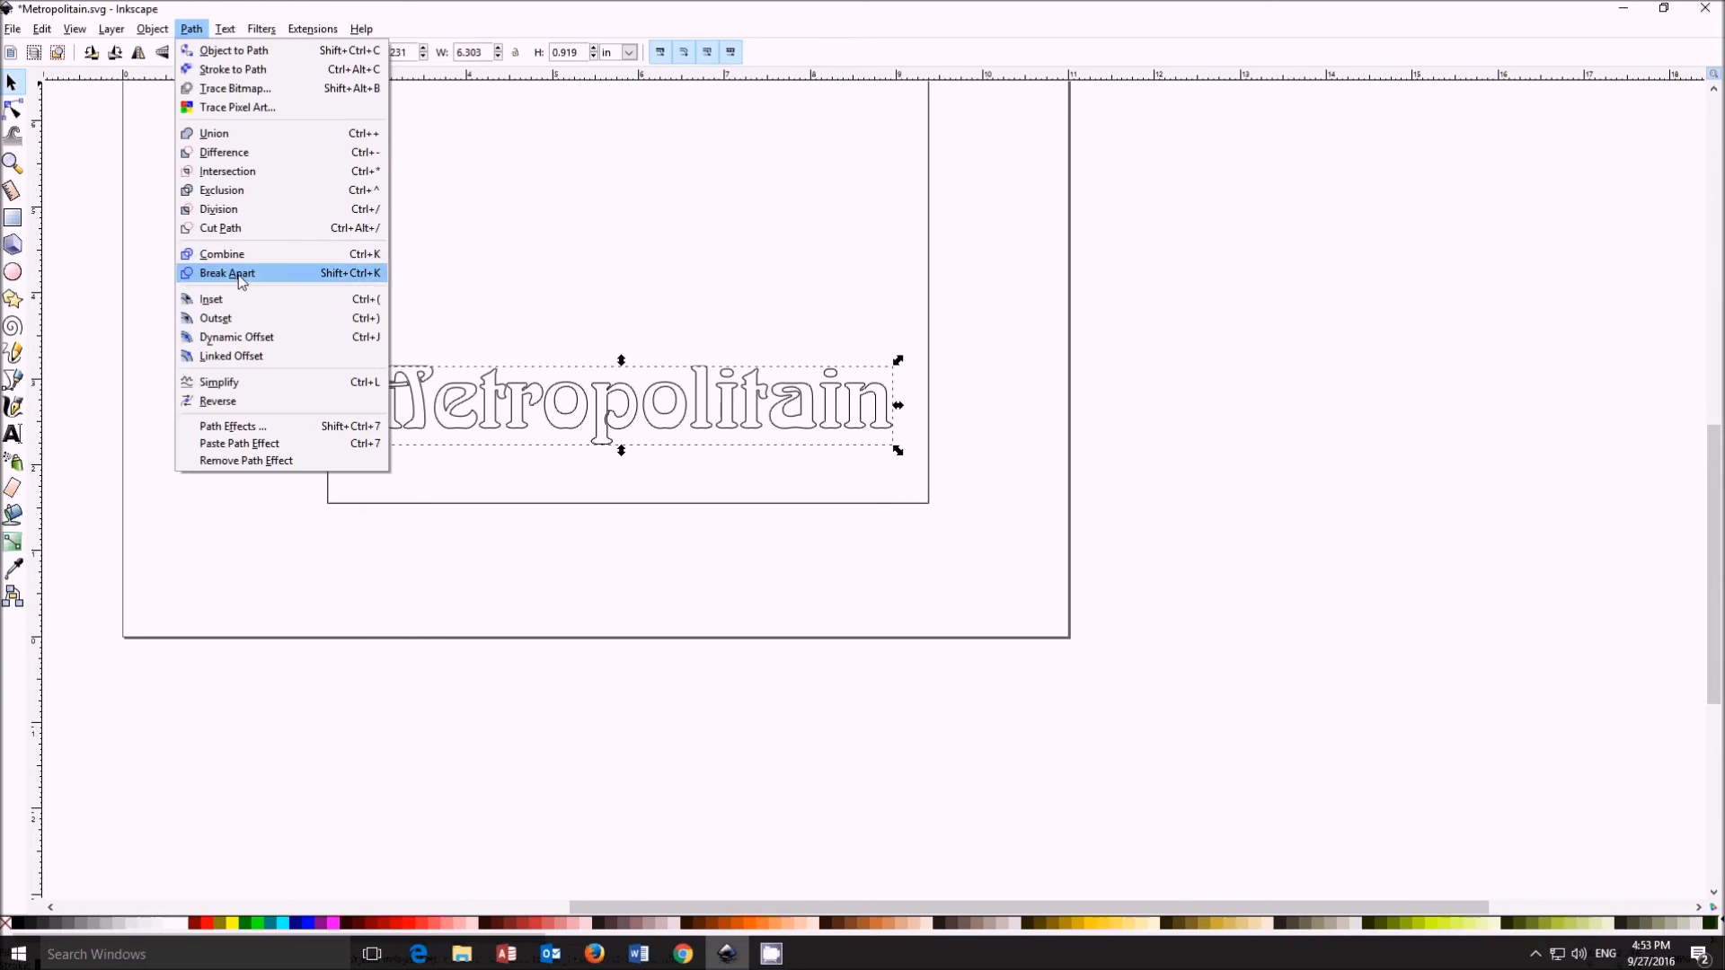
{"action": "left_click", "coordinate": [227, 273]}
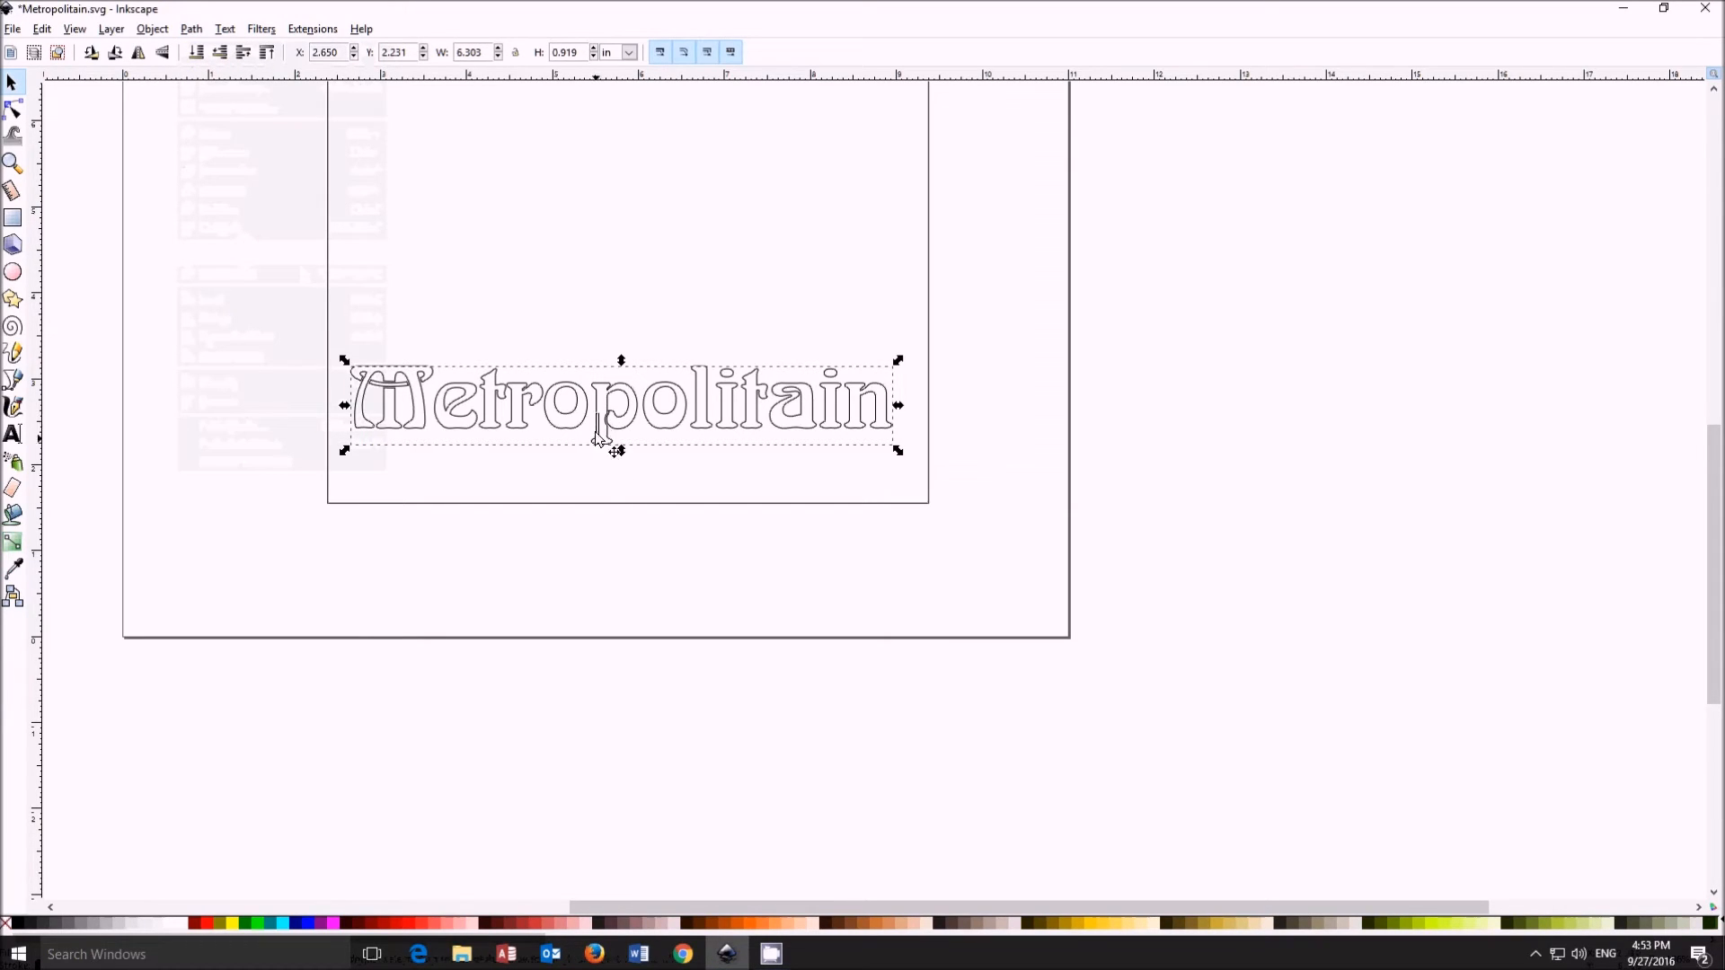
Step: Select the word outline together with the rectangle and try further path operations
{"action": "left_click_drag", "start_coordinate": [620, 404], "coordinate": [620, 478]}
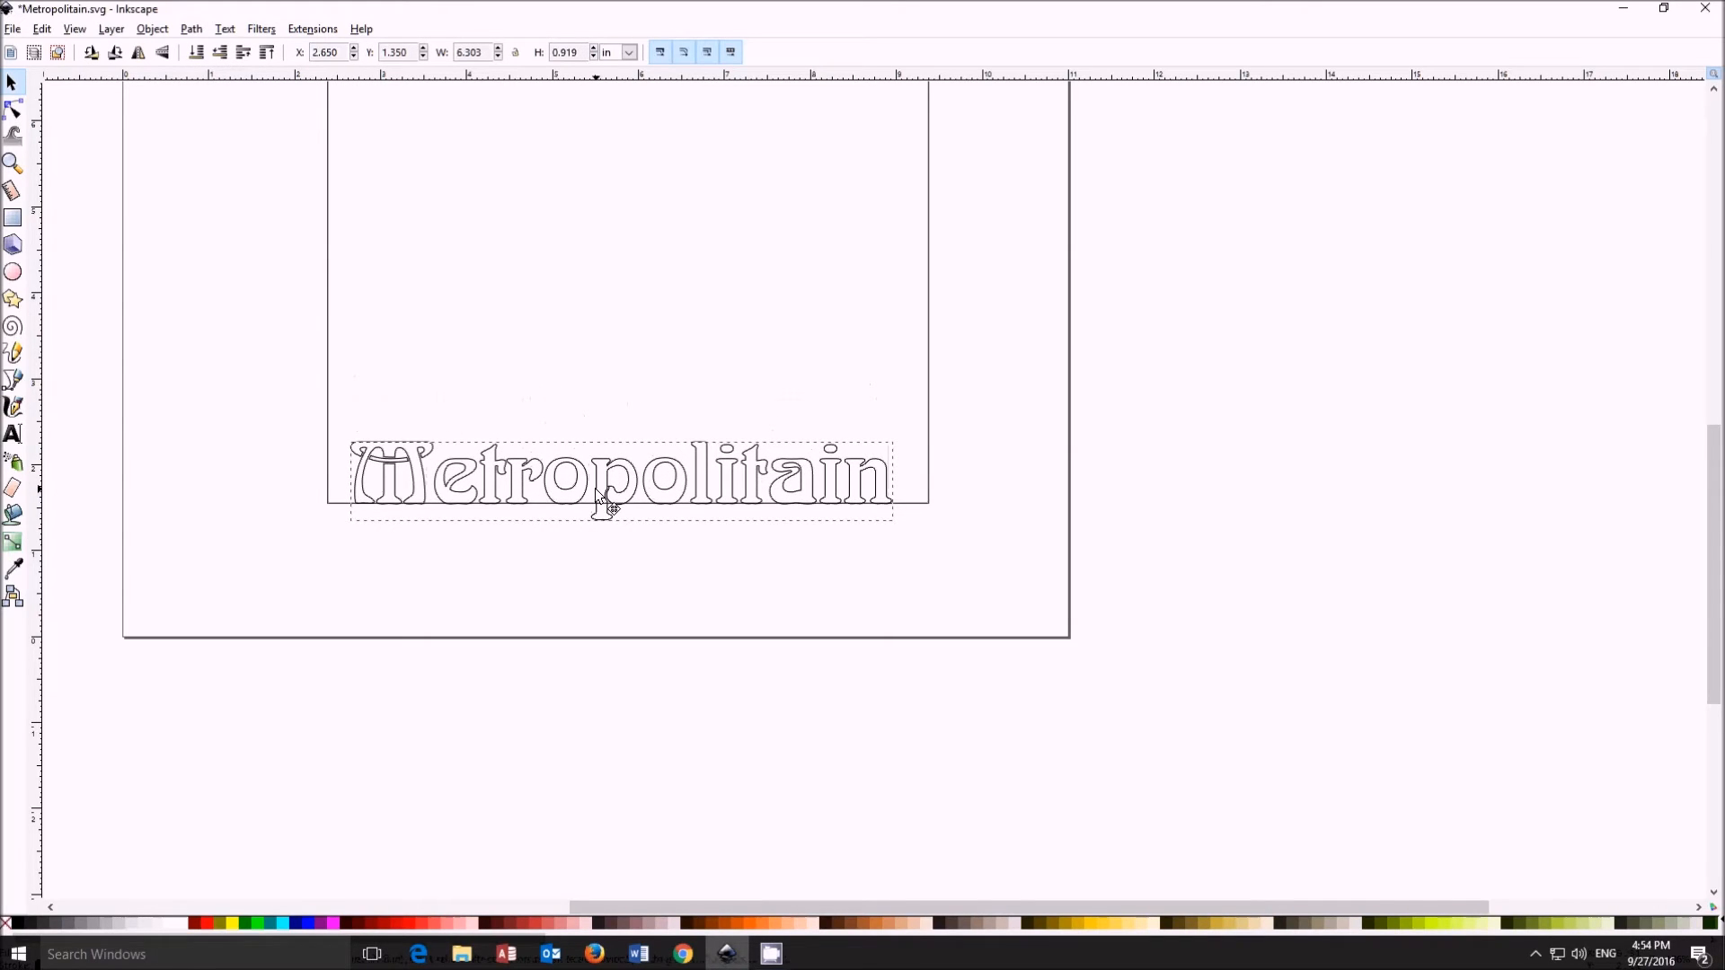
{"action": "left_click", "coordinate": [620, 481]}
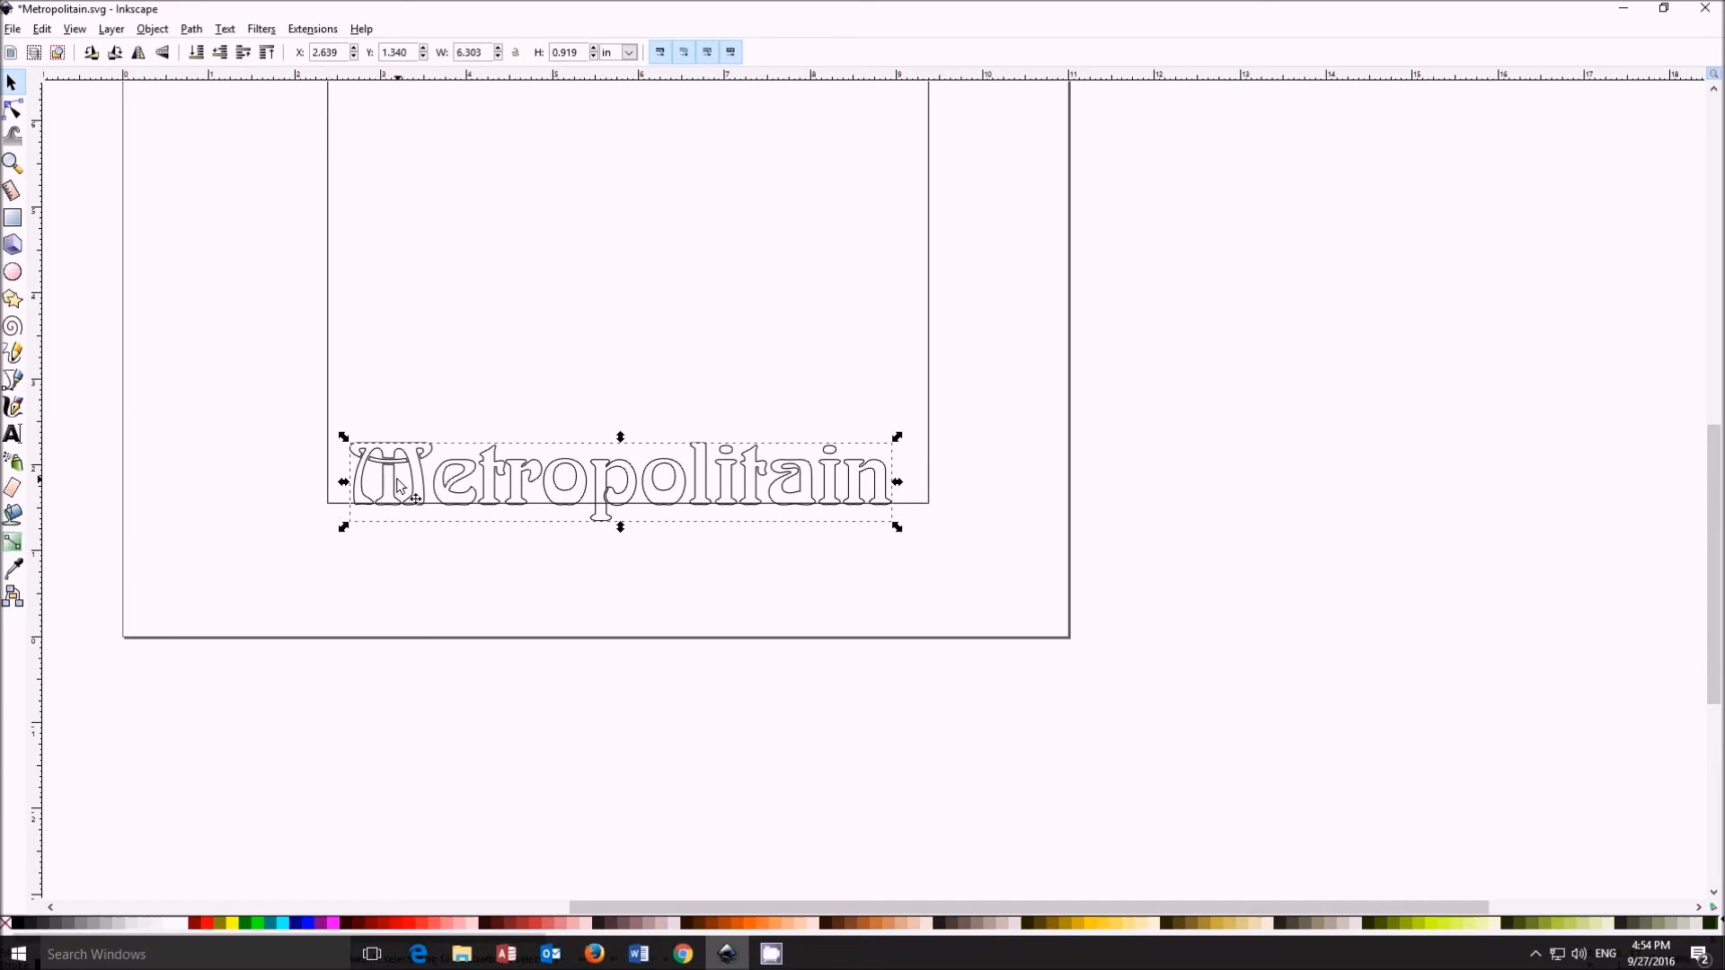
{"action": "left_click_drag", "start_coordinate": [396, 487], "coordinate": [414, 489]}
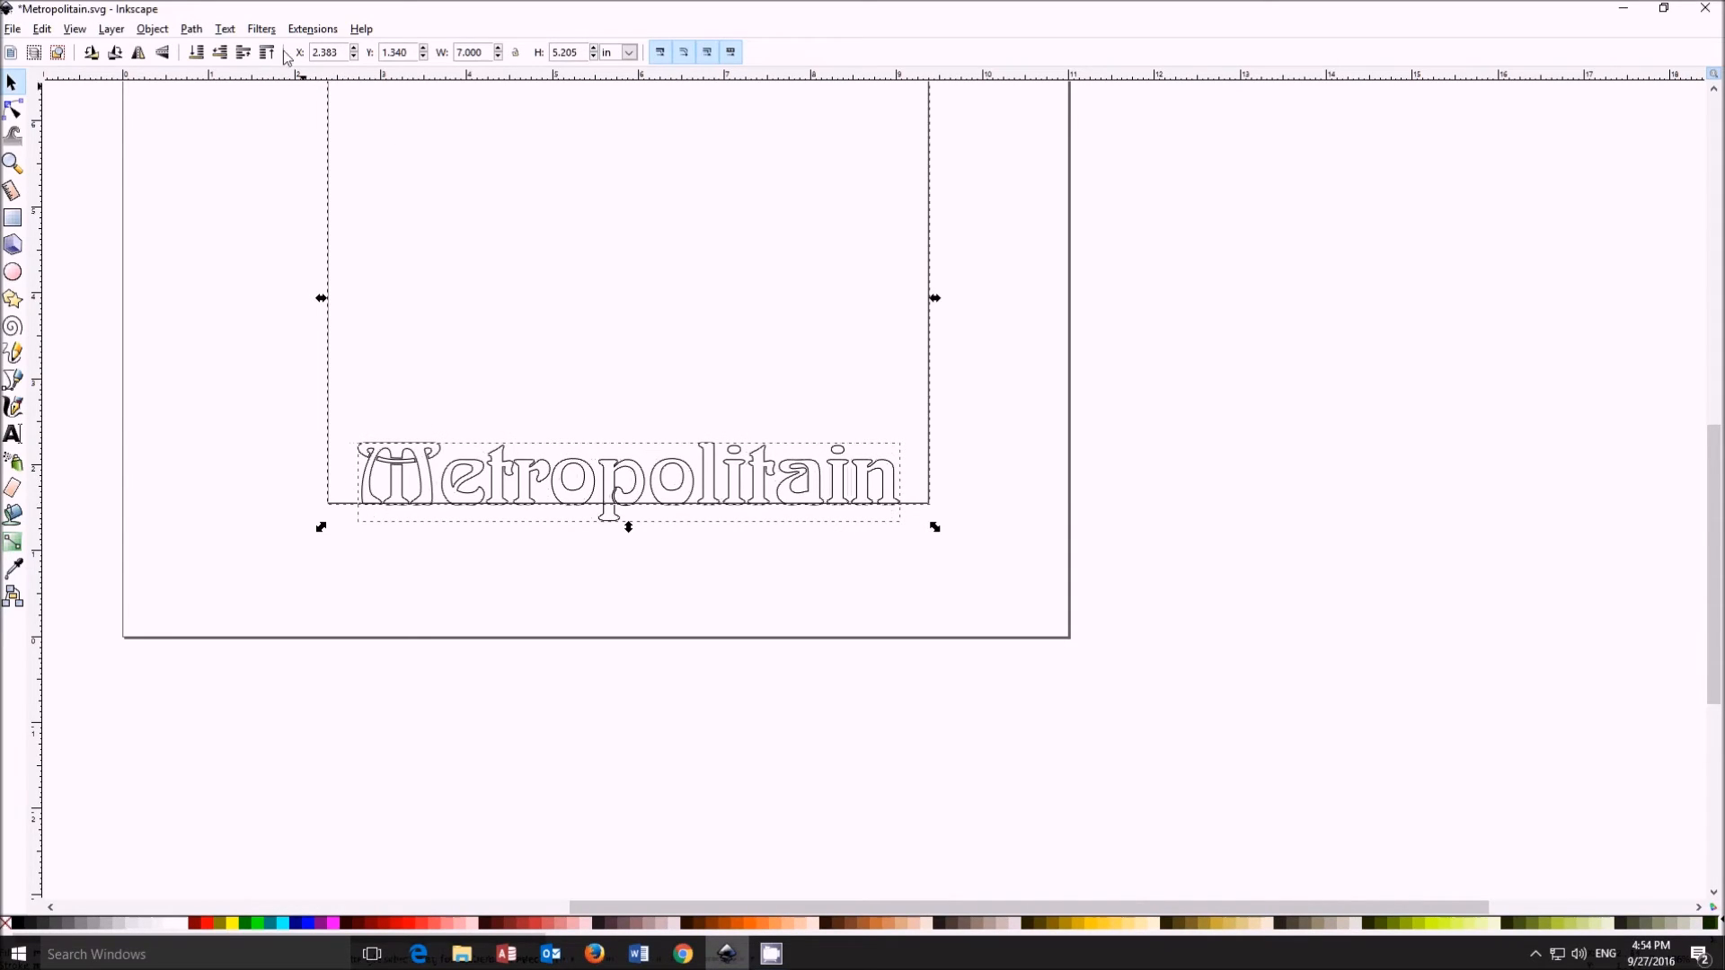
{"action": "left_click", "coordinate": [190, 27]}
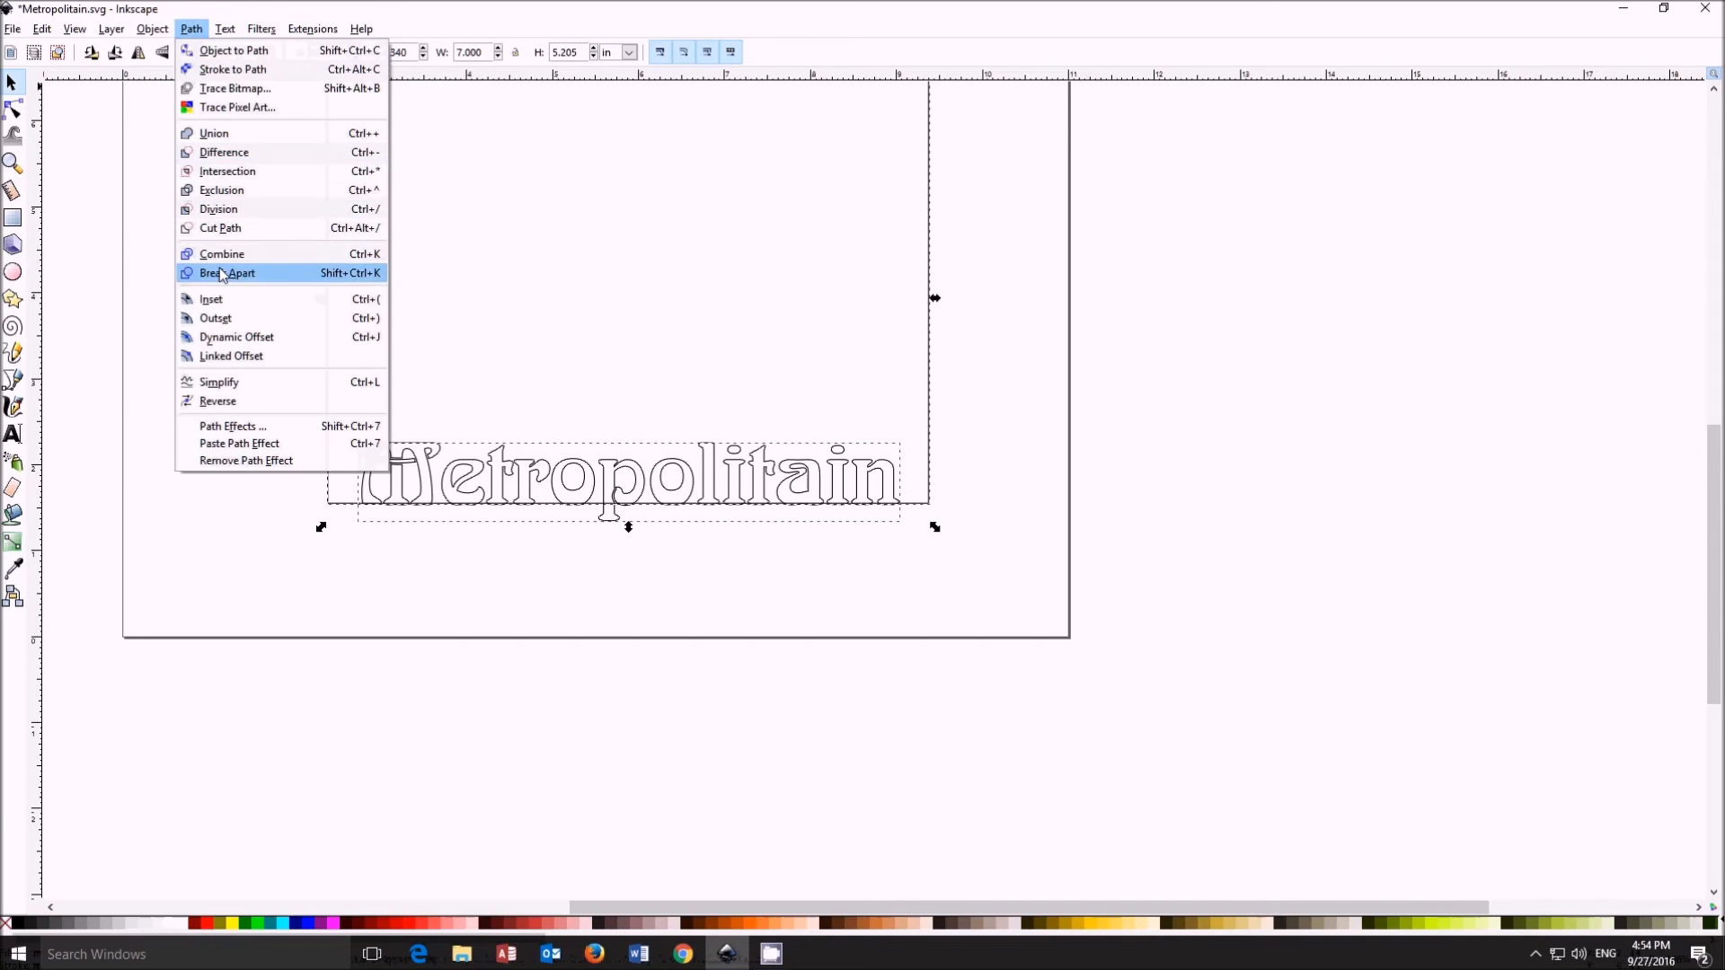
{"action": "left_click", "coordinate": [229, 273]}
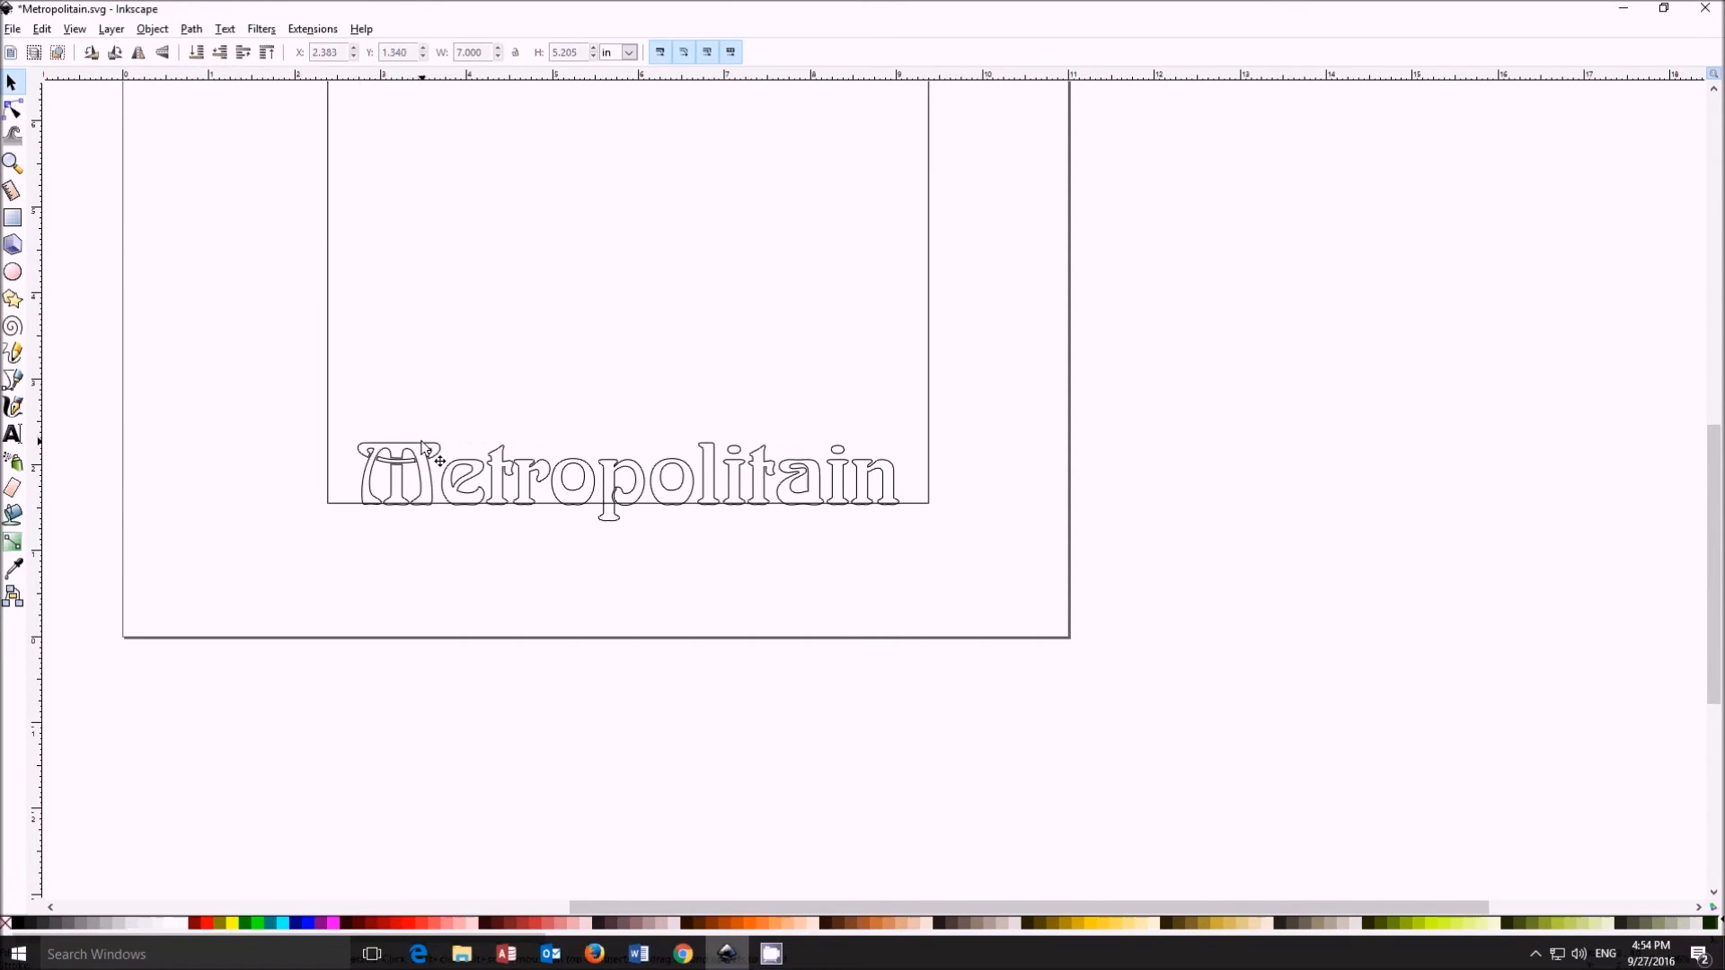
{"action": "left_click", "coordinate": [190, 29]}
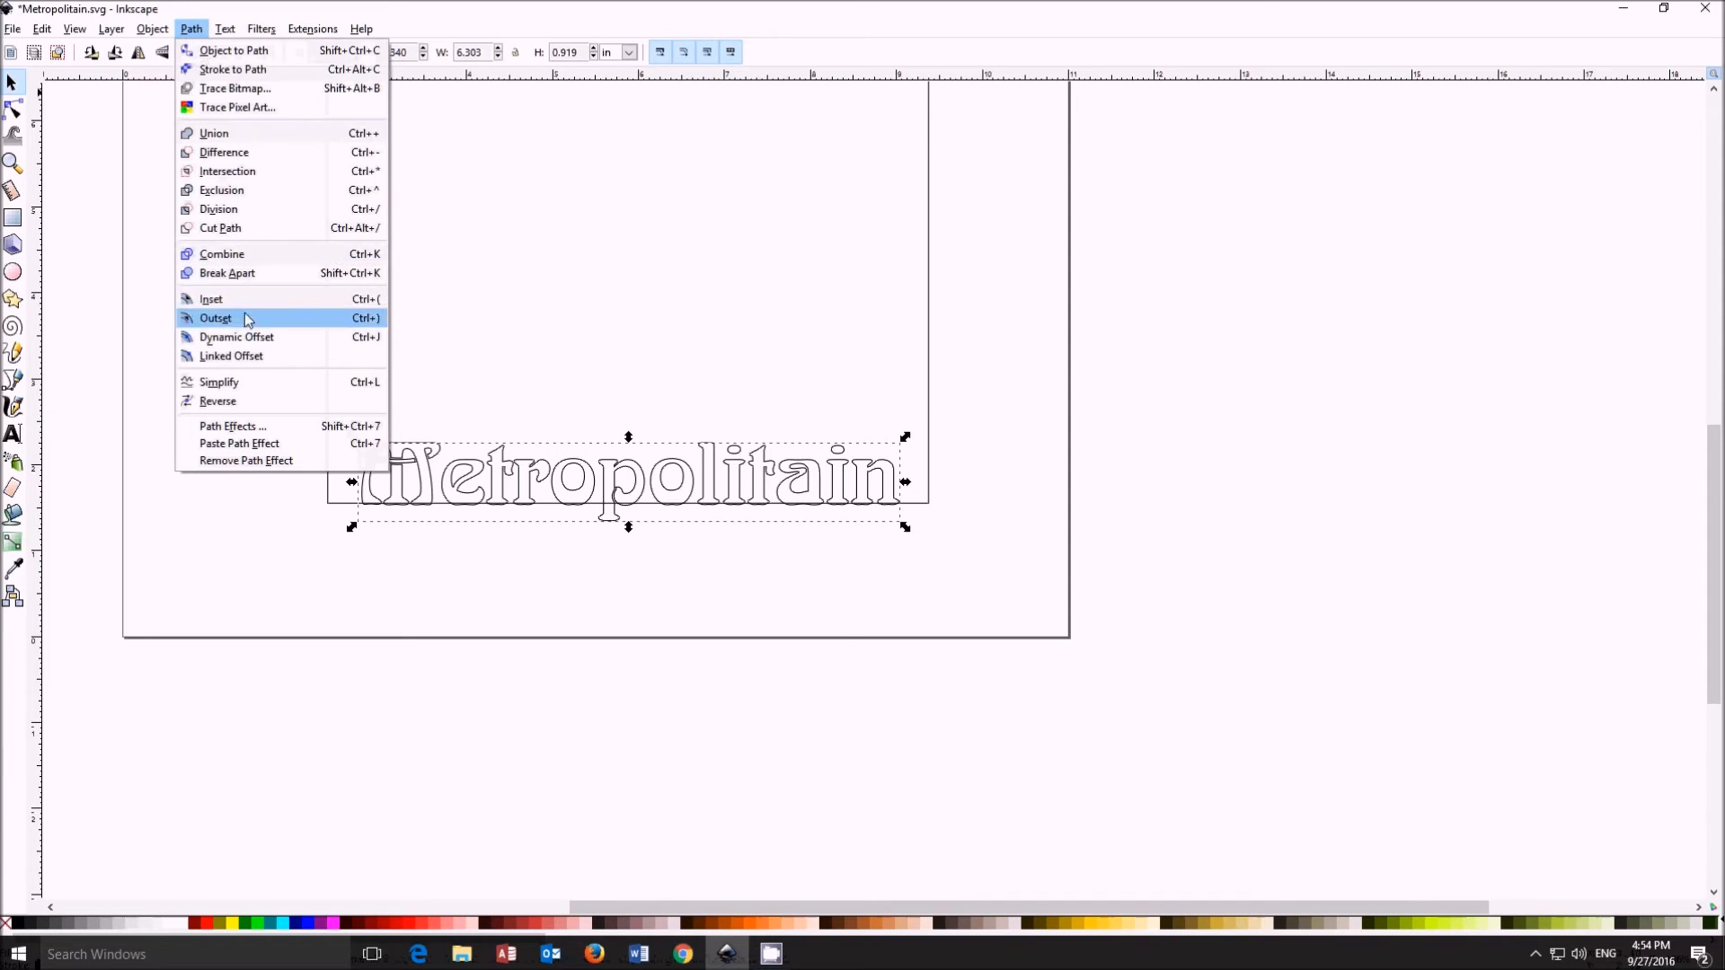
{"action": "left_click", "coordinate": [214, 318]}
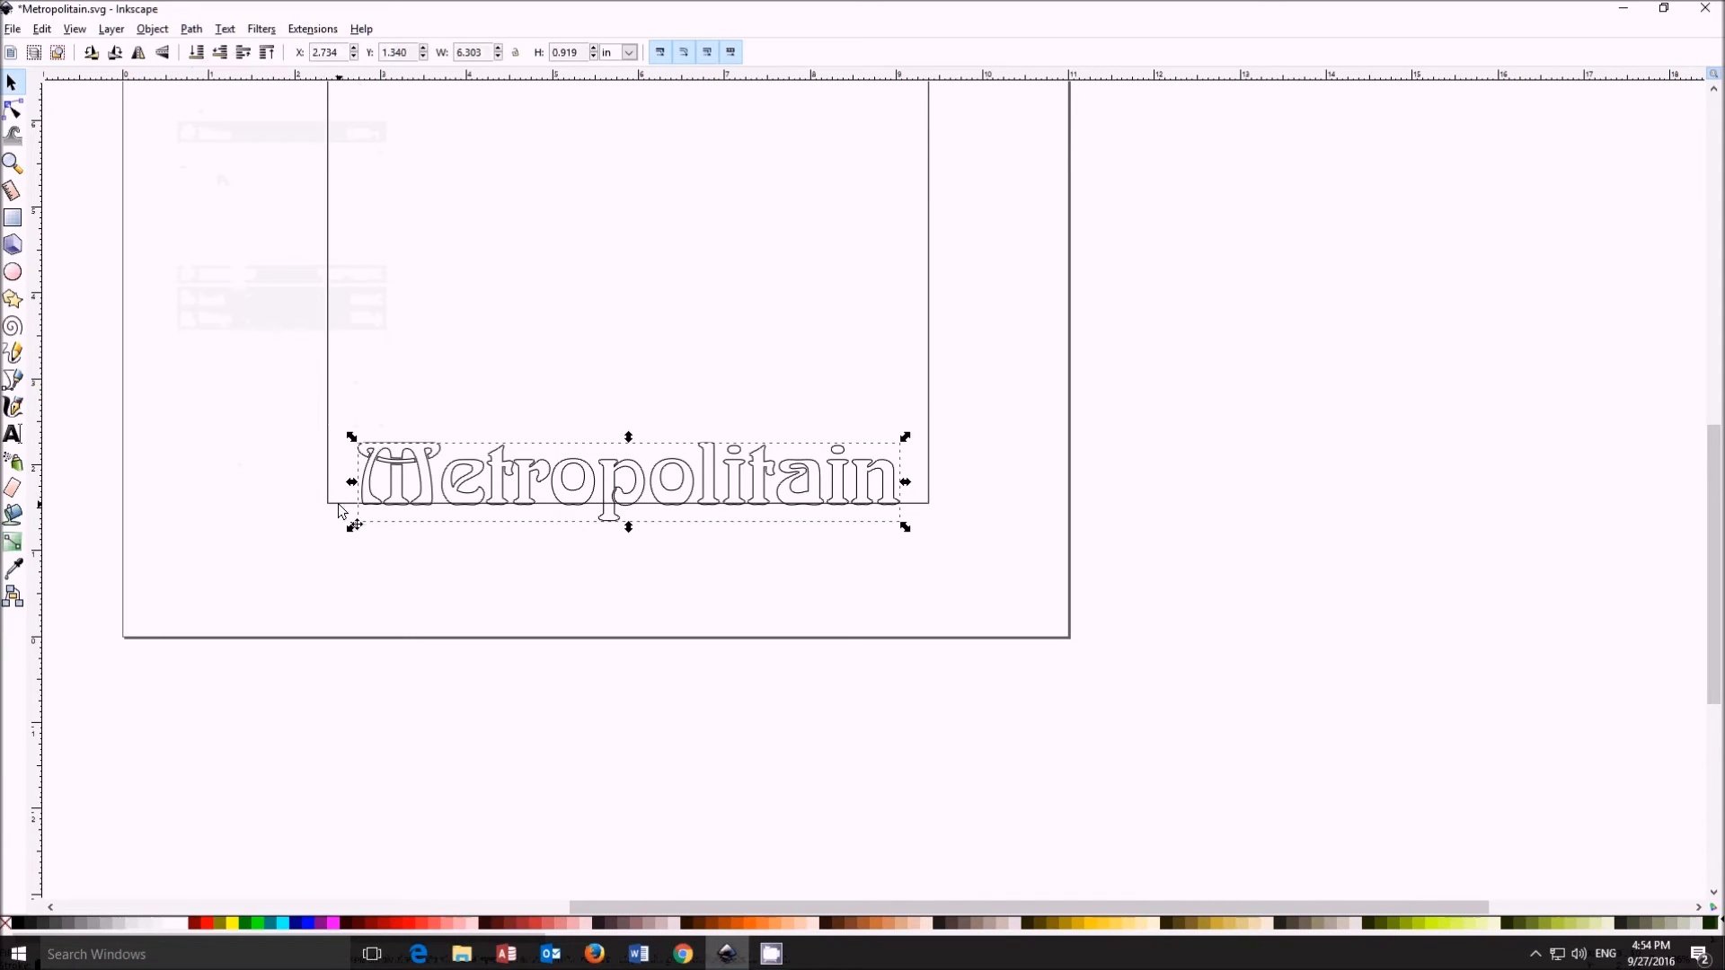
Step: Apply Cut Path so the letter outlines are cut along the rectangle's edge
{"action": "left_click", "coordinate": [188, 29]}
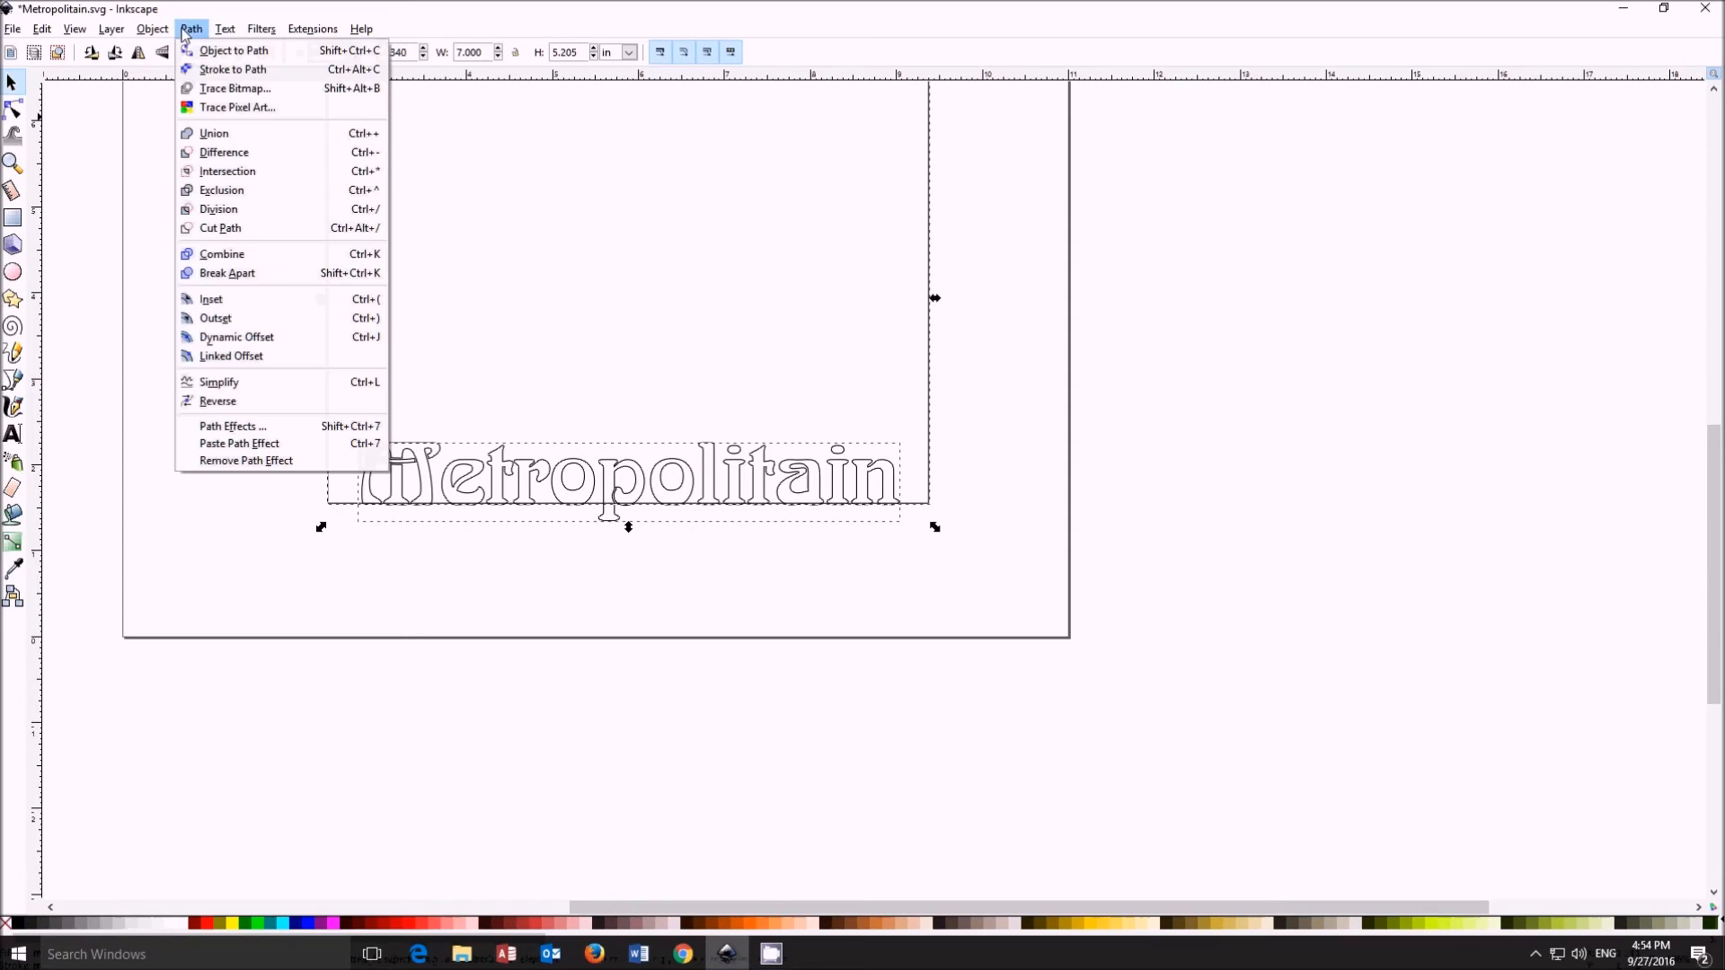
{"action": "mouse_move", "coordinate": [219, 228]}
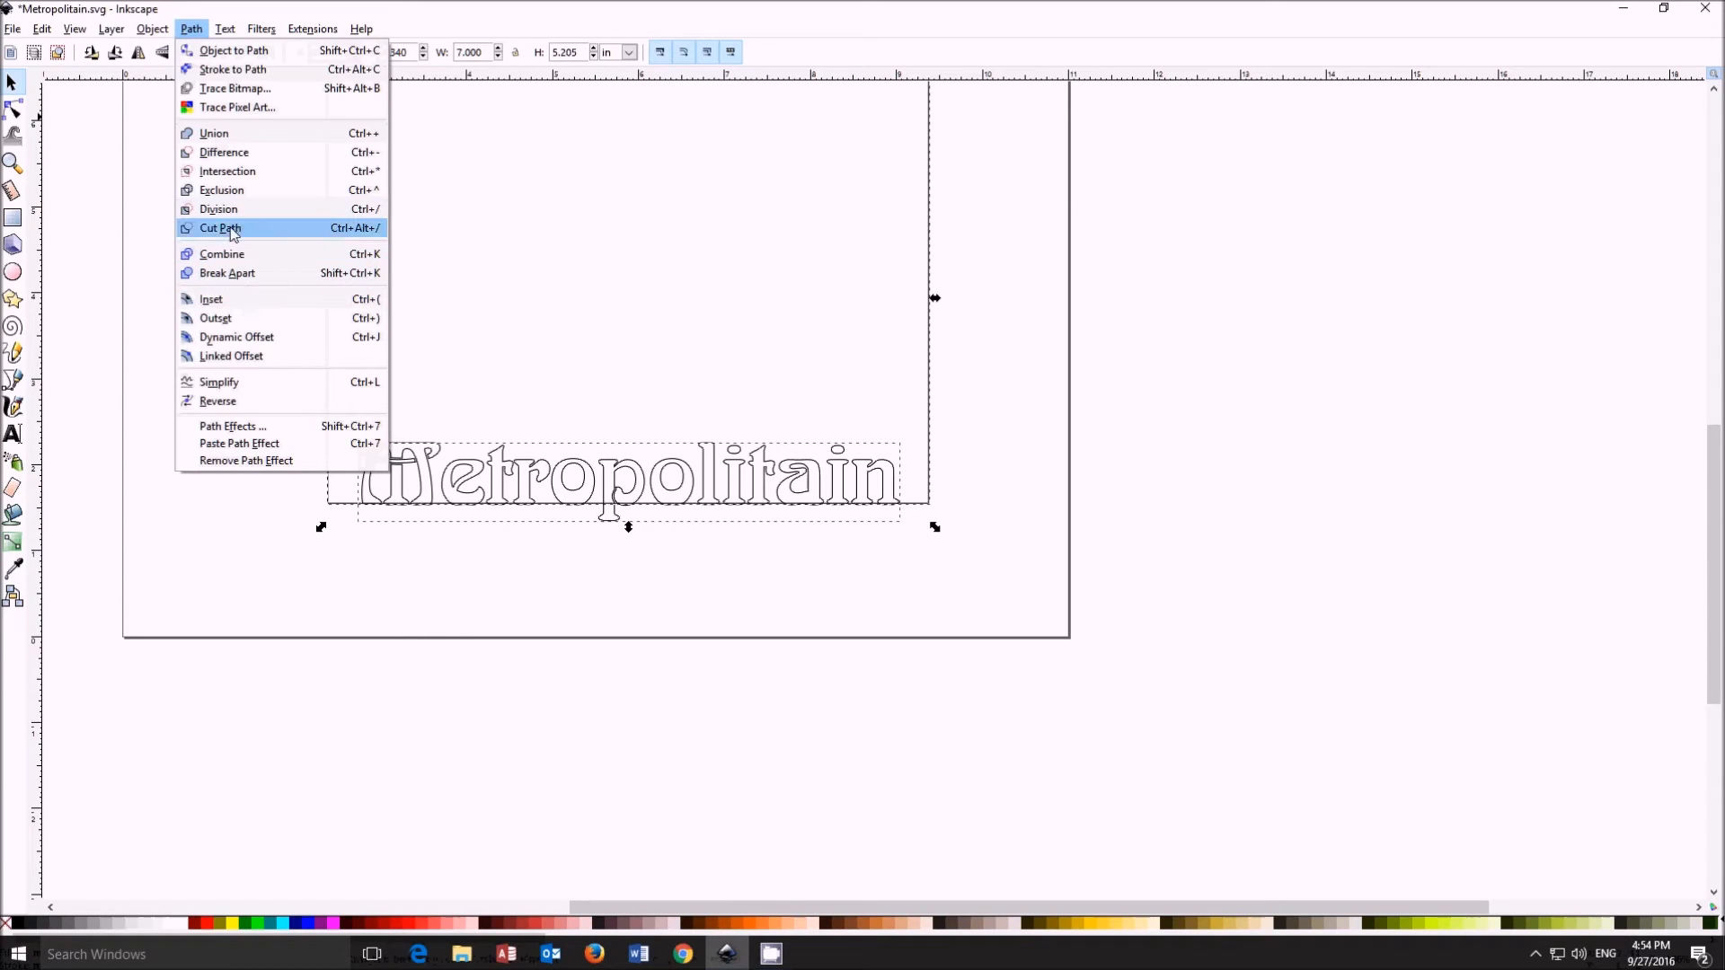
{"action": "left_click", "coordinate": [220, 228]}
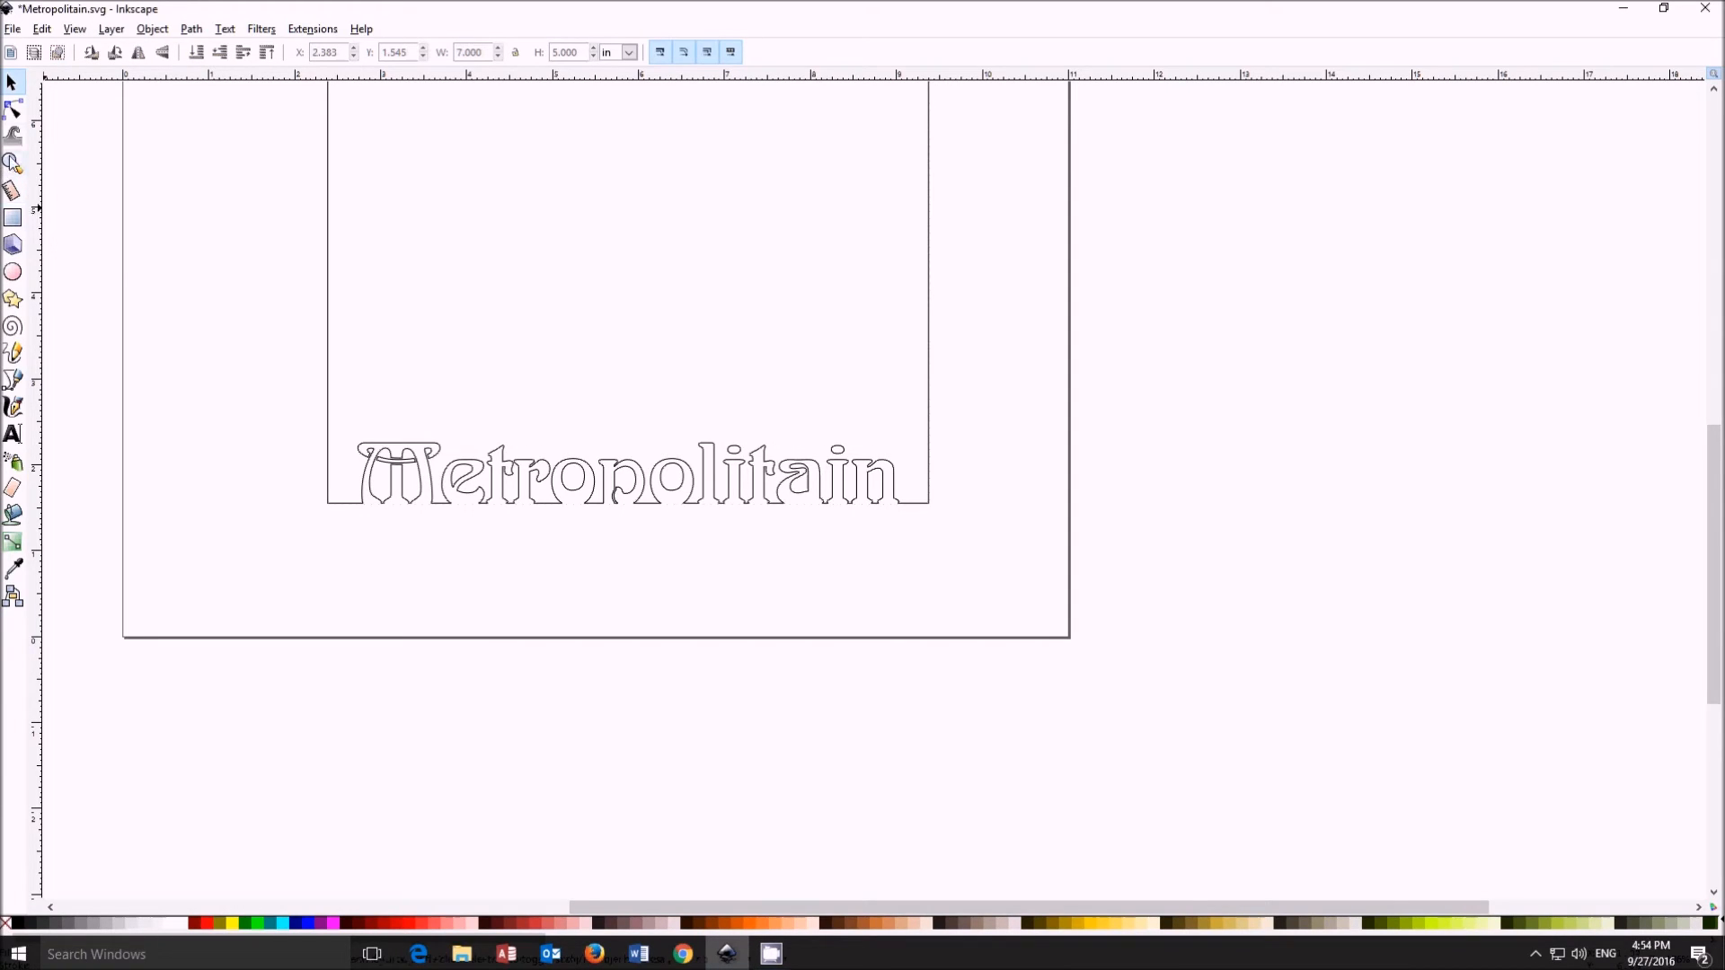
Step: Pull the first p's stem straight down to the dotted guide line below the word
{"action": "left_click", "coordinate": [14, 162]}
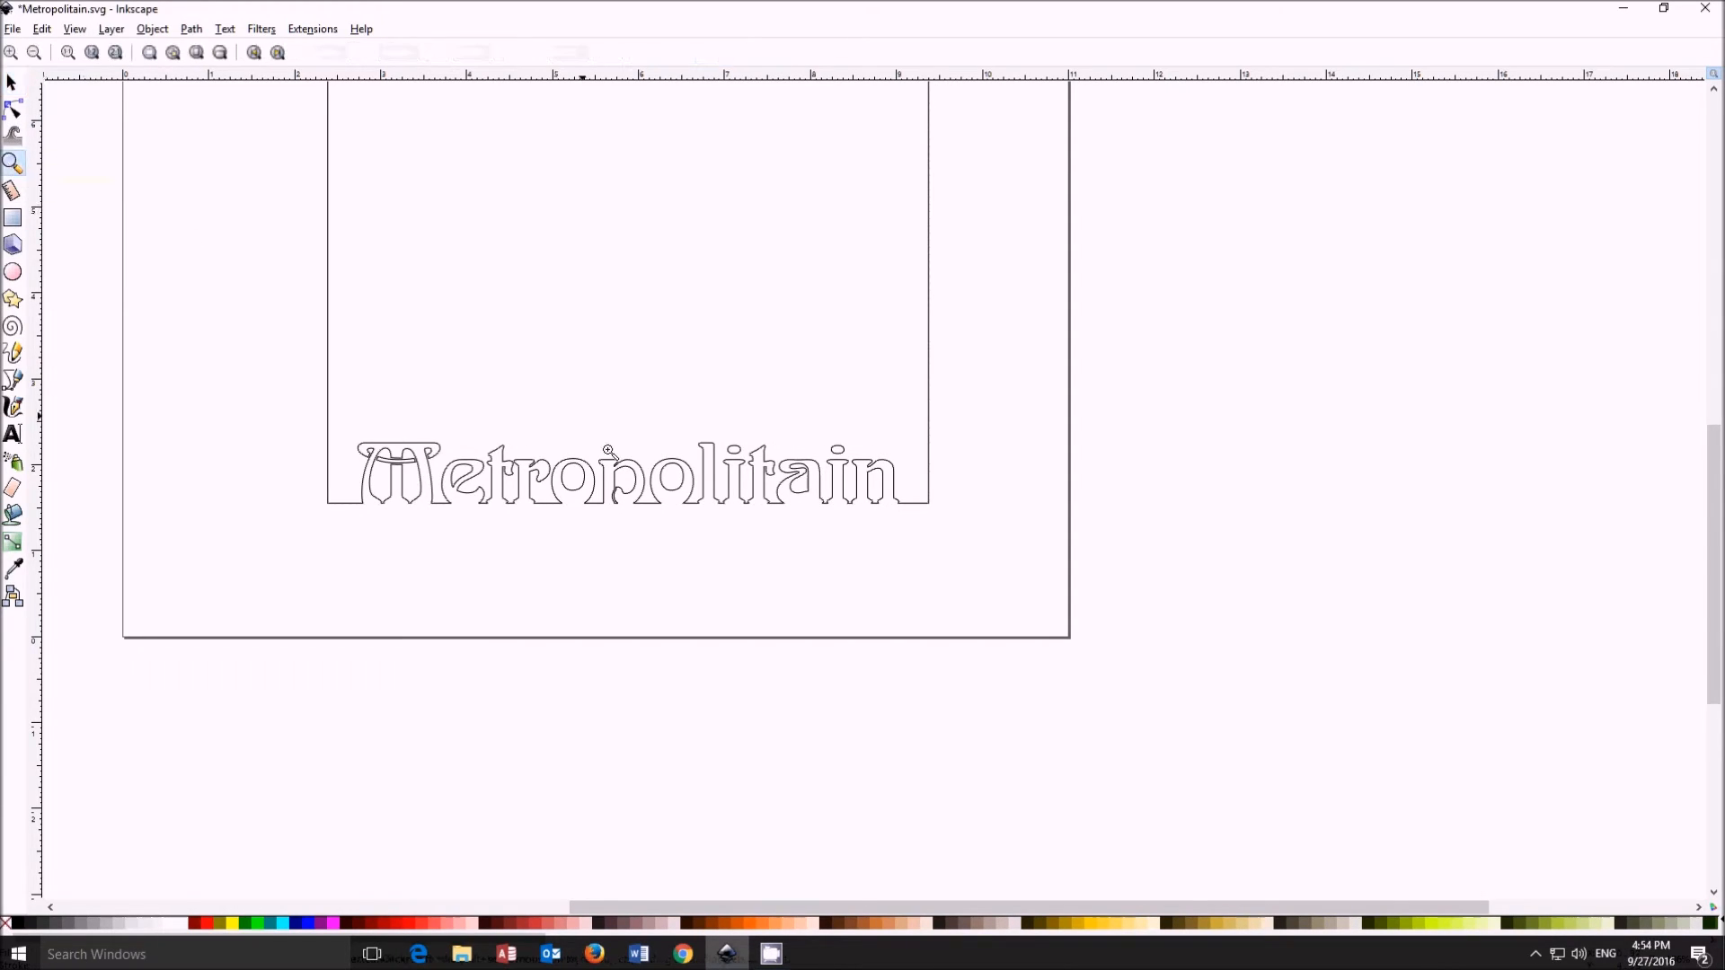
{"action": "mouse_move", "coordinate": [571, 442]}
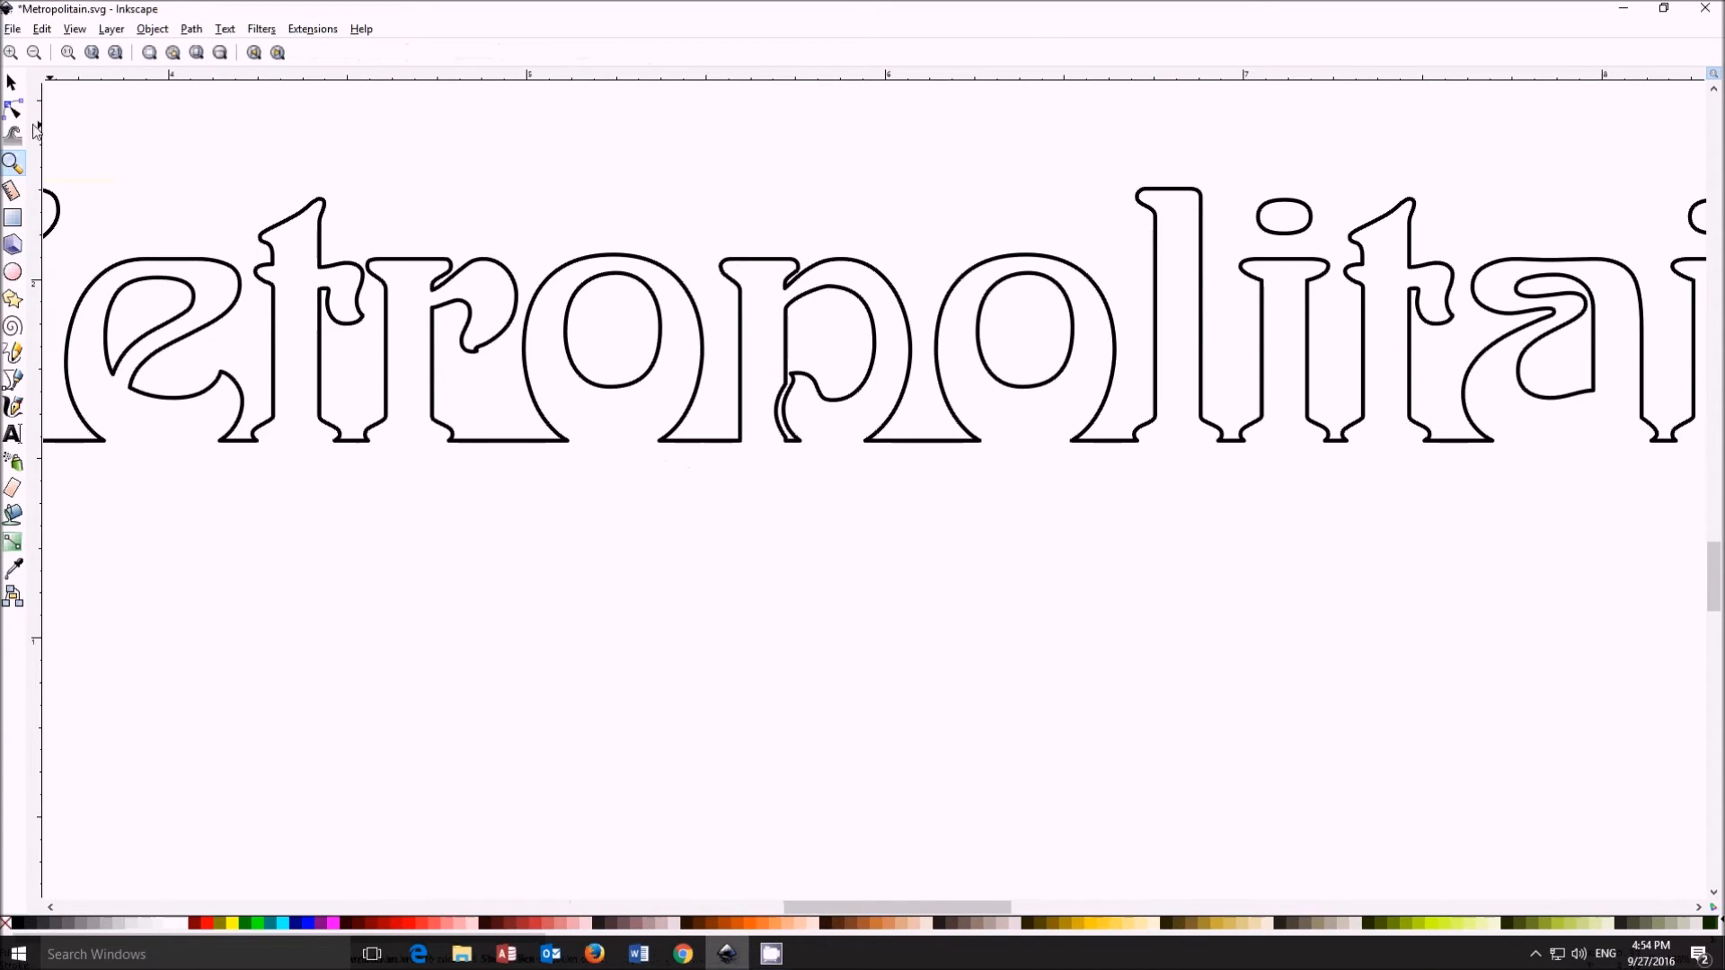
{"action": "left_click", "coordinate": [15, 108]}
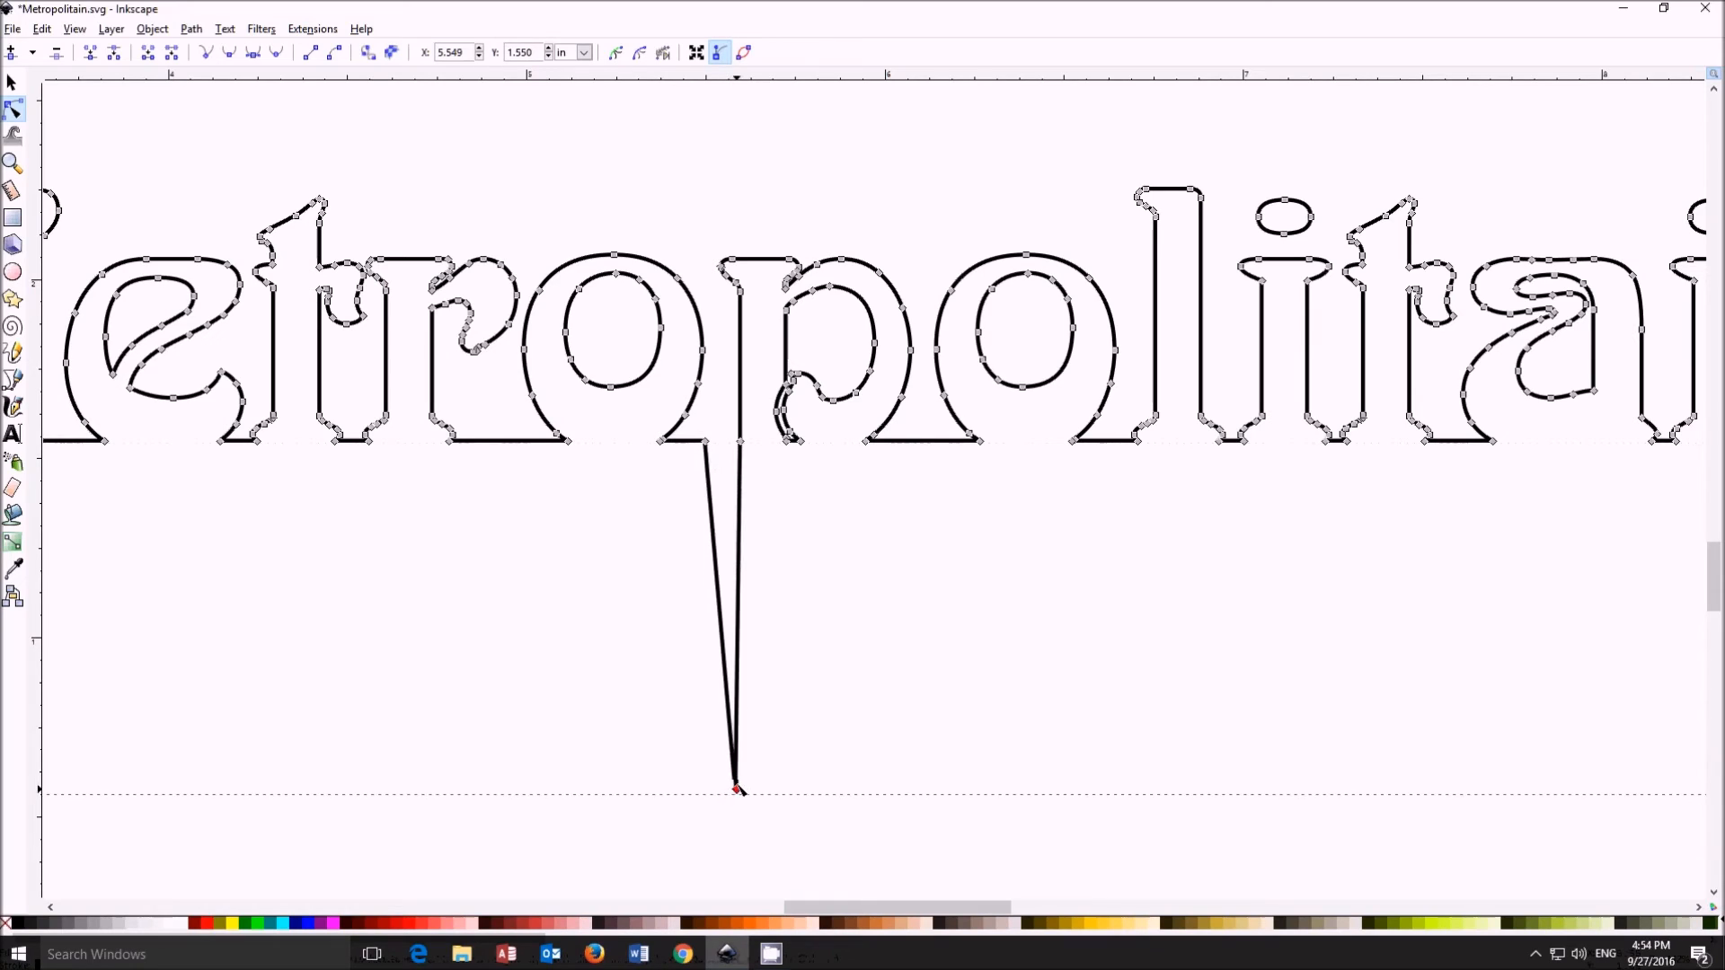
{"action": "left_click_drag", "start_coordinate": [737, 791], "coordinate": [736, 721]}
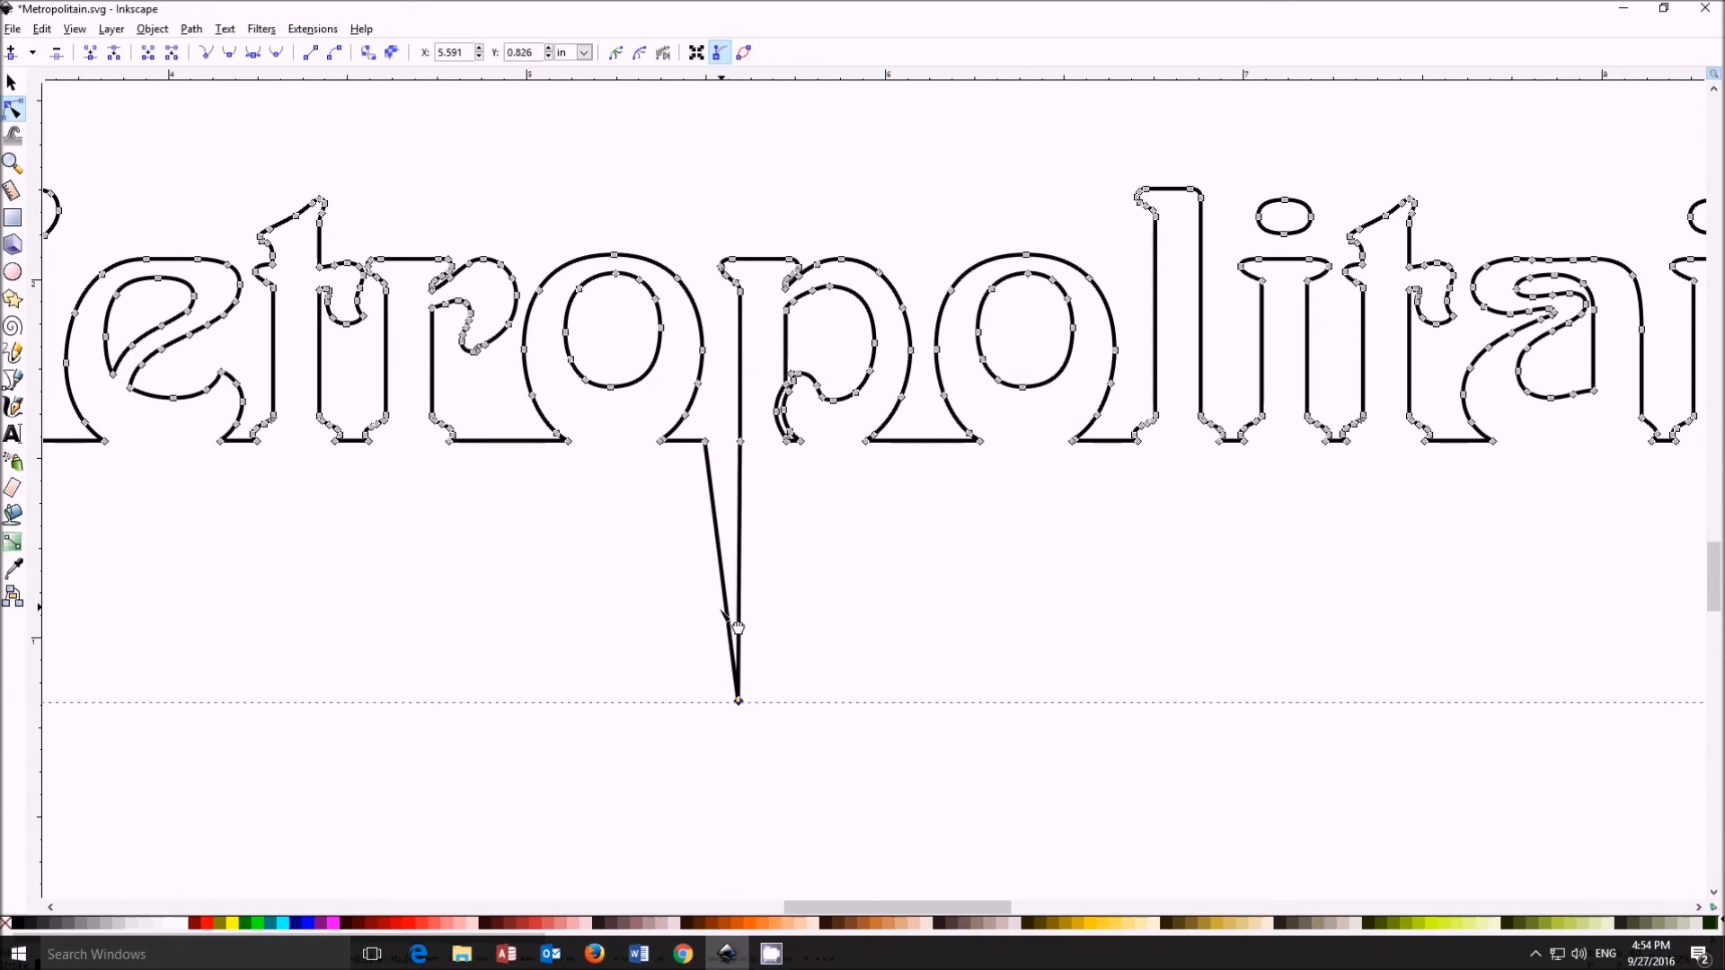
{"action": "left_click_drag", "start_coordinate": [736, 628], "coordinate": [725, 643]}
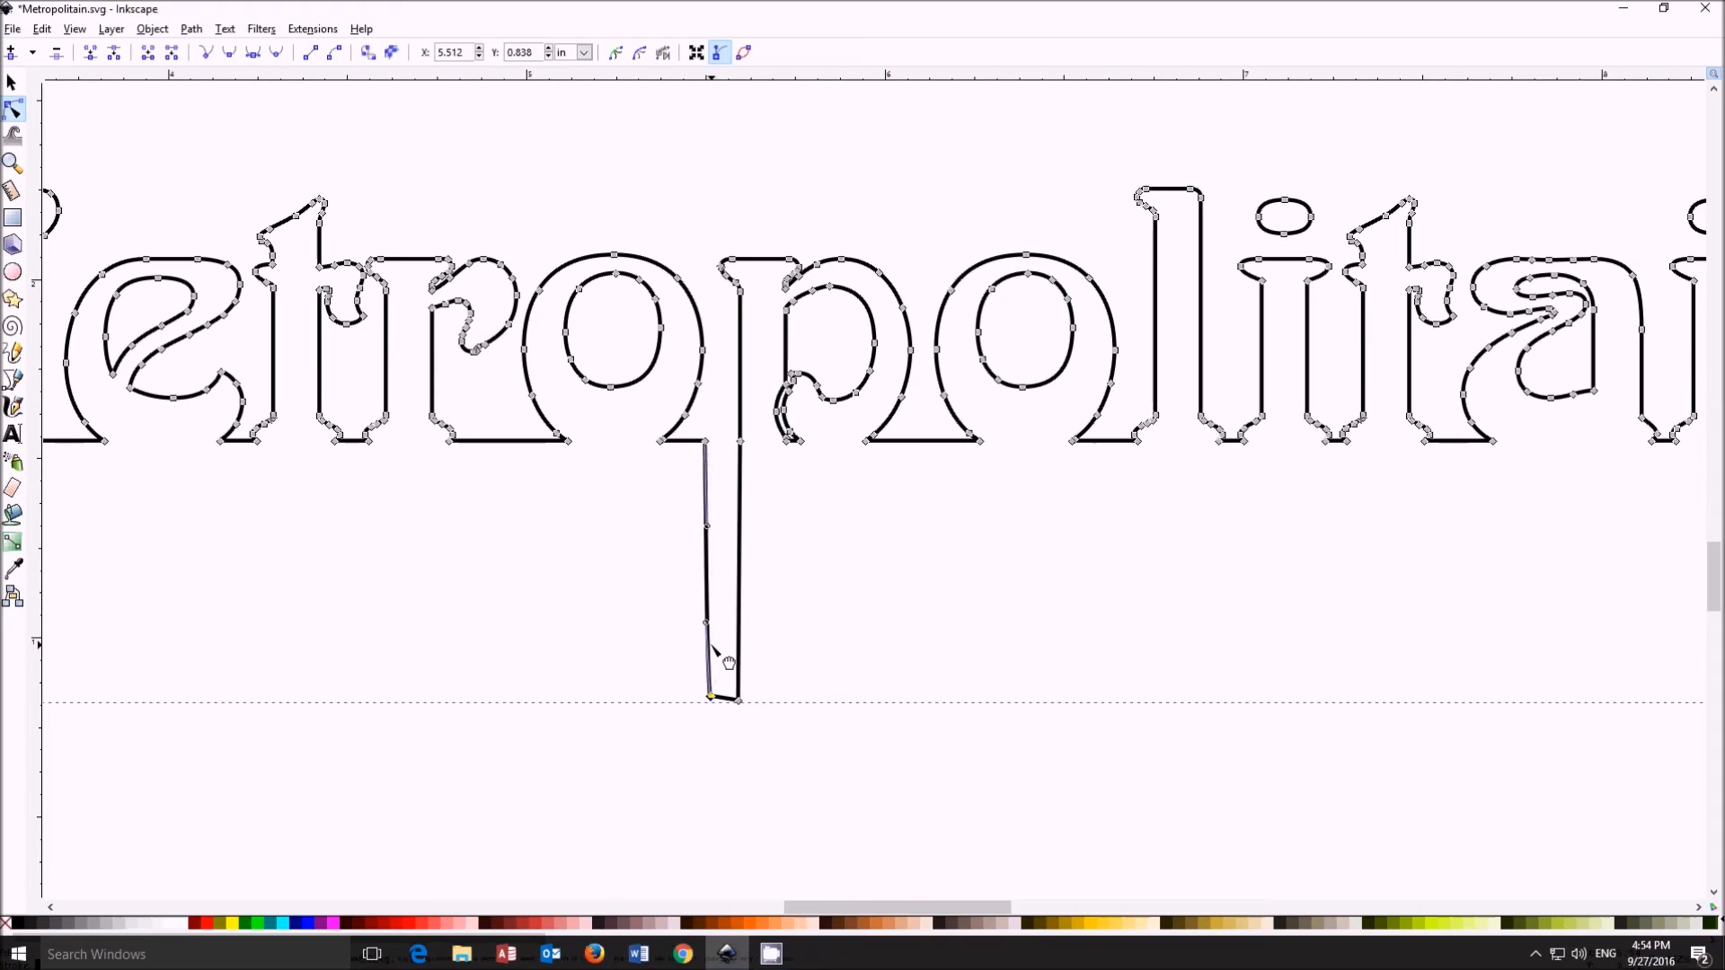
{"action": "left_click", "coordinate": [708, 643]}
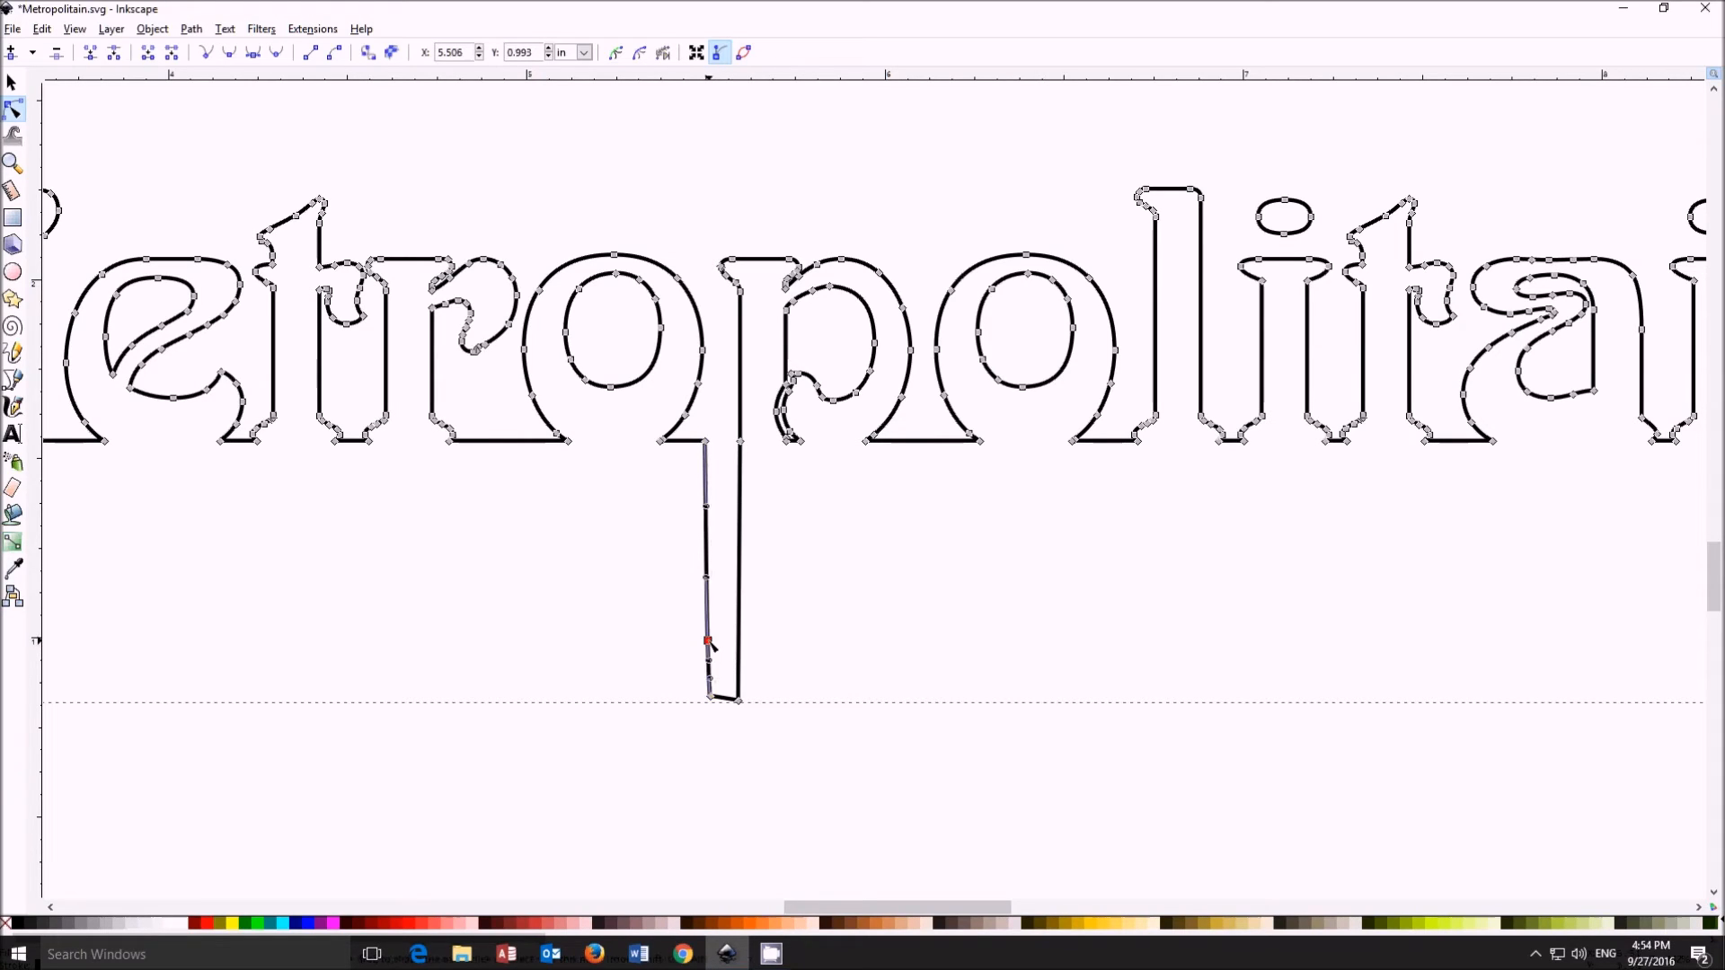
{"action": "left_click_drag", "start_coordinate": [708, 642], "coordinate": [724, 670]}
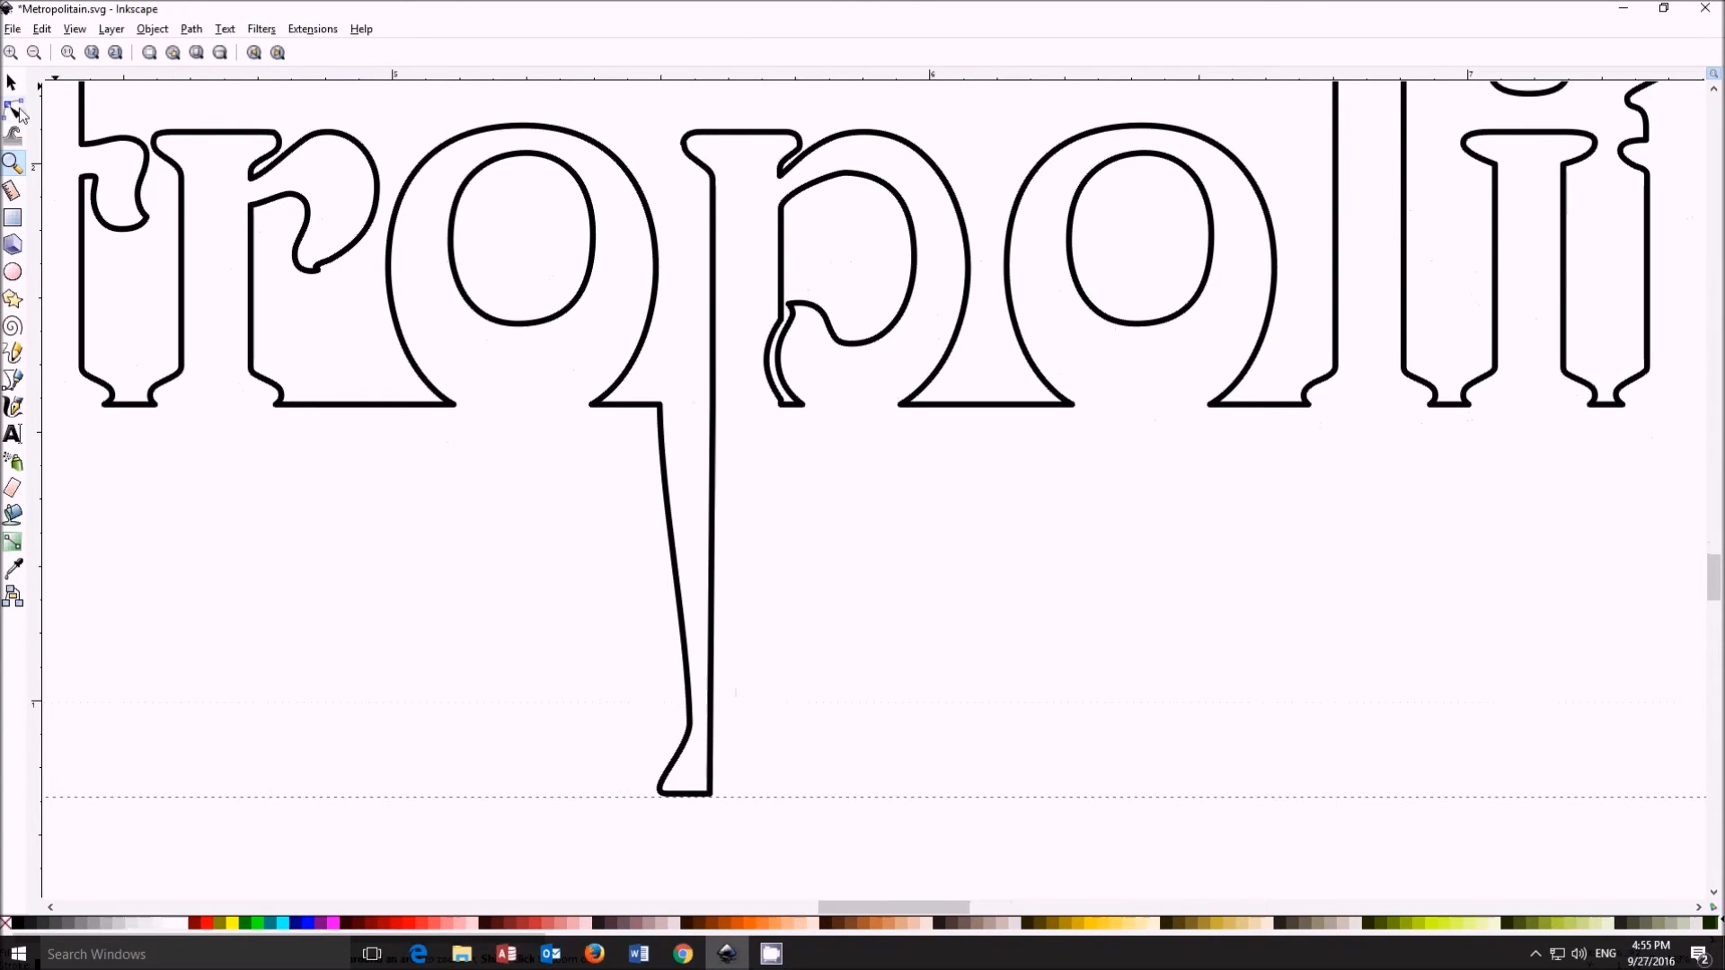
Step: Stretch the second p's stem down to the guide and shape its flared foot
{"action": "left_click", "coordinate": [16, 110]}
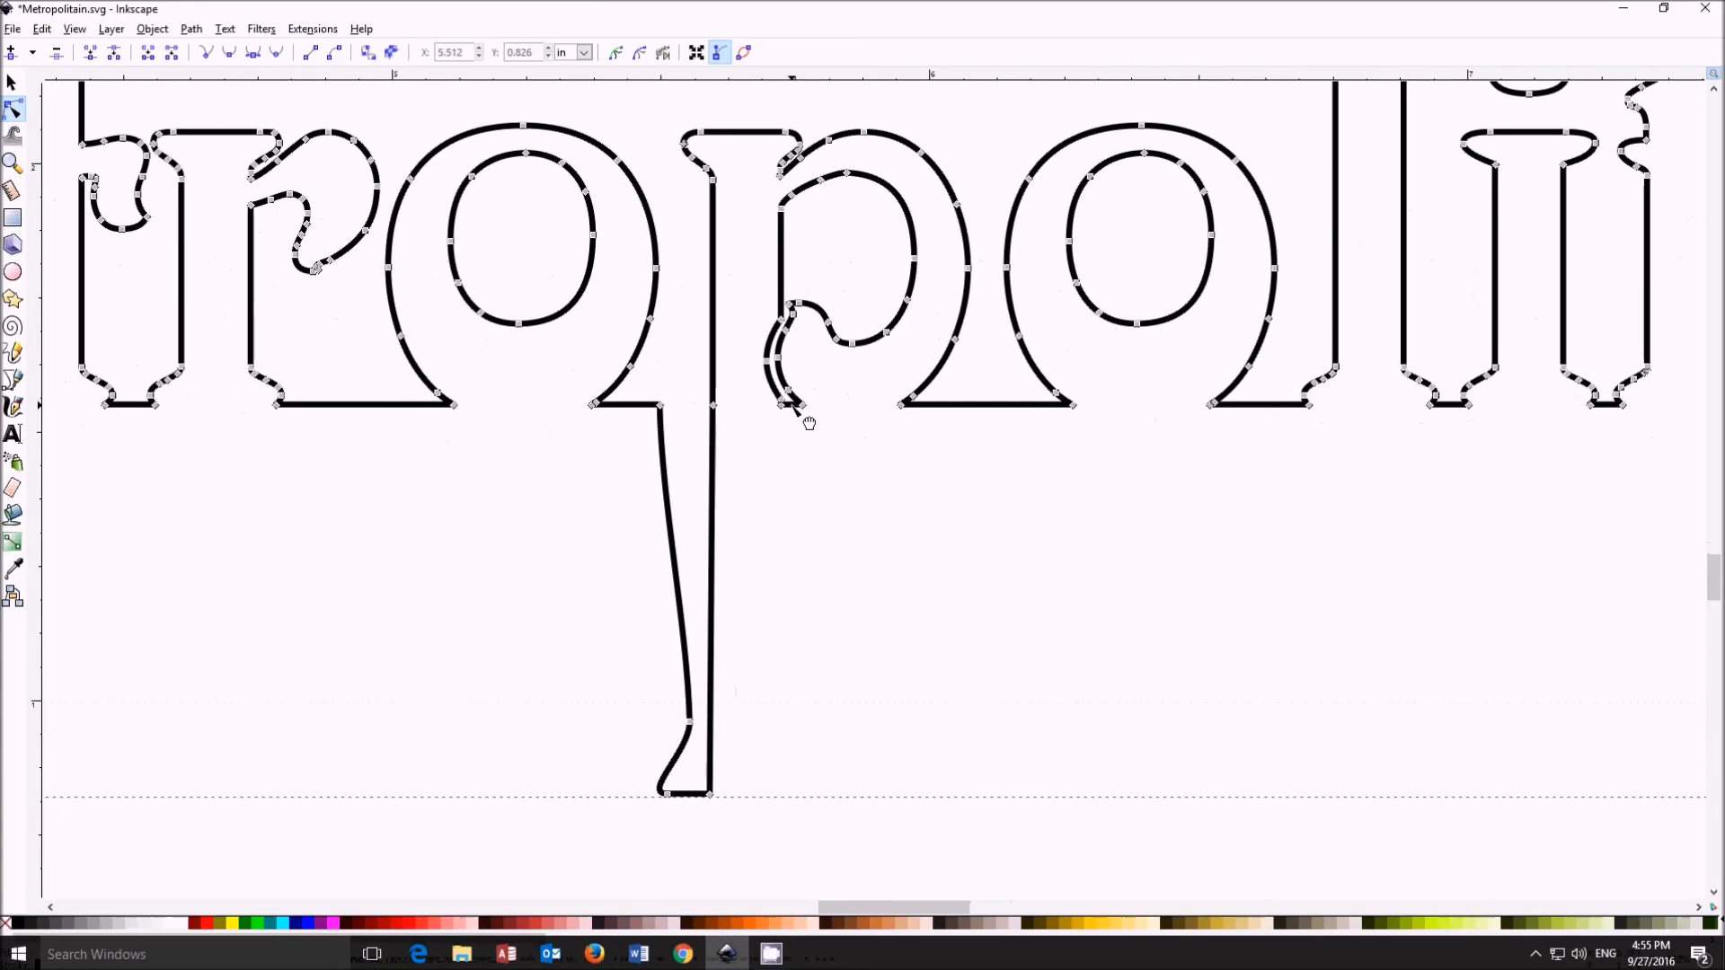
{"action": "left_click_drag", "start_coordinate": [787, 408], "coordinate": [807, 710]}
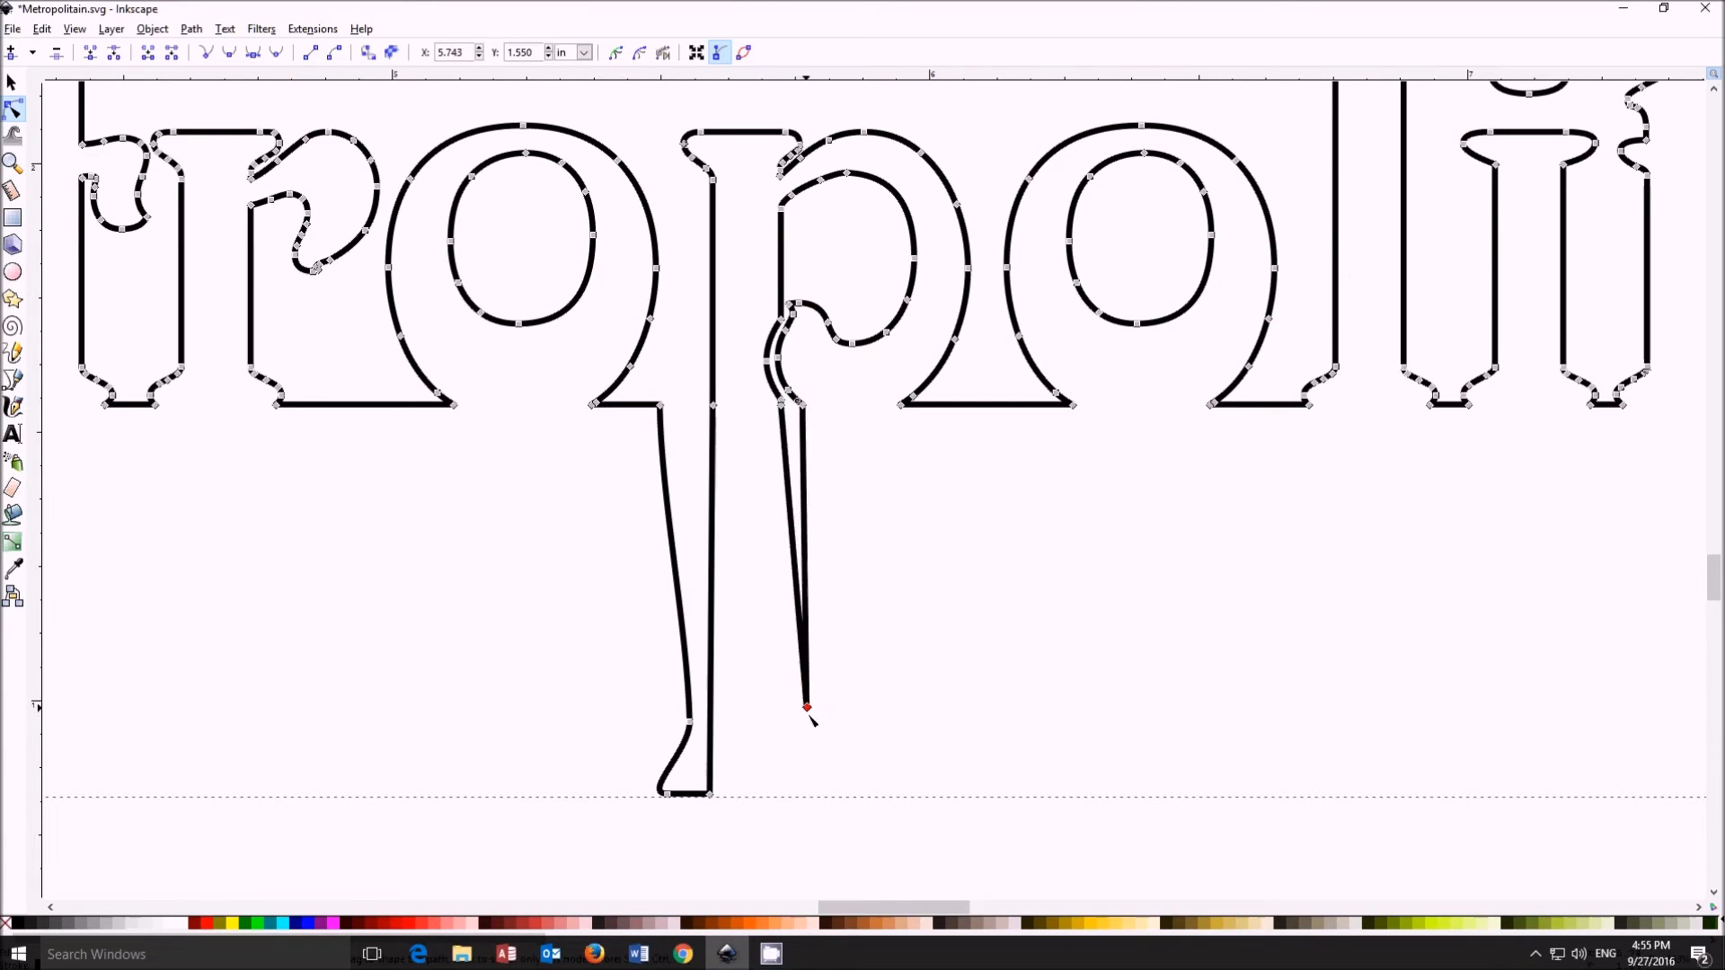
{"action": "left_click_drag", "start_coordinate": [807, 710], "coordinate": [786, 800]}
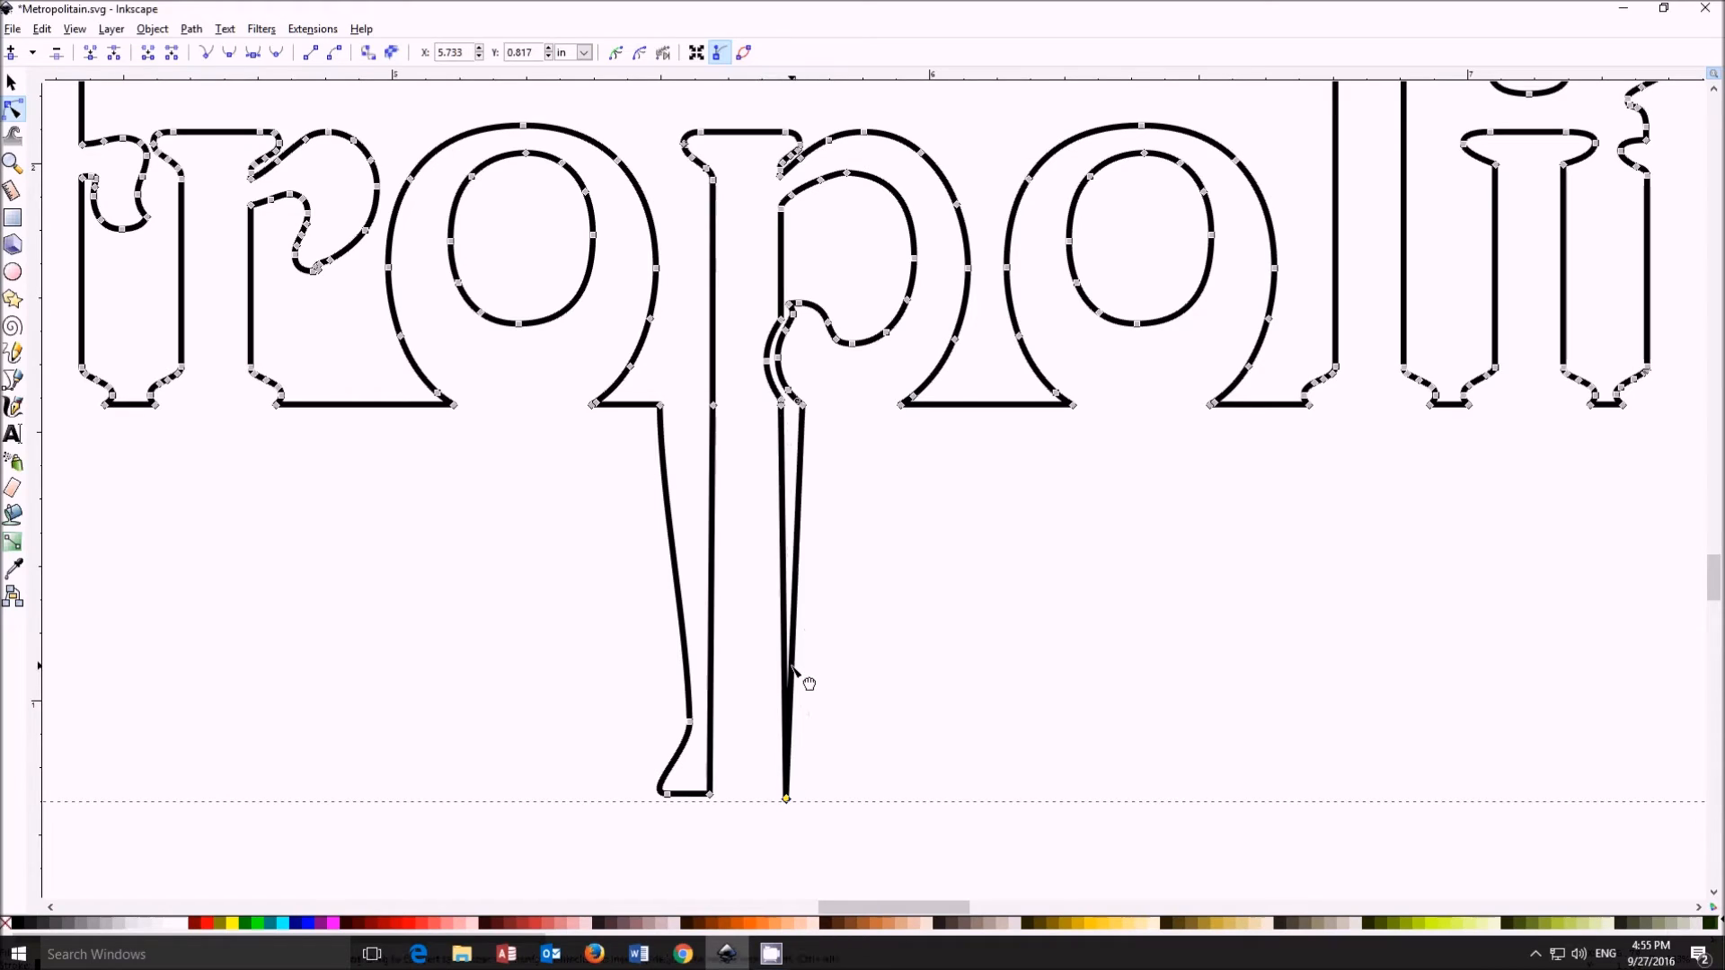
{"action": "left_click_drag", "start_coordinate": [787, 798], "coordinate": [829, 798]}
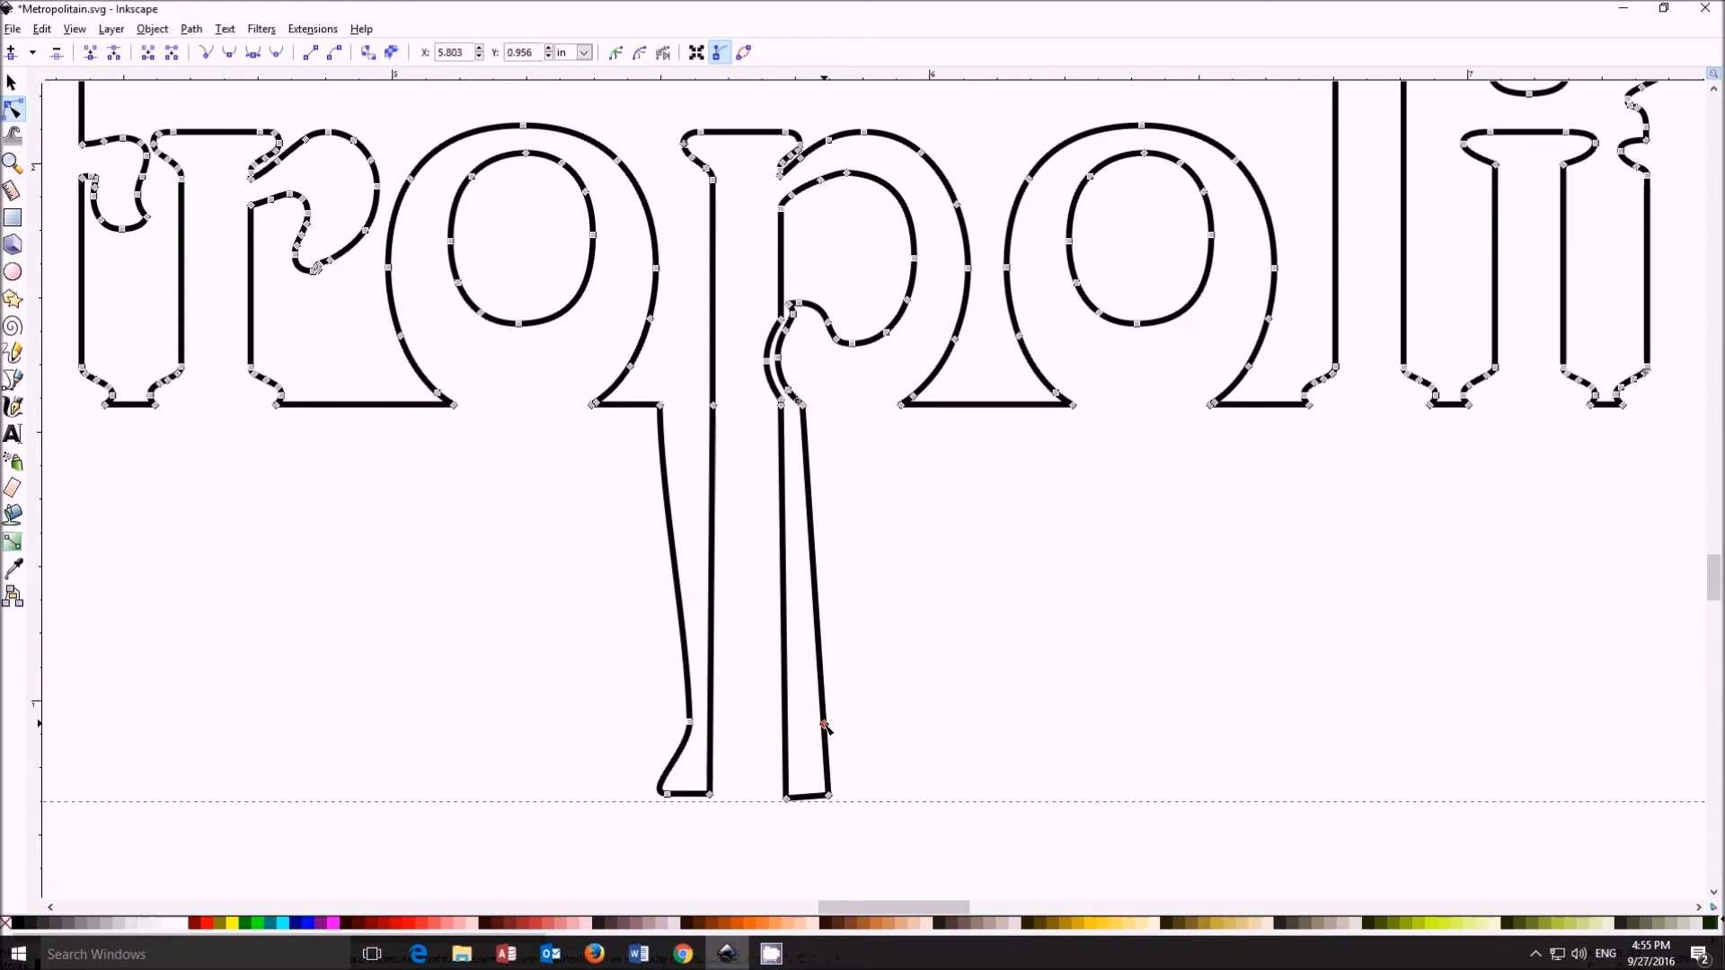
{"action": "left_click_drag", "start_coordinate": [823, 731], "coordinate": [798, 726]}
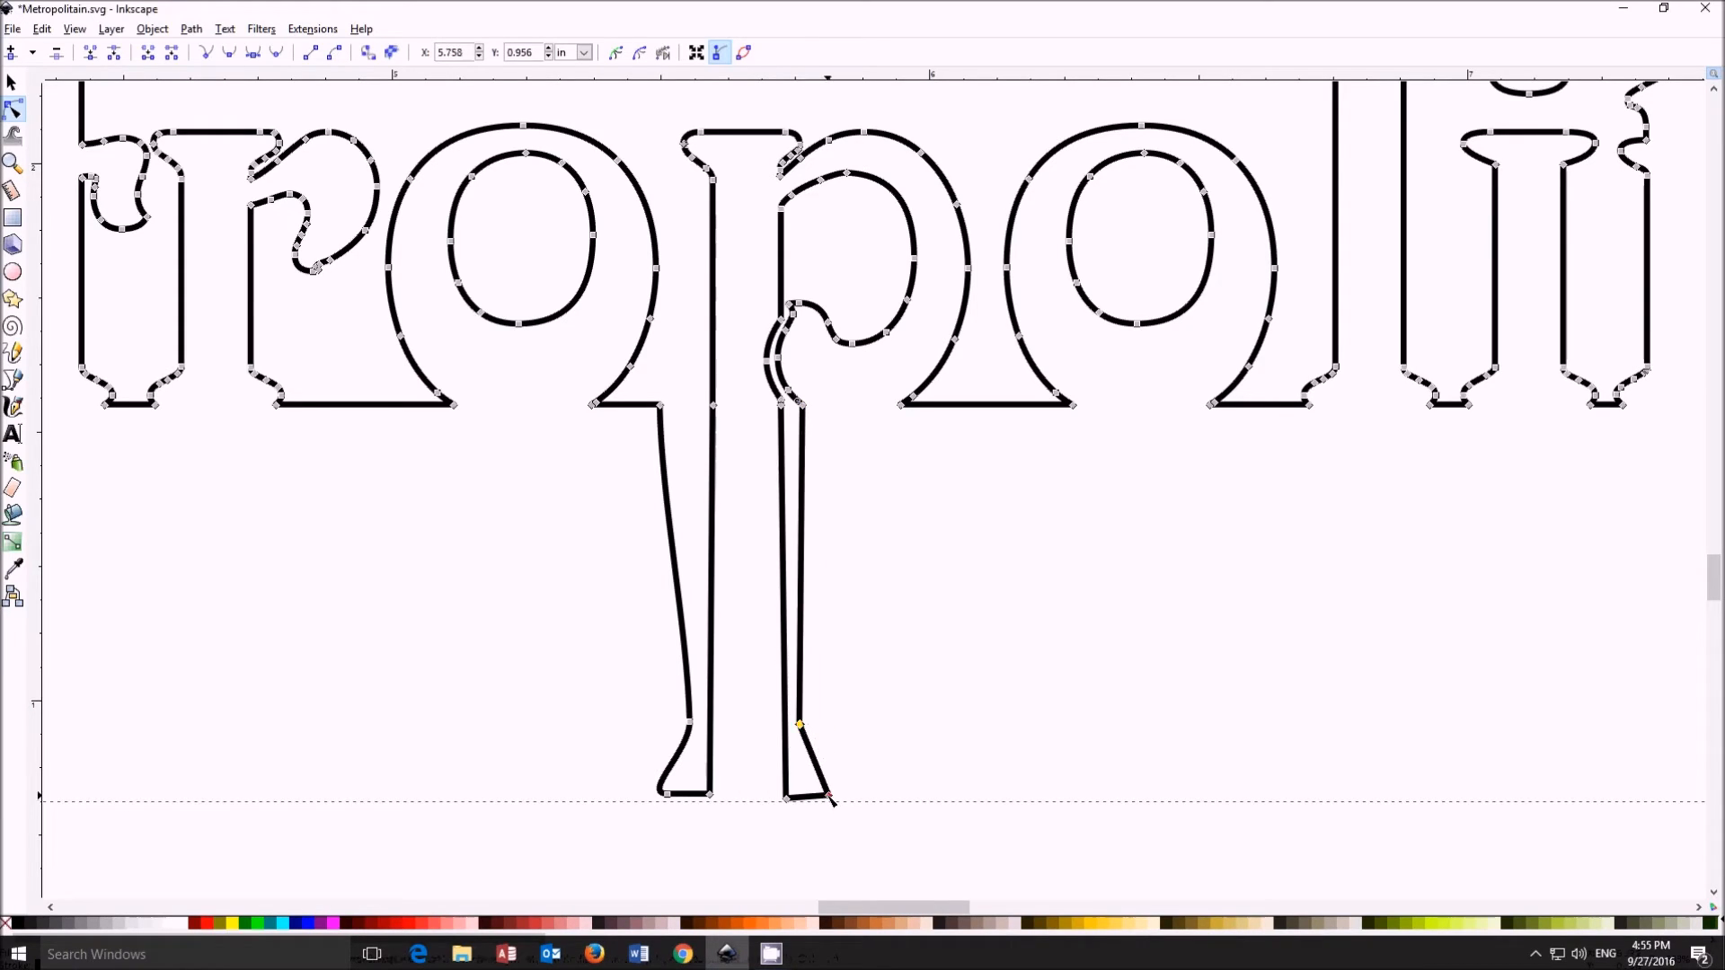
{"action": "left_click_drag", "start_coordinate": [800, 724], "coordinate": [819, 804]}
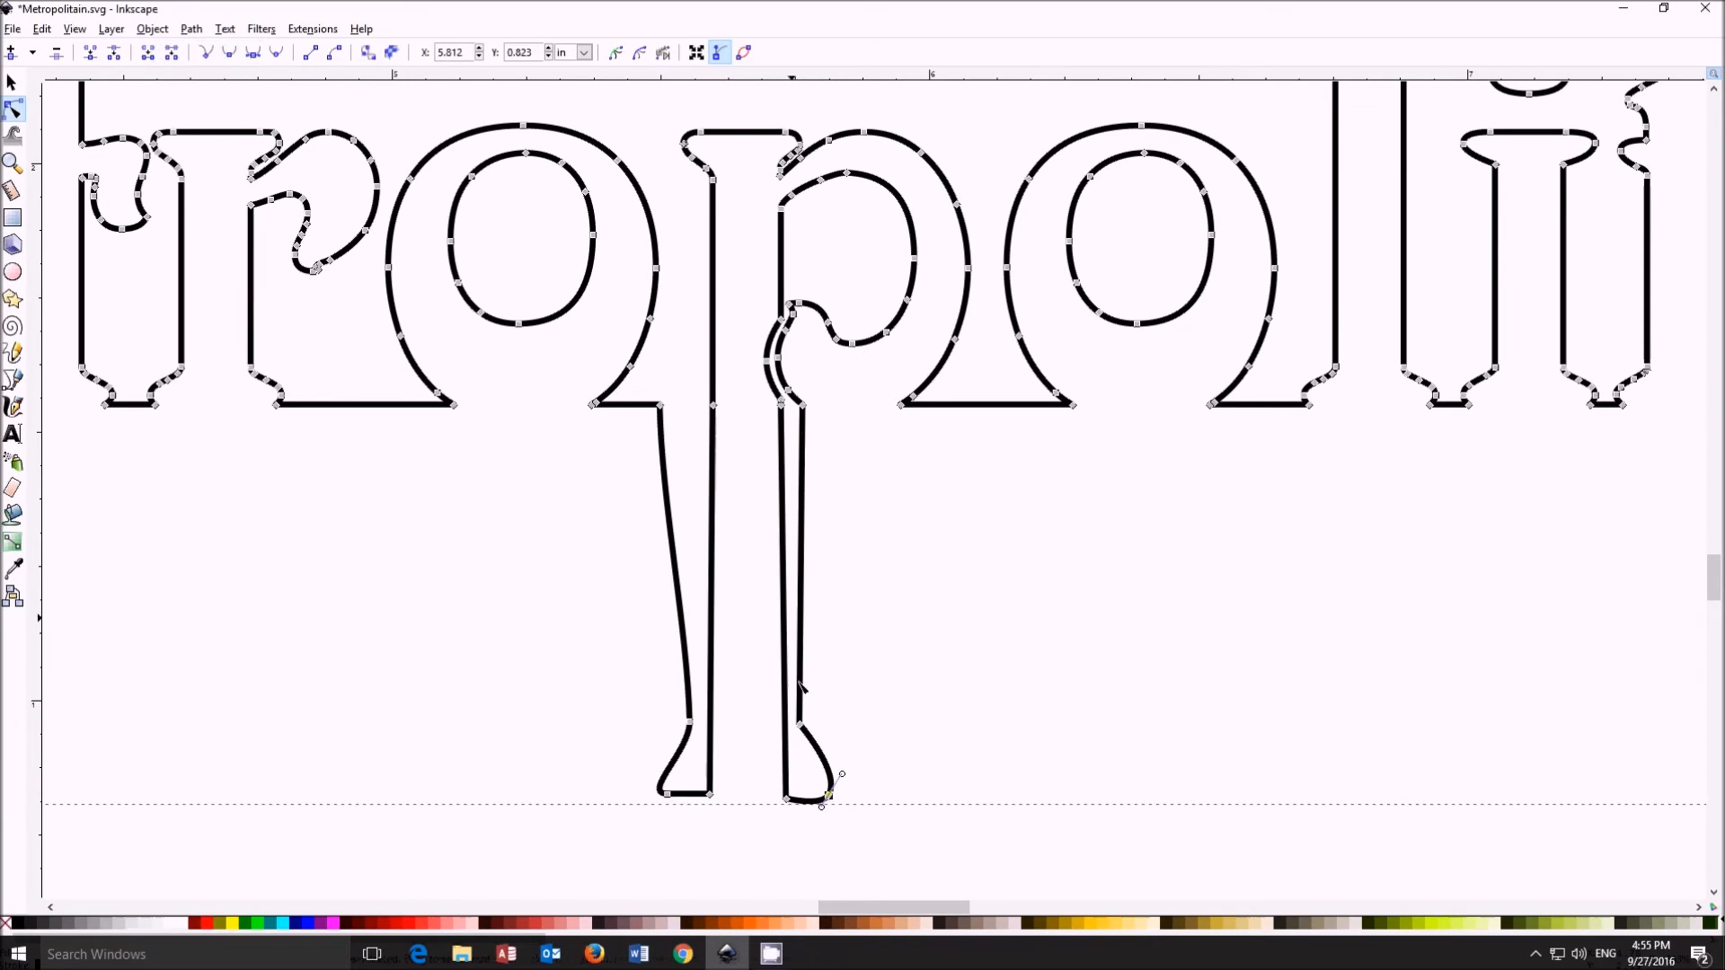
{"action": "mouse_move", "coordinate": [826, 794]}
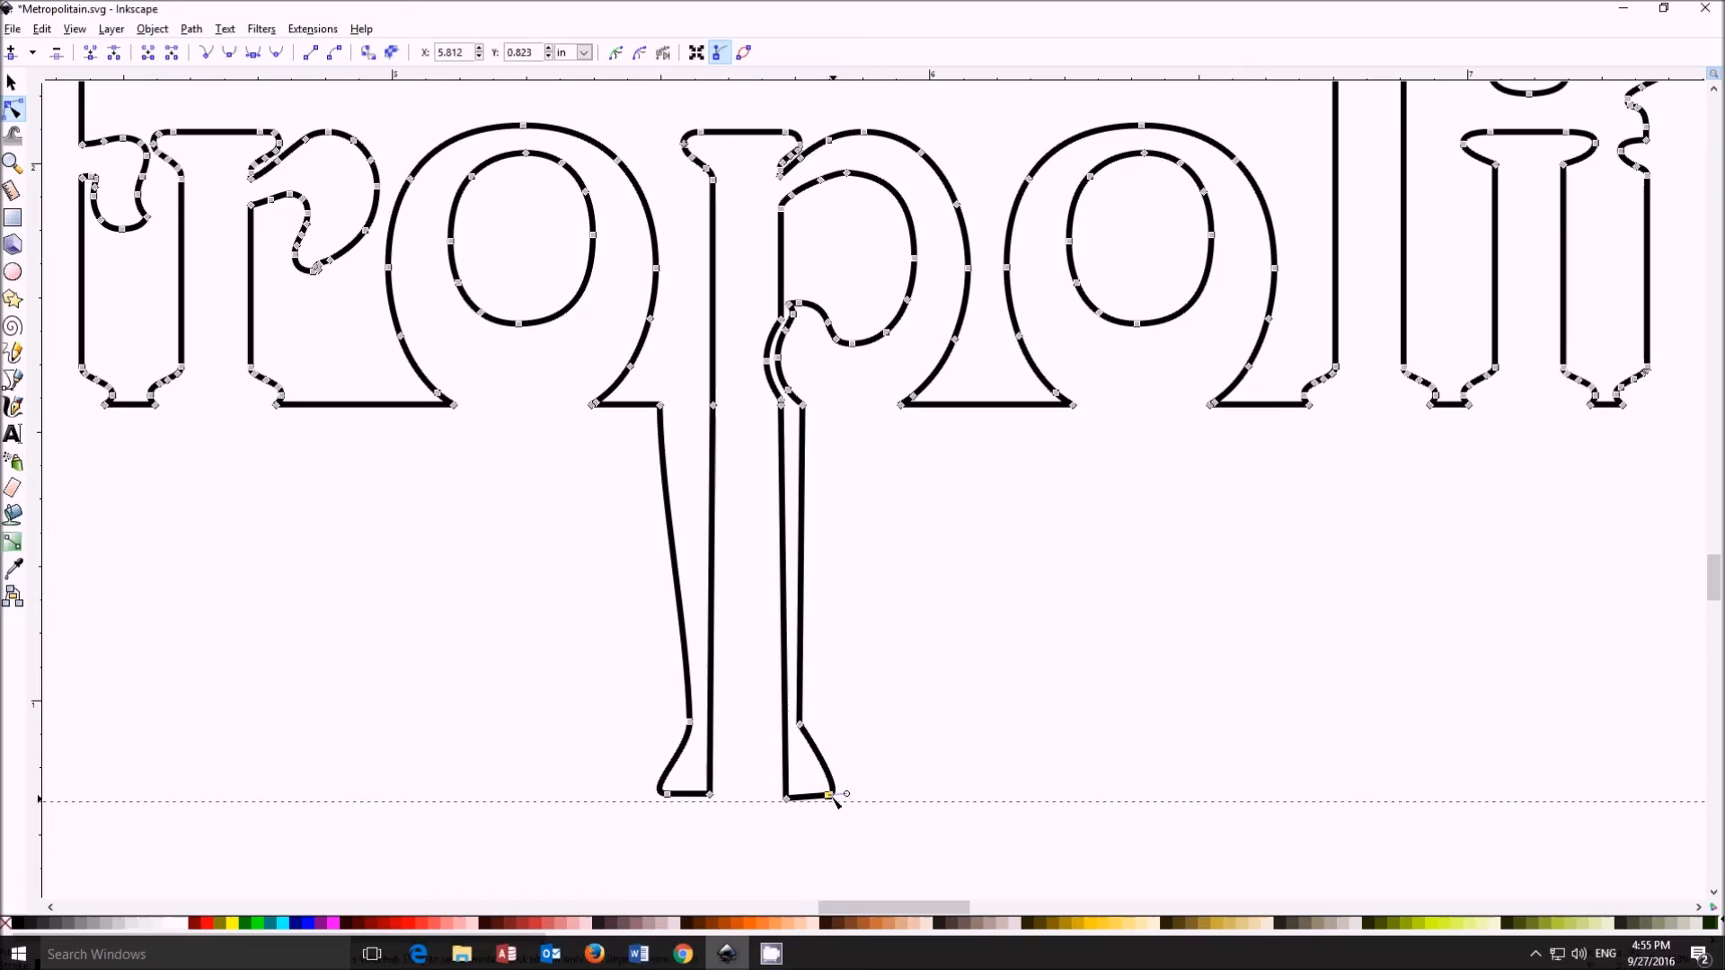
Step: Flatten and fine-tune the foot of the second p onto the guide line
{"action": "left_click", "coordinate": [825, 795]}
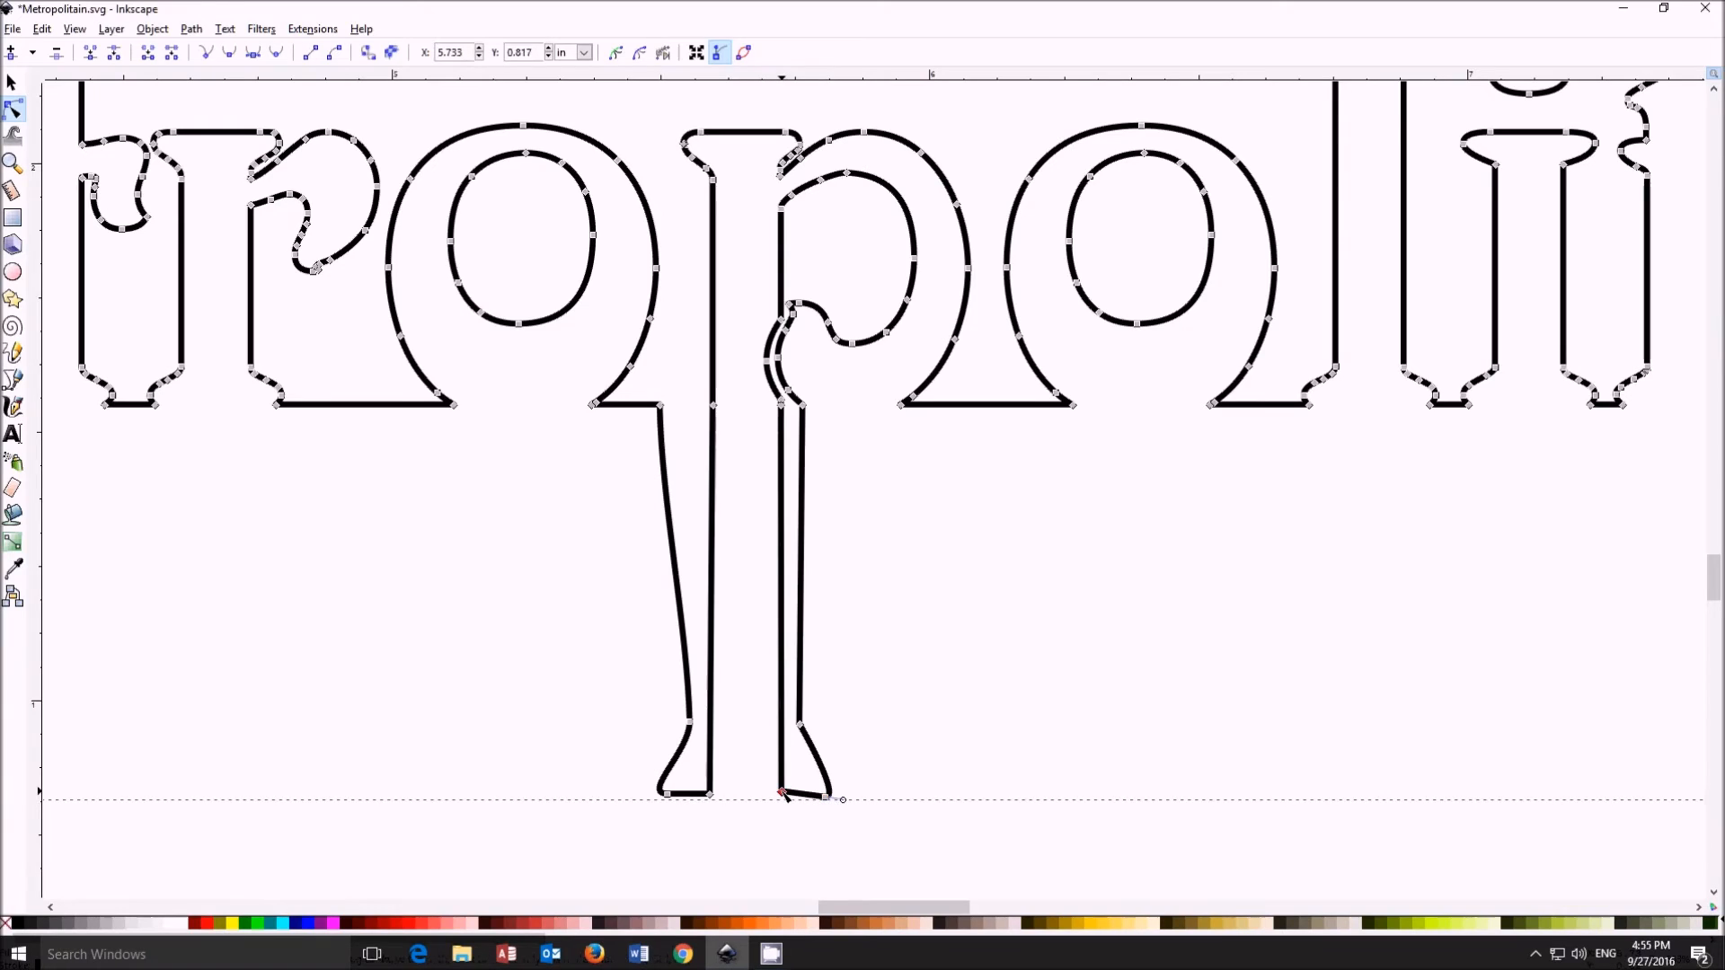
{"action": "left_click_drag", "start_coordinate": [781, 794], "coordinate": [782, 792]}
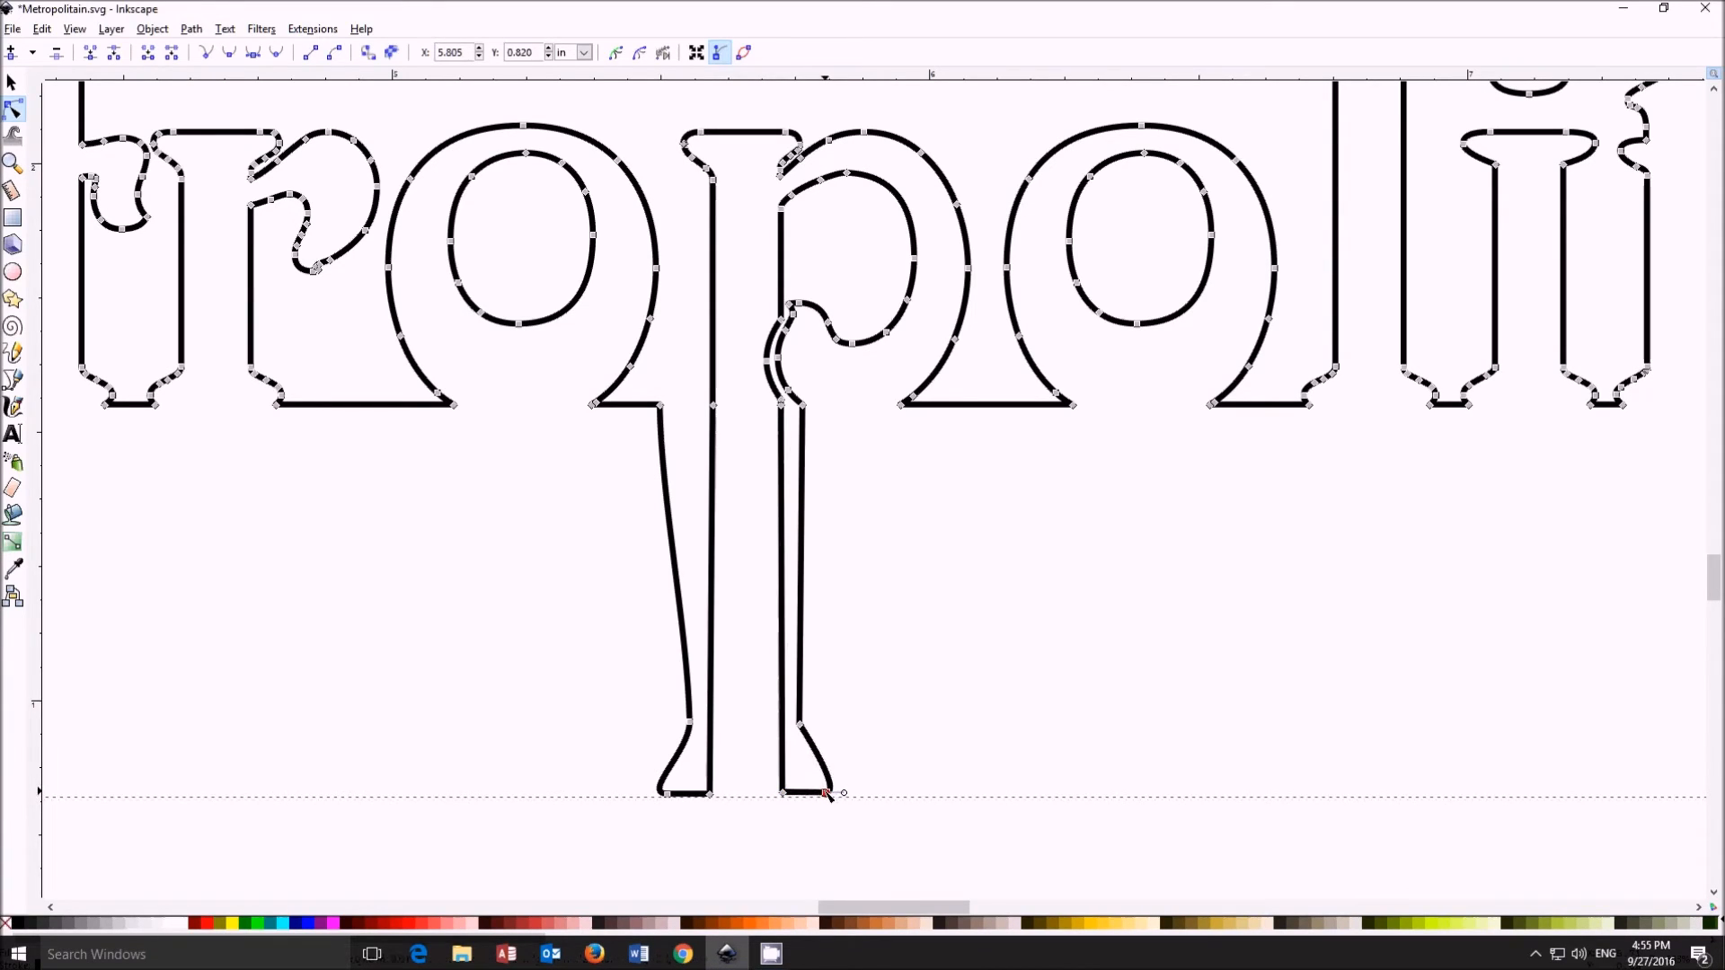
{"action": "left_click_drag", "start_coordinate": [826, 792], "coordinate": [823, 790]}
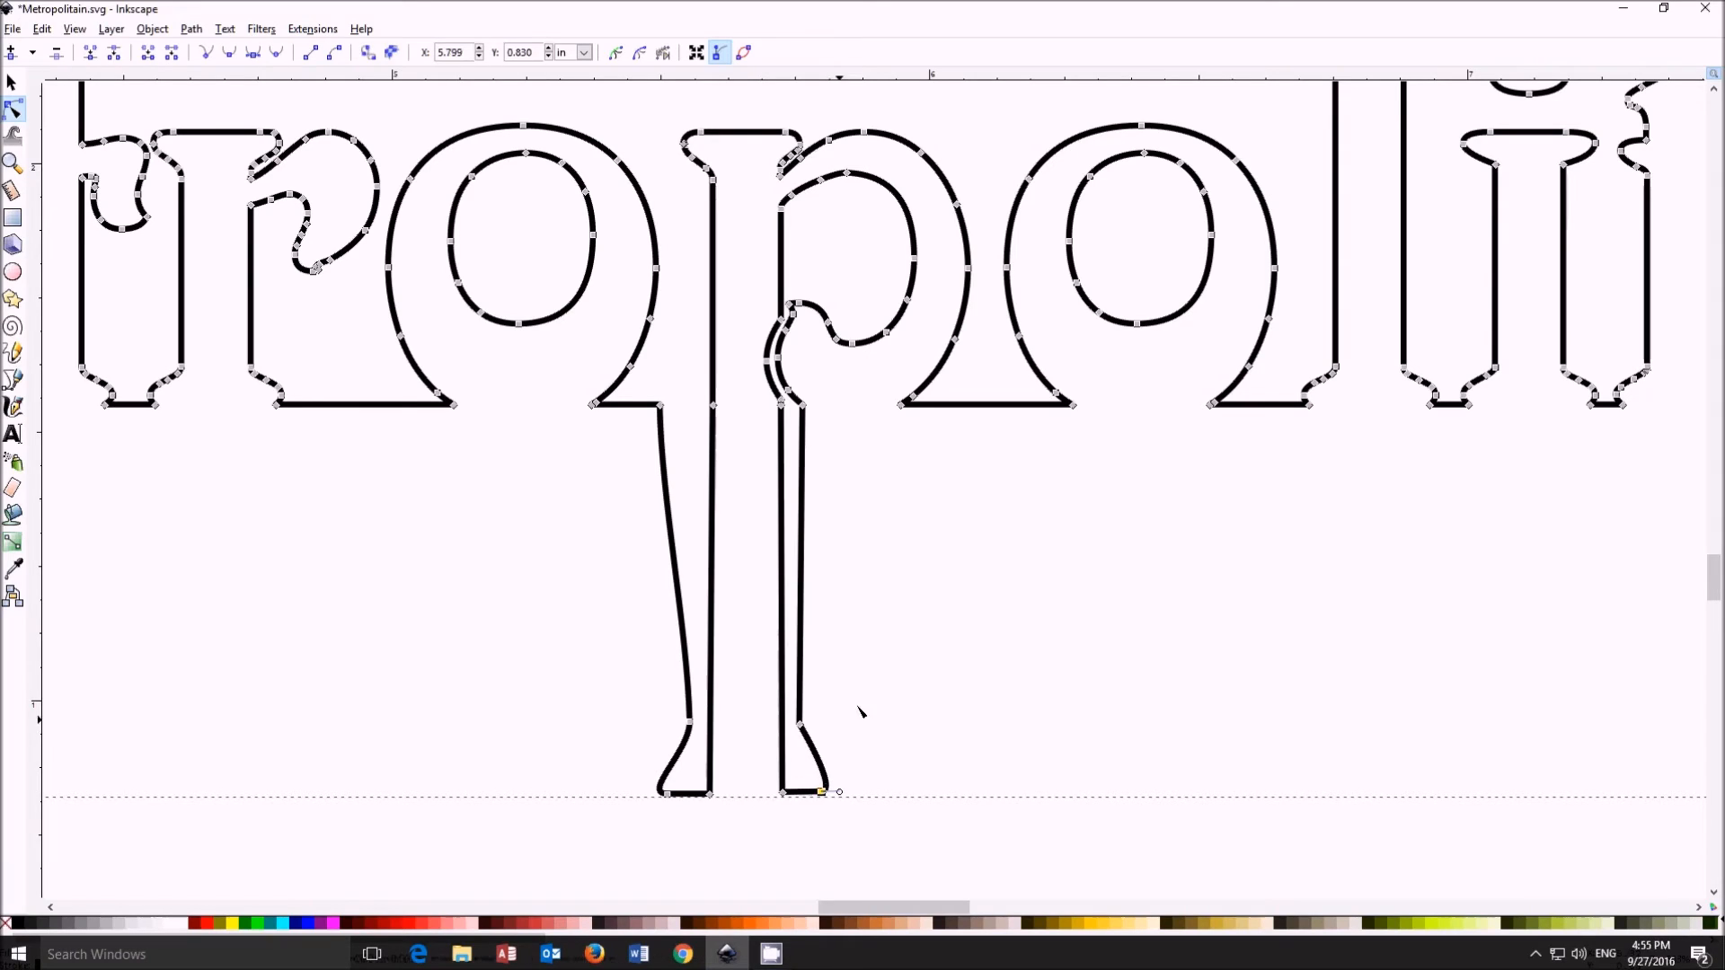
{"action": "mouse_move", "coordinate": [747, 643]}
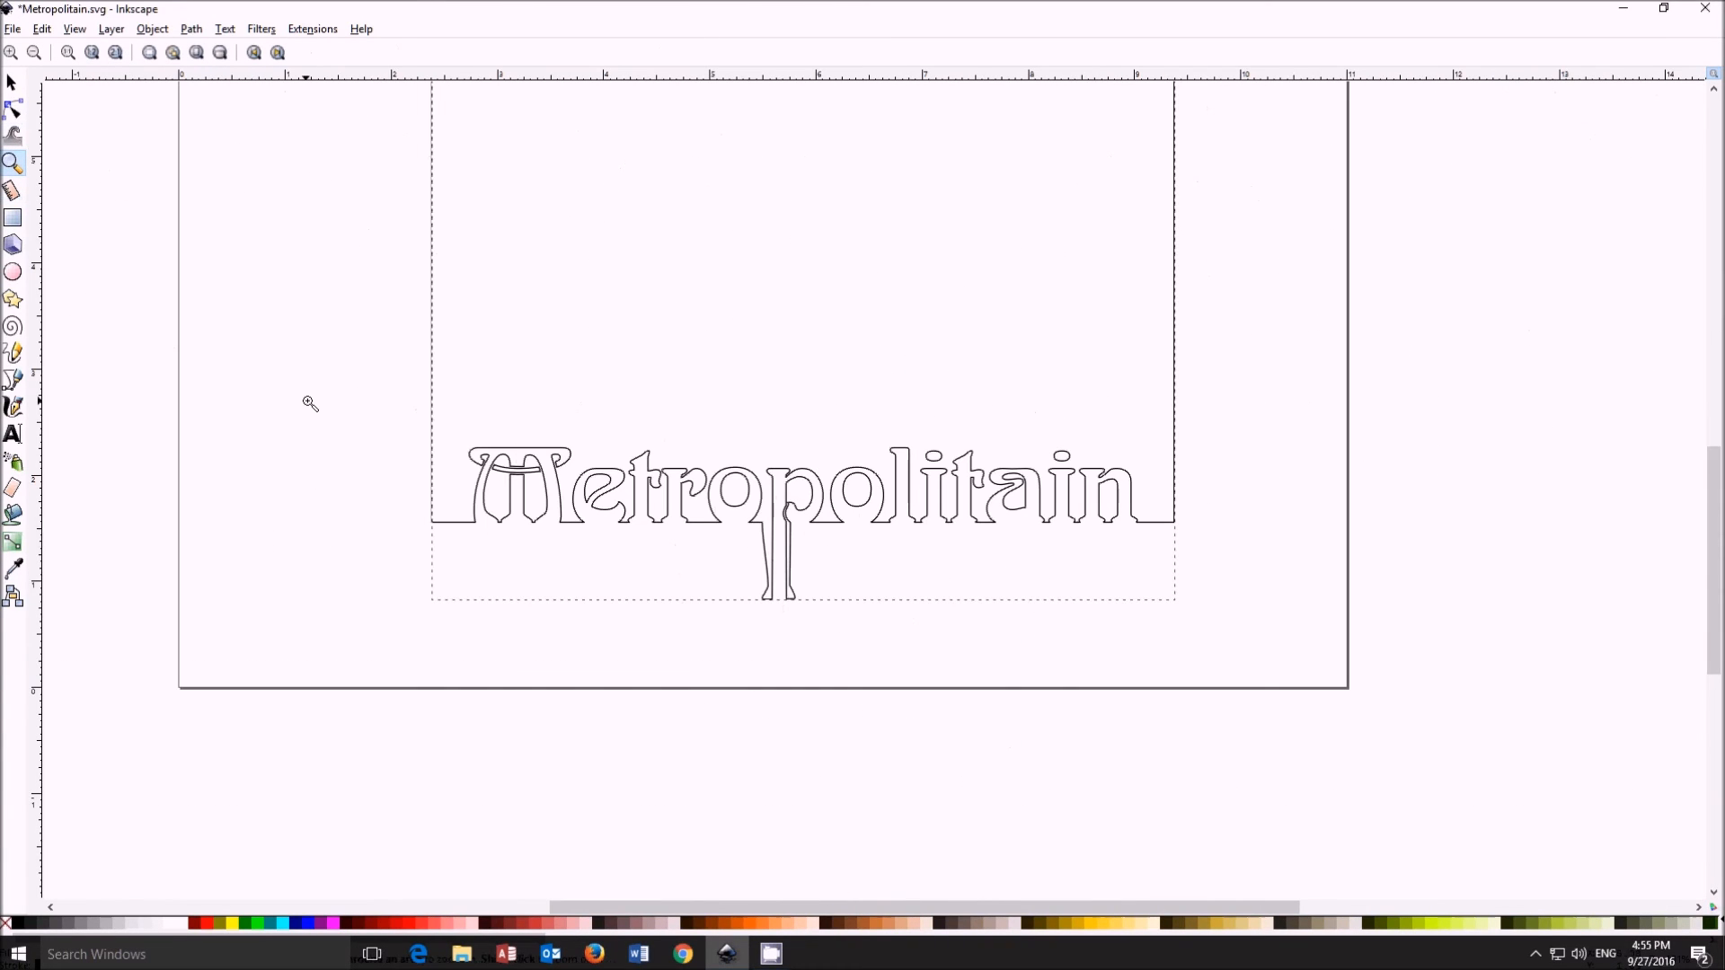
{"action": "mouse_move", "coordinate": [161, 214]}
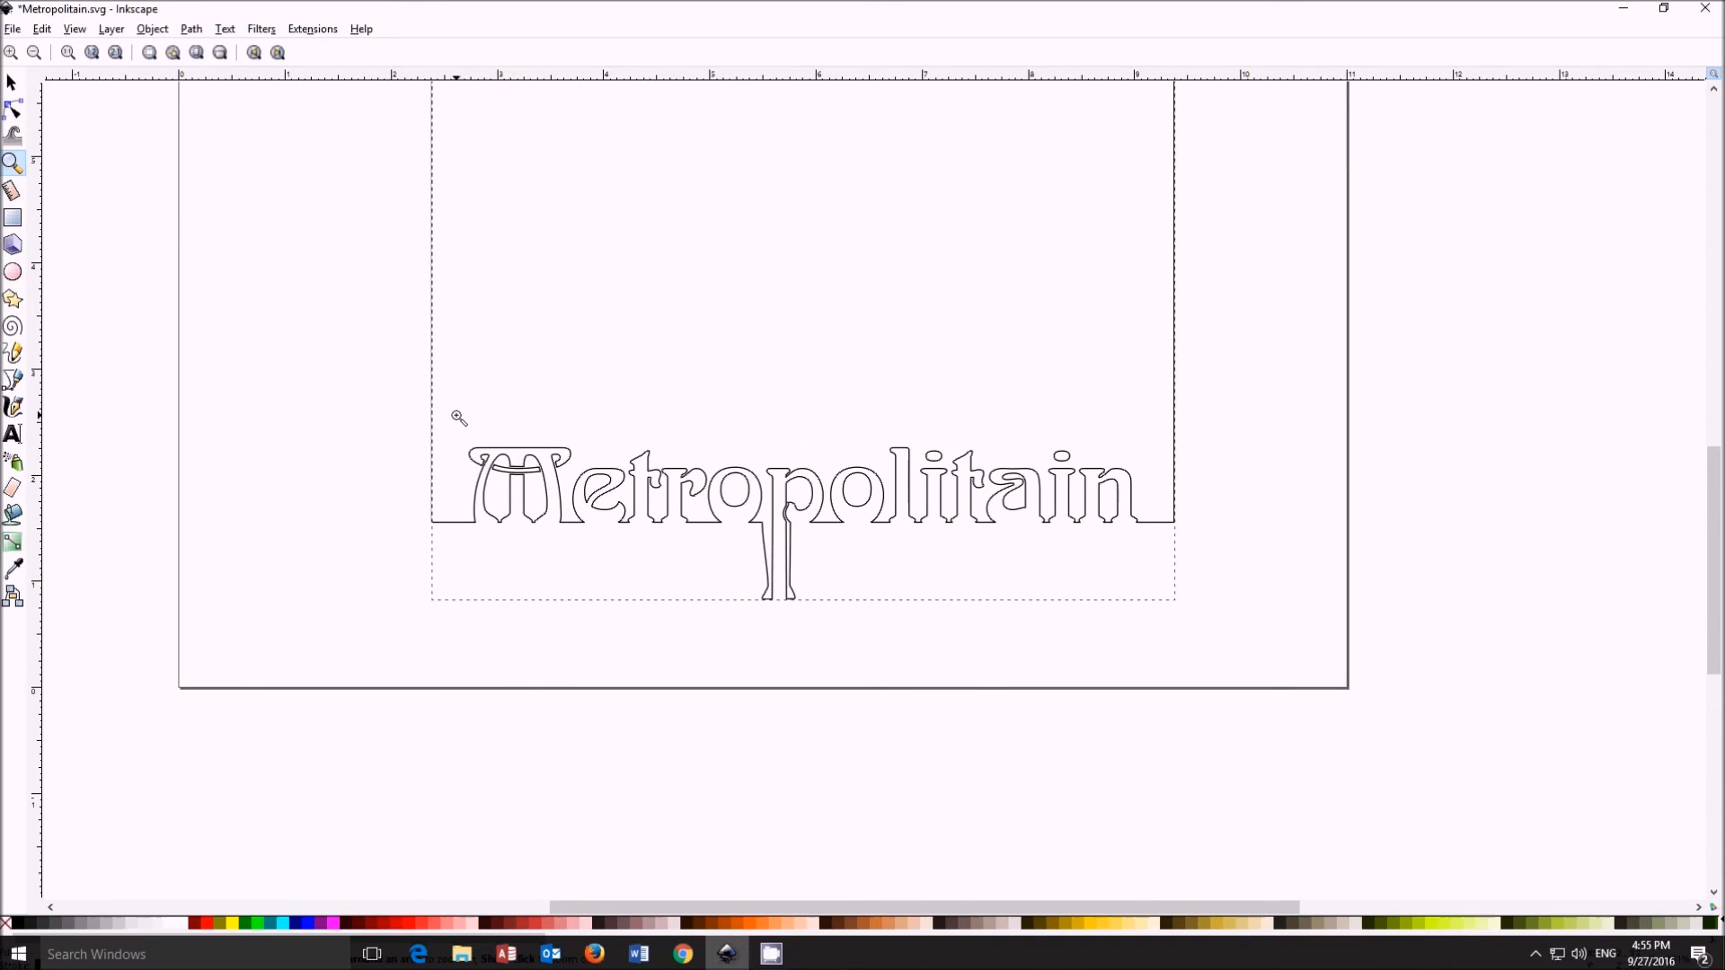
Step: Rework the M's crossbar nodes so it joins into the right arch as one cut shape
{"action": "left_click_drag", "start_coordinate": [458, 415], "coordinate": [602, 514]}
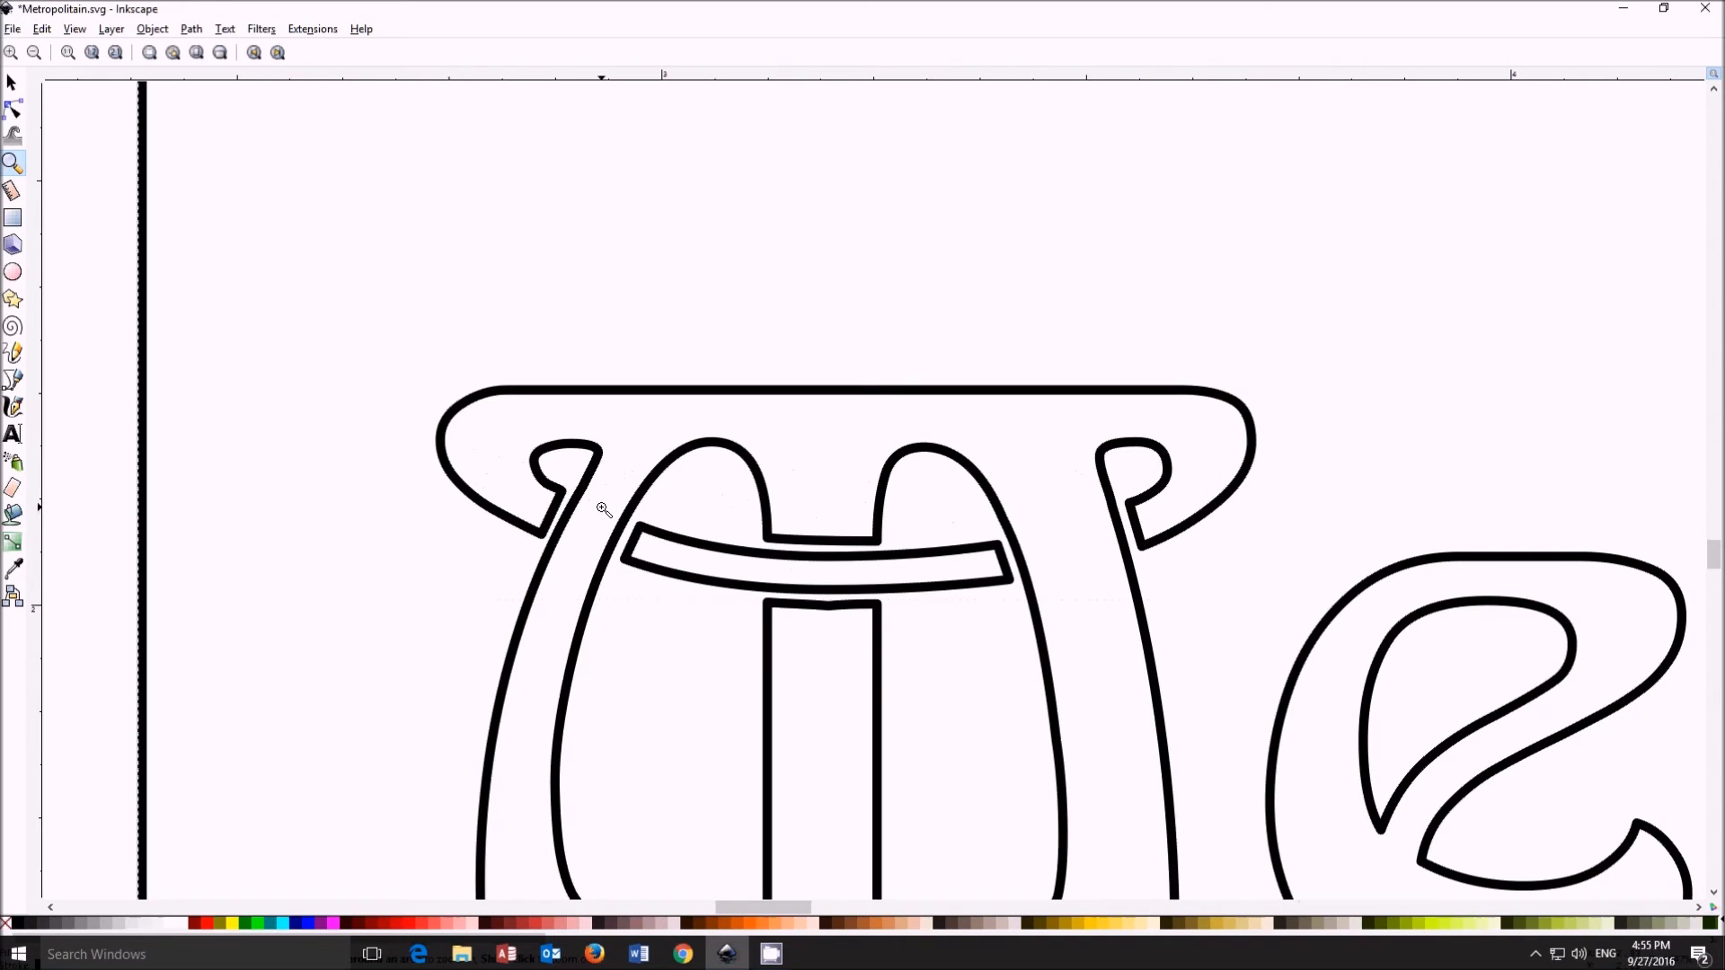
{"action": "left_click", "coordinate": [14, 110]}
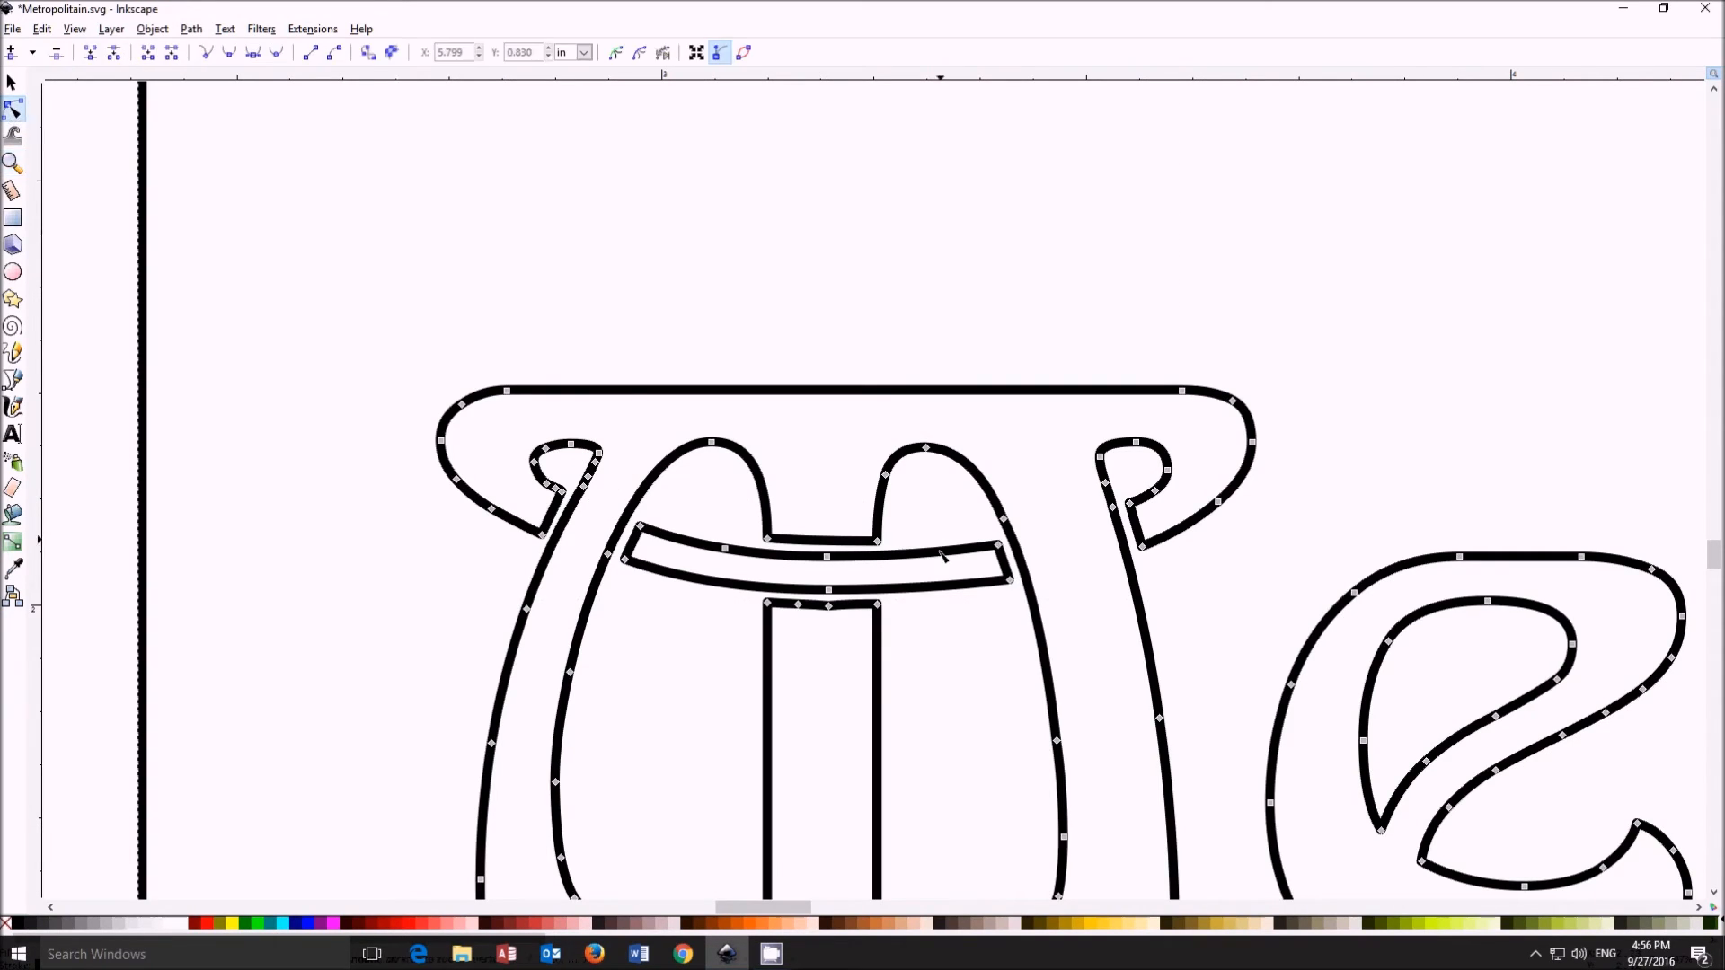
{"action": "left_click", "coordinate": [826, 555]}
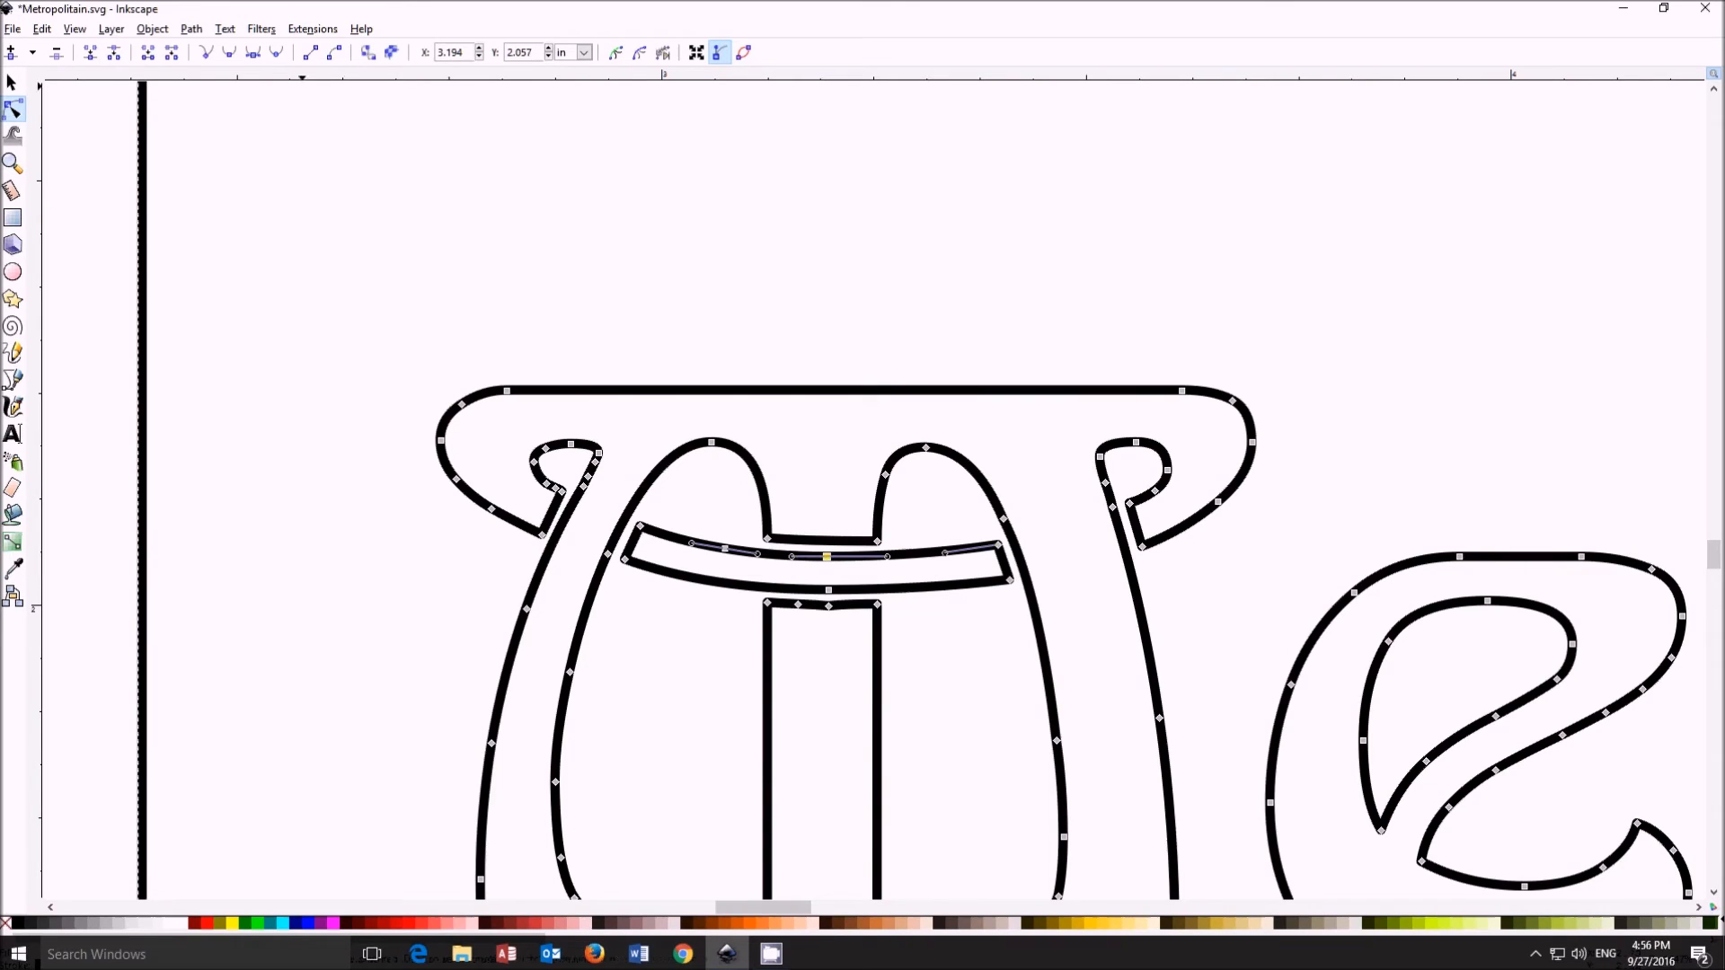
{"action": "left_click", "coordinate": [827, 557]}
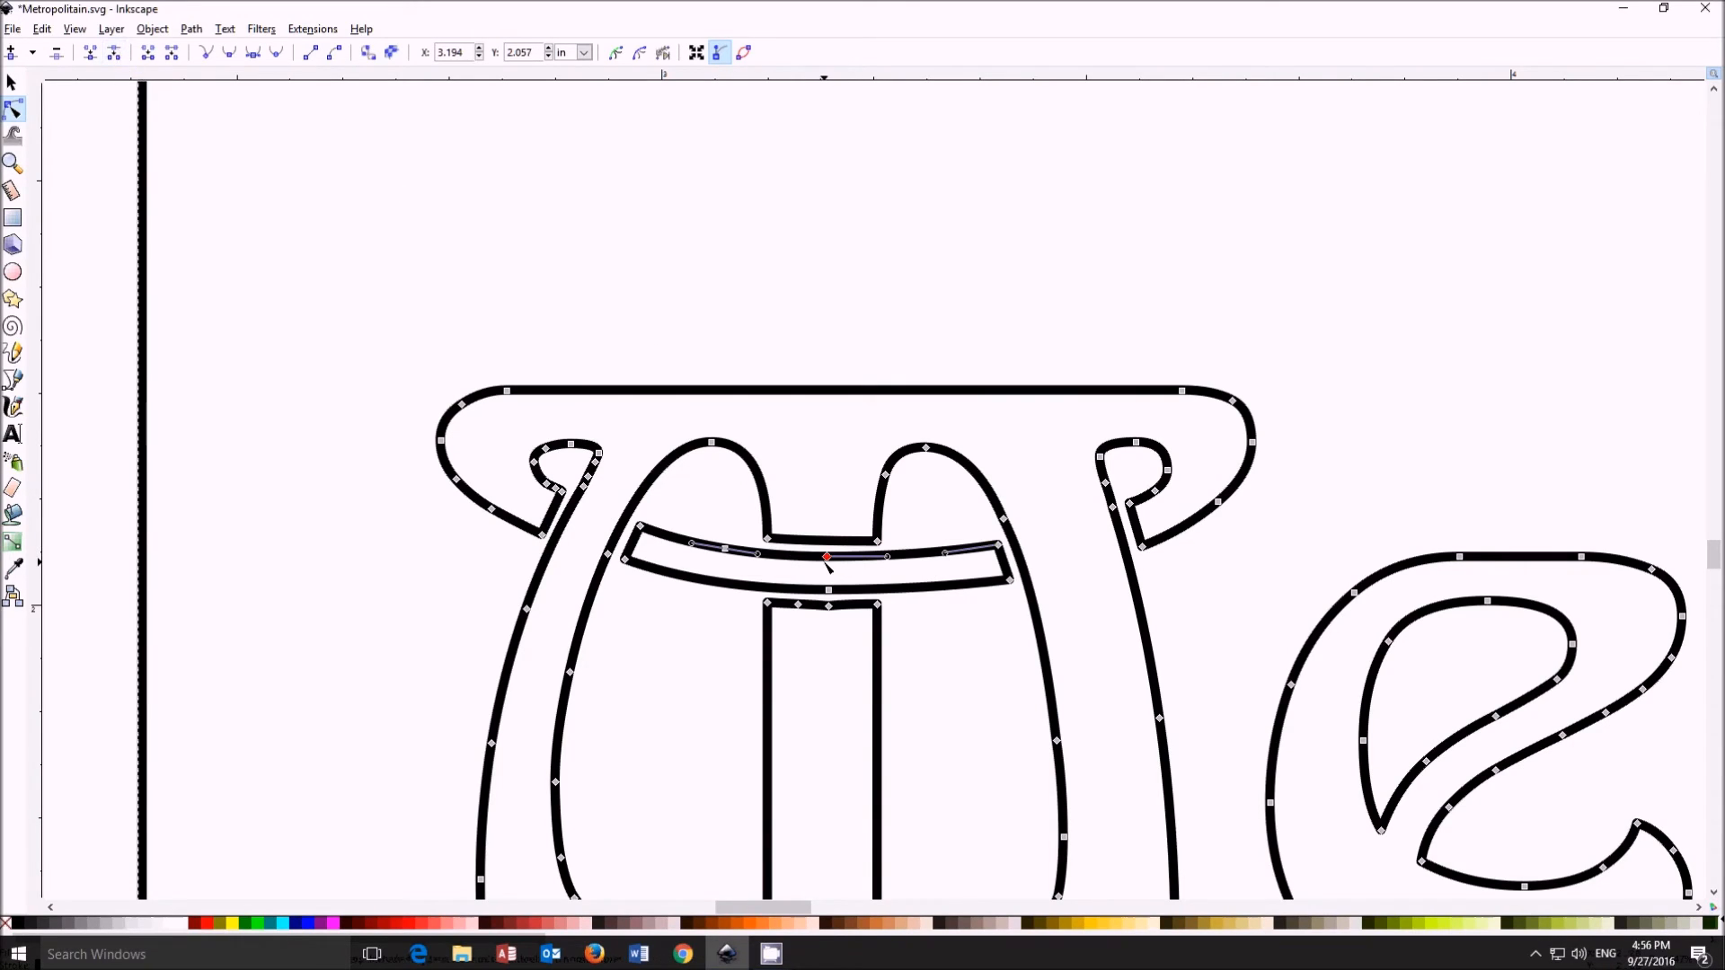
{"action": "left_click_drag", "start_coordinate": [825, 555], "coordinate": [875, 559]}
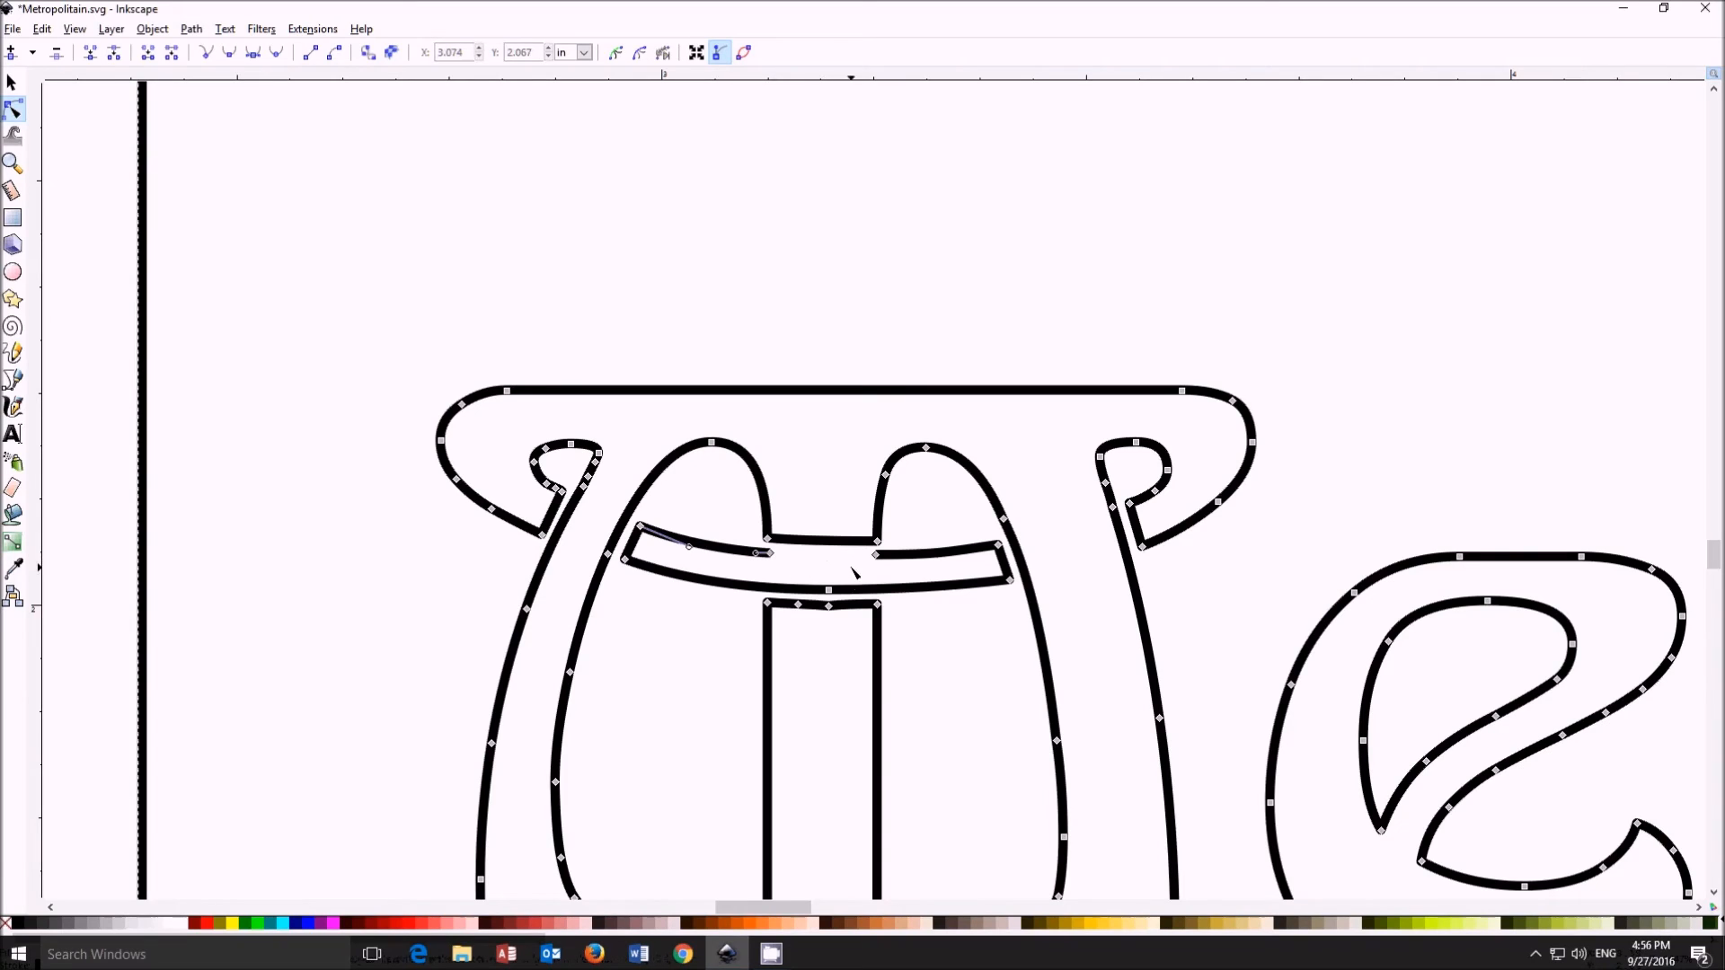
{"action": "left_click", "coordinate": [796, 604]}
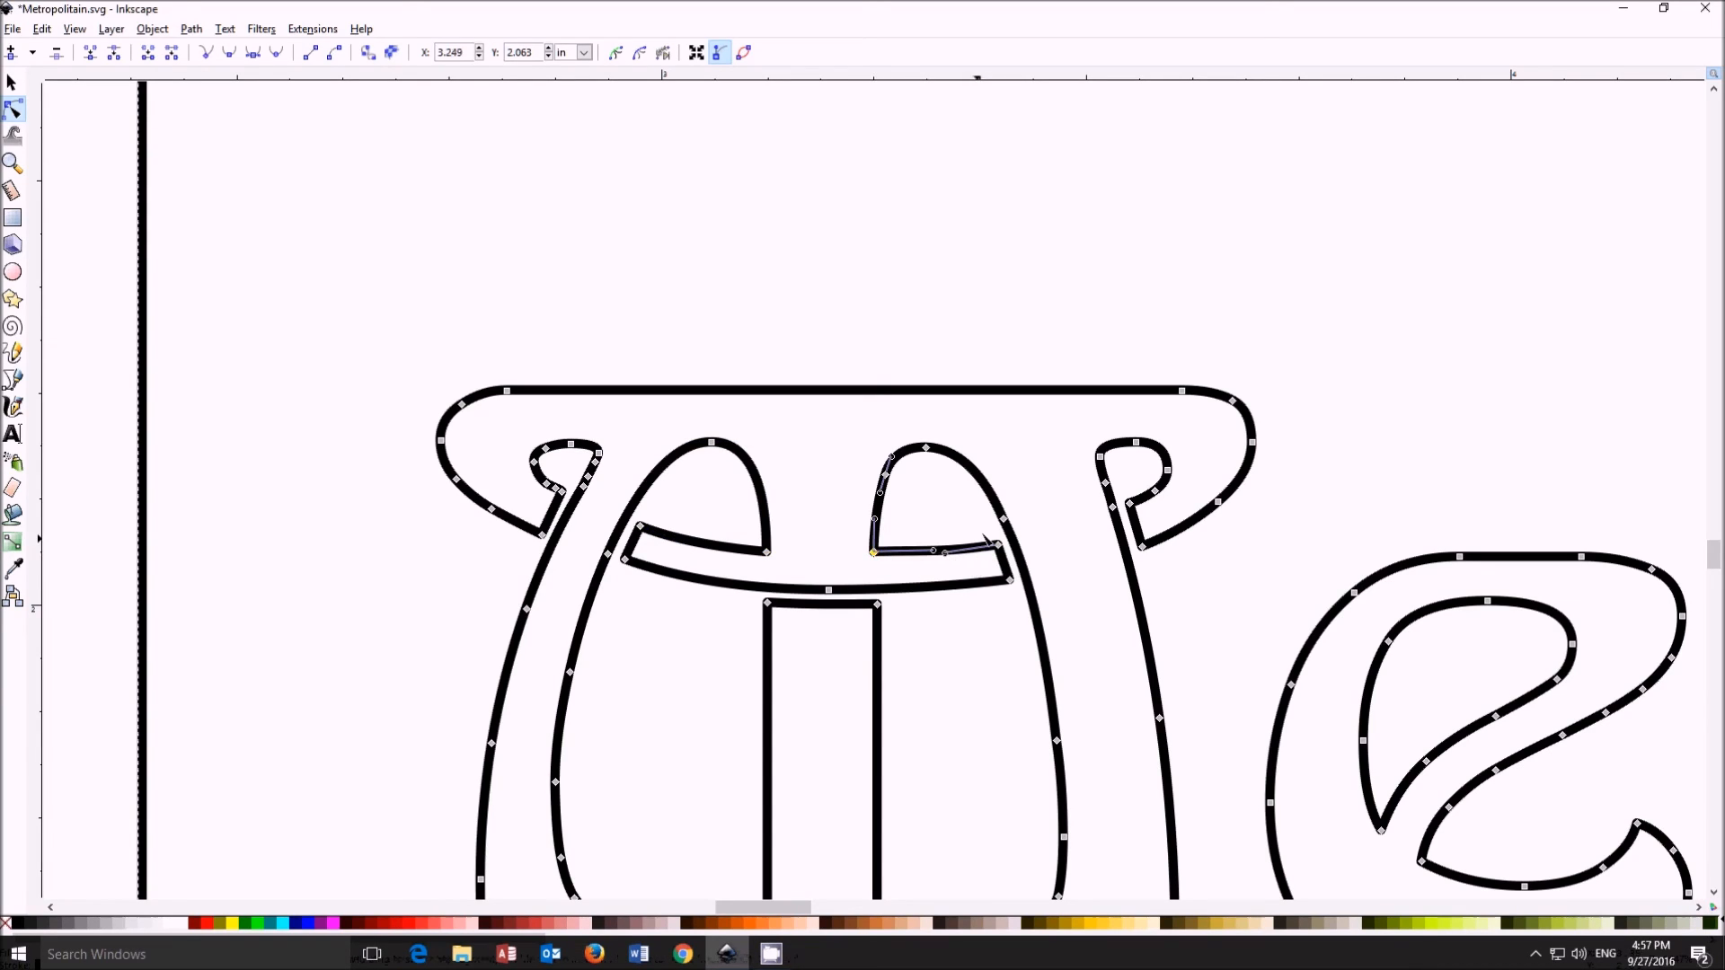
{"action": "left_click", "coordinate": [14, 160]}
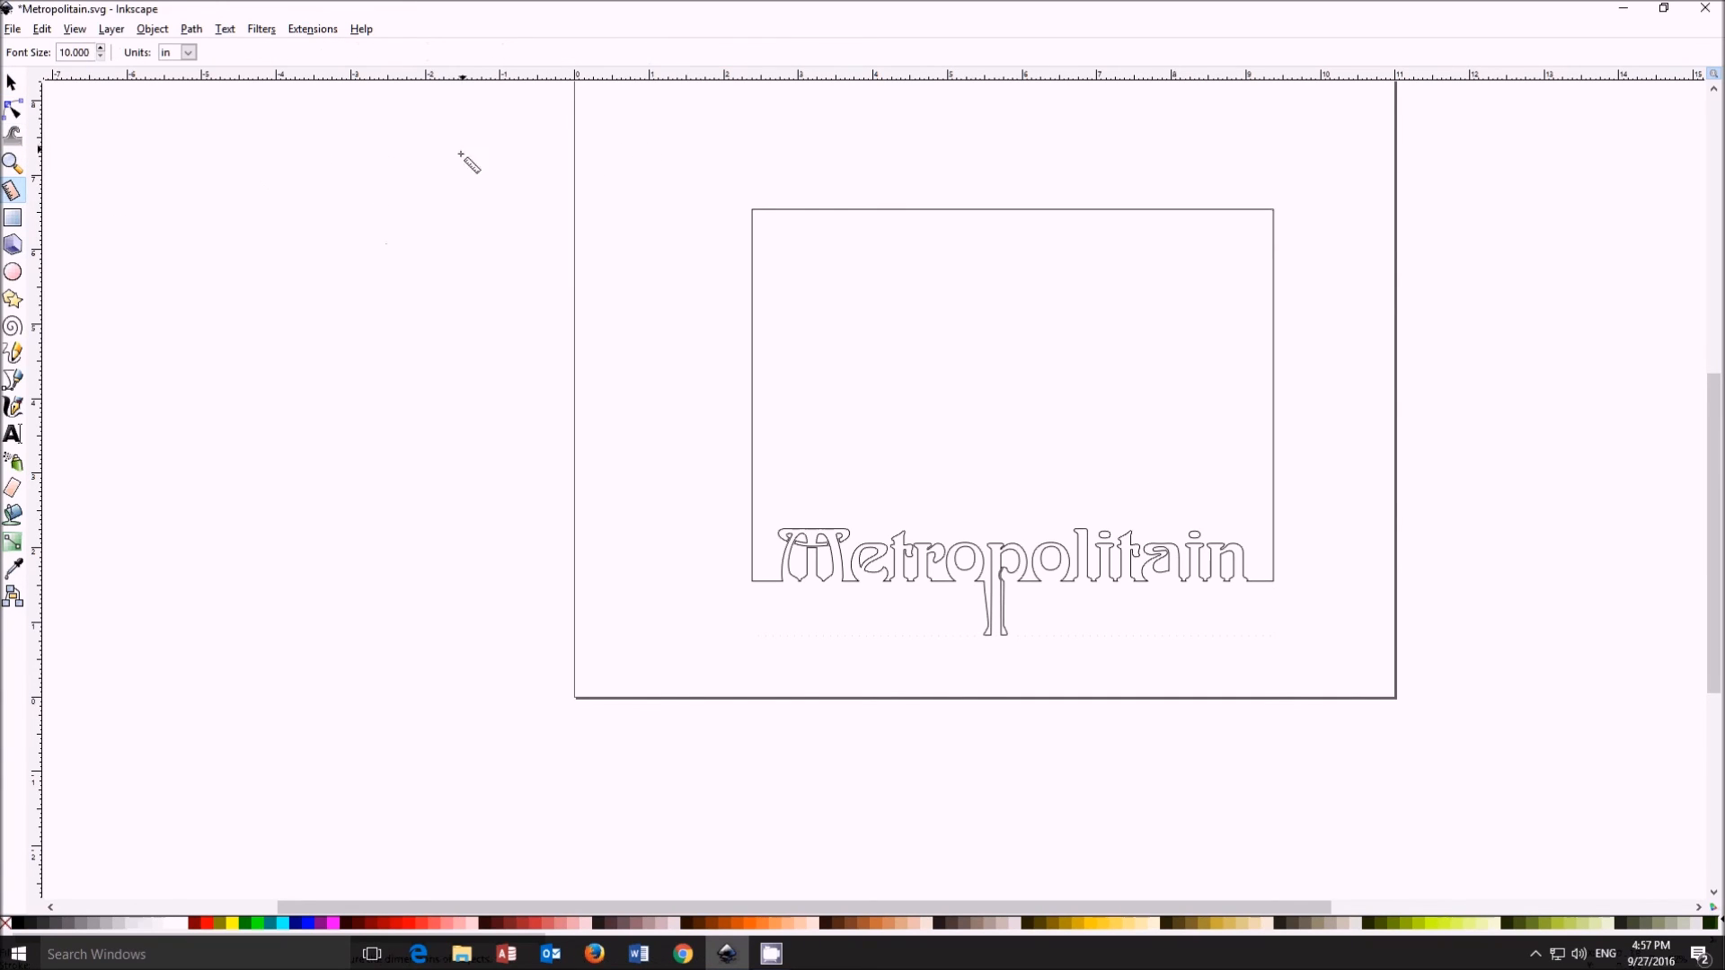
Step: Draw a large rectangle over the whole design and fill it solid red (R 255)
{"action": "left_click", "coordinate": [14, 217]}
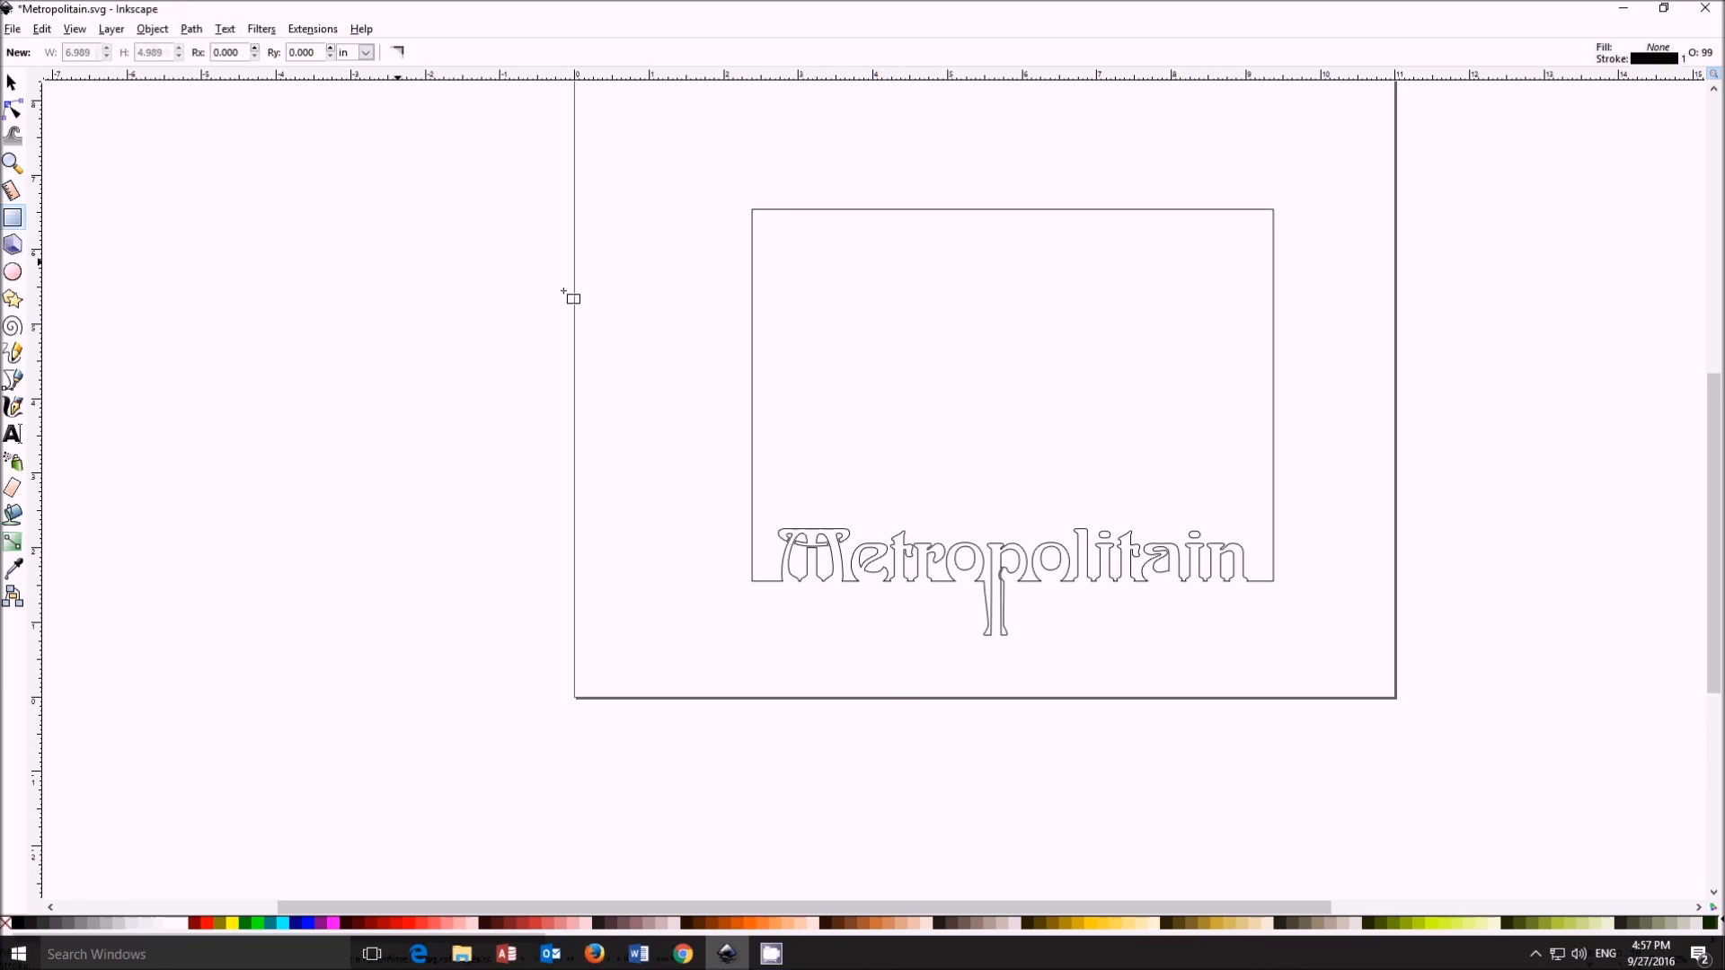
{"action": "left_click_drag", "start_coordinate": [670, 149], "coordinate": [1298, 649]}
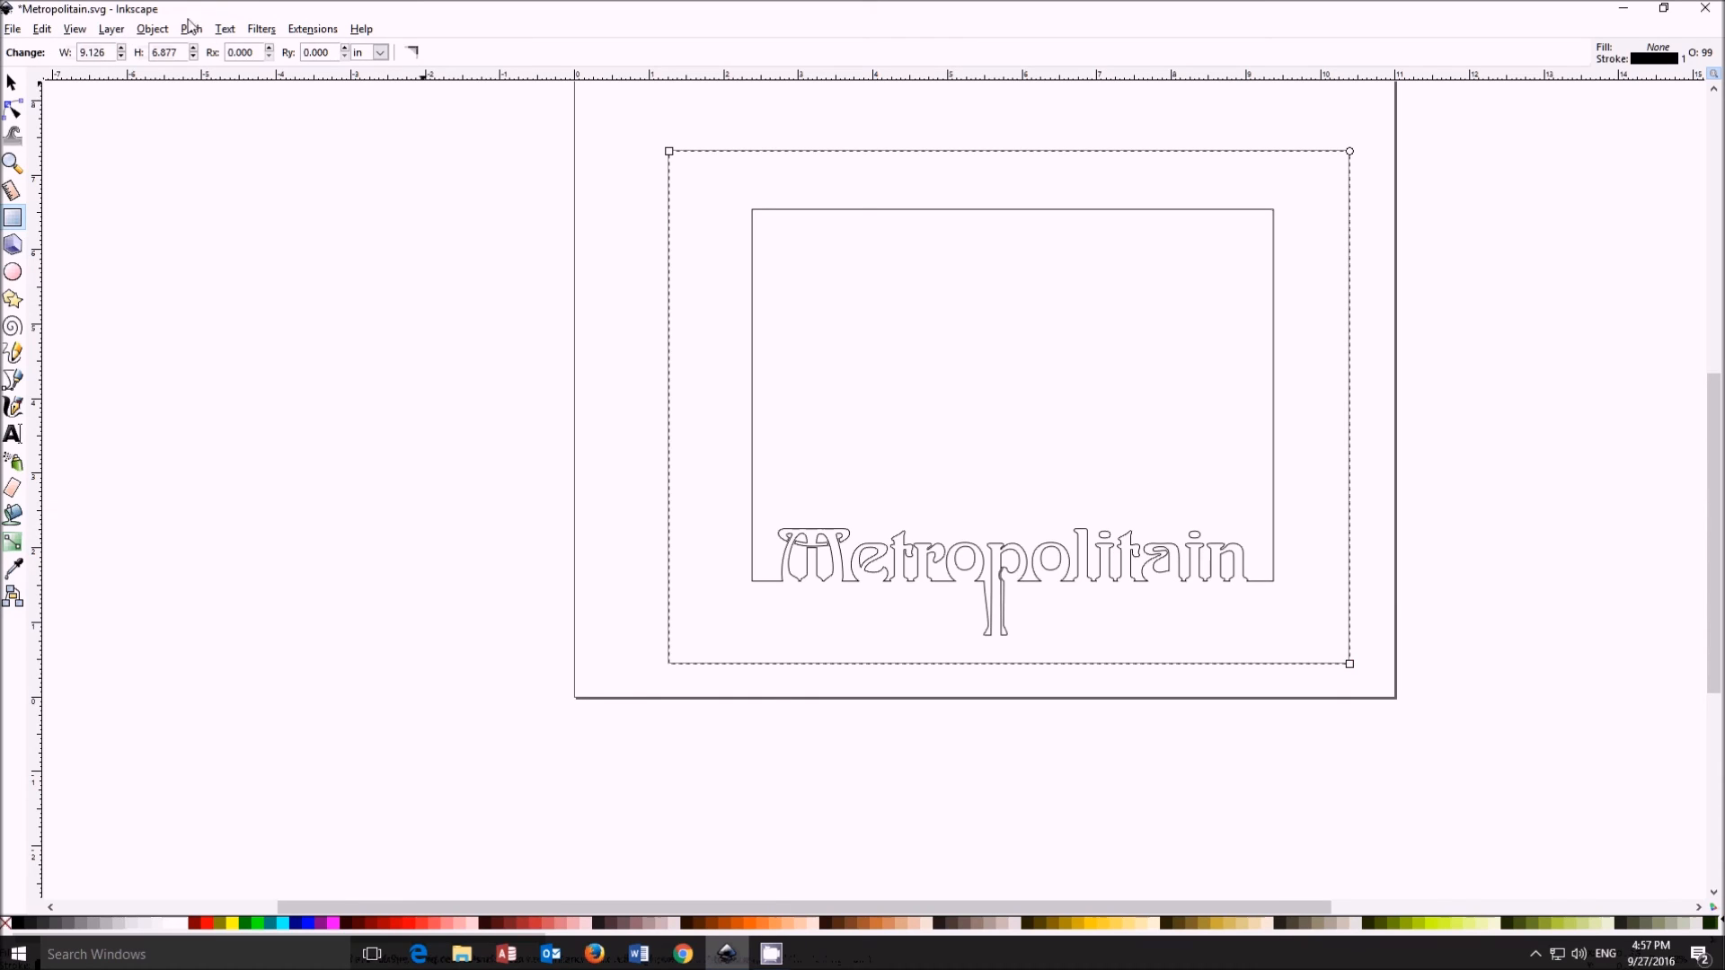
{"action": "left_click", "coordinate": [151, 29]}
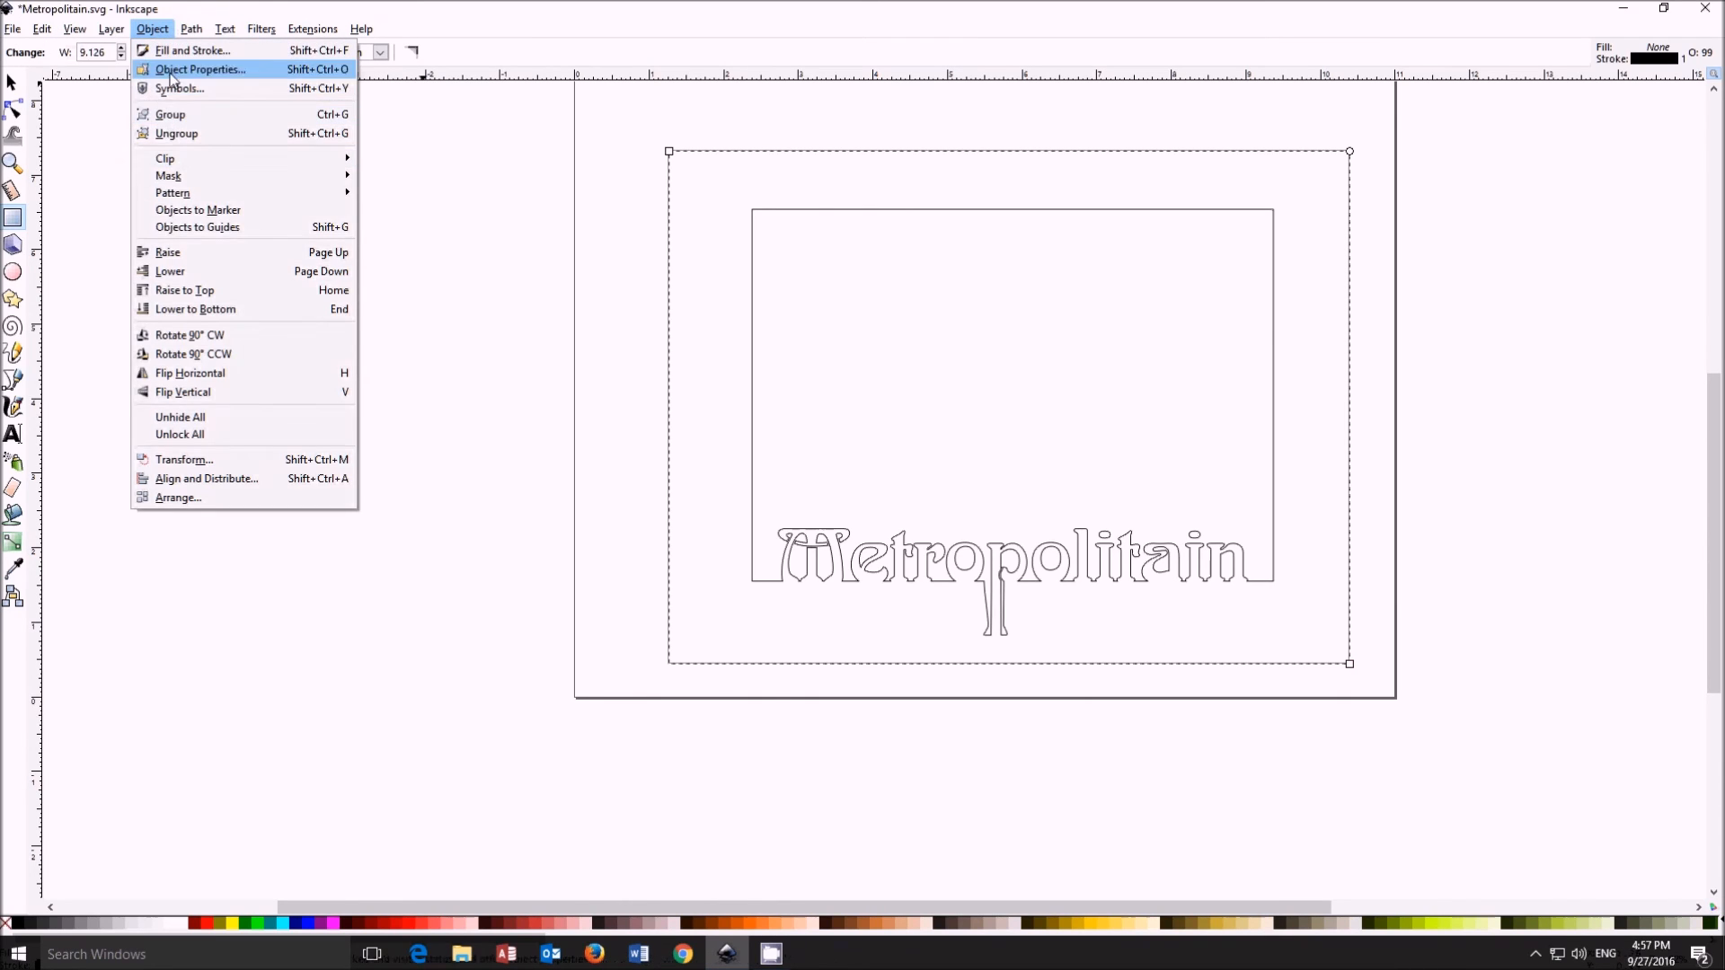
{"action": "left_click", "coordinate": [192, 50]}
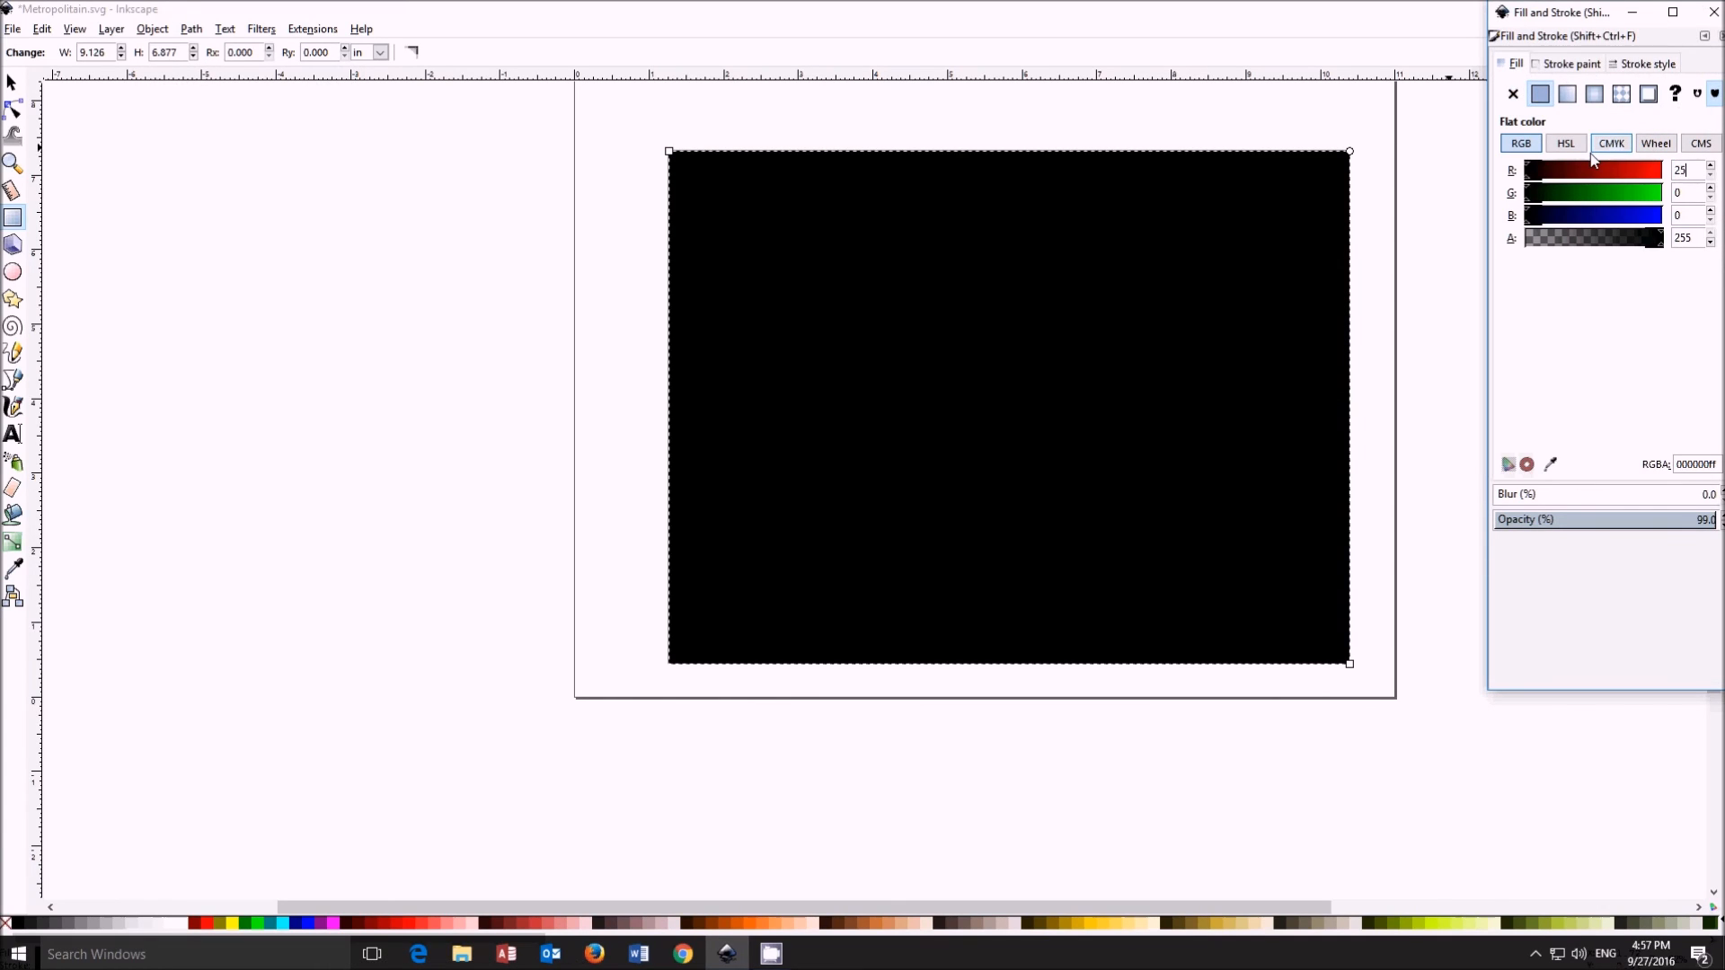
{"action": "type", "text": "255"}
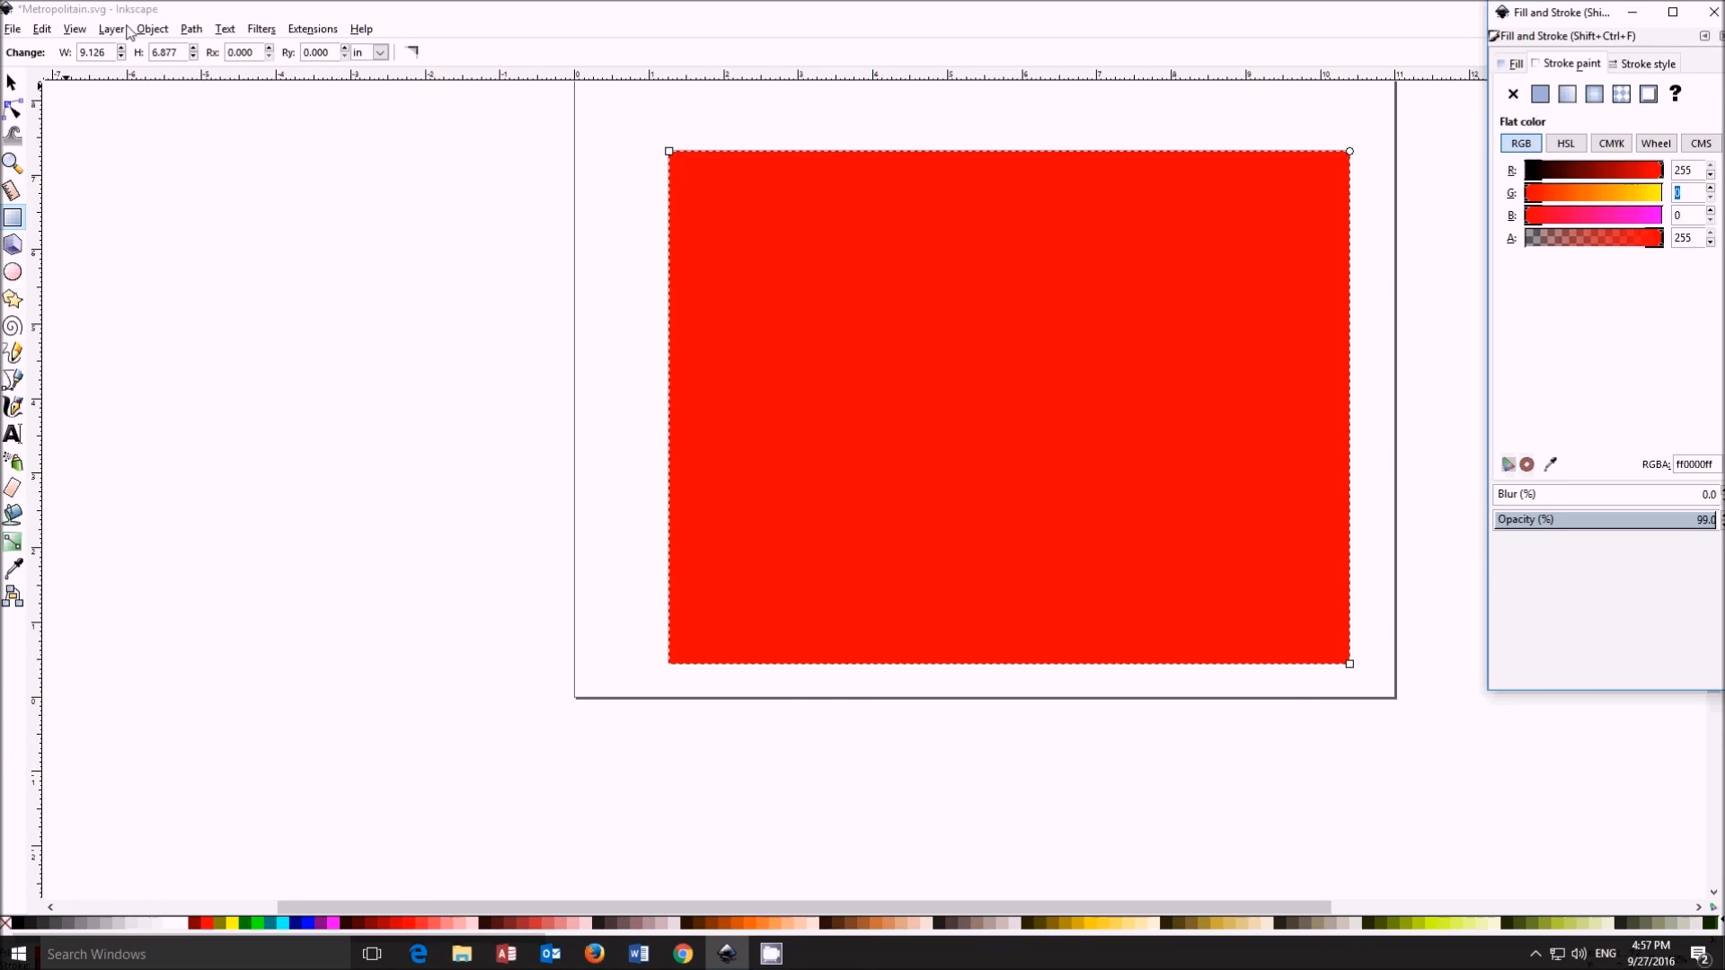
Step: Lower the red rectangle to the bottom so the lettering and frame sit on top
{"action": "left_click", "coordinate": [151, 27]}
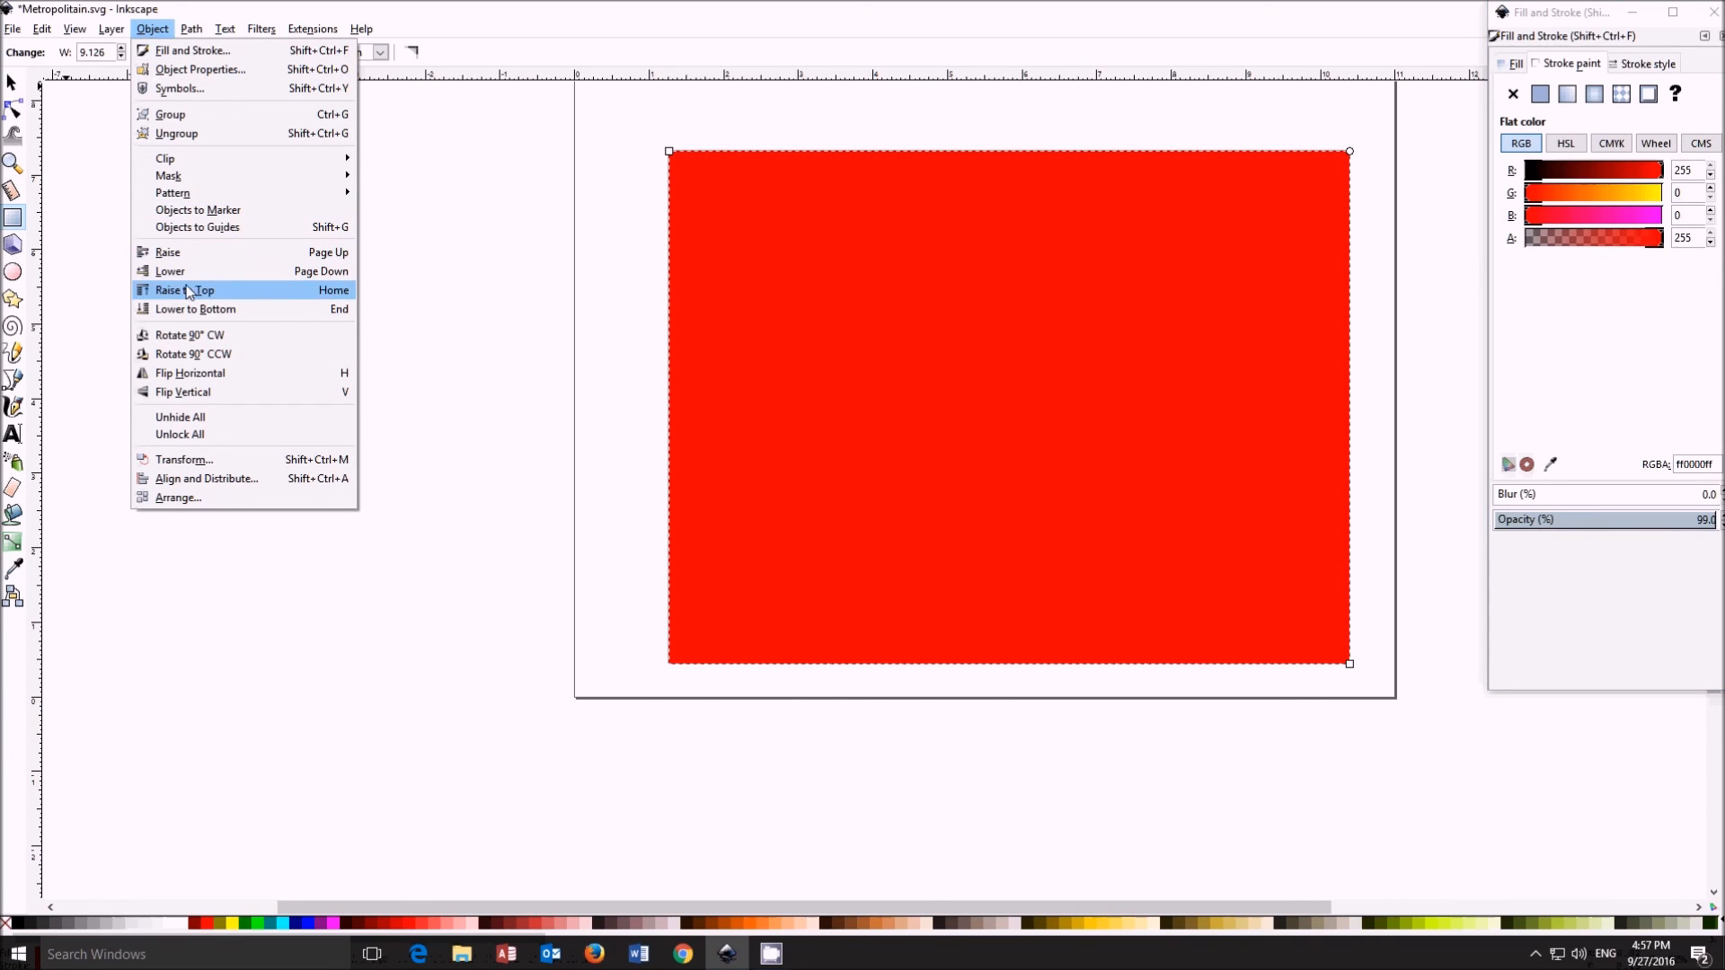
{"action": "left_click", "coordinate": [186, 290]}
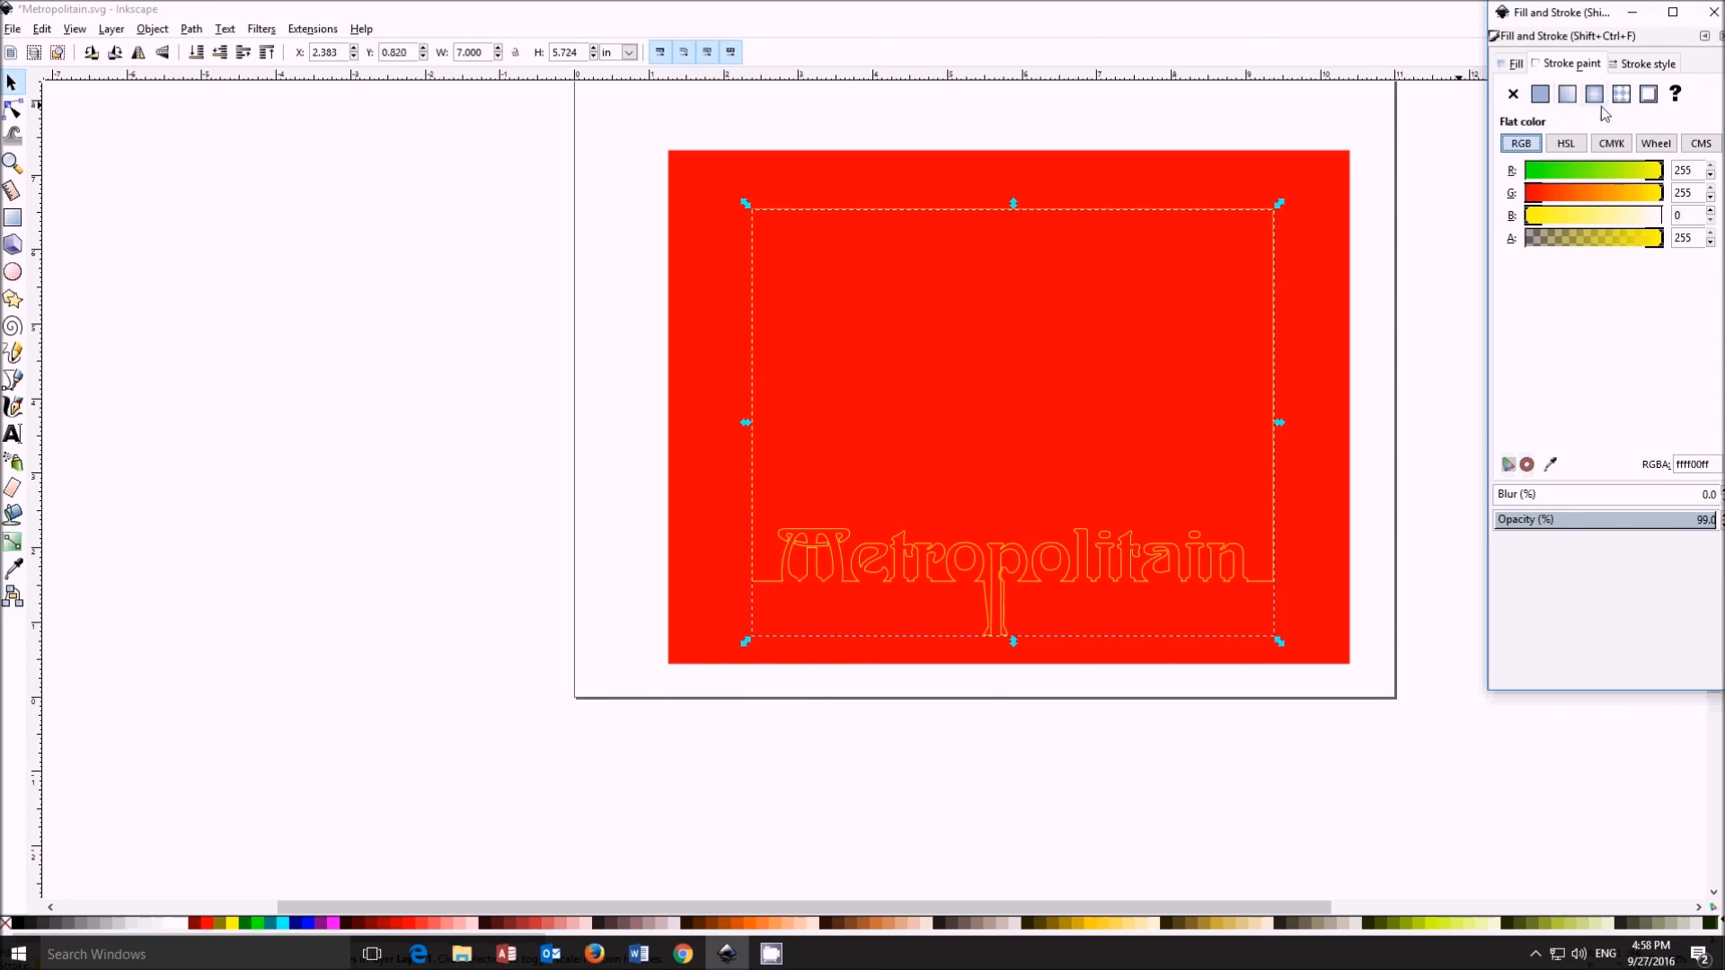
{"action": "mouse_move", "coordinate": [1595, 94]}
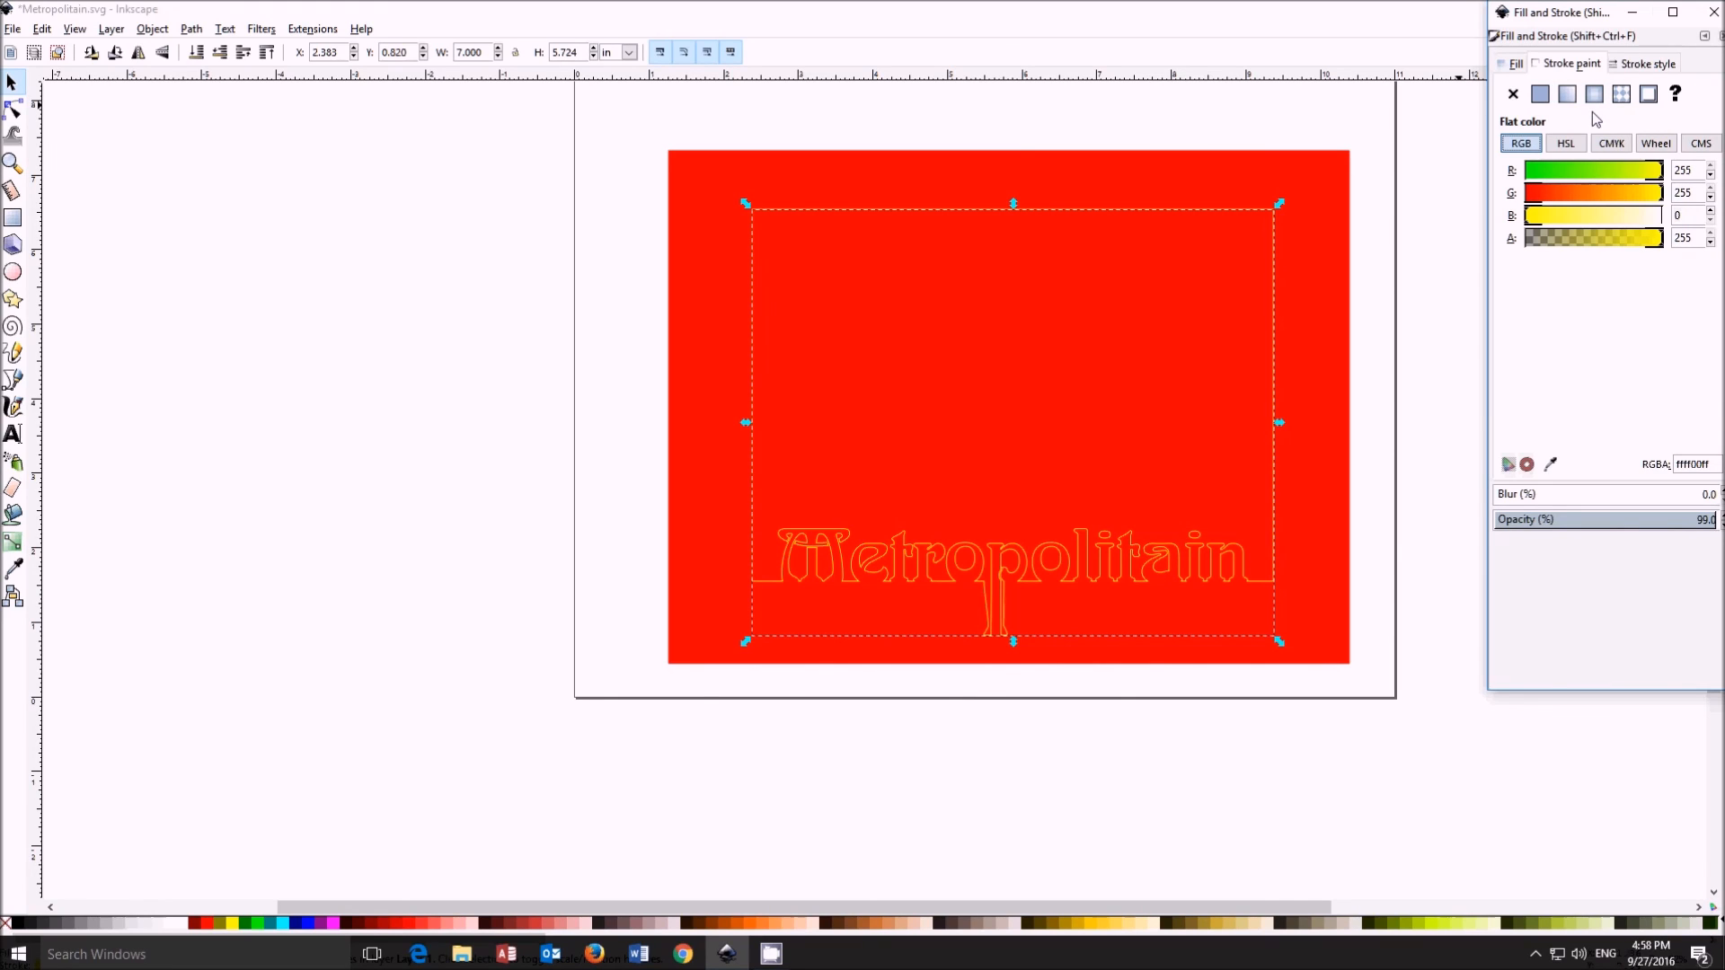
Step: Give the inner cut piece a flat black fill via the colour channel value 255
{"action": "left_click", "coordinate": [1513, 94]}
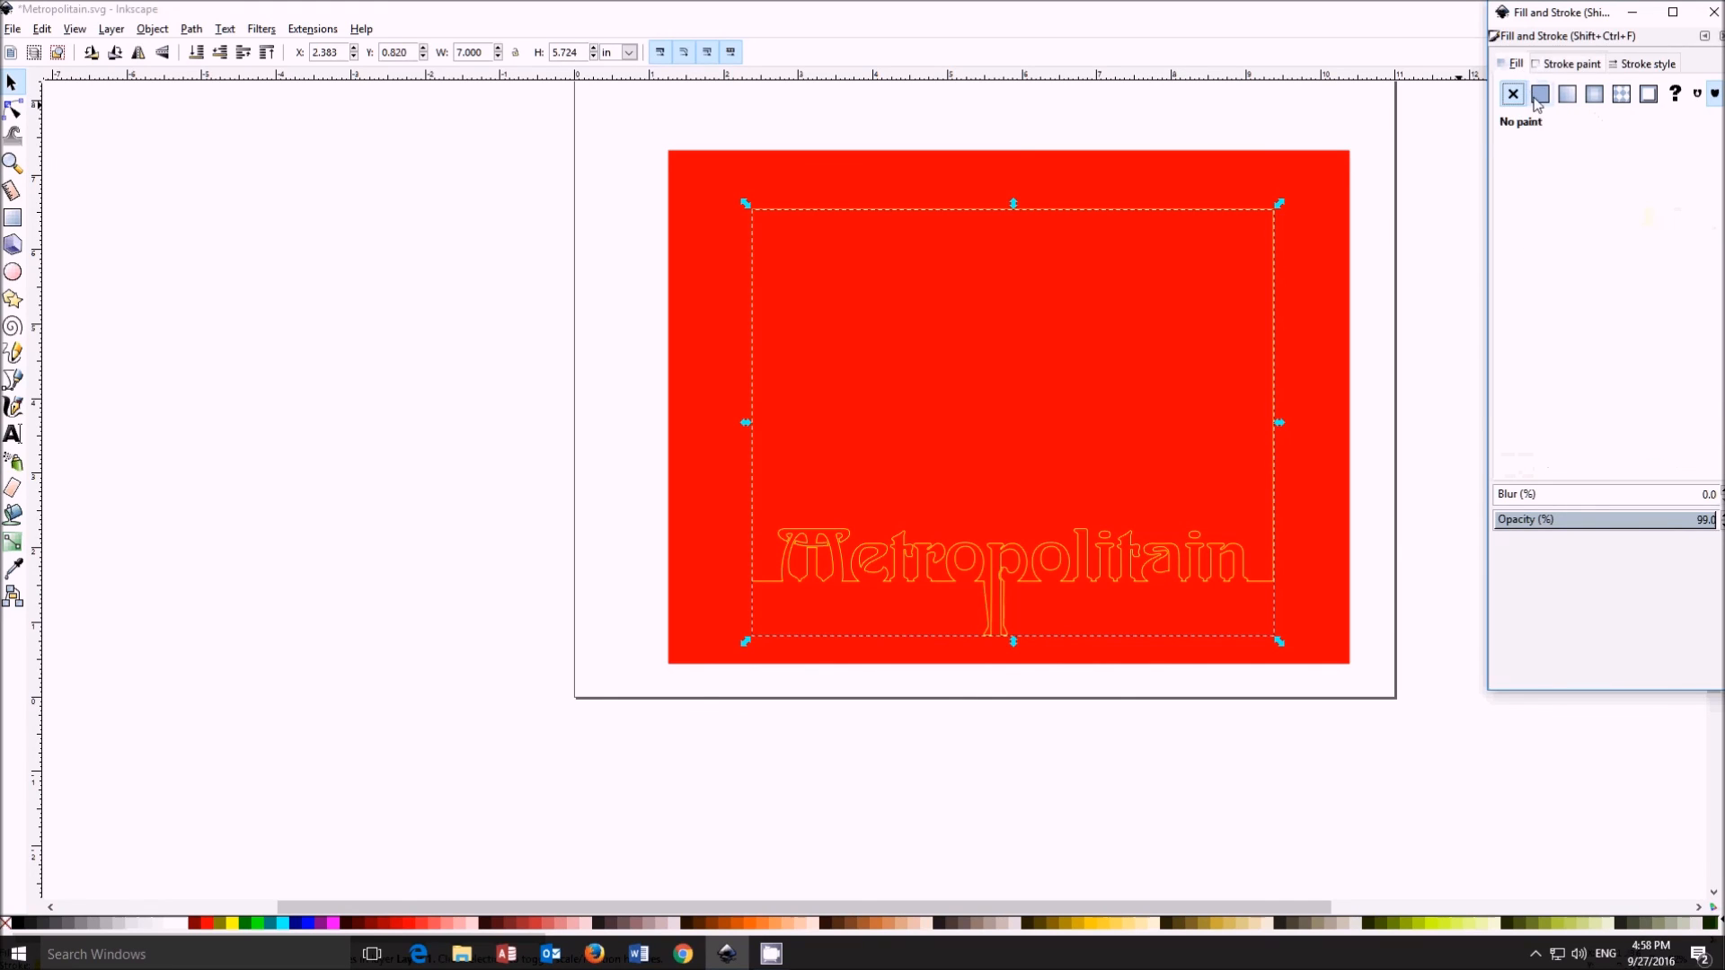
{"action": "left_click", "coordinate": [1541, 93]}
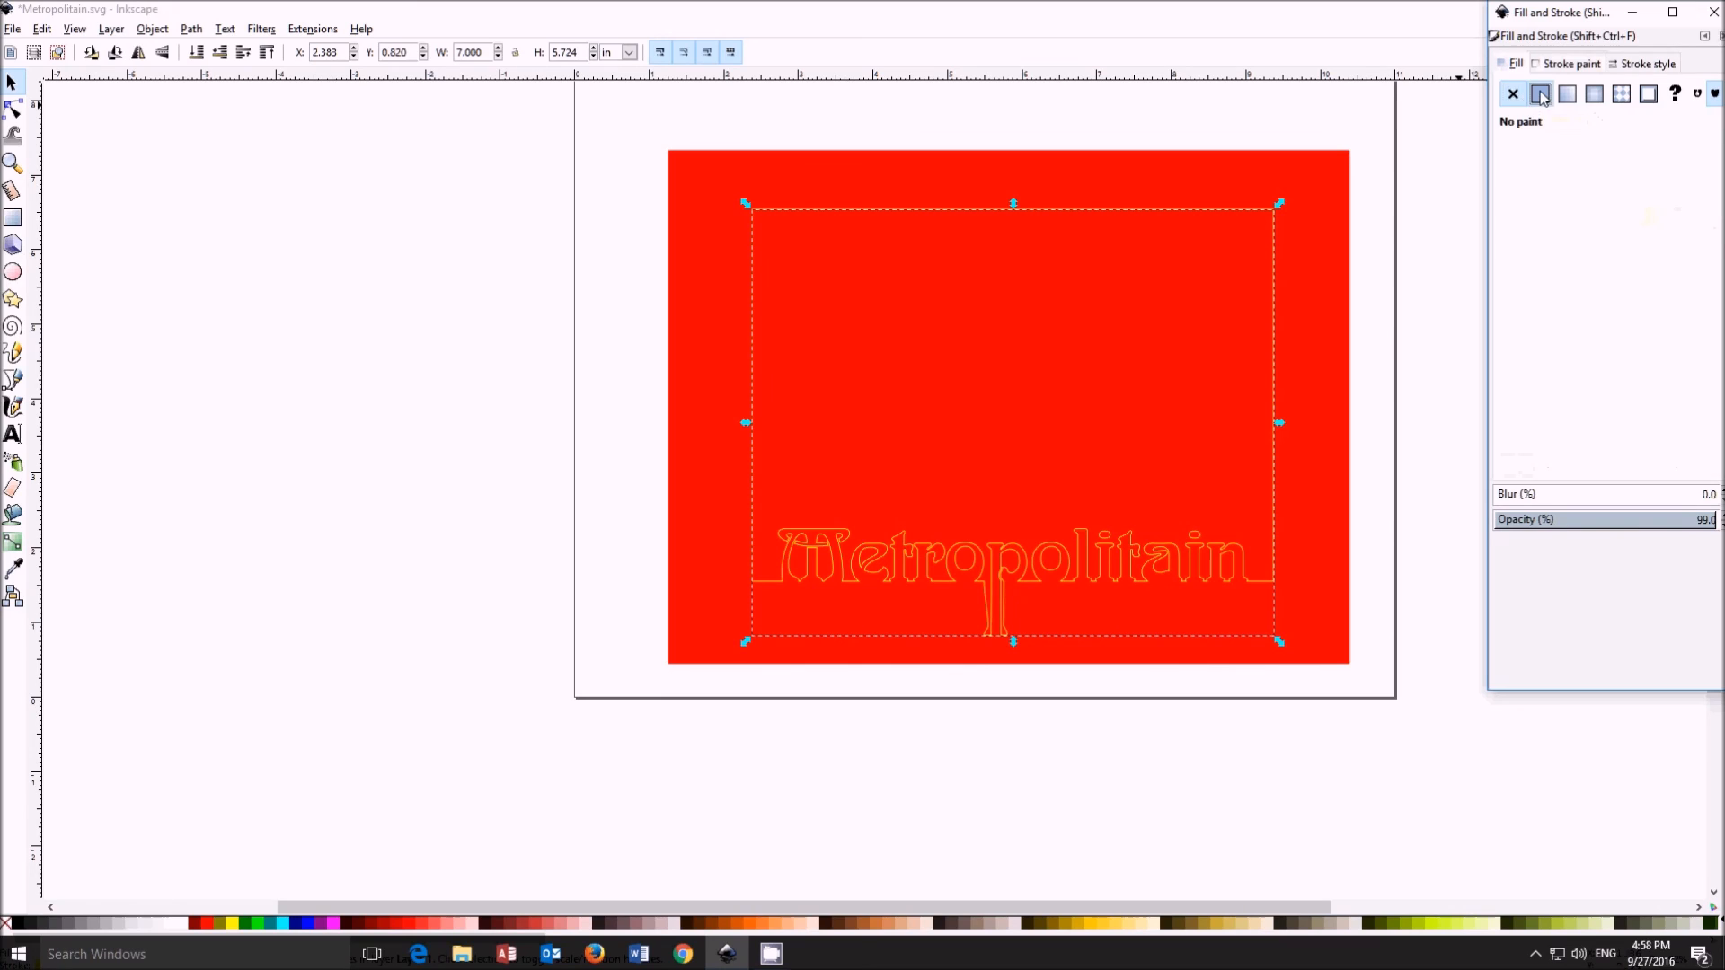
{"action": "left_click", "coordinate": [1540, 93]}
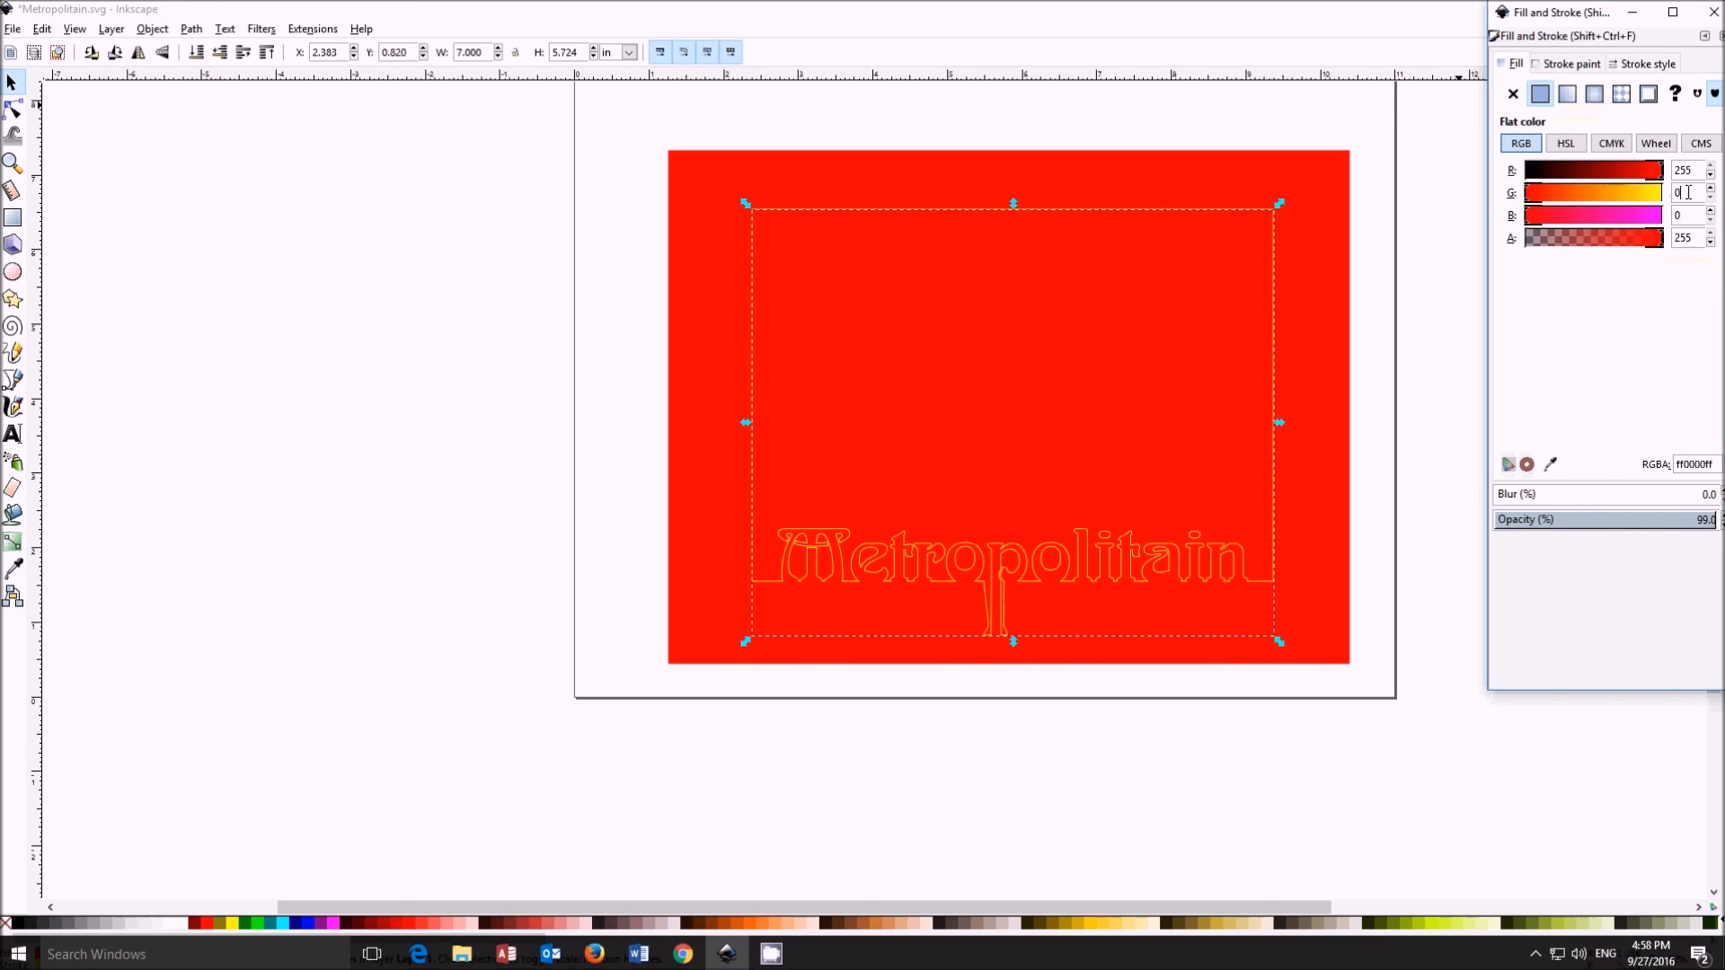
{"action": "type", "text": "255"}
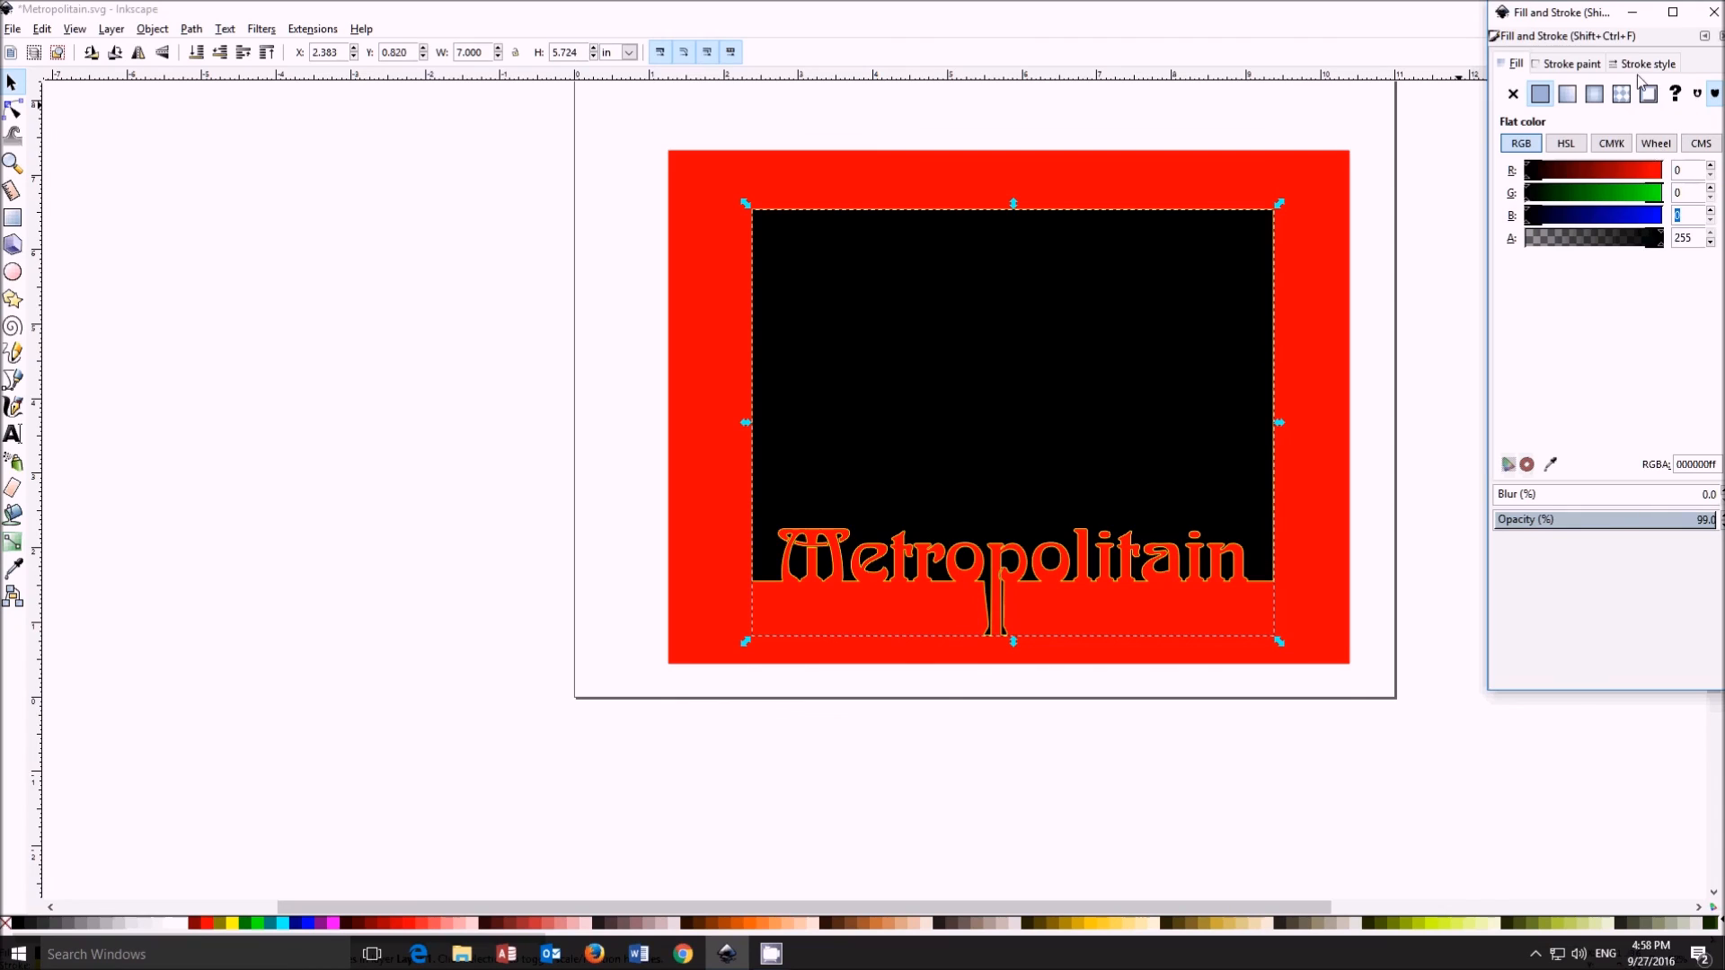
Step: Set the yellow outline's stroke style to a 2 px width
{"action": "left_click", "coordinate": [1644, 63]}
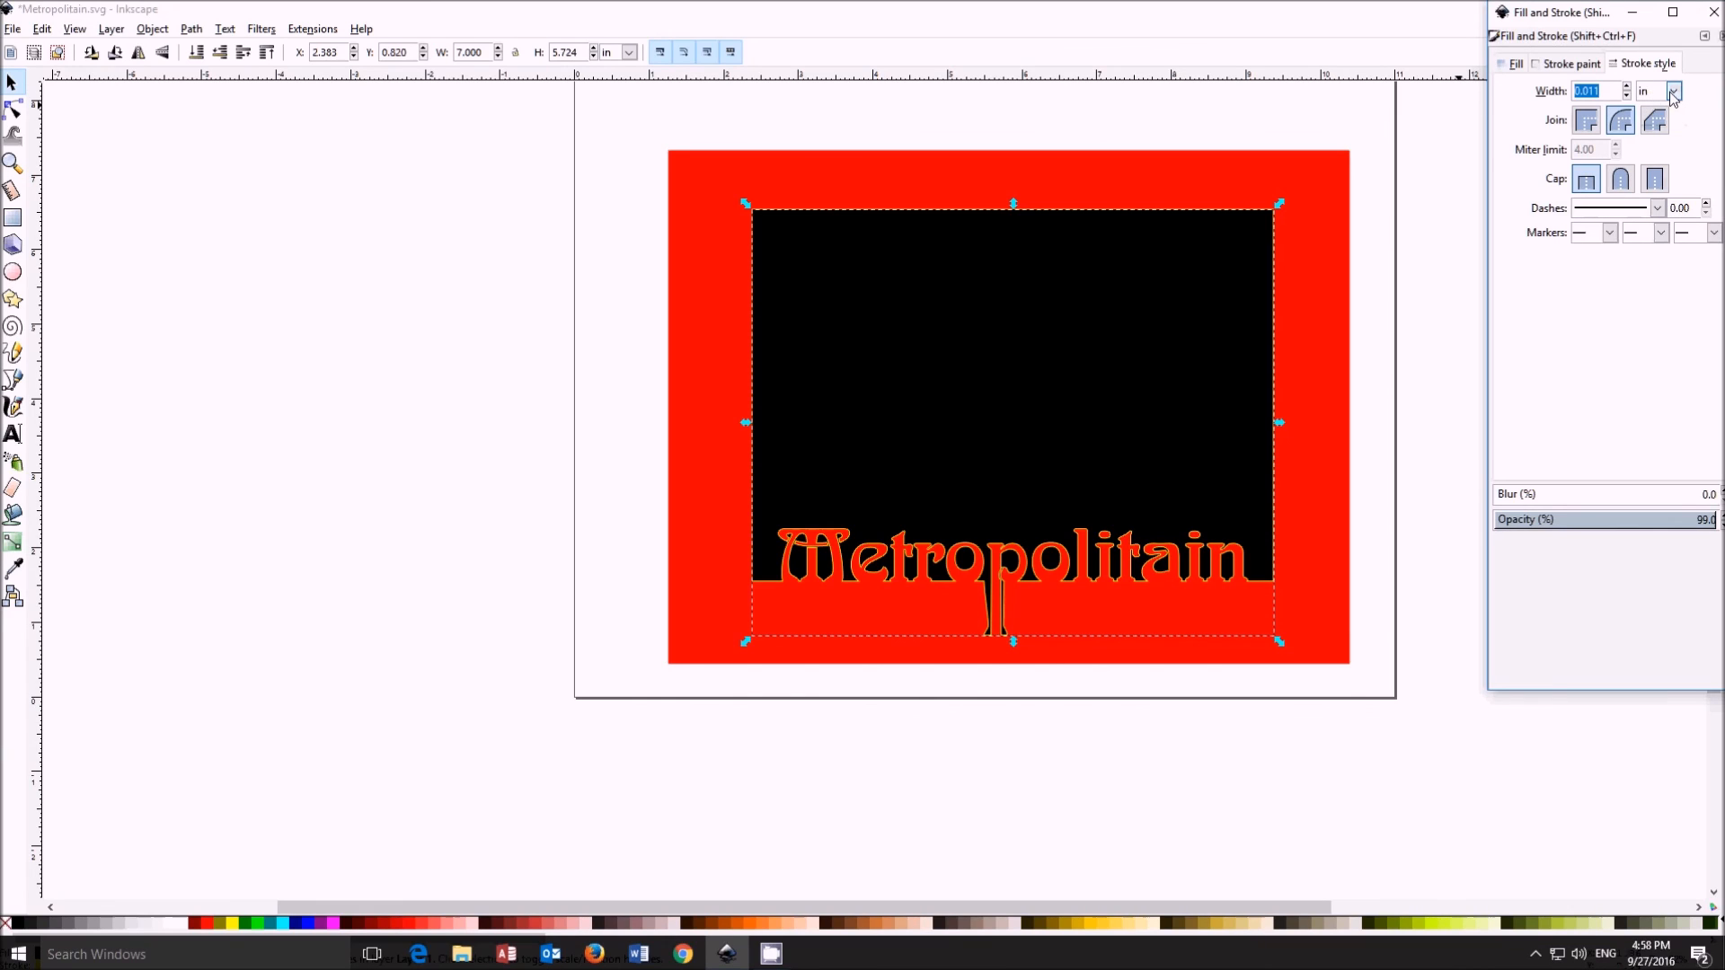
{"action": "left_click", "coordinate": [1674, 91]}
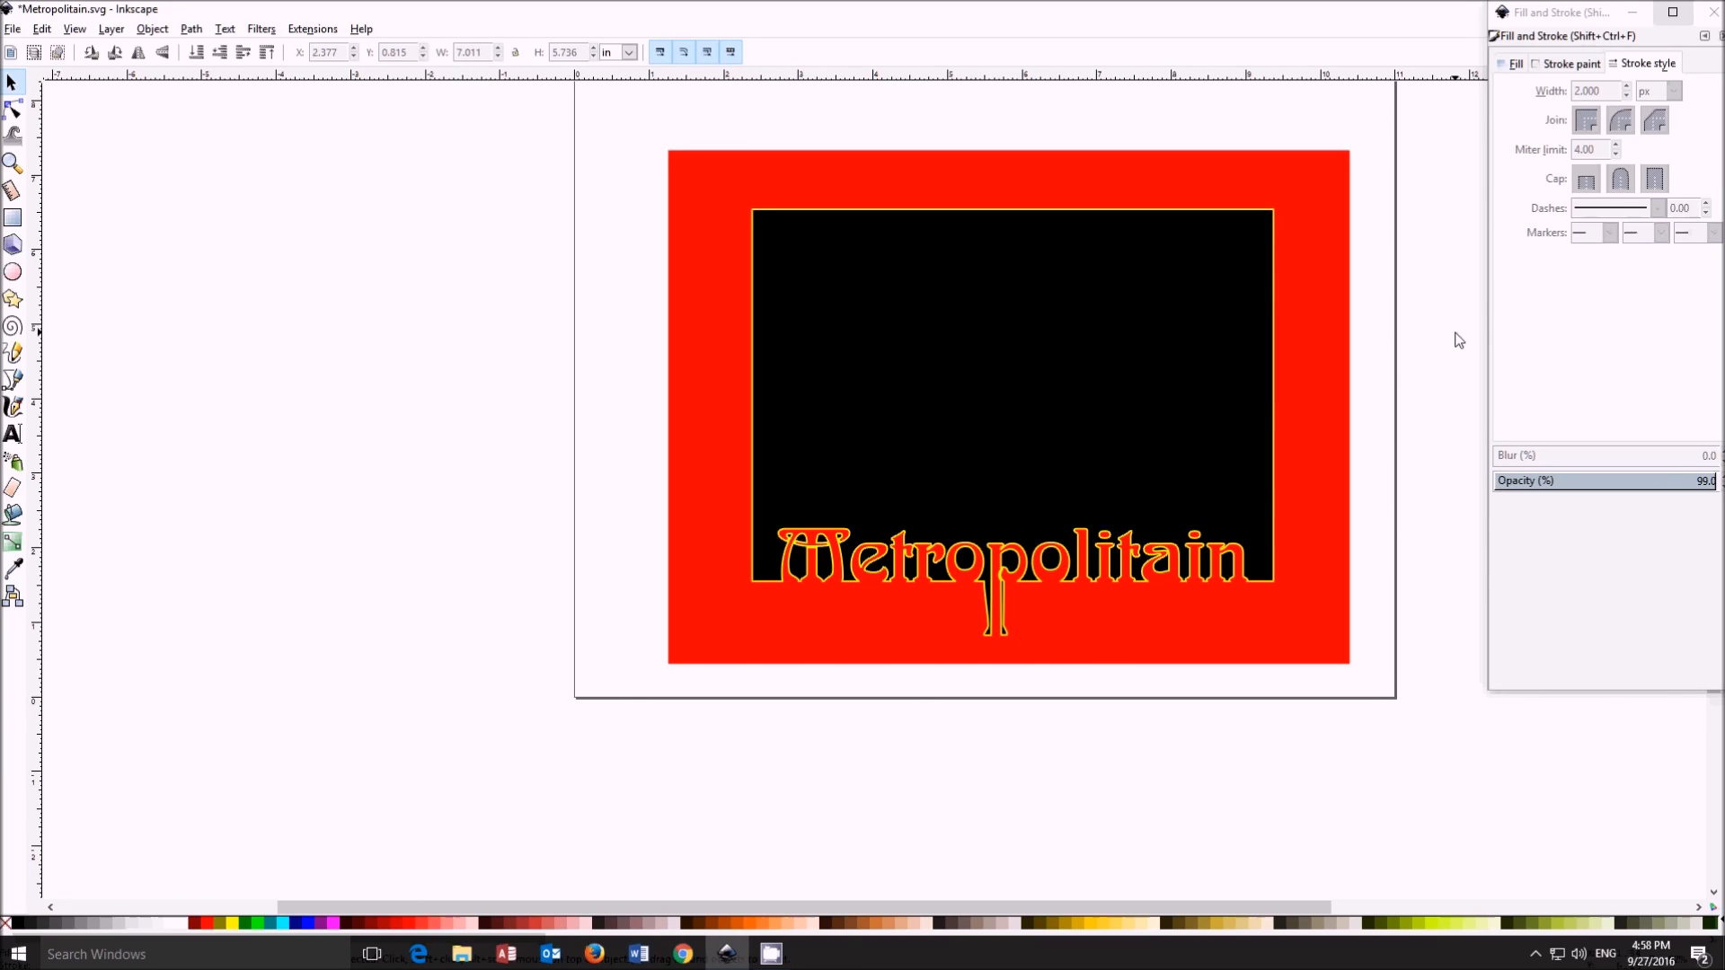
{"action": "mouse_move", "coordinate": [282, 55]}
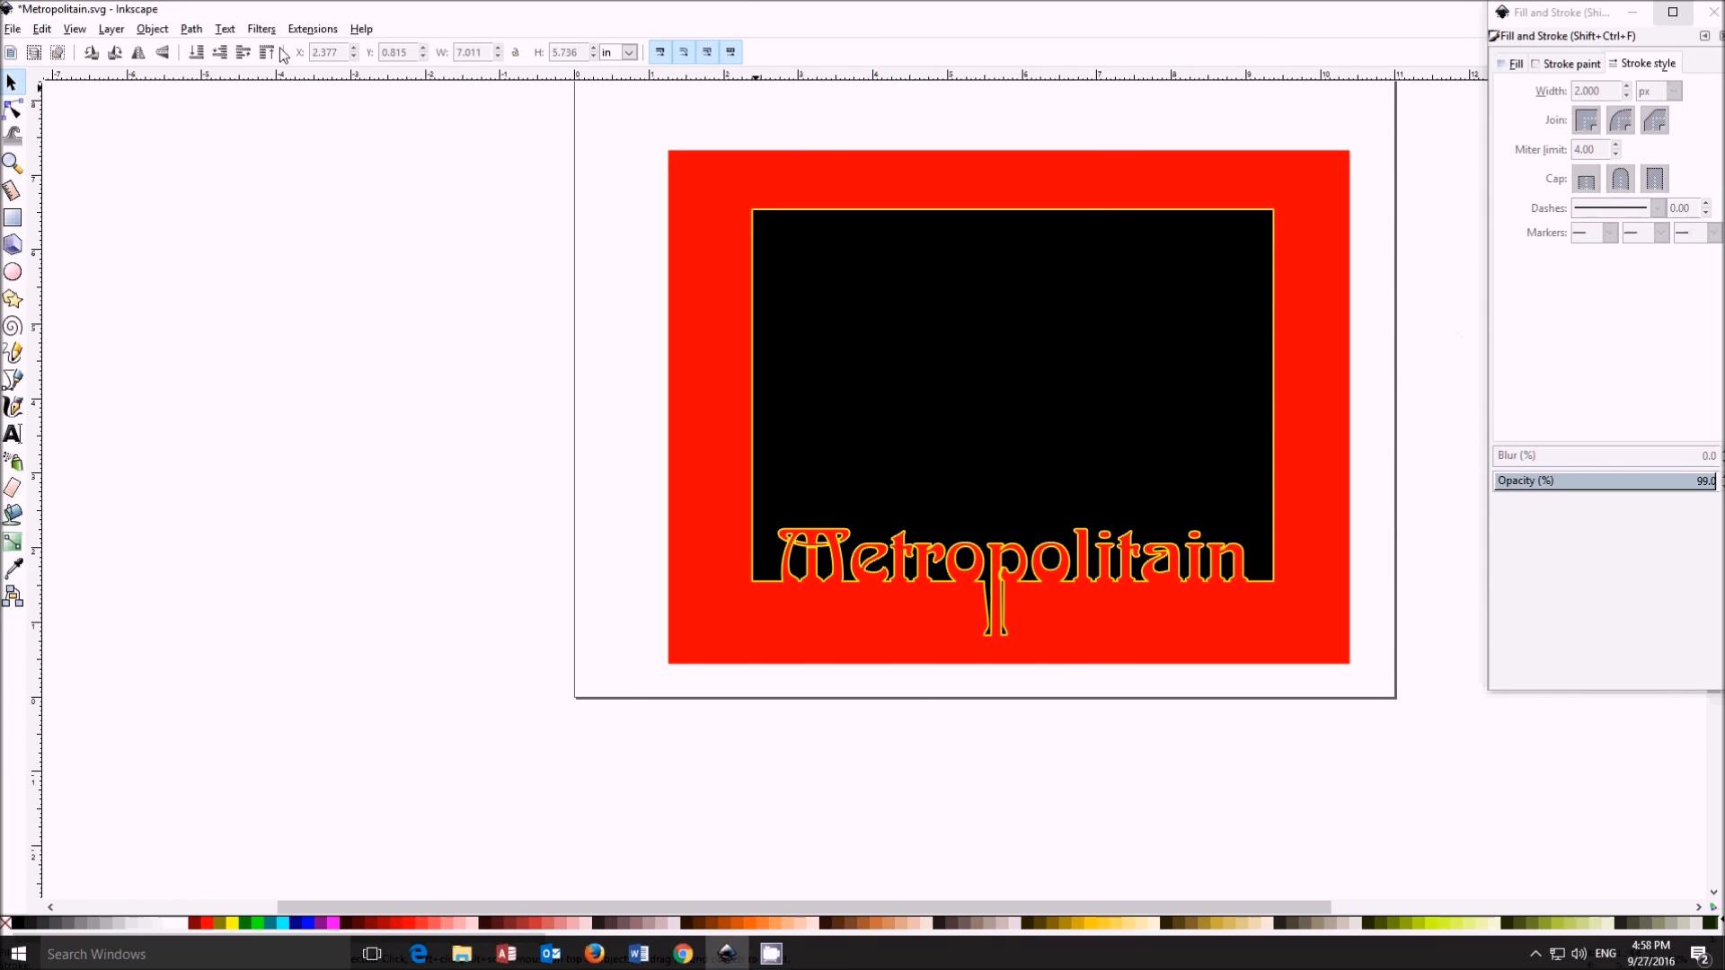